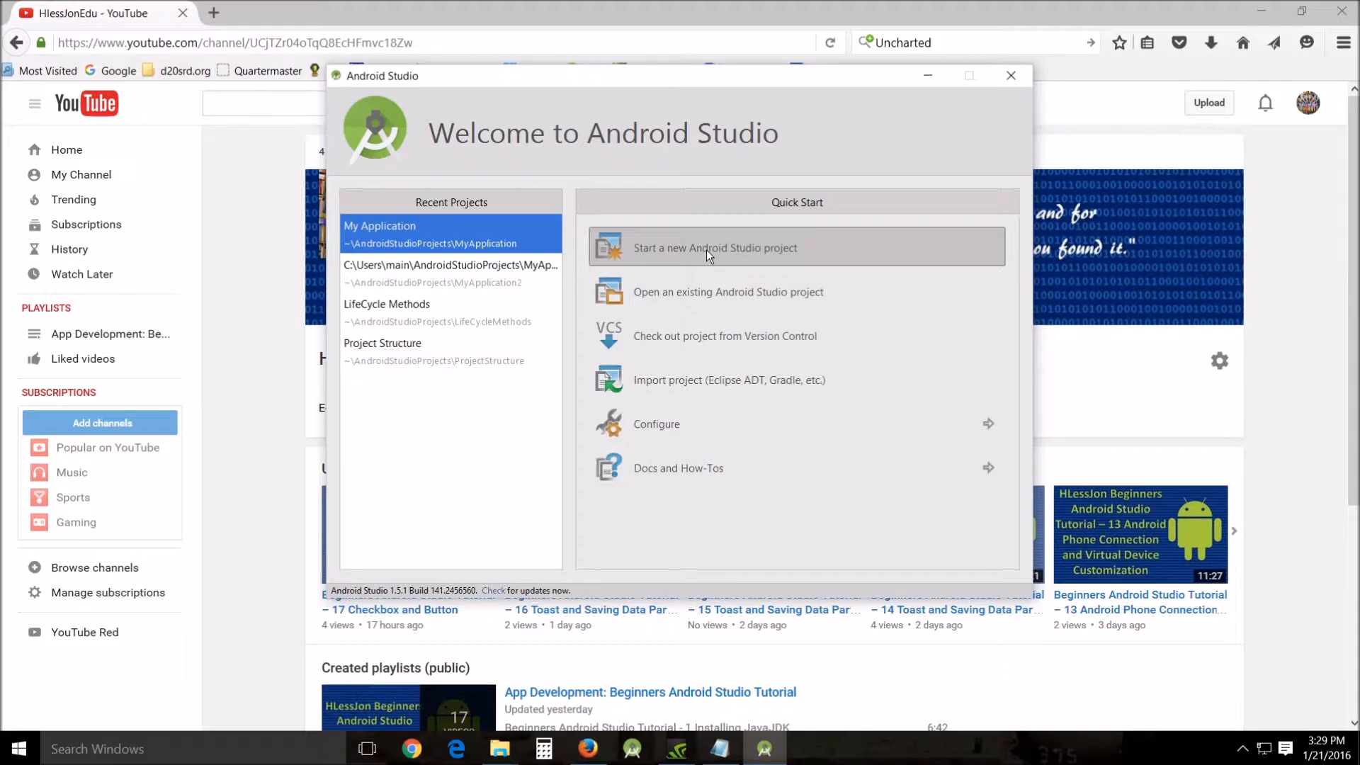
{"action": "mouse_move", "coordinate": [685, 252]}
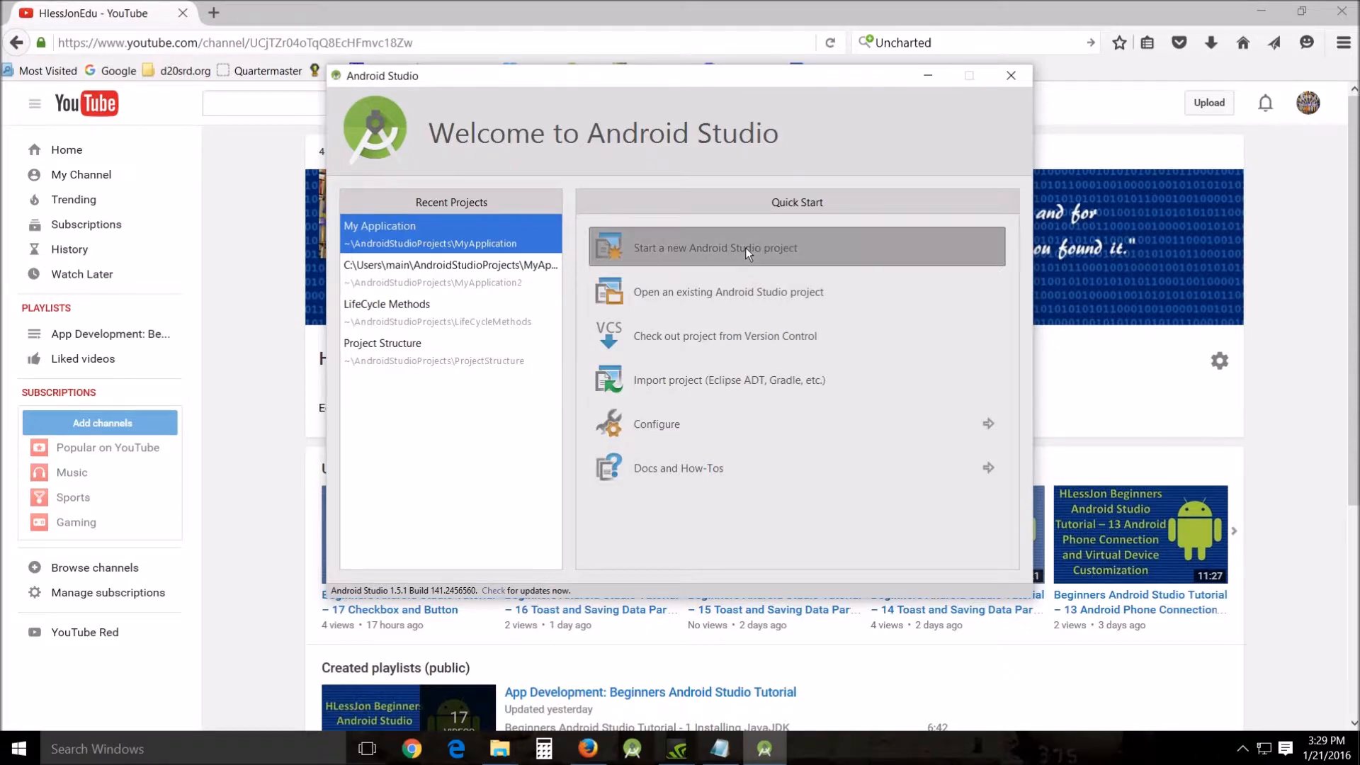
Start a new Android Studio project named Roses.
{"action": "left_click", "coordinate": [712, 246]}
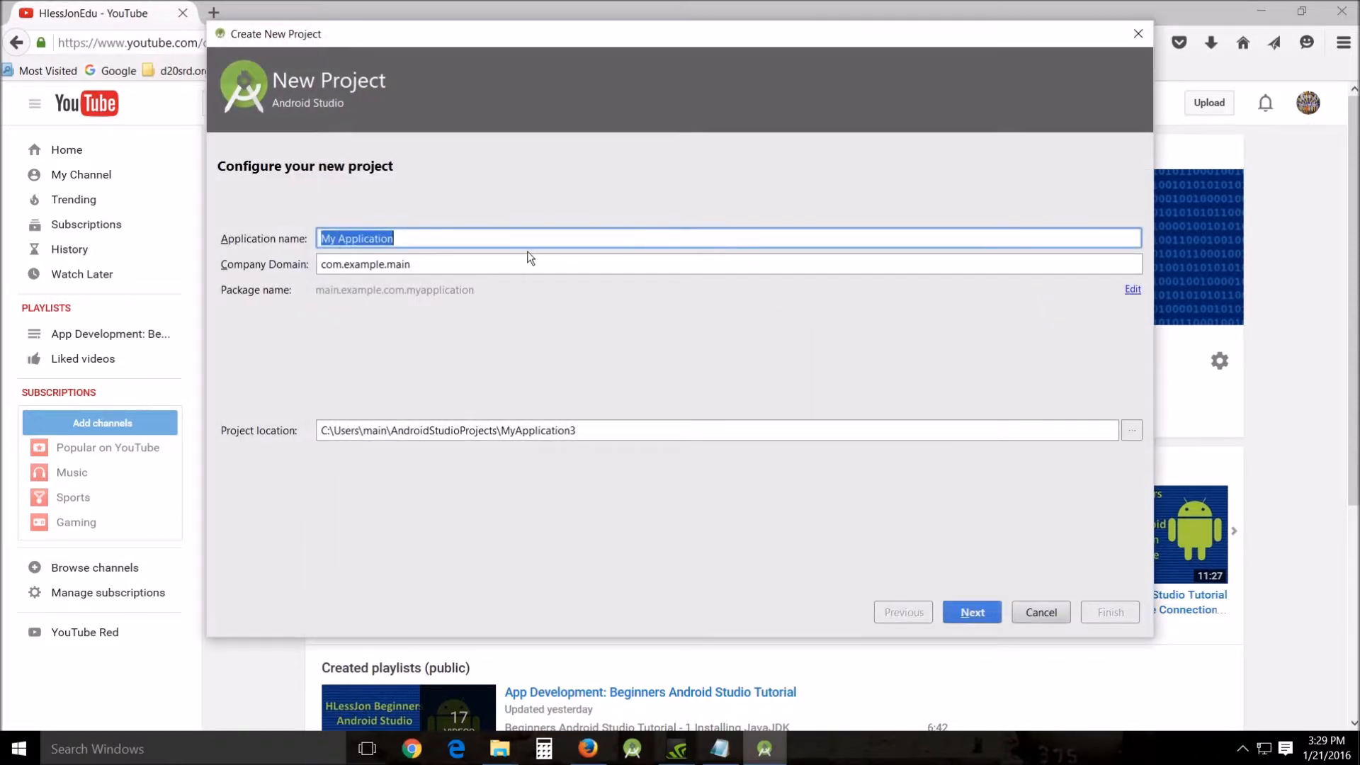
{"action": "type", "text": "Ro"}
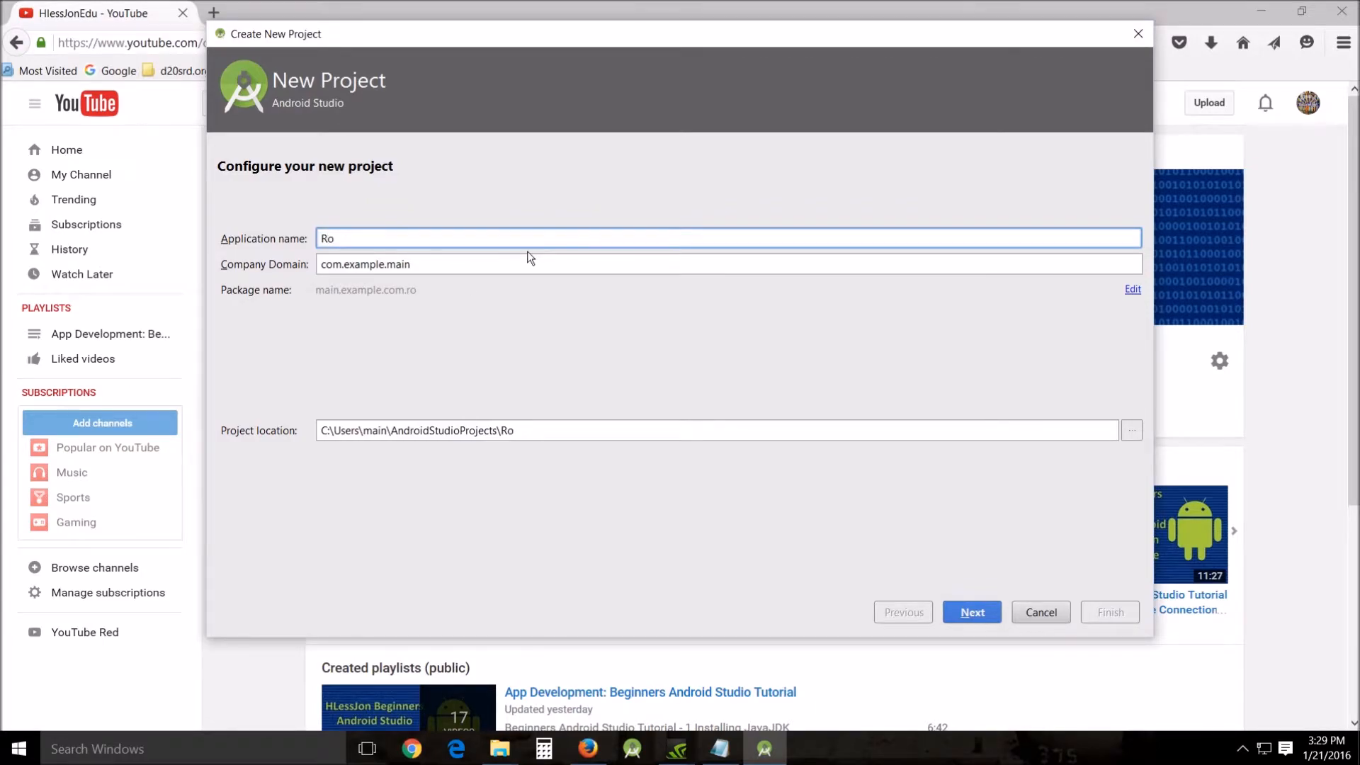
{"action": "type", "text": "ses"}
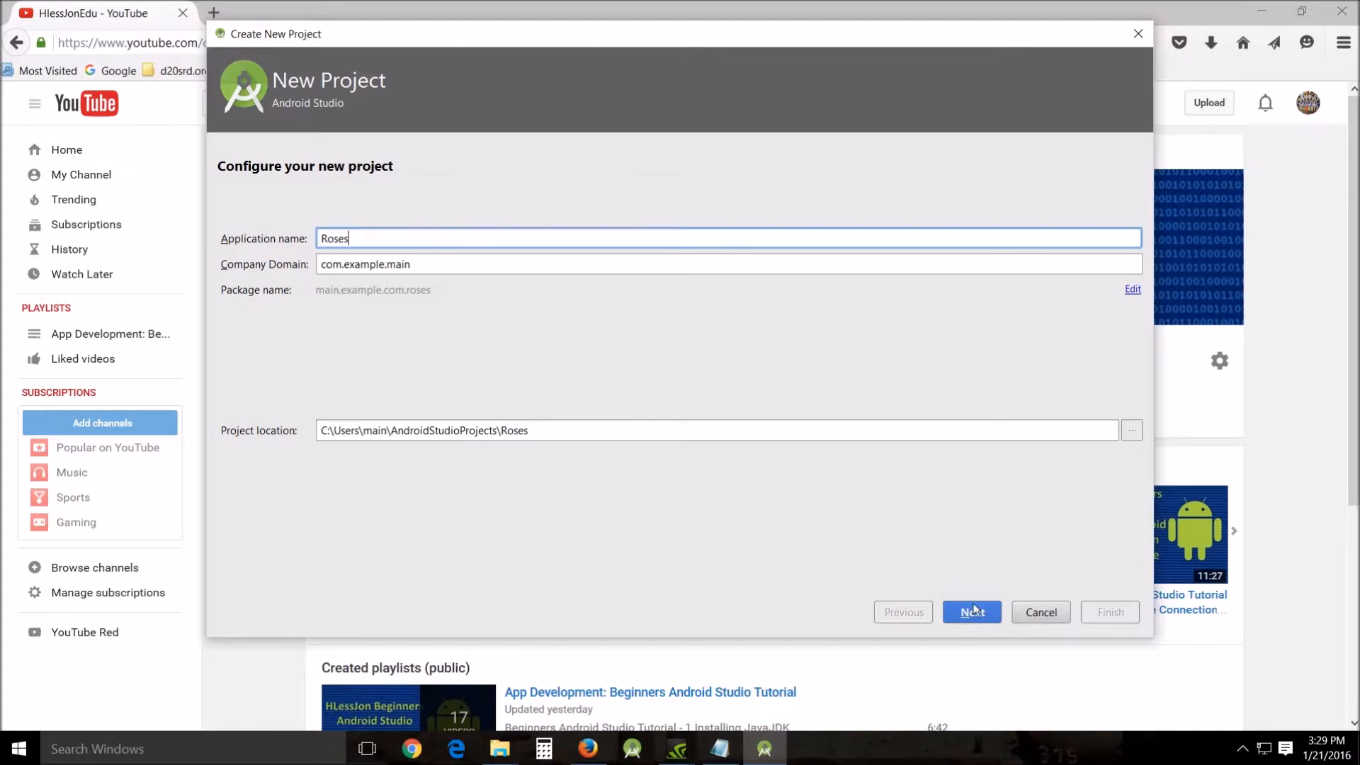
{"action": "left_click", "coordinate": [972, 612]}
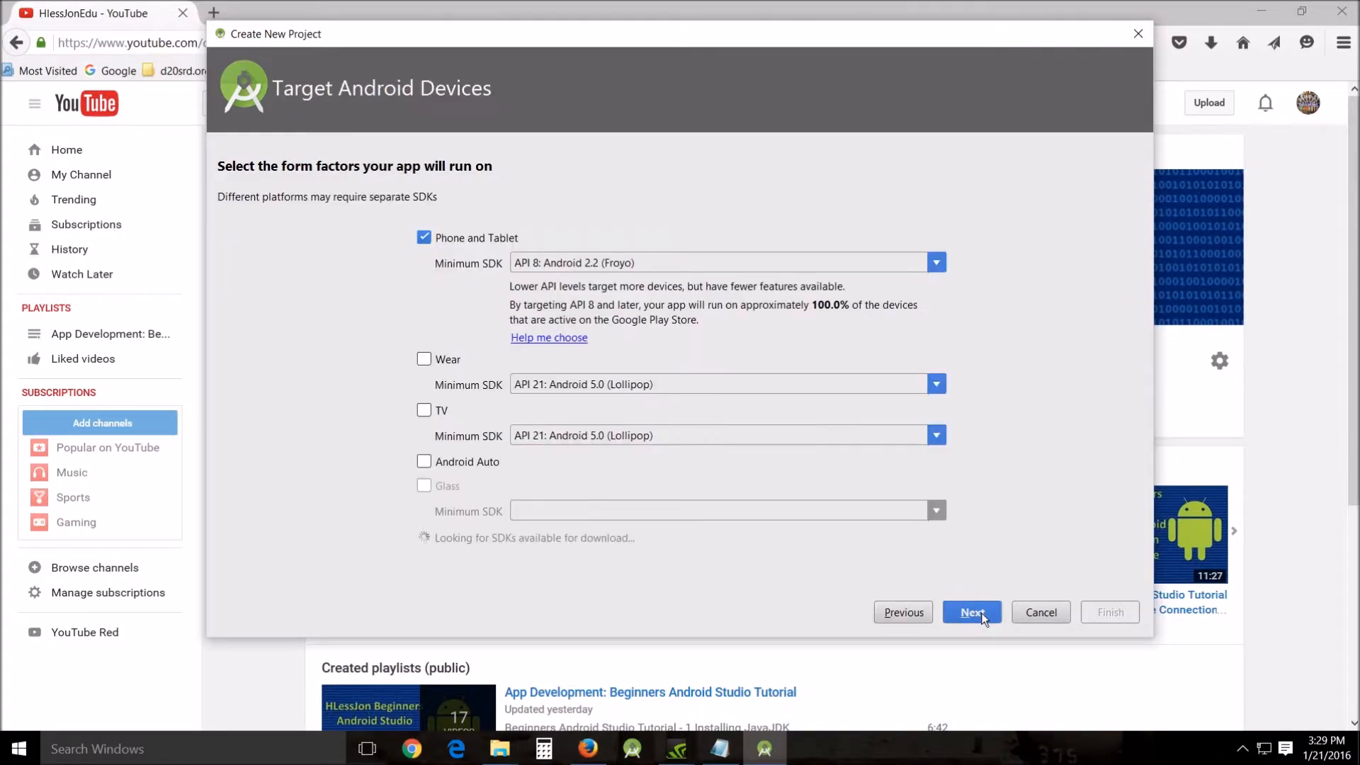
Keep Phone and Tablet, choose Empty Activity with default MainActivity names, and finish.
{"action": "left_click", "coordinate": [970, 611]}
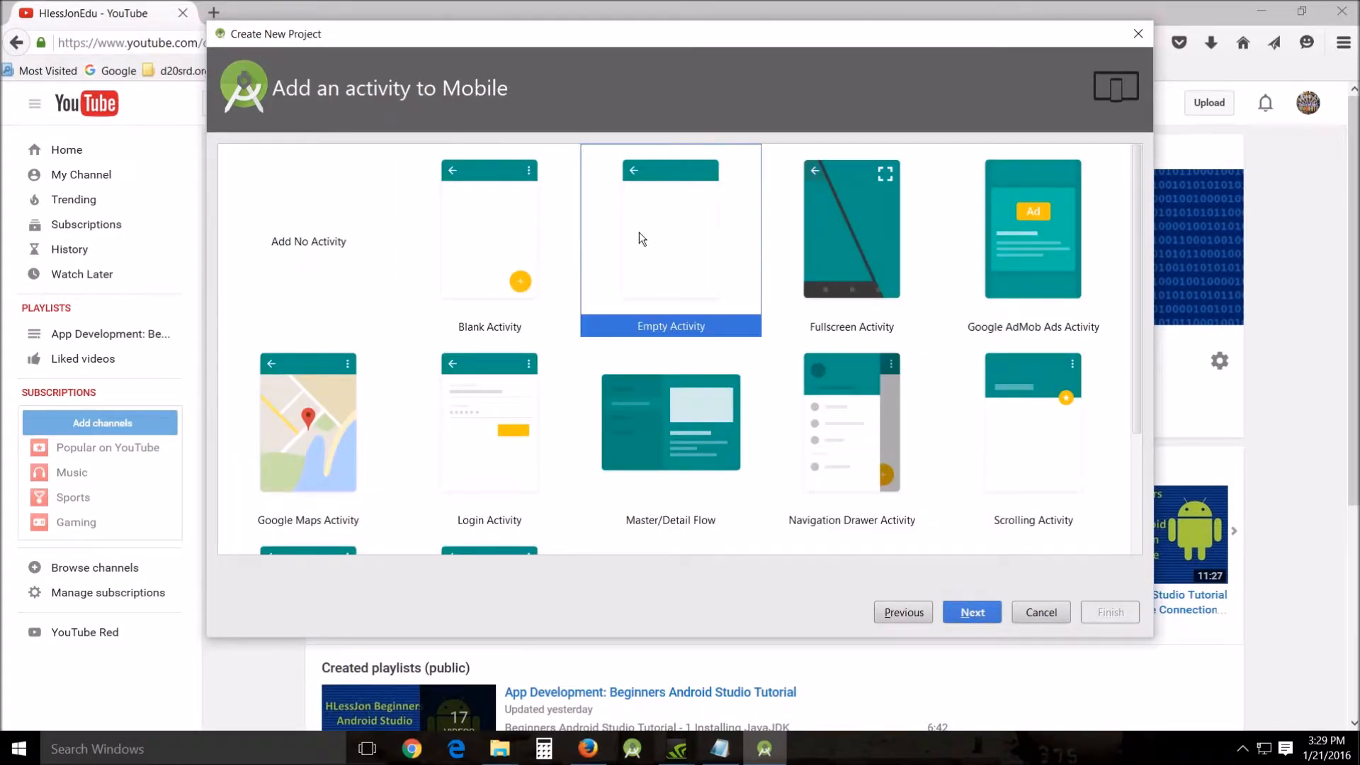
{"action": "left_click", "coordinate": [972, 612]}
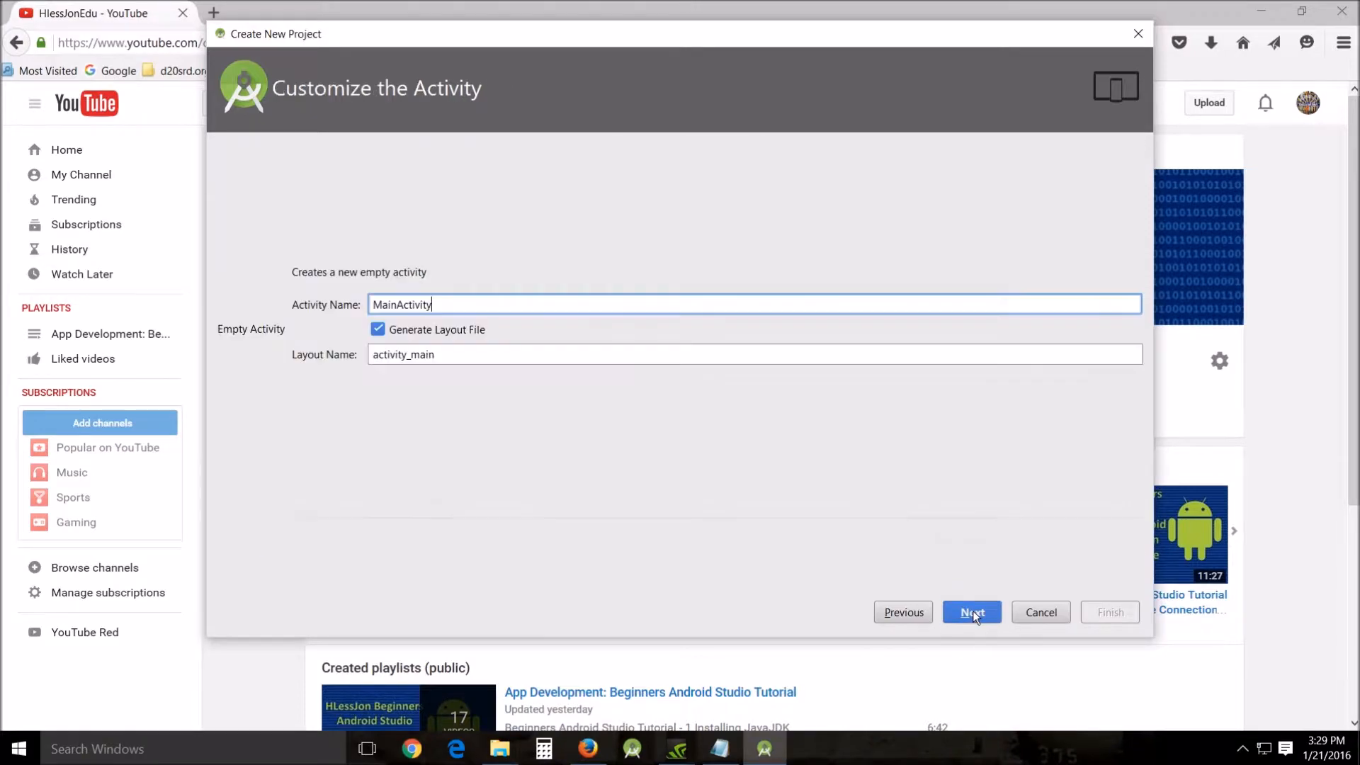
{"action": "left_click", "coordinate": [970, 612]}
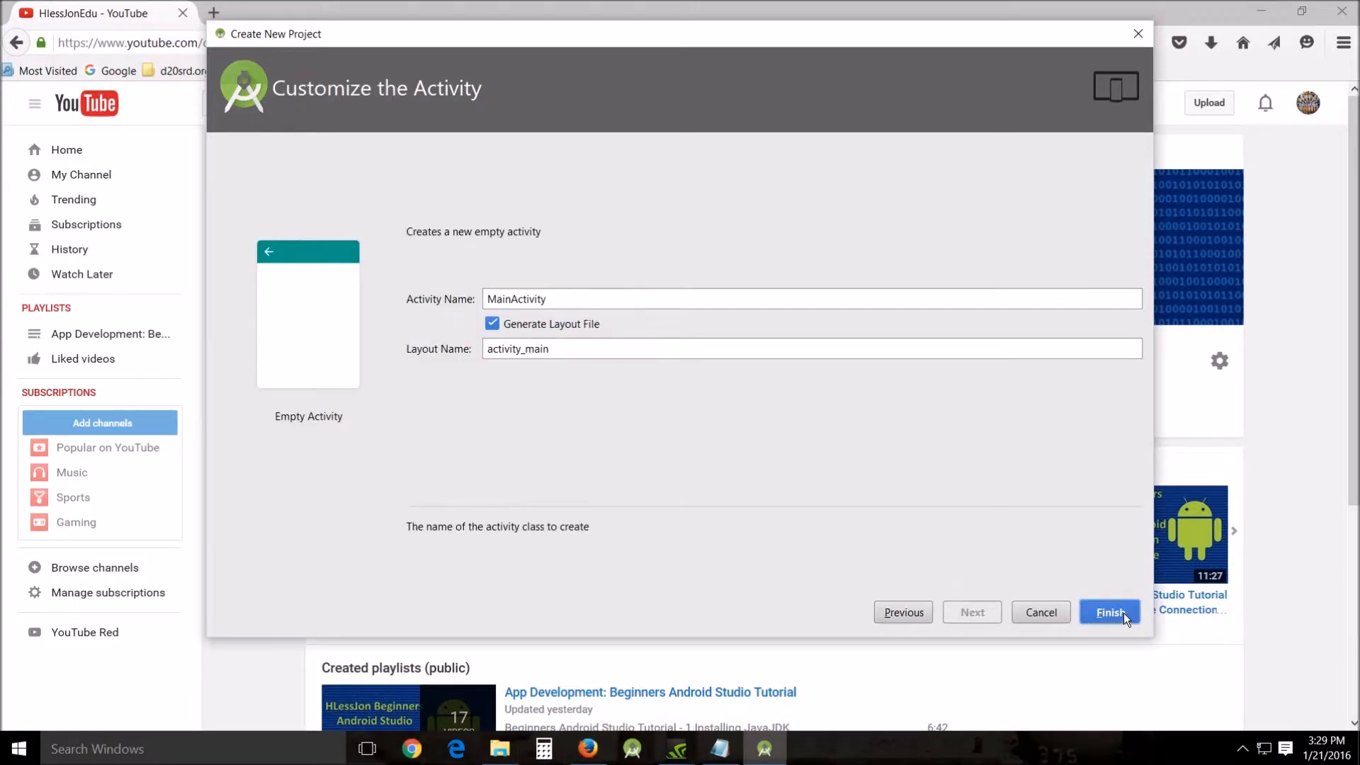
{"action": "left_click", "coordinate": [1109, 612]}
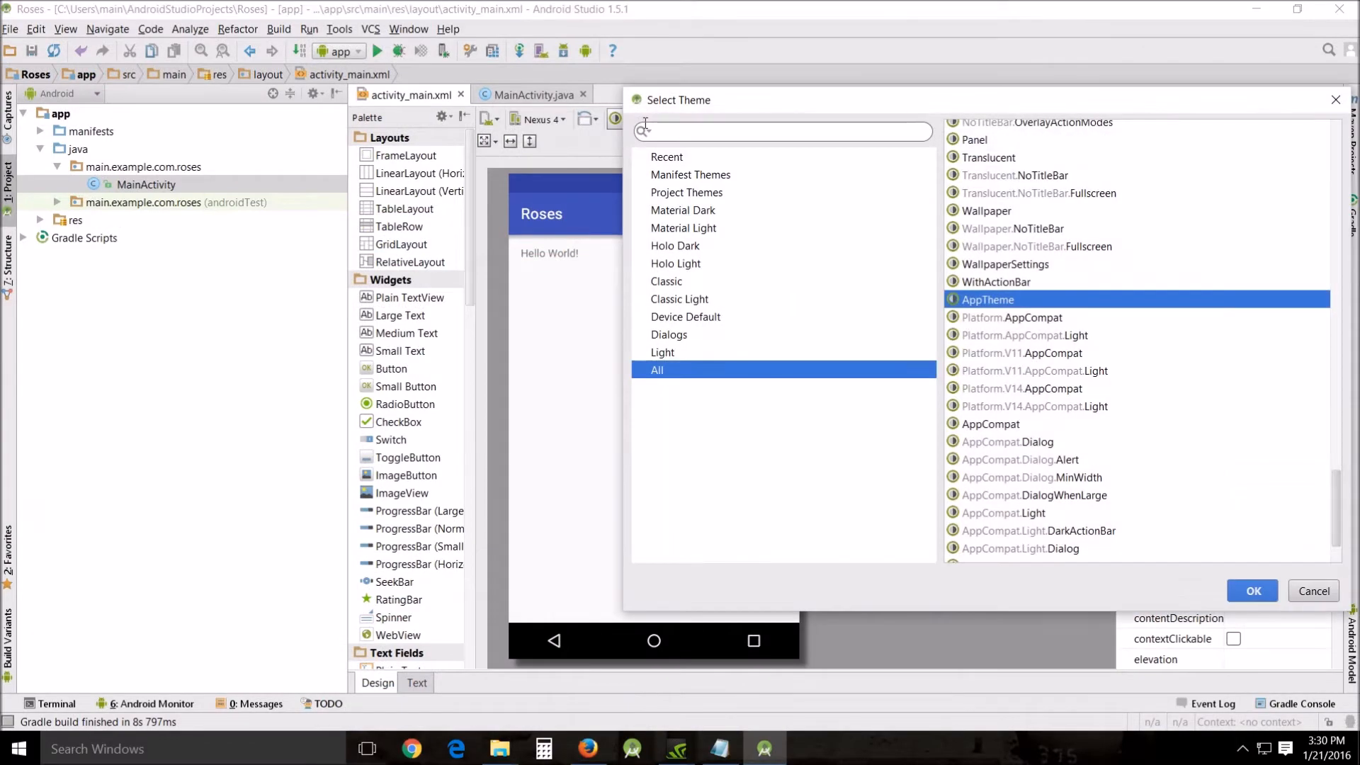
{"action": "mouse_move", "coordinate": [692, 326]}
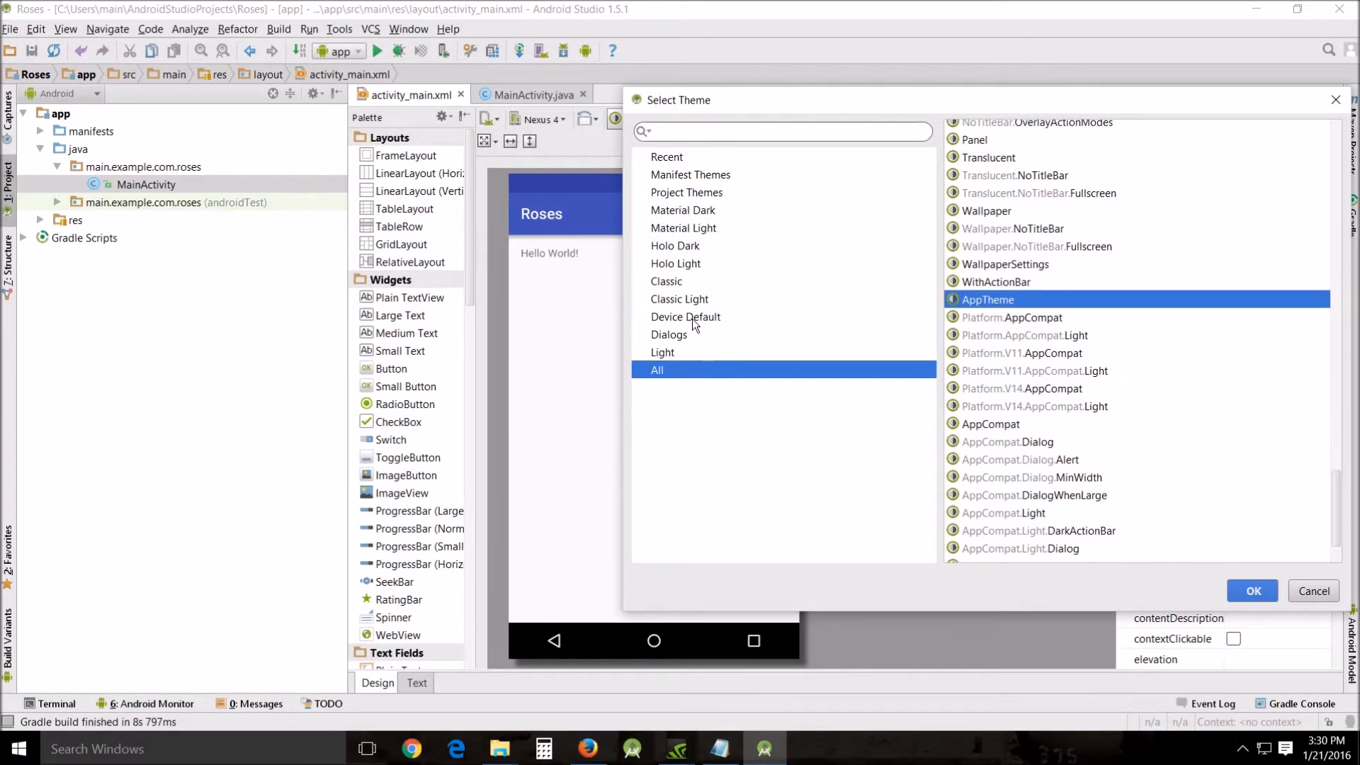
Apply the DeviceDefault.Light theme to the layout preview from the Device Default category.
{"action": "left_click", "coordinate": [686, 316]}
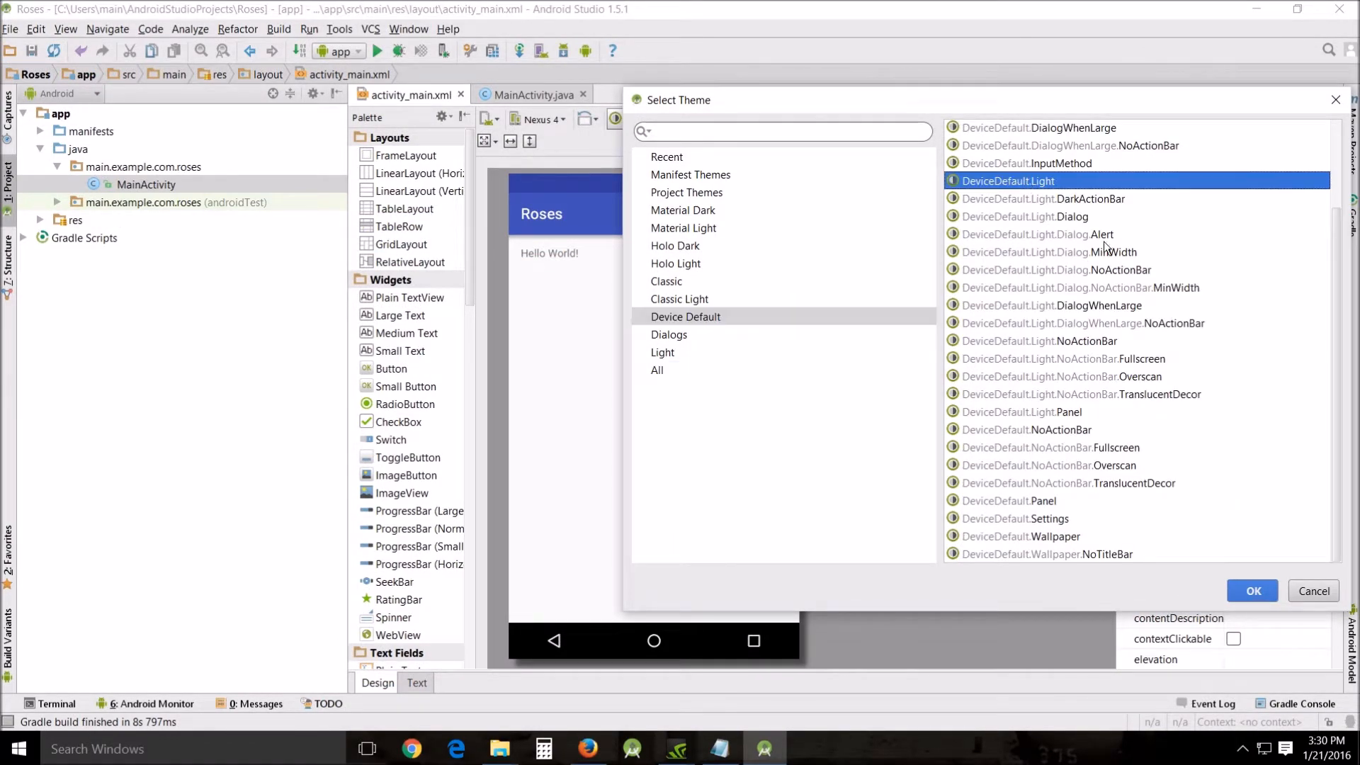
{"action": "left_click", "coordinate": [1250, 590]}
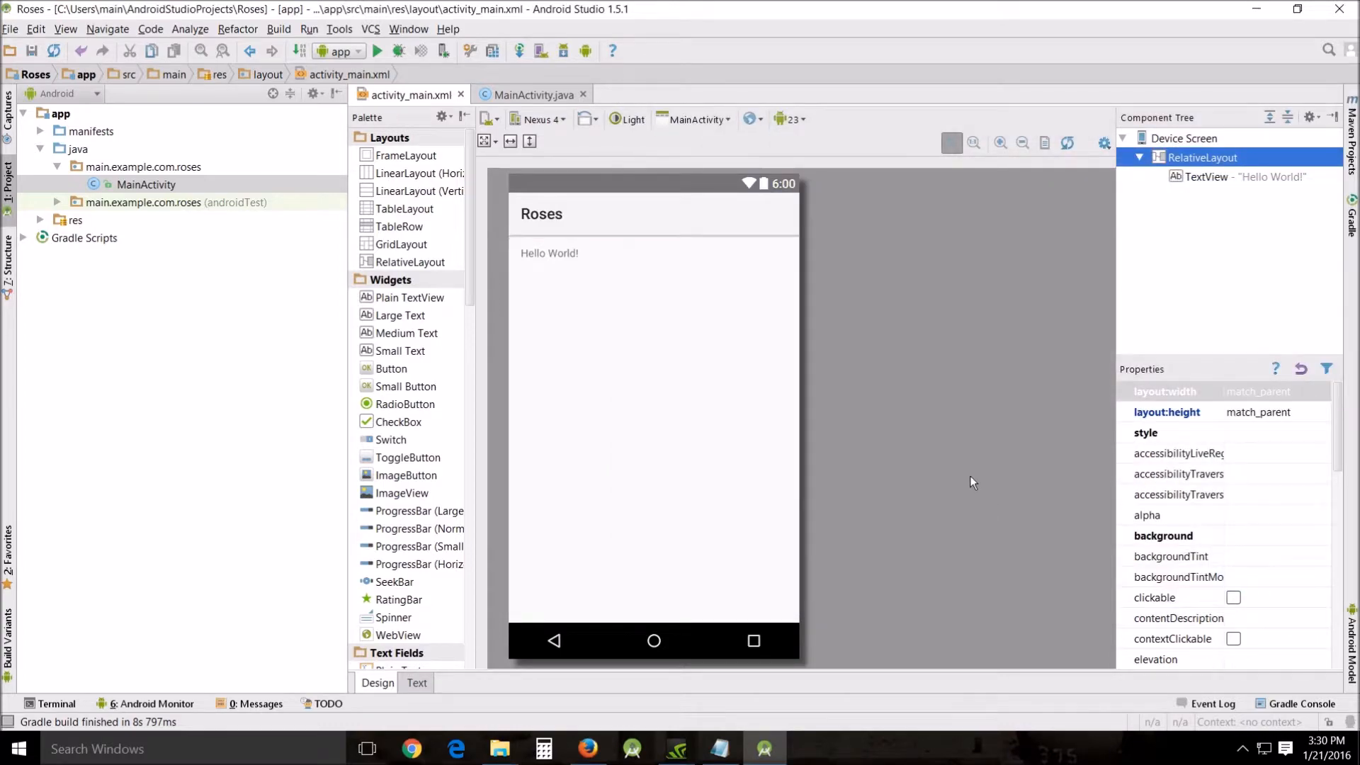
{"action": "left_click", "coordinate": [719, 748]}
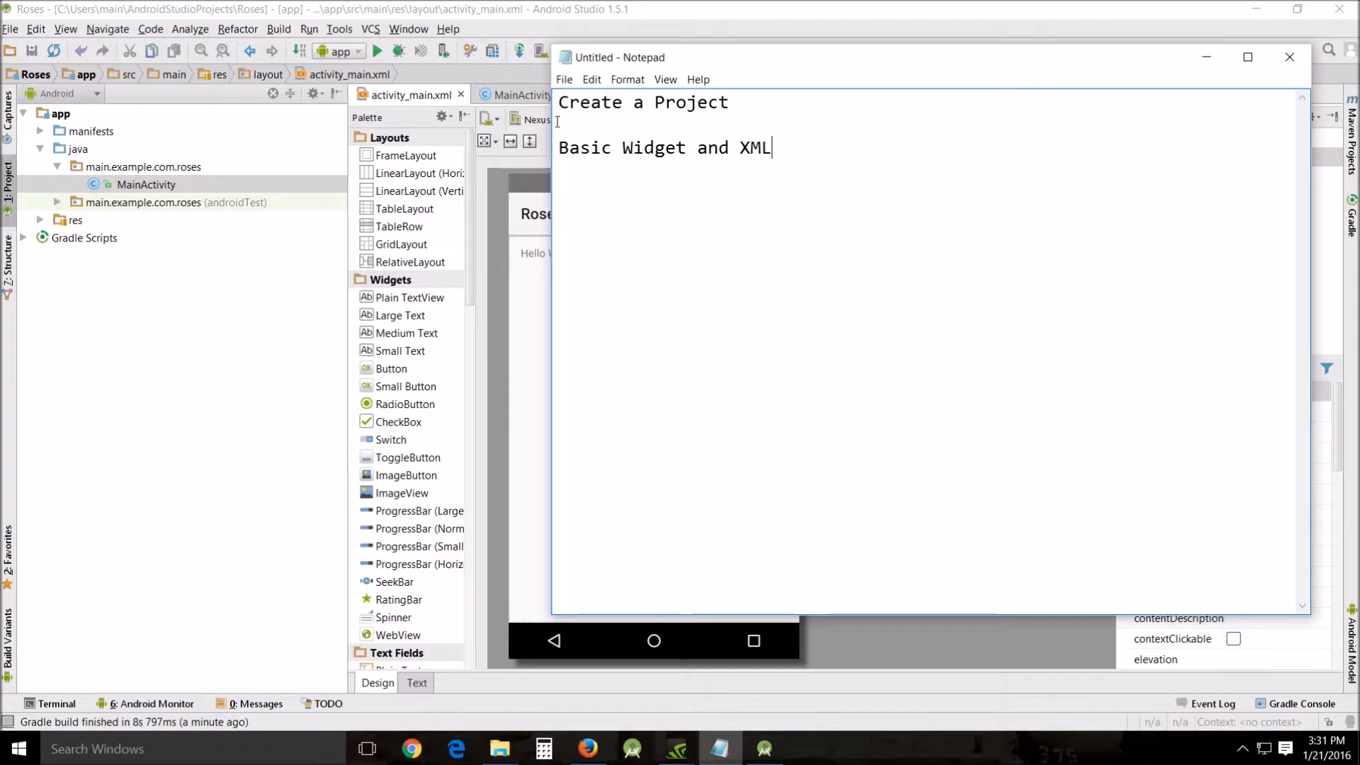
After reviewing 'Create a Project', add the line 'Declare our v' to the Notepad outline.
{"action": "triple_click", "coordinate": [642, 102]}
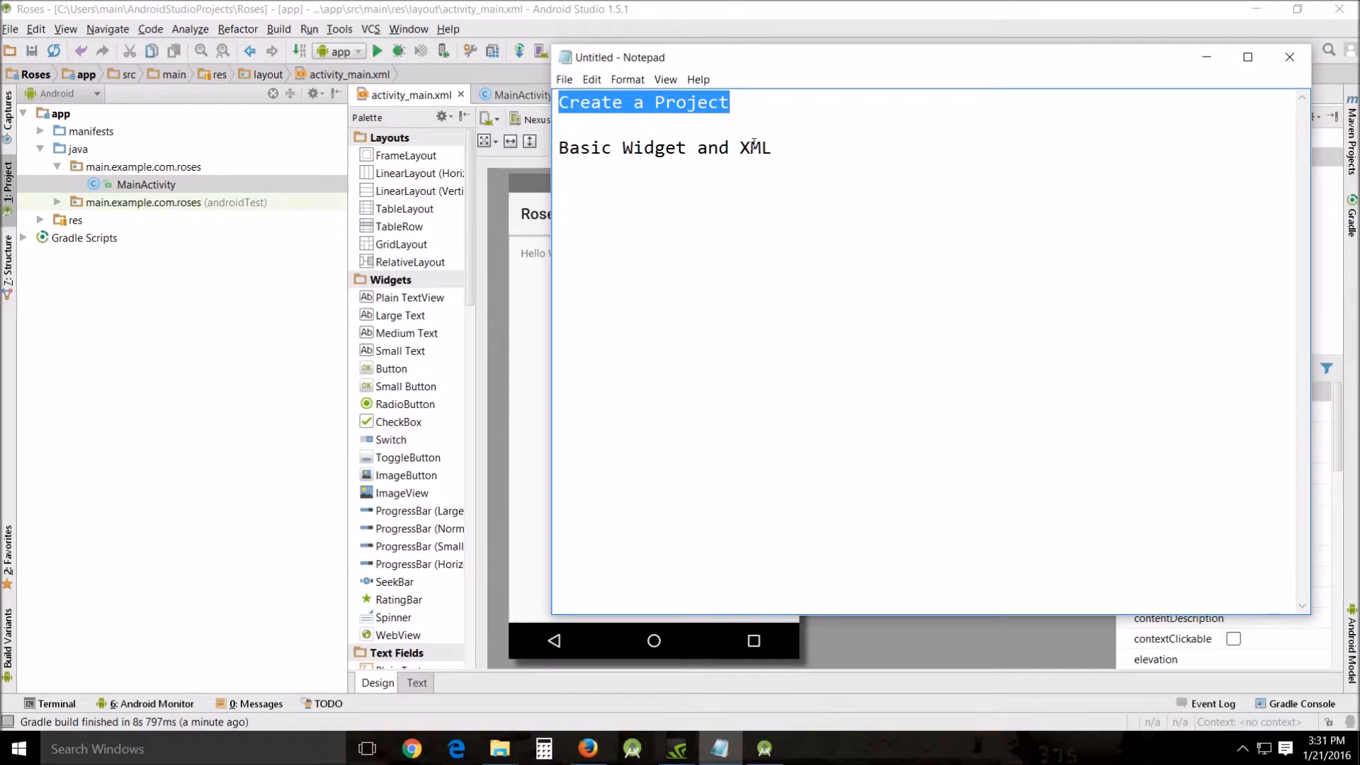
{"action": "left_click", "coordinate": [775, 147]}
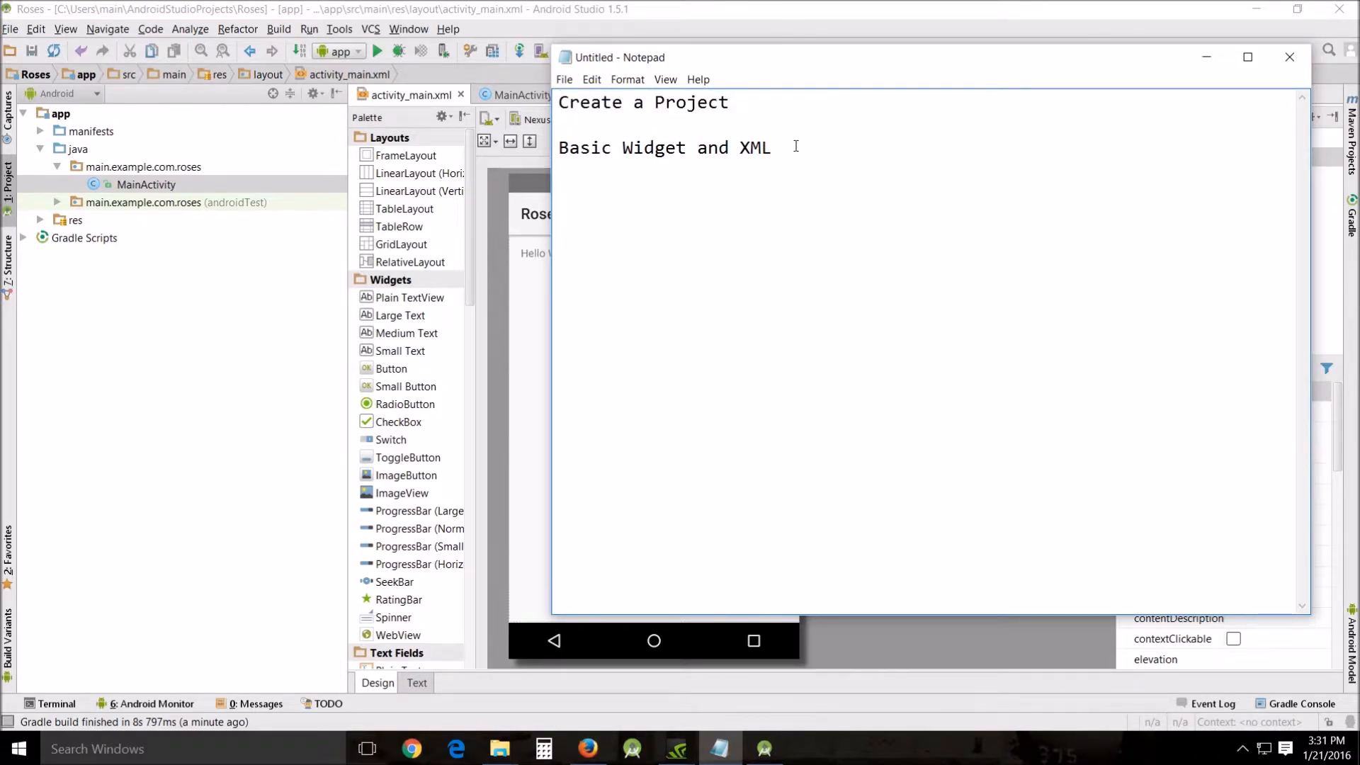
{"action": "mouse_move", "coordinate": [825, 131]}
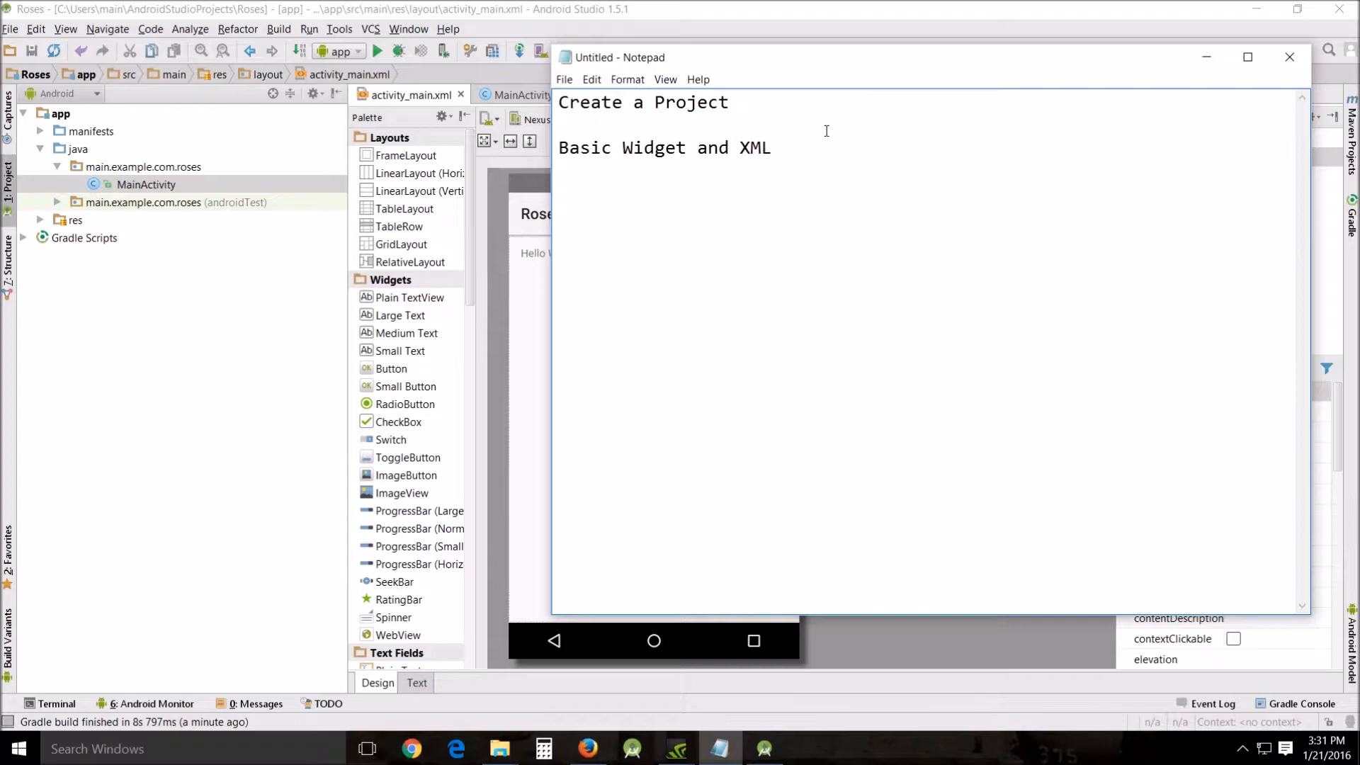
{"action": "left_click", "coordinate": [558, 192]}
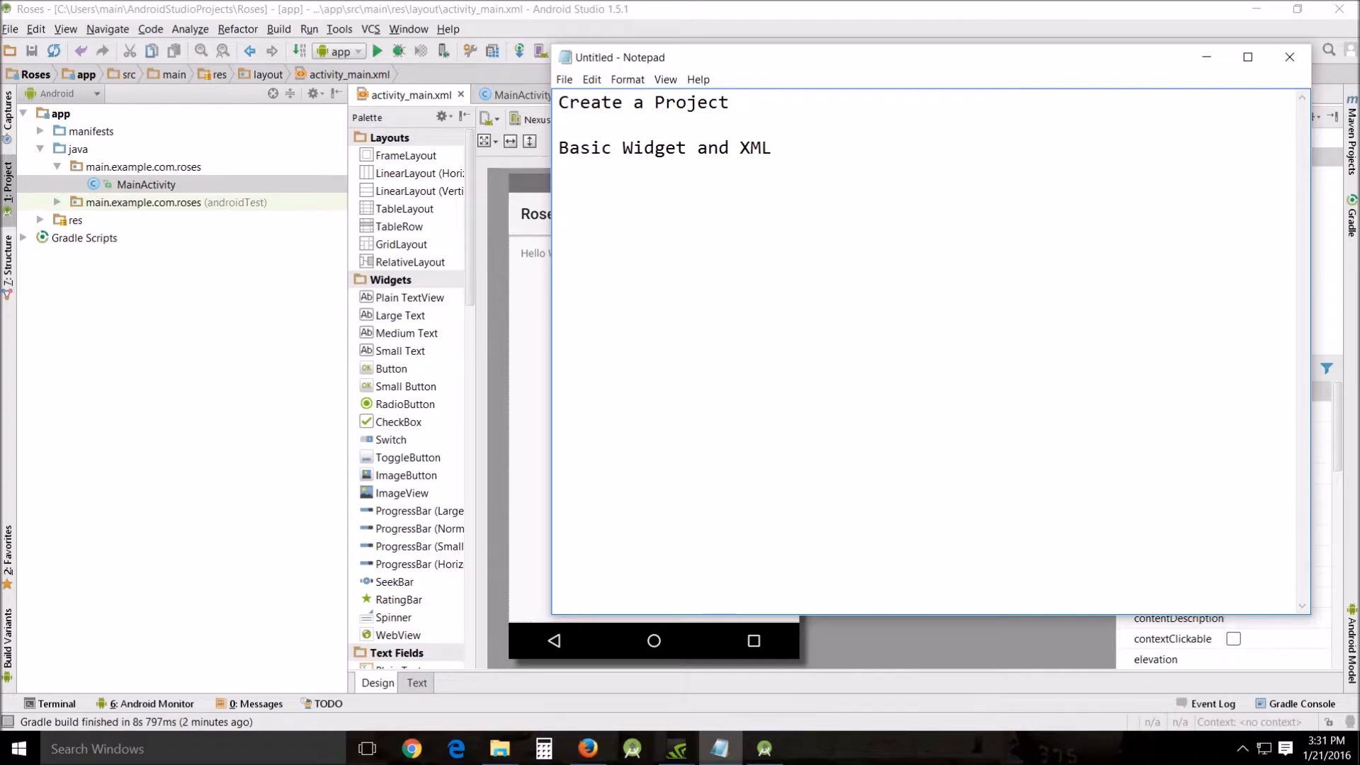
{"action": "type", "text": "De"}
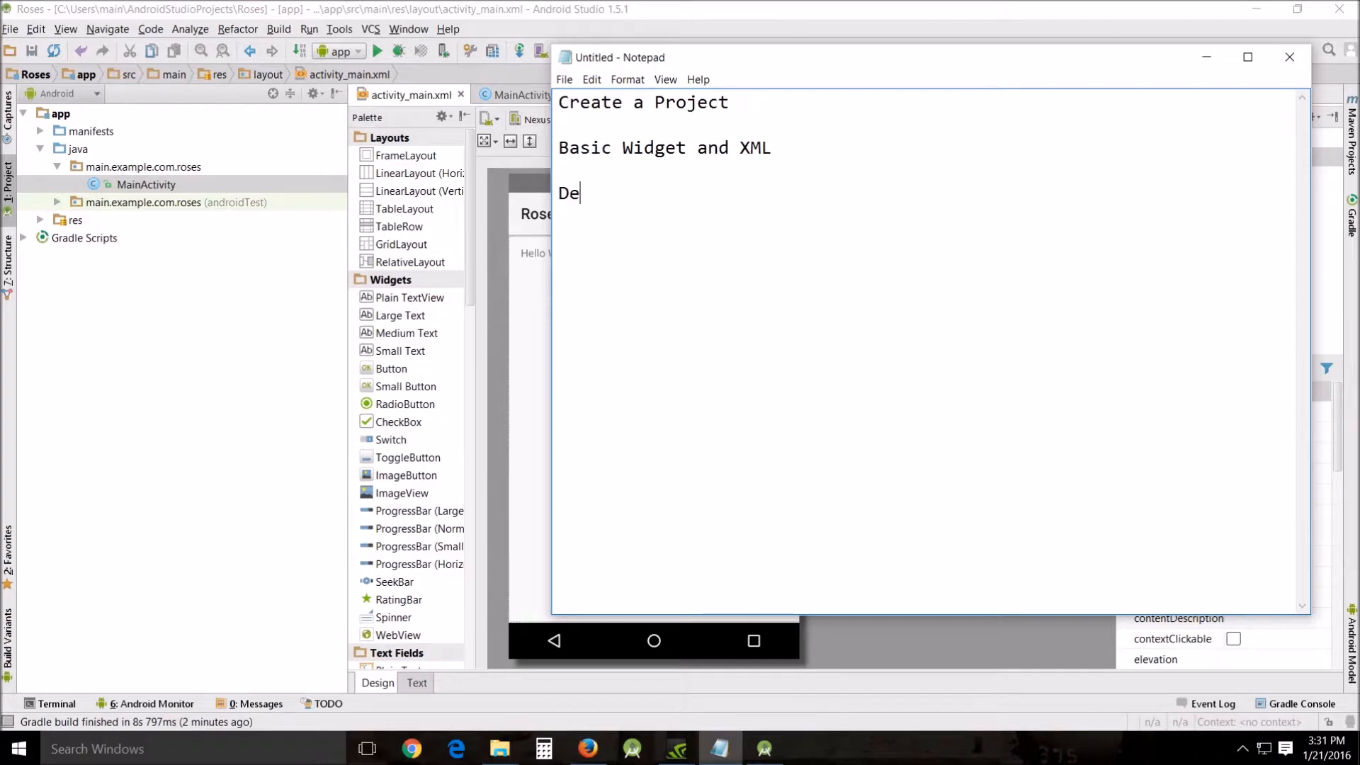
{"action": "type", "text": "clare o"}
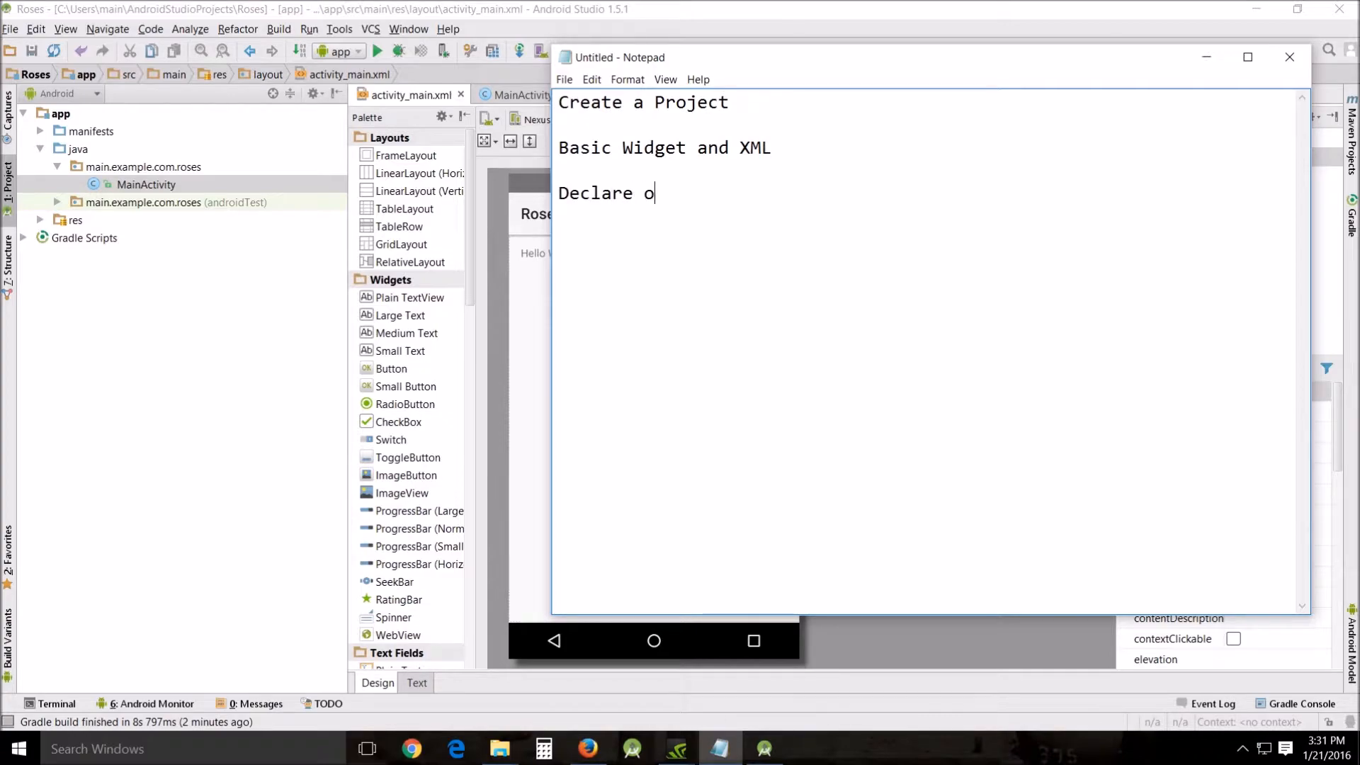
{"action": "type", "text": "ur v"}
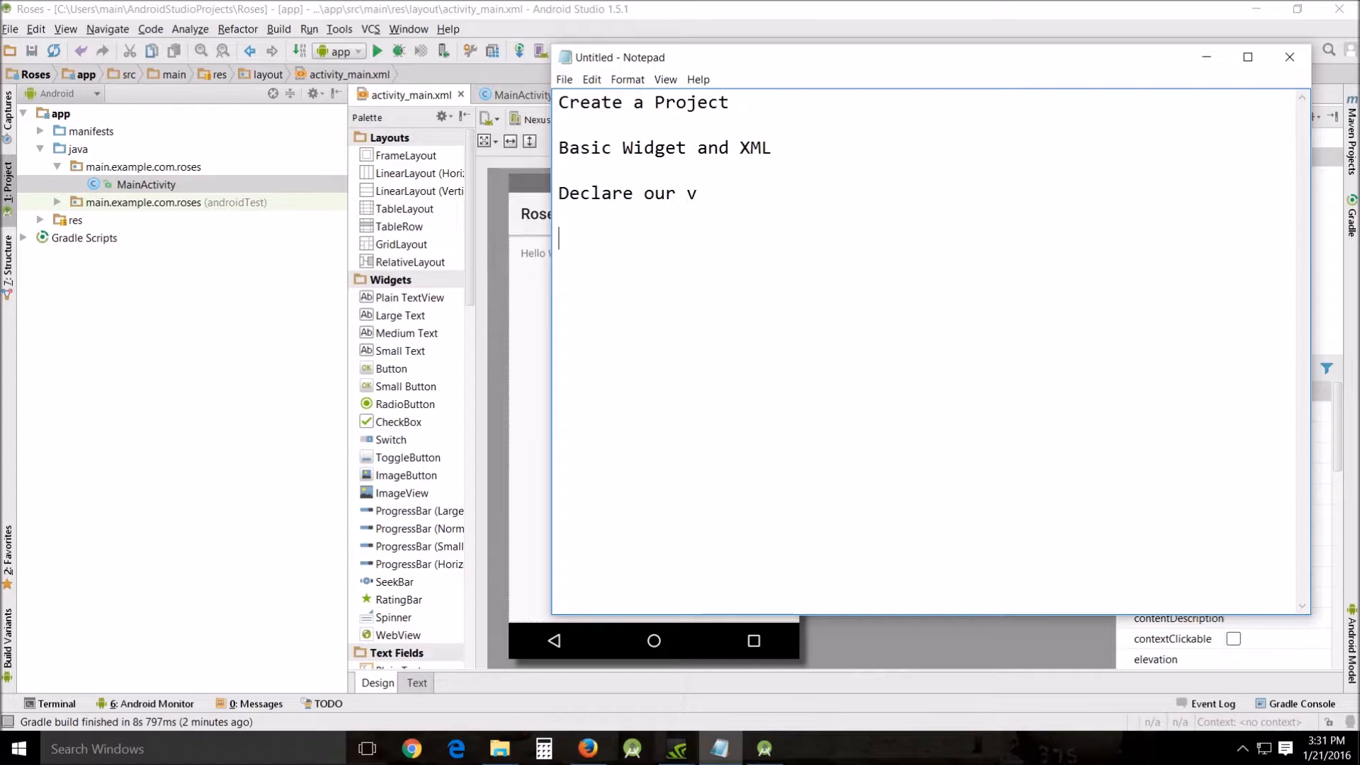
Add 'Write Out method' and 'call our method' as the final outline steps.
{"action": "type", "text": "Wr"}
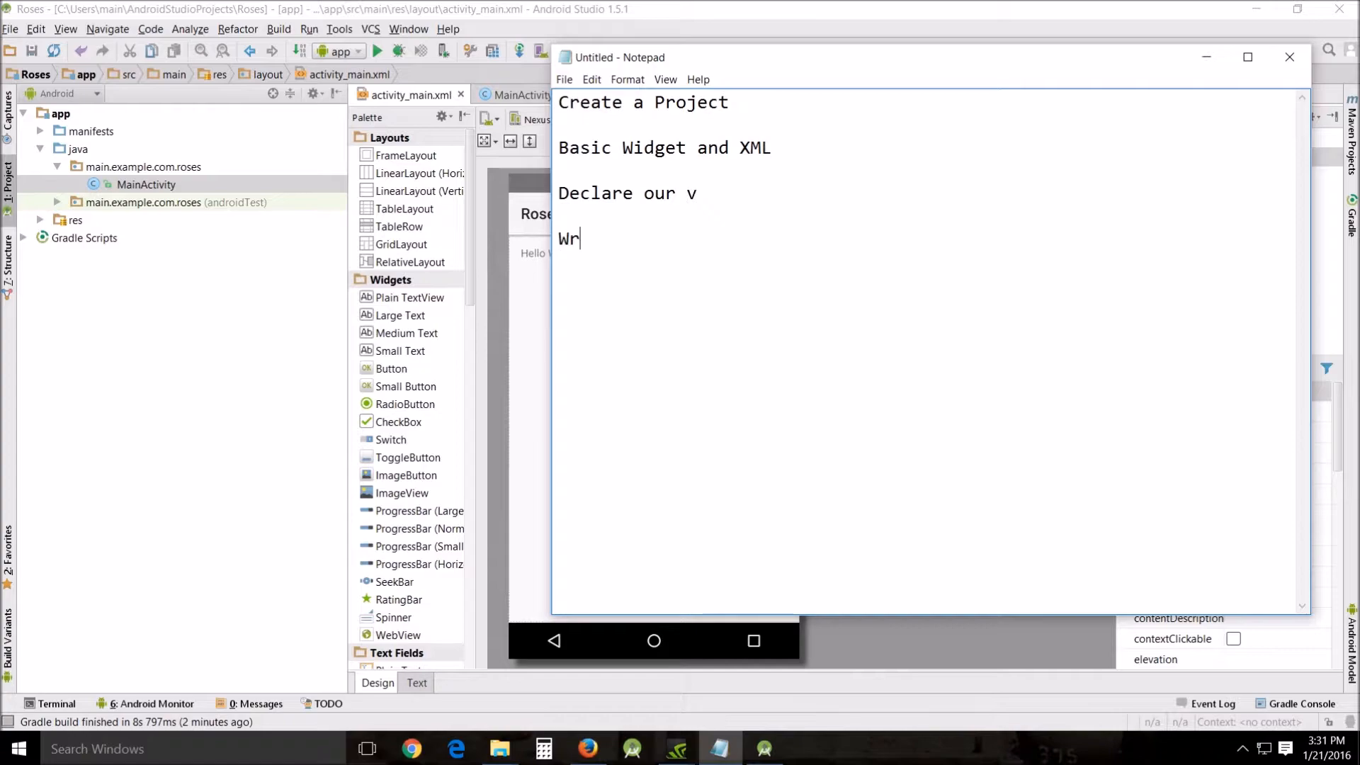
{"action": "type", "text": "it"}
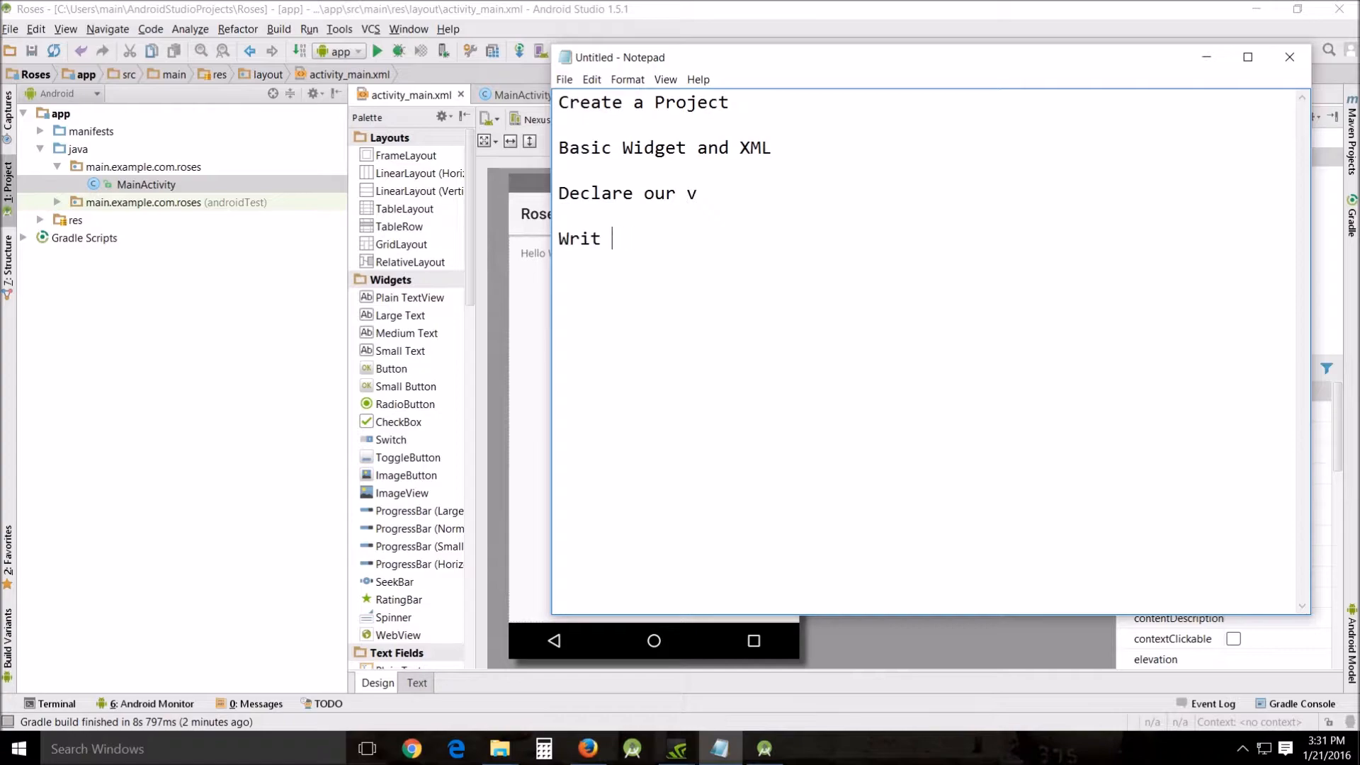
{"action": "type", "text": "e Out method"}
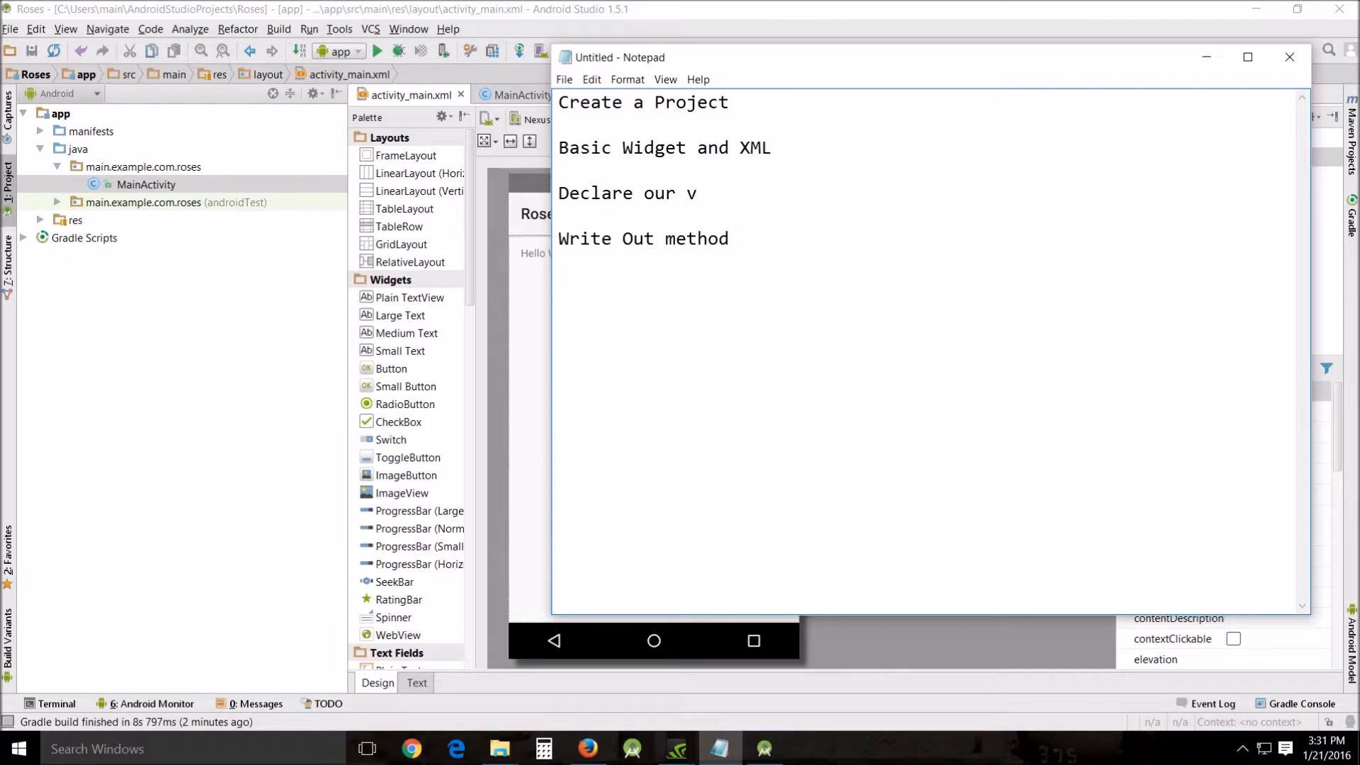
{"action": "type", "text": "call our"}
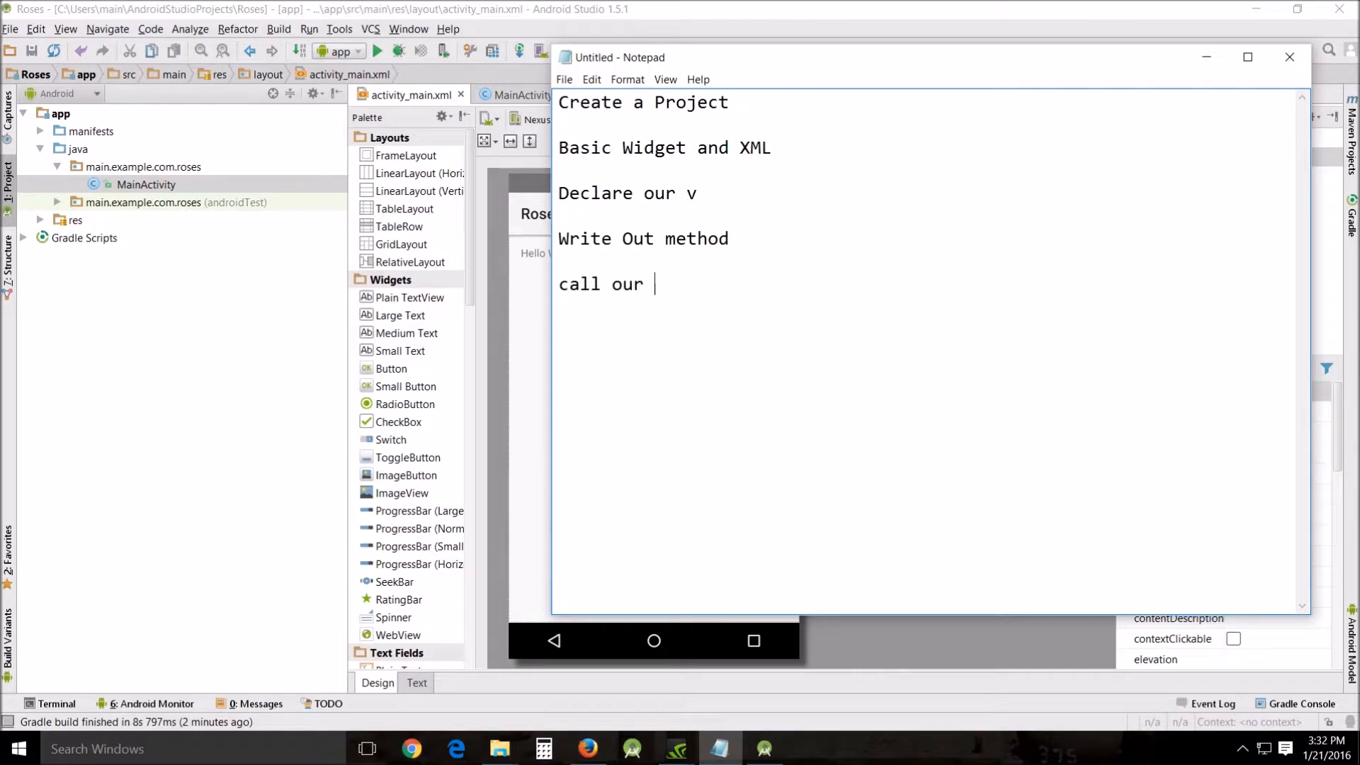
{"action": "type", "text": "metho"}
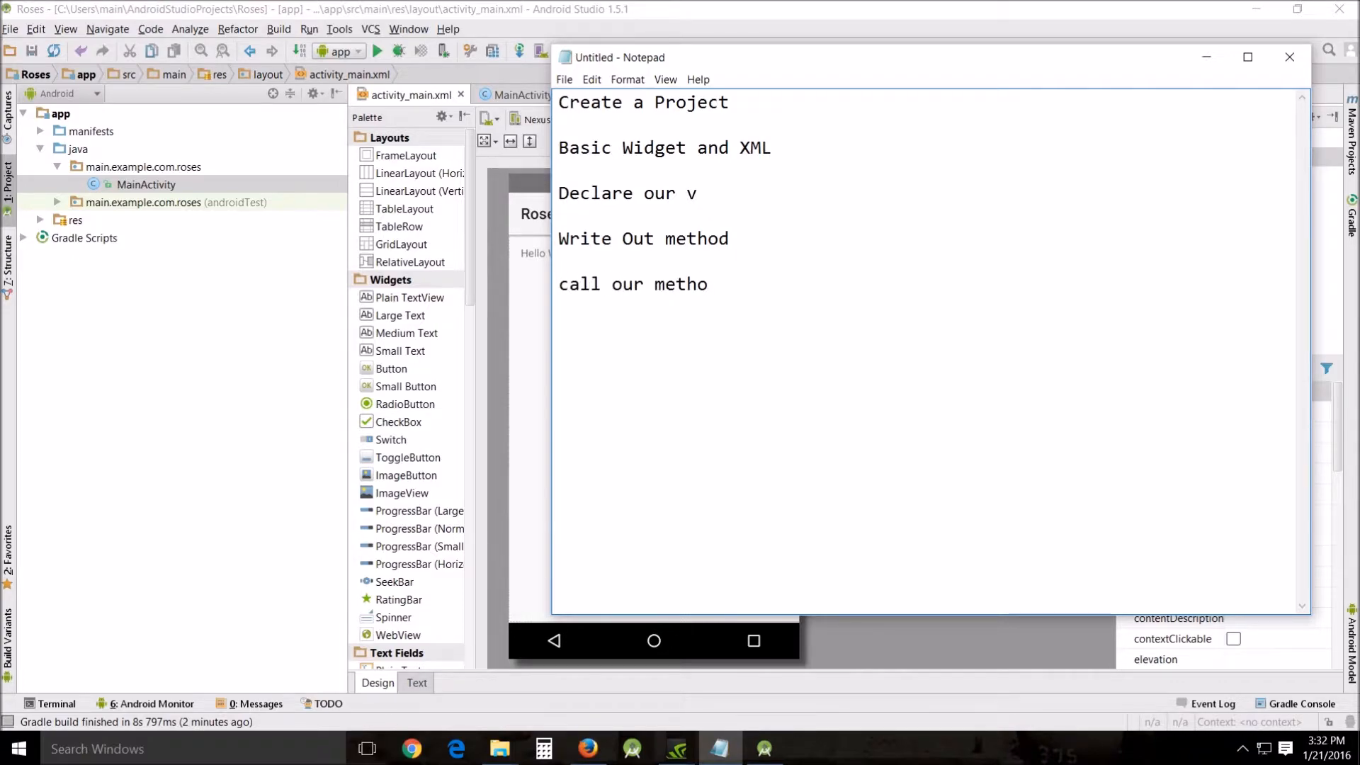
{"action": "type", "text": "d"}
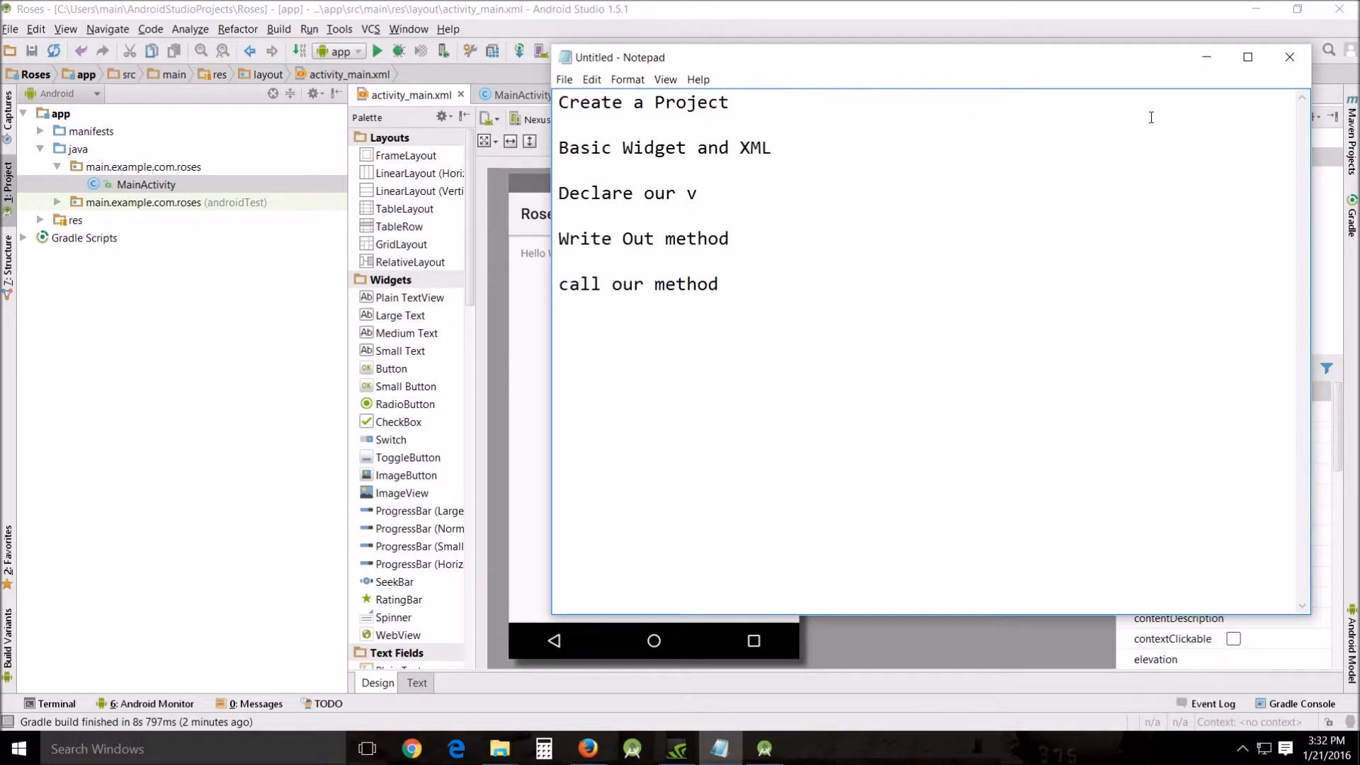
{"action": "mouse_move", "coordinate": [978, 409]}
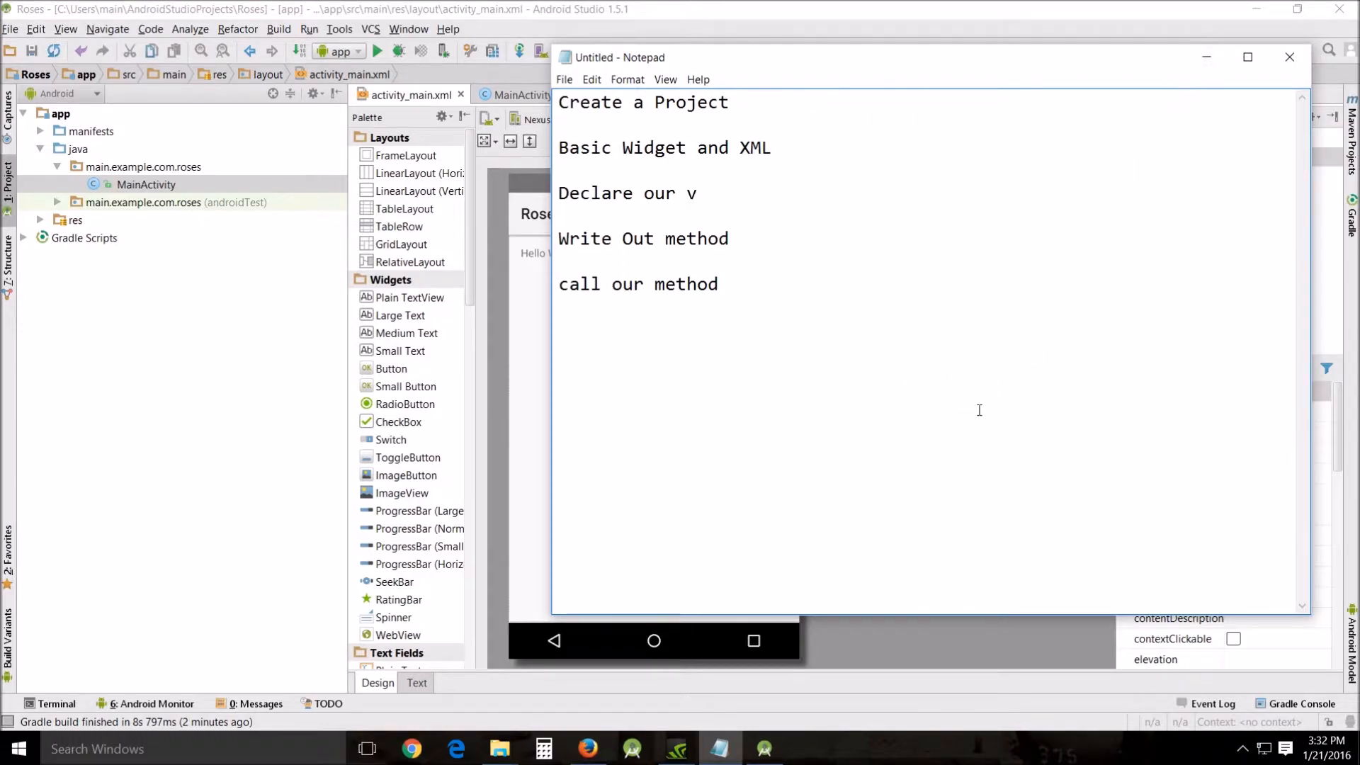
{"action": "mouse_move", "coordinate": [974, 408]}
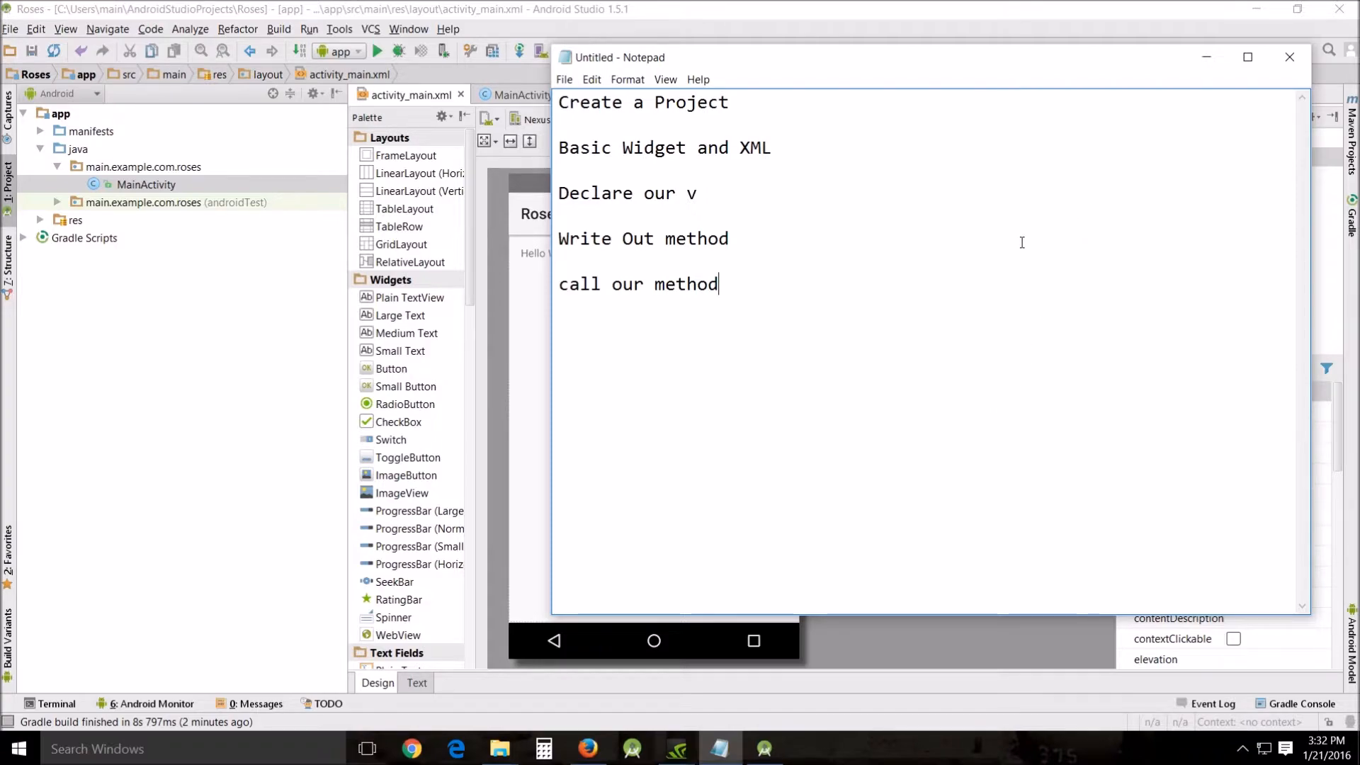
{"action": "mouse_move", "coordinate": [1122, 144]}
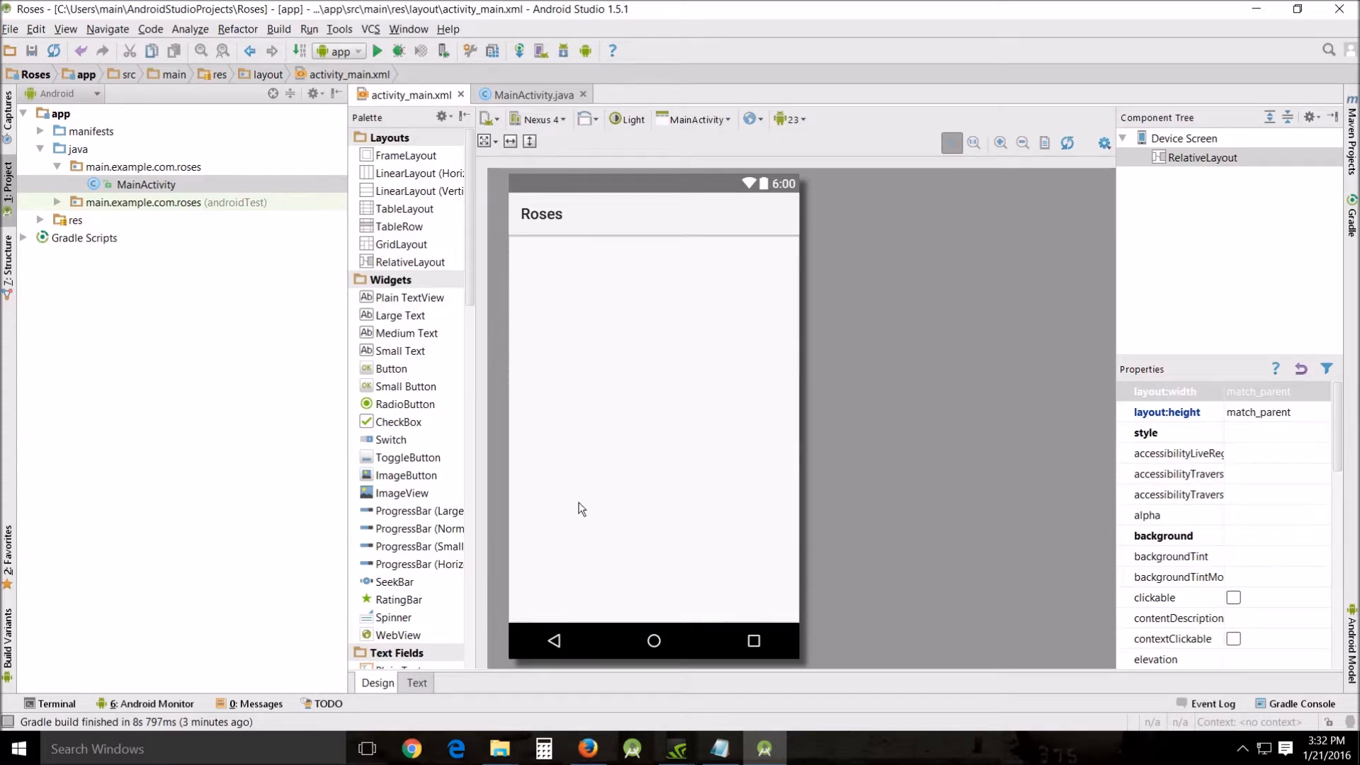
{"action": "mouse_move", "coordinate": [415, 412]}
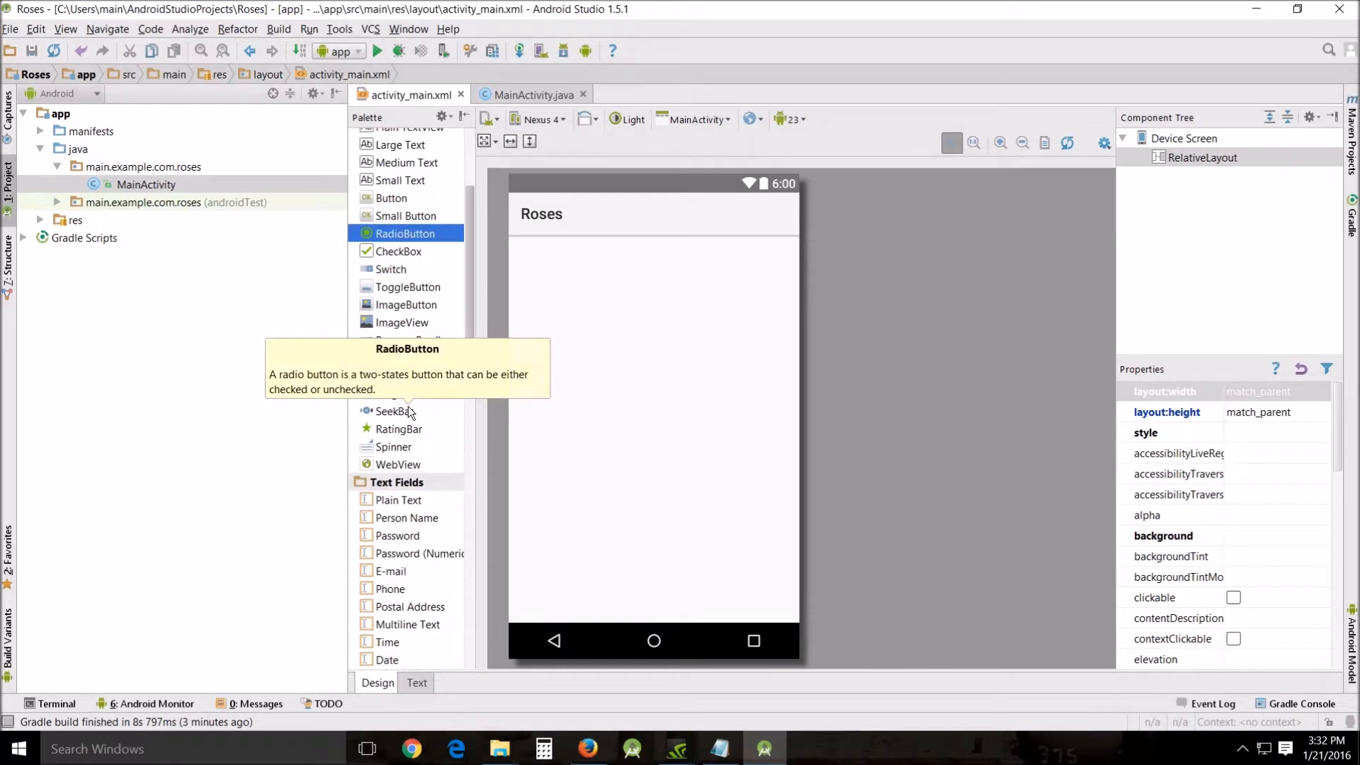
Drag a third RadioButton from the Palette into the RadioGroup on the canvas.
{"action": "scroll", "scroll_direction": "down", "scroll_amount": 3}
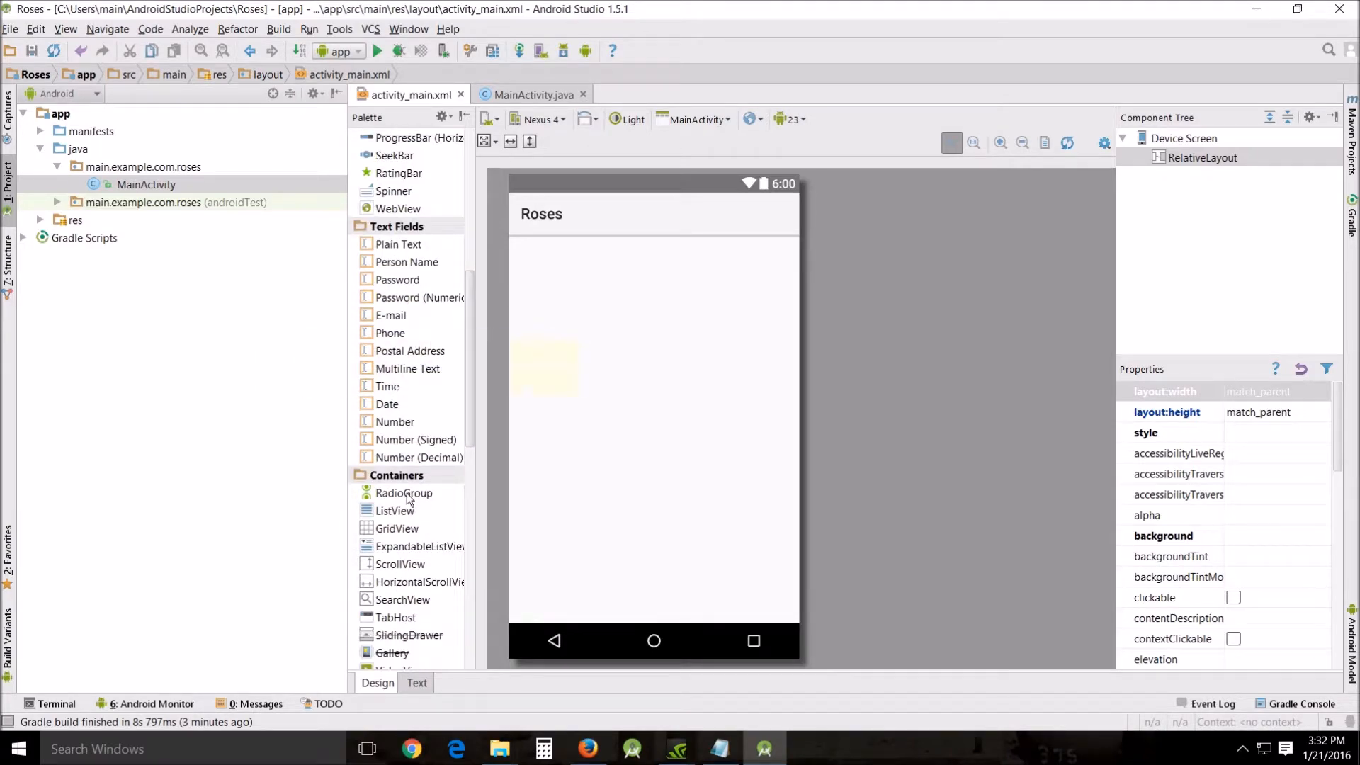
{"action": "mouse_move", "coordinate": [404, 493]}
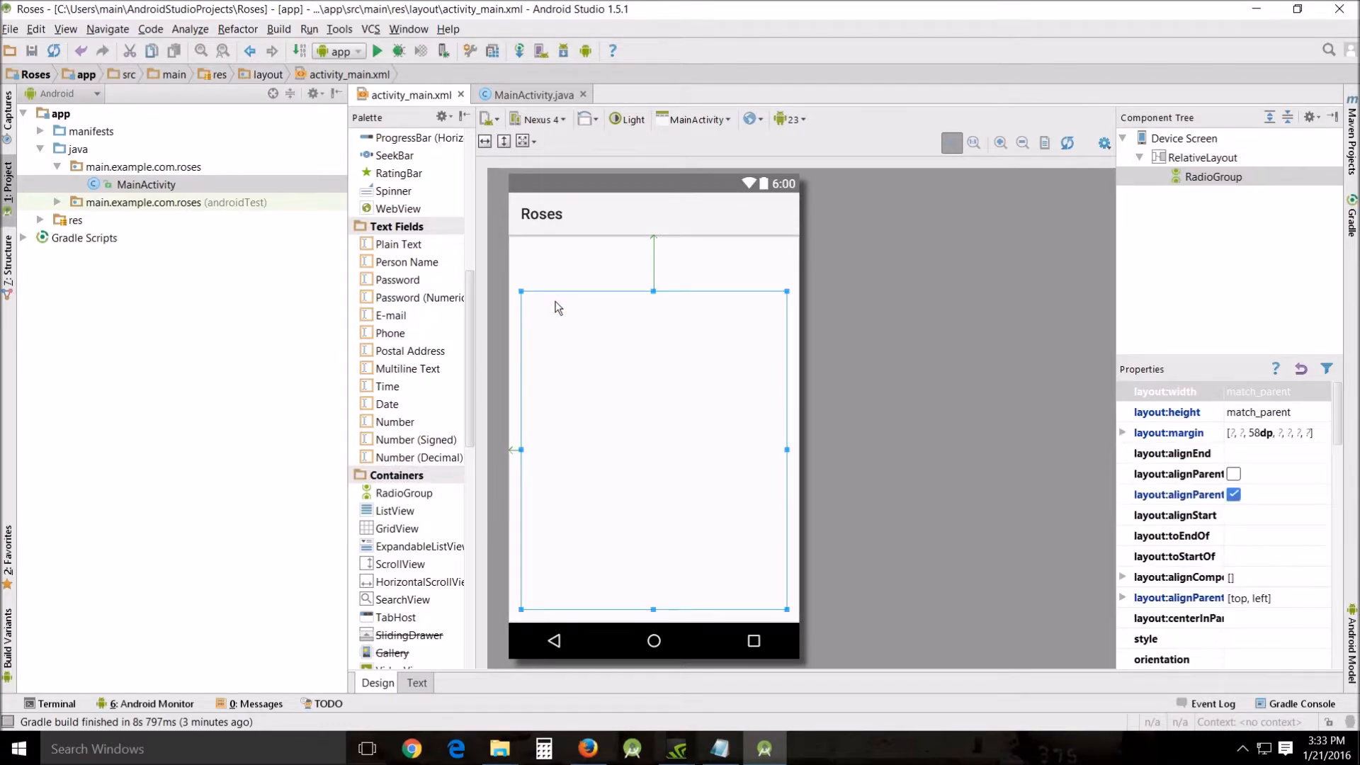
{"action": "scroll", "scroll_direction": "up", "scroll_amount": 3}
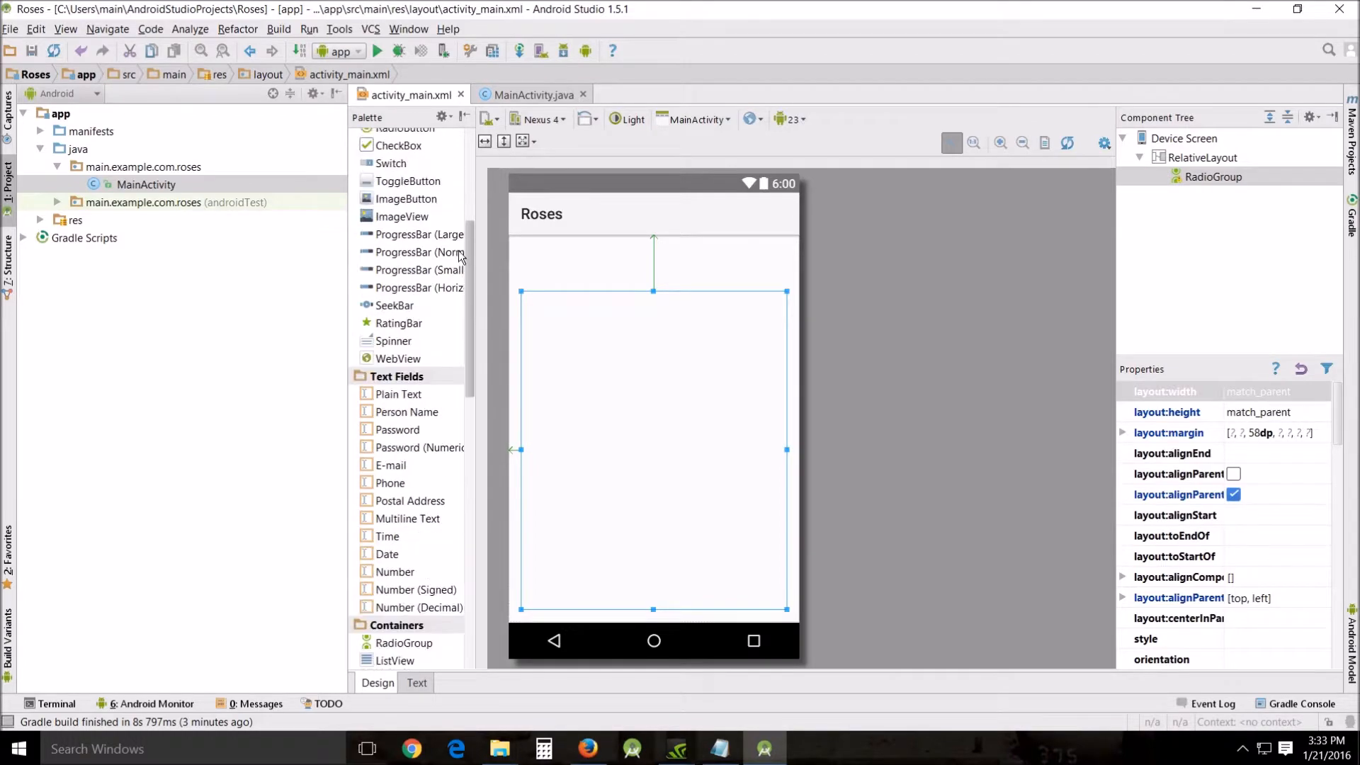
{"action": "scroll", "scroll_direction": "up", "scroll_amount": 3}
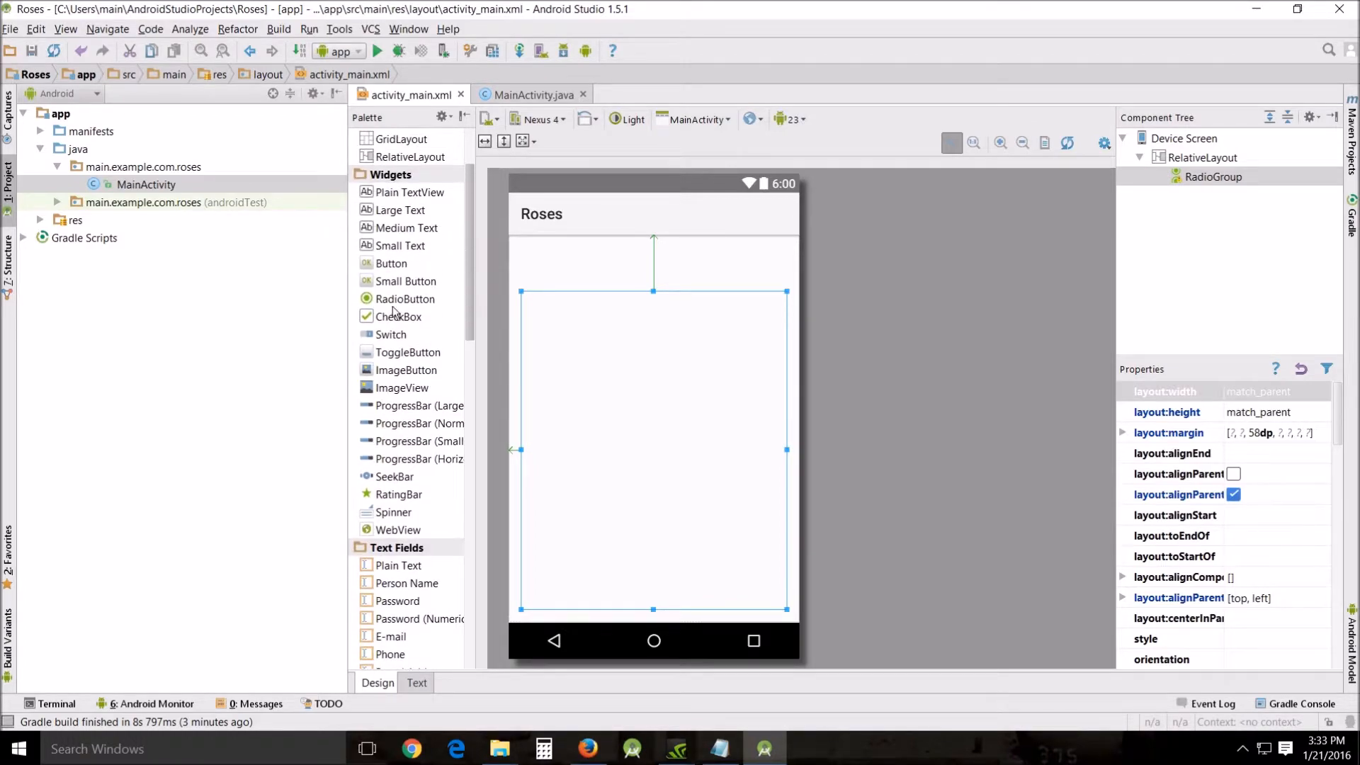
{"action": "left_click_drag", "start_coordinate": [404, 299], "coordinate": [572, 301]}
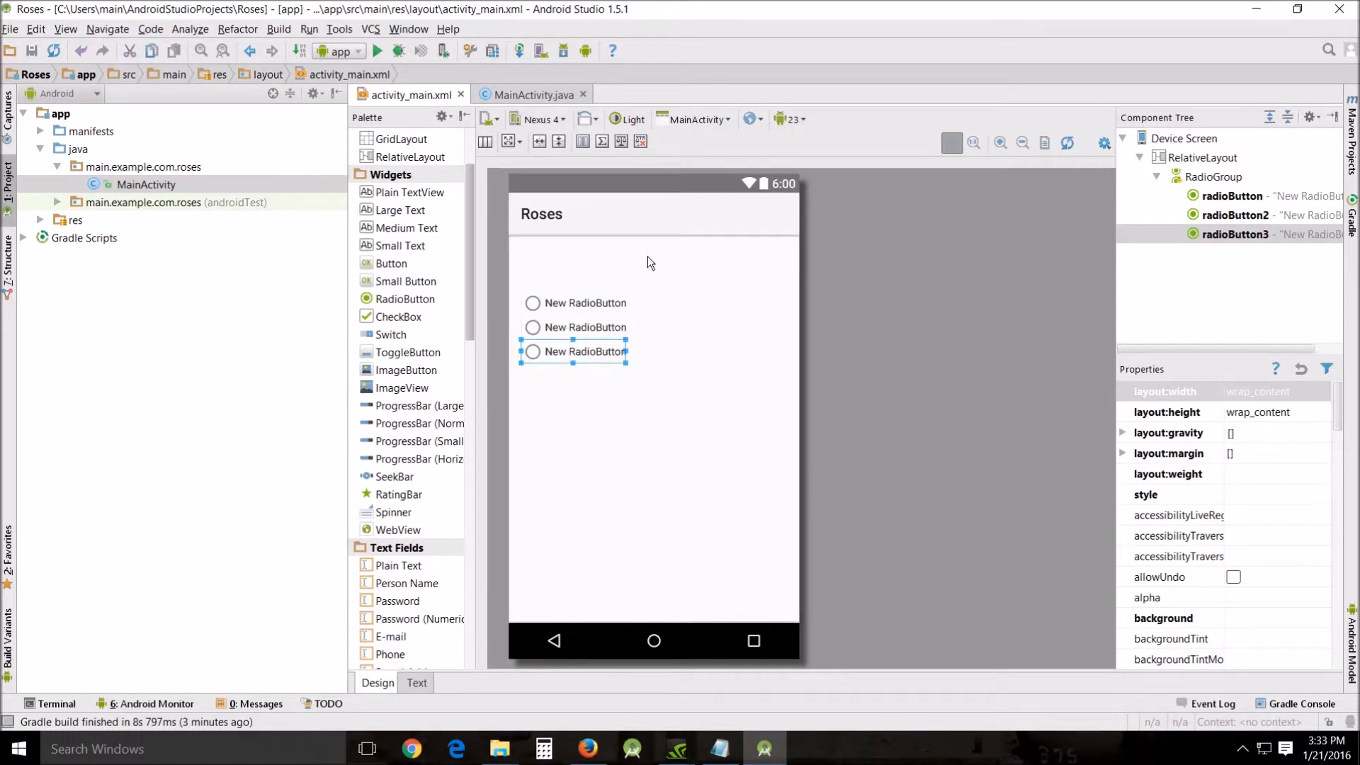
Drop a Button above the RadioGroup and relabel the radio options Red and Yellow.
{"action": "left_click", "coordinate": [1204, 157]}
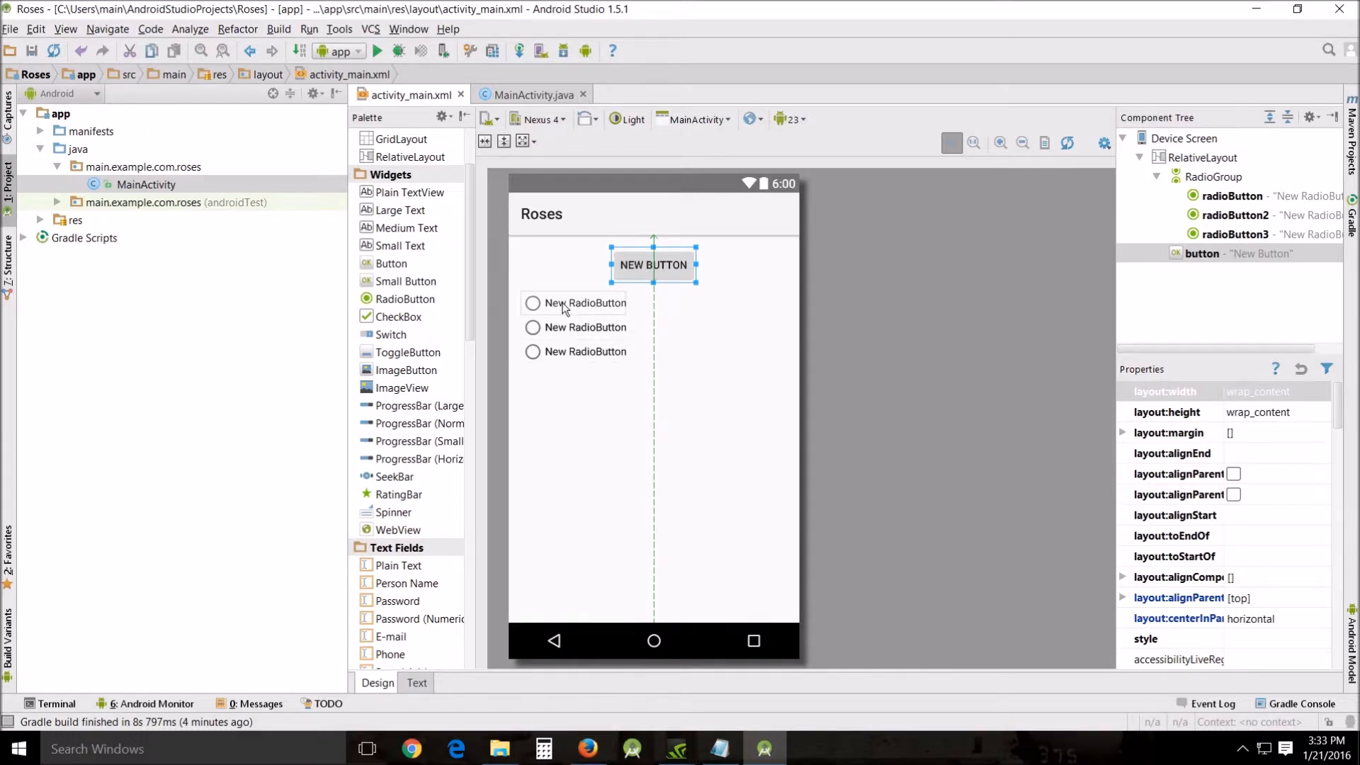
{"action": "left_click", "coordinate": [587, 303]}
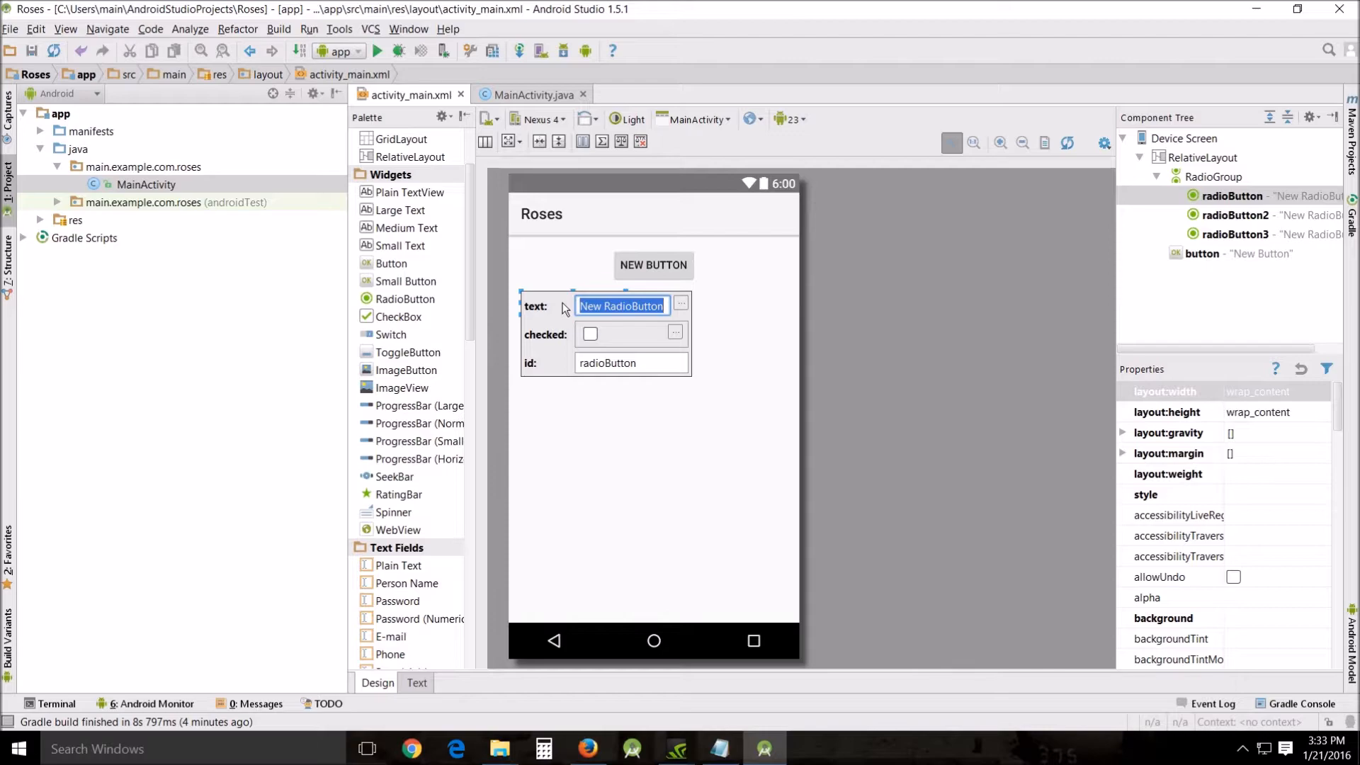
{"action": "type", "text": "Red"}
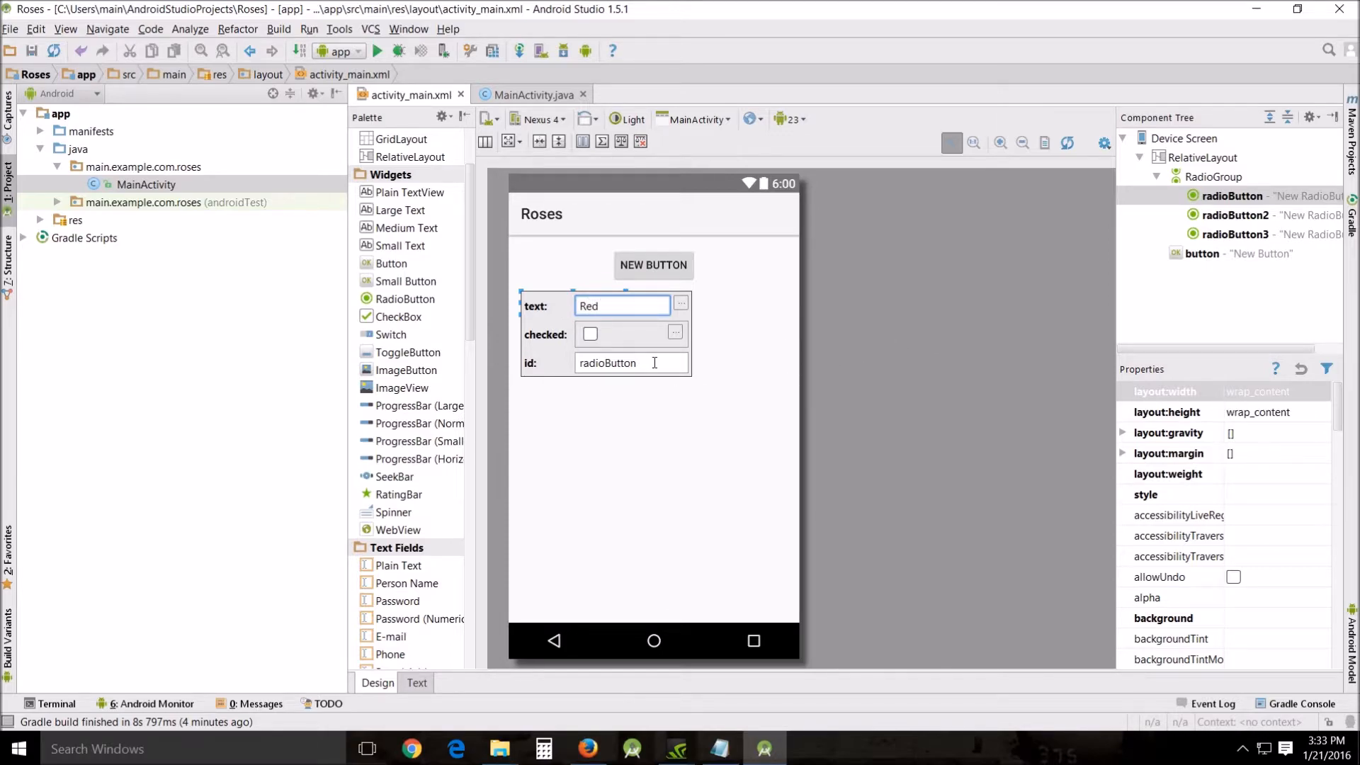
{"action": "mouse_move", "coordinate": [819, 361]}
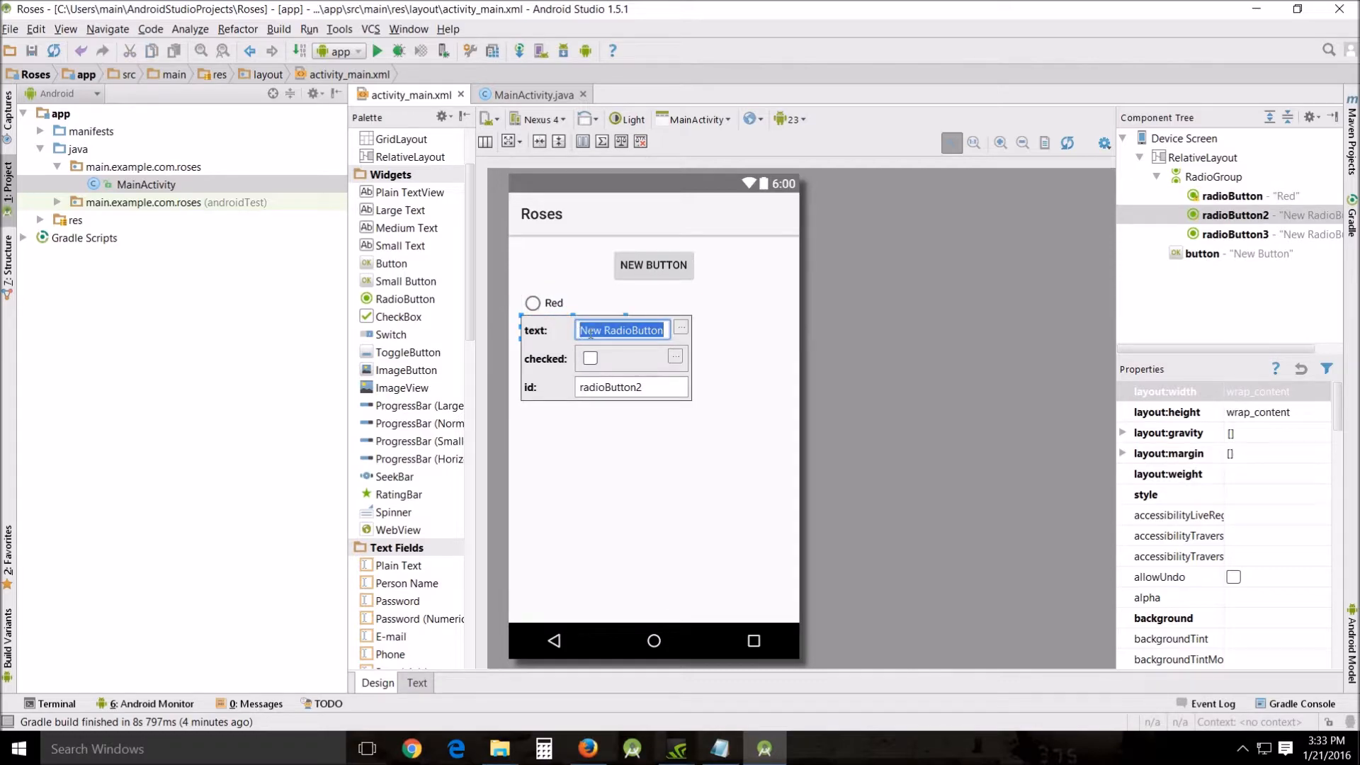
{"action": "type", "text": "Ye"}
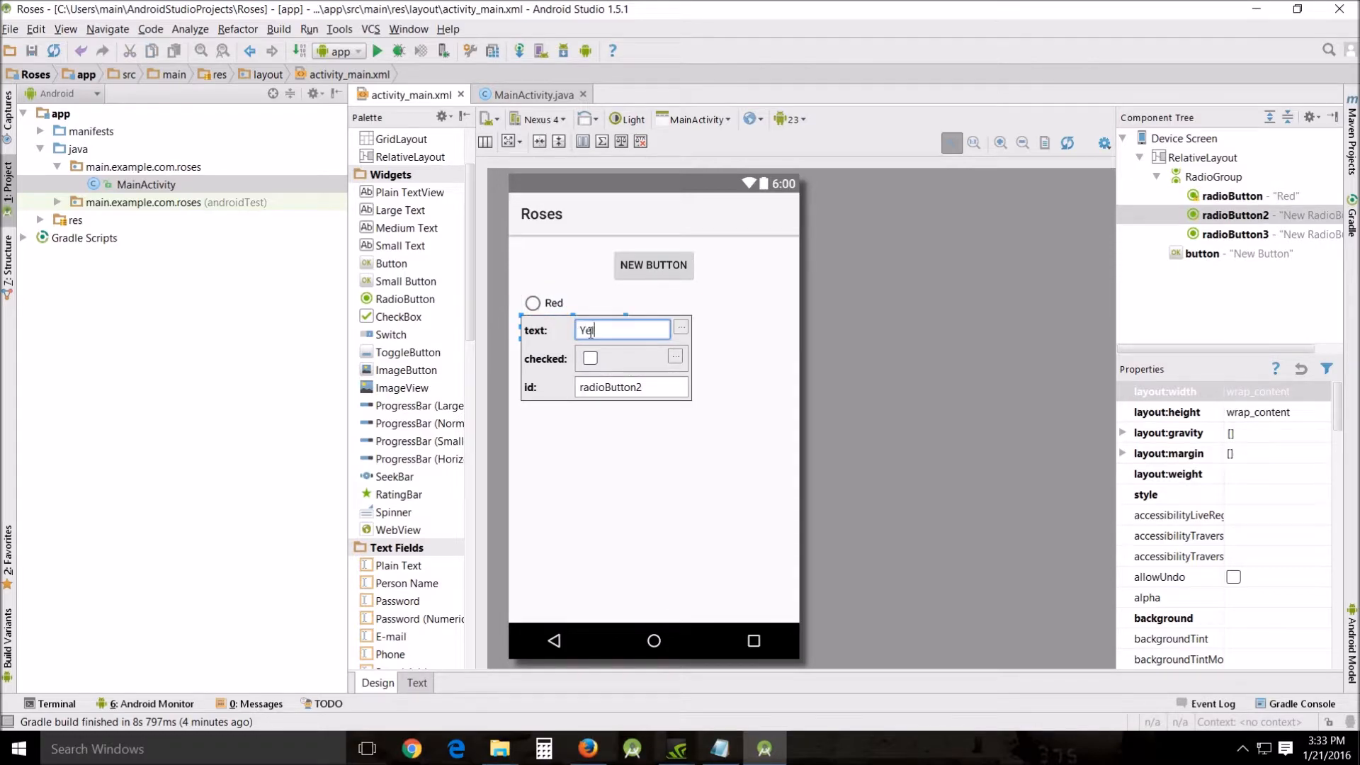
{"action": "type", "text": "llow"}
{"action": "type", "text": "Pink"}
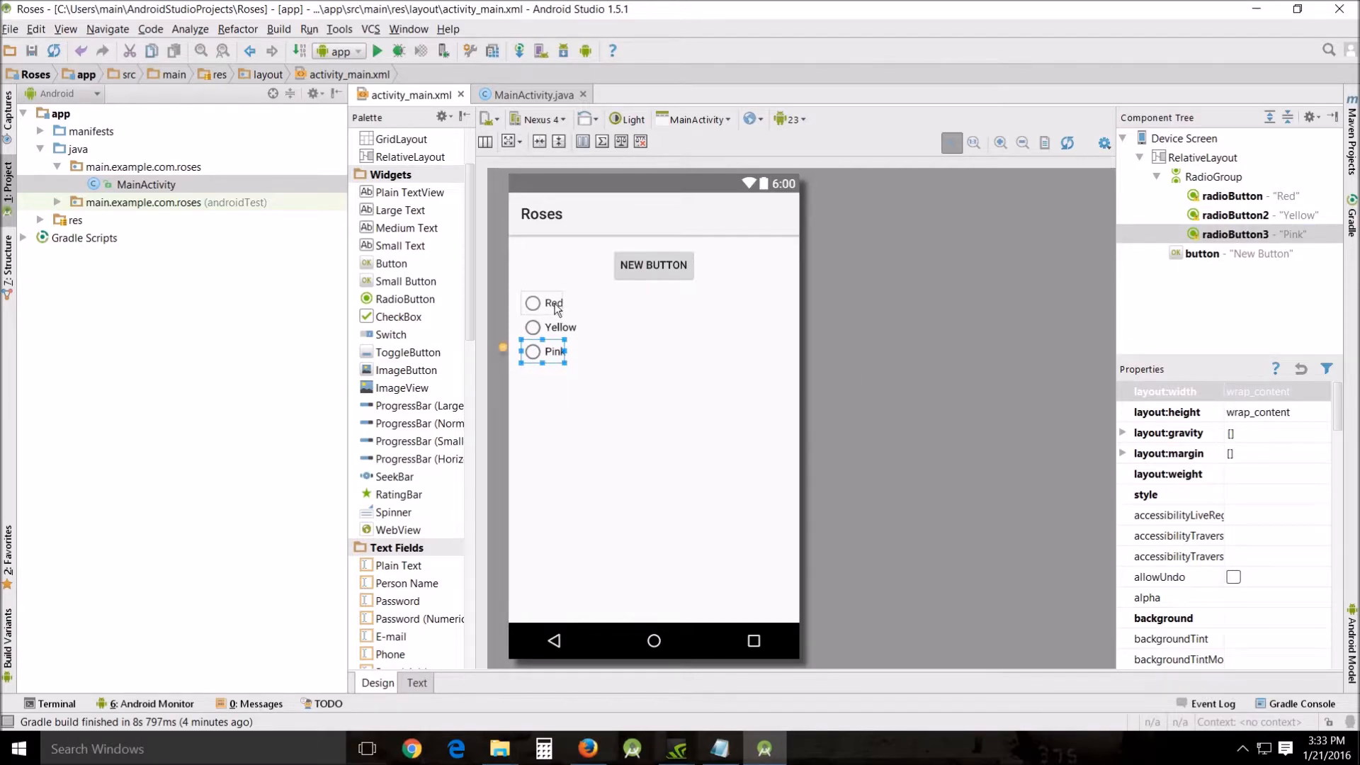
Set the Red radio button's textColor to red #FF0000, then select the Yellow option.
{"action": "left_click", "coordinate": [554, 302]}
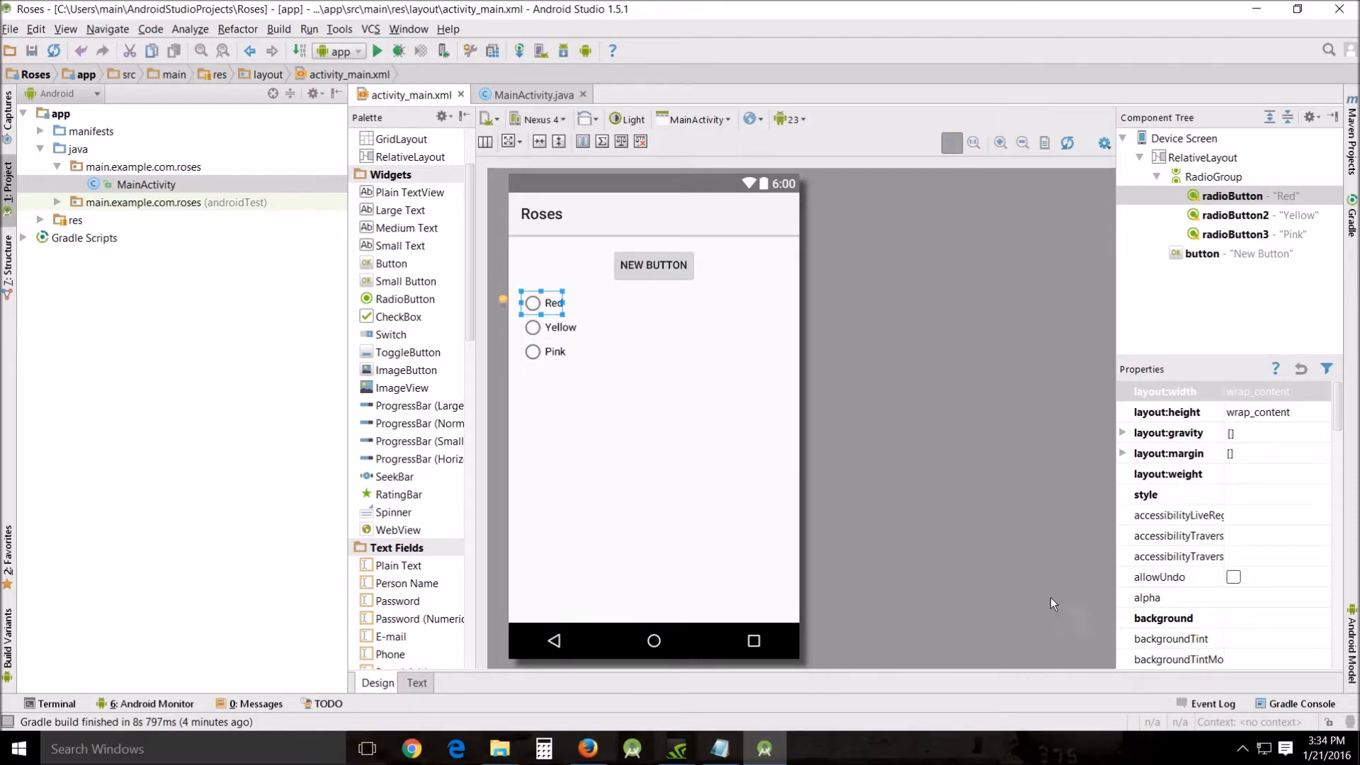
{"action": "mouse_move", "coordinate": [1041, 571]}
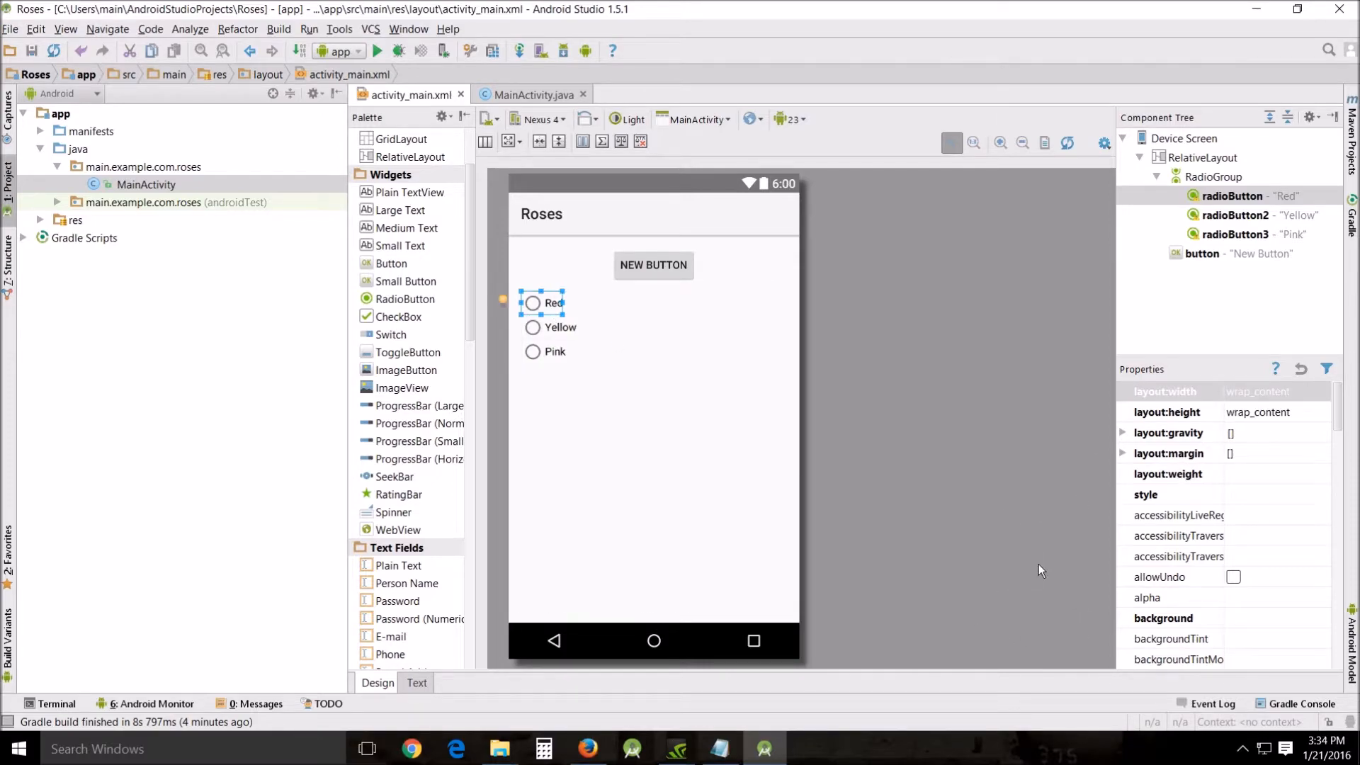
{"action": "mouse_move", "coordinate": [1050, 567]}
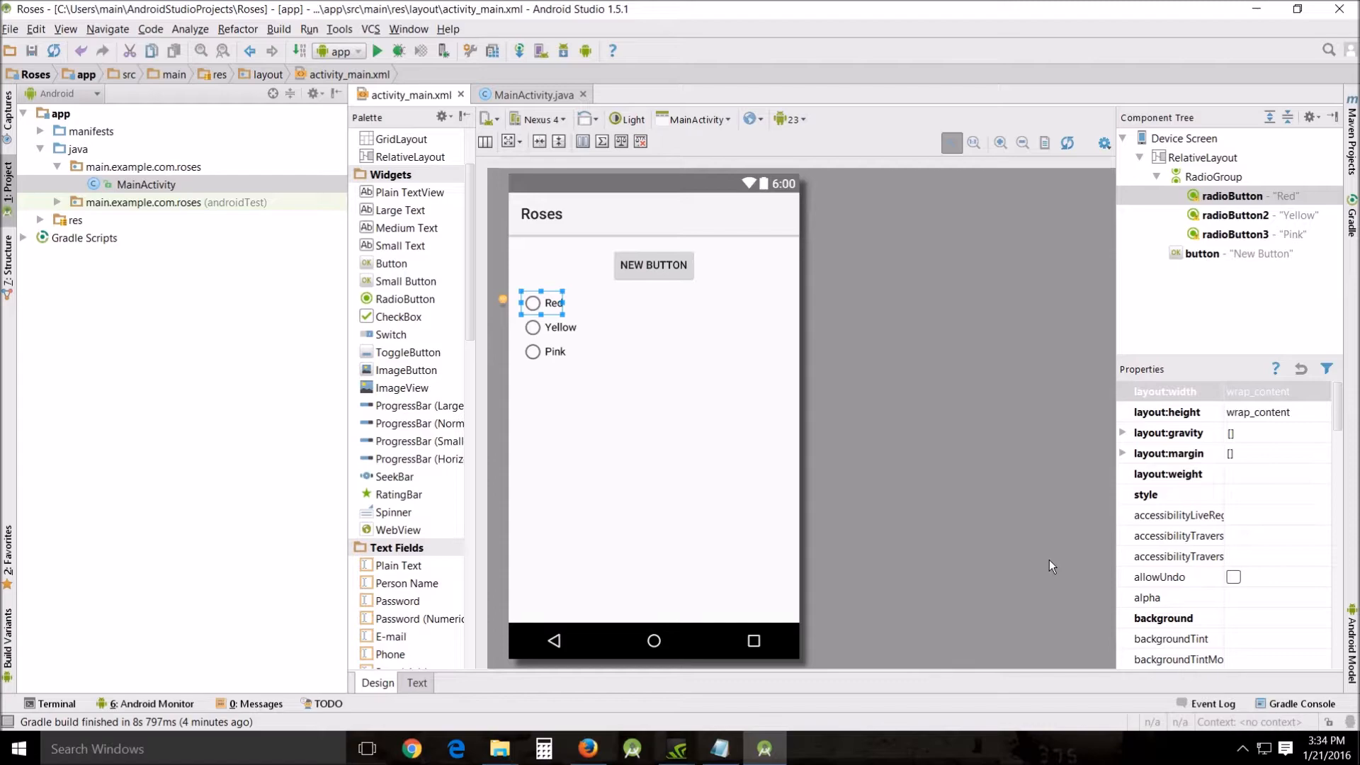
{"action": "scroll", "scroll_direction": "down", "scroll_amount": 3}
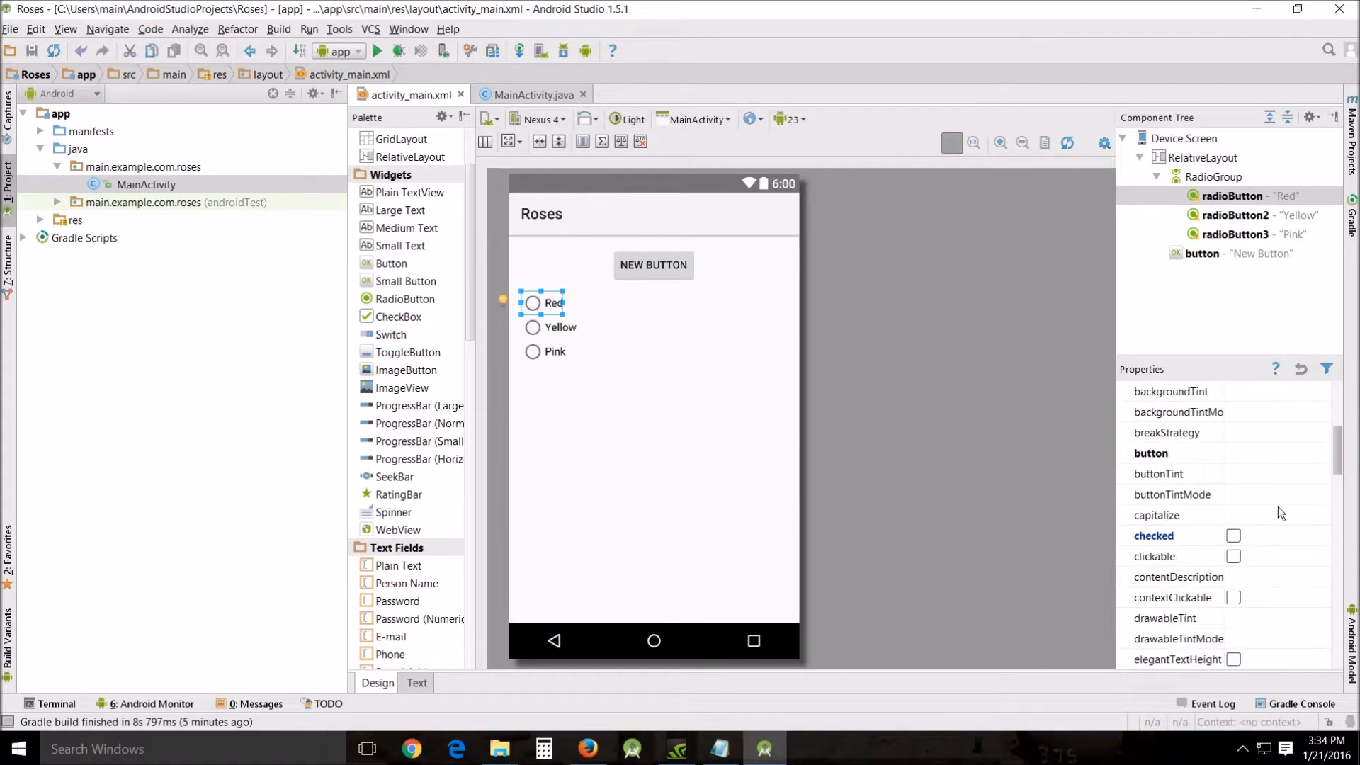
{"action": "scroll", "scroll_direction": "down", "scroll_amount": 3}
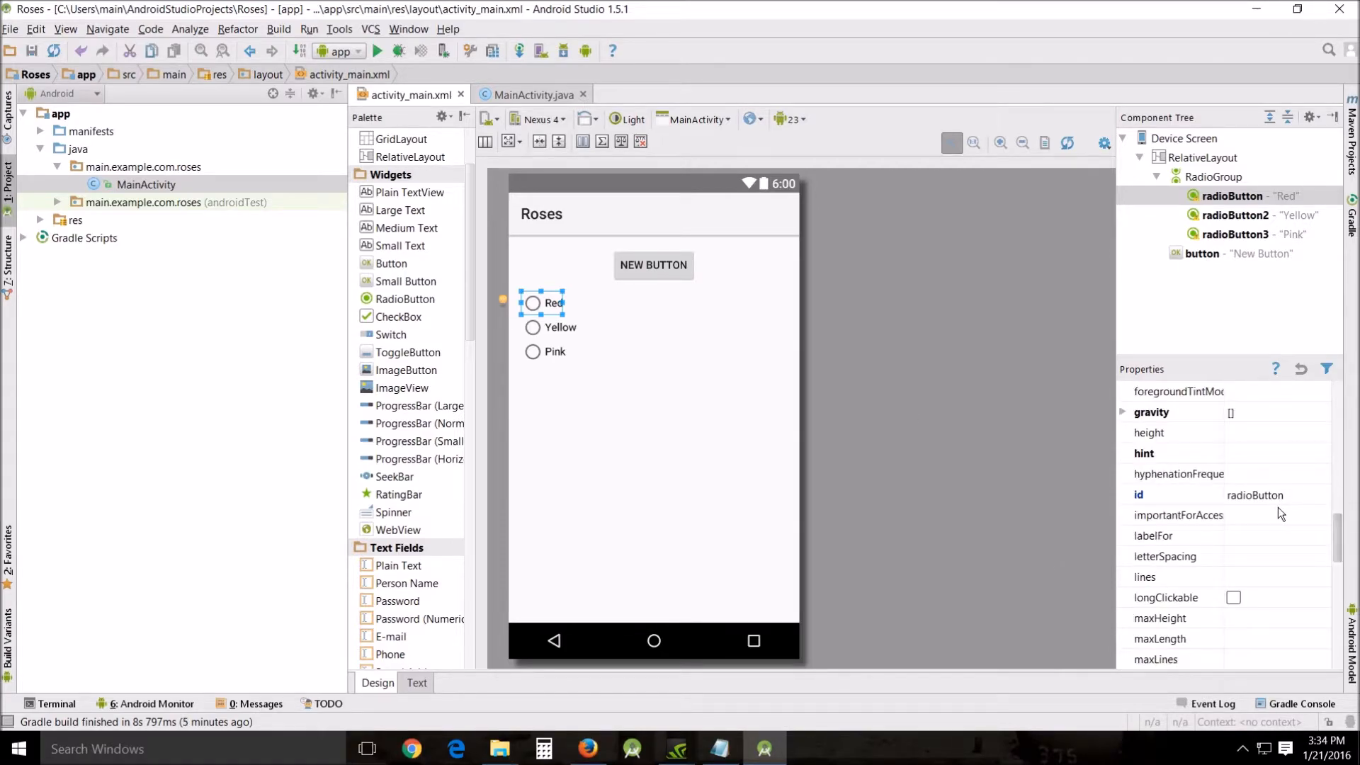
{"action": "scroll", "scroll_direction": "down", "scroll_amount": 3}
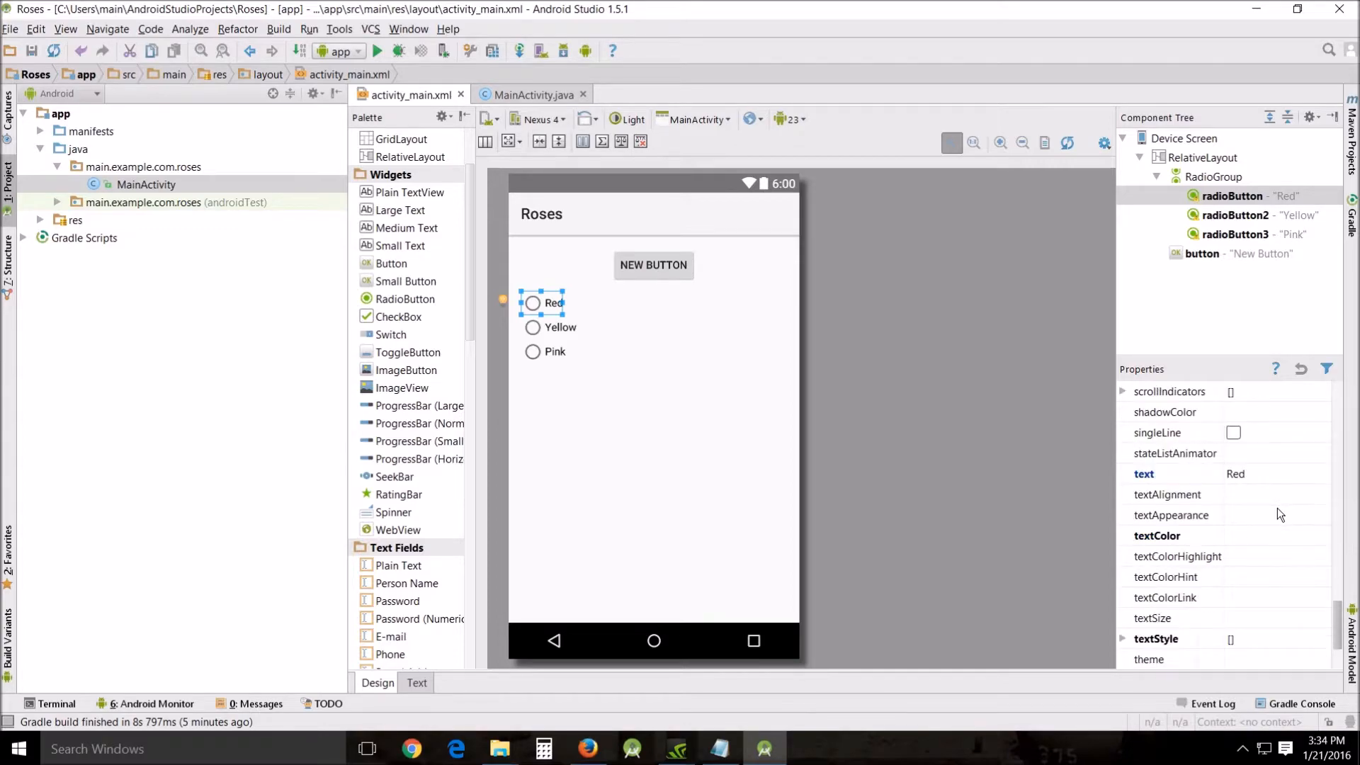
{"action": "mouse_move", "coordinate": [1269, 473]}
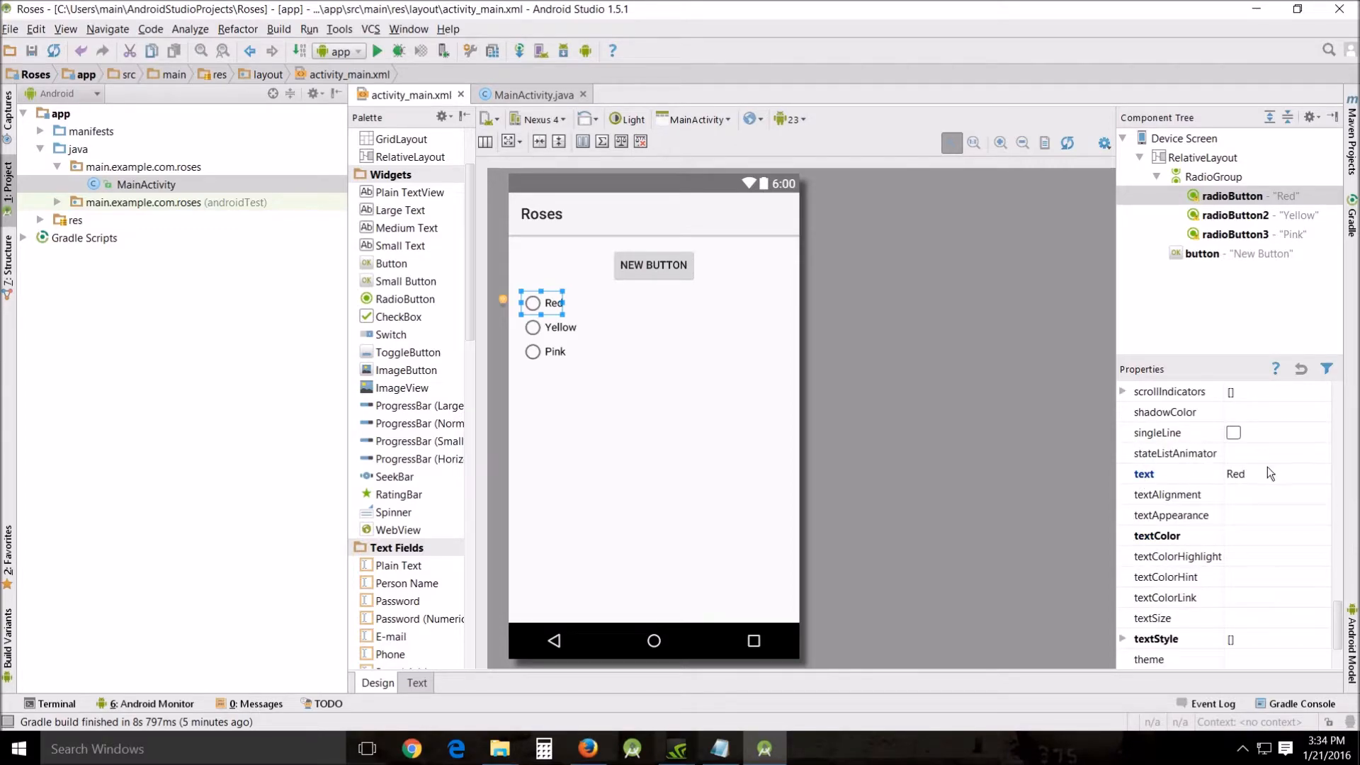
{"action": "left_click", "coordinate": [1156, 535]}
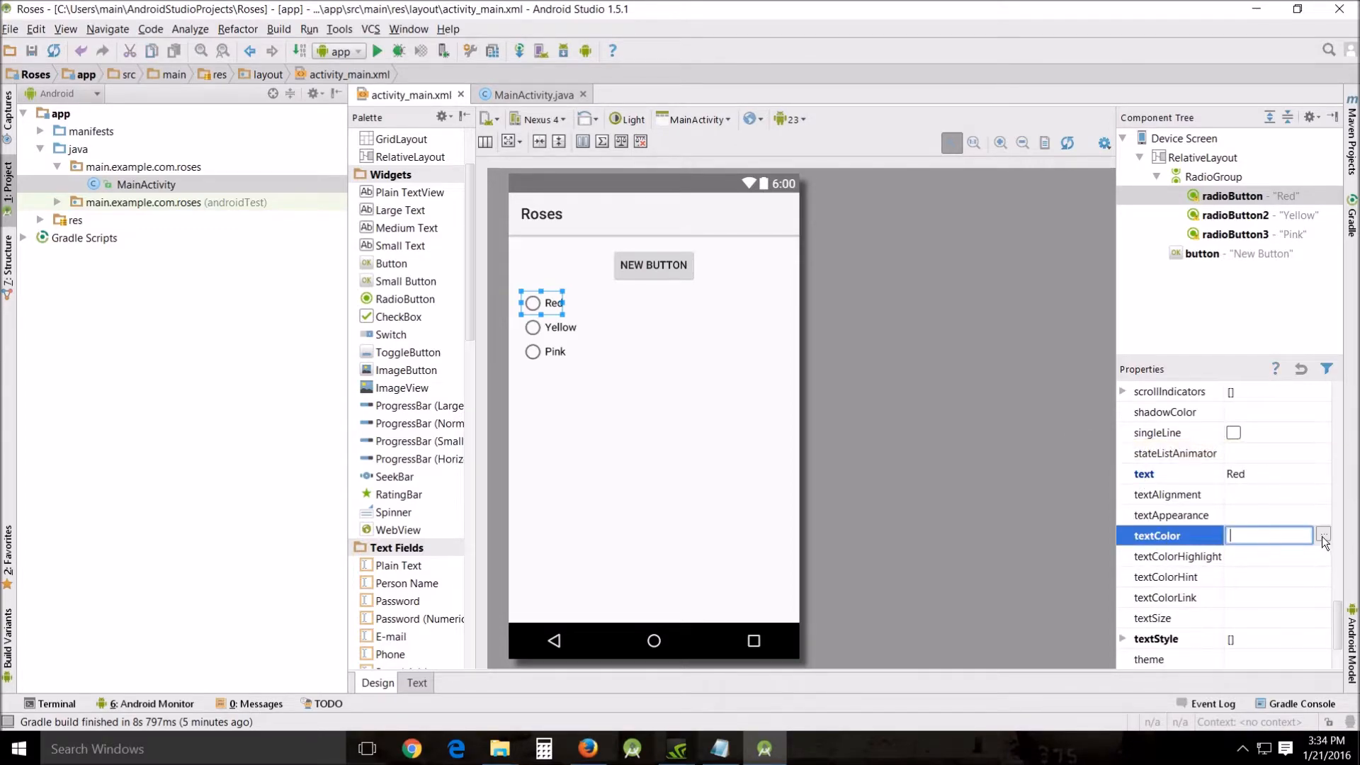
{"action": "left_click", "coordinate": [1322, 535]}
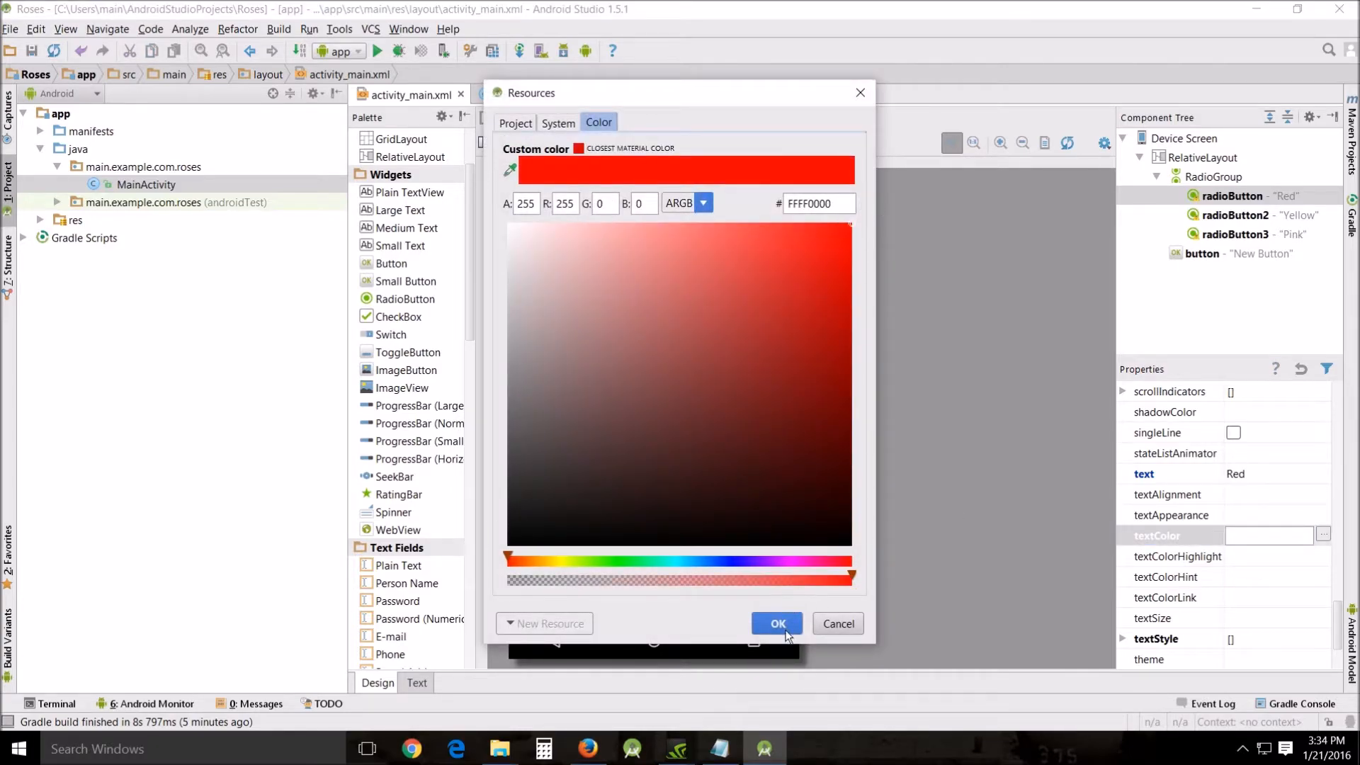
{"action": "left_click", "coordinate": [775, 623]}
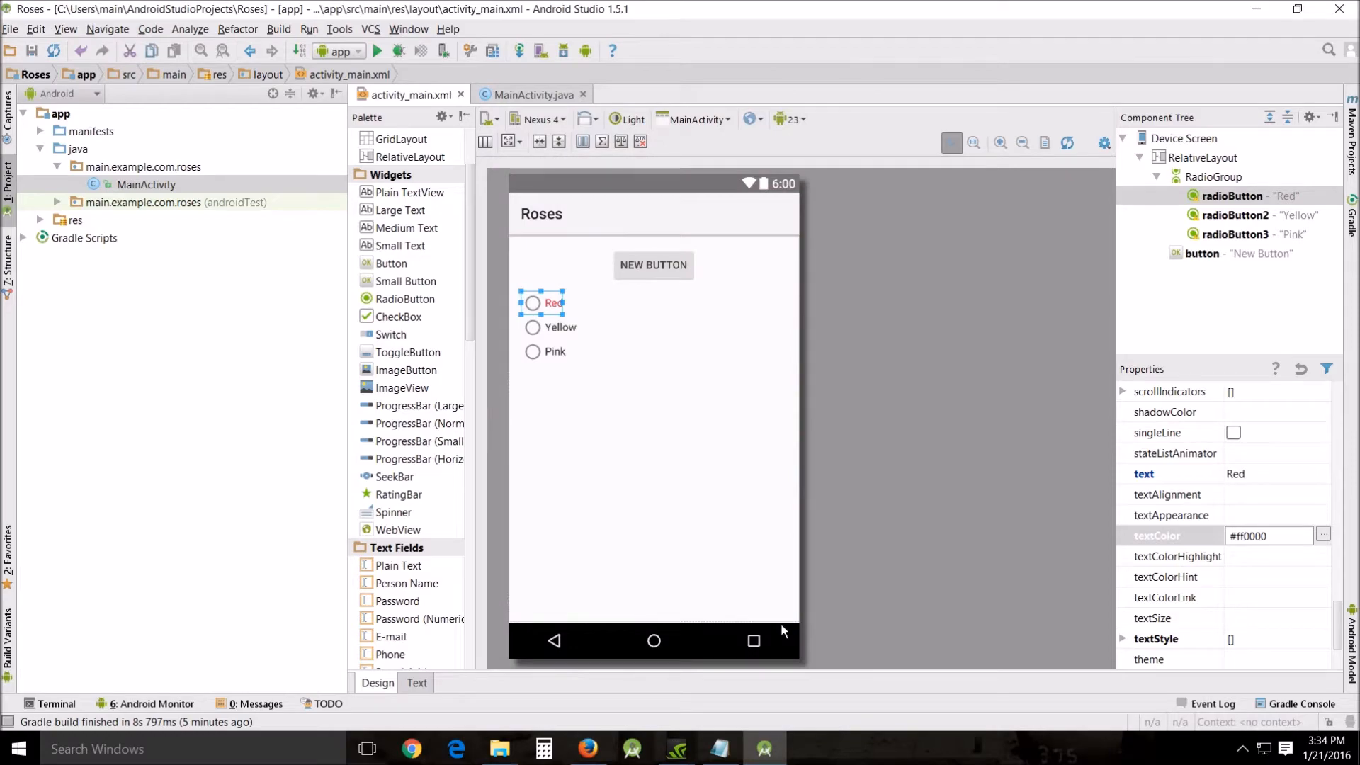
{"action": "left_click", "coordinate": [560, 327]}
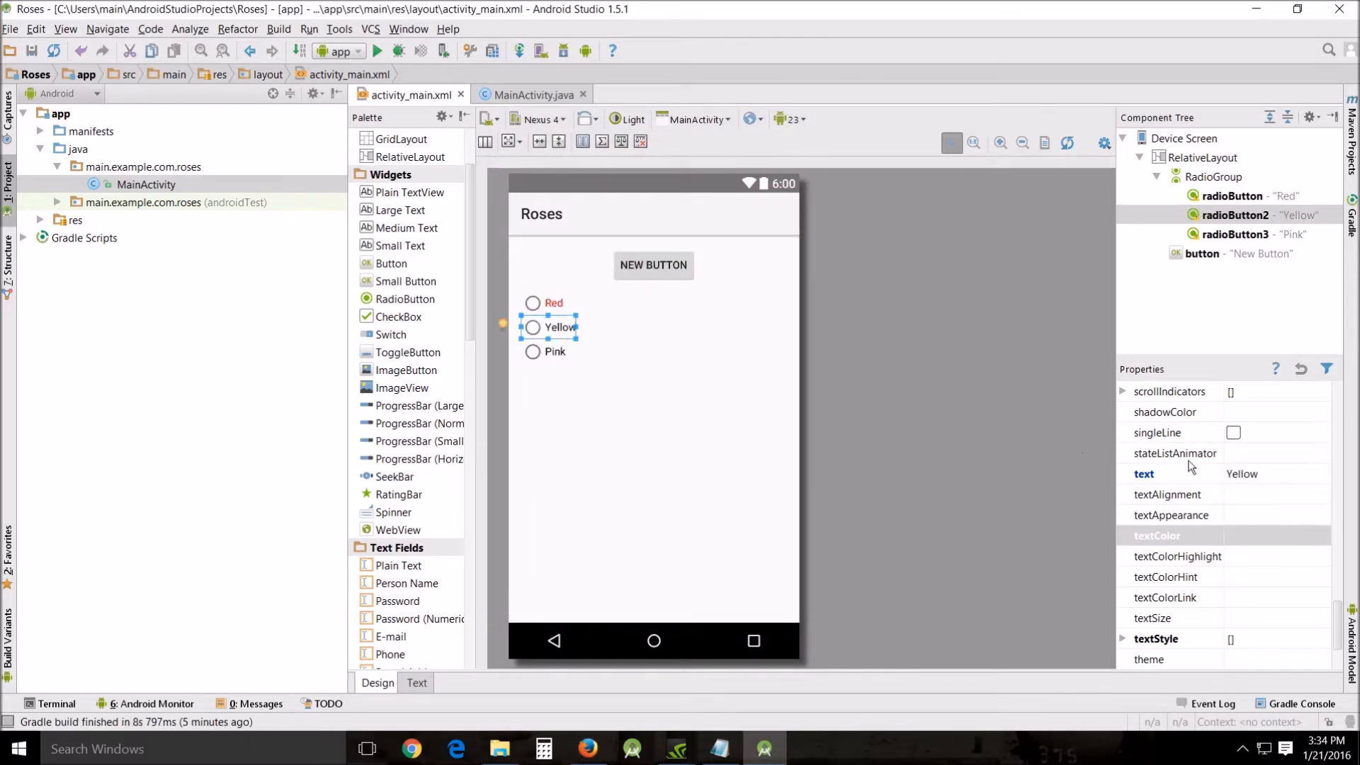
Set the Yellow radio button's textColor to a yellow shade.
{"action": "scroll", "scroll_direction": "down", "scroll_amount": 3}
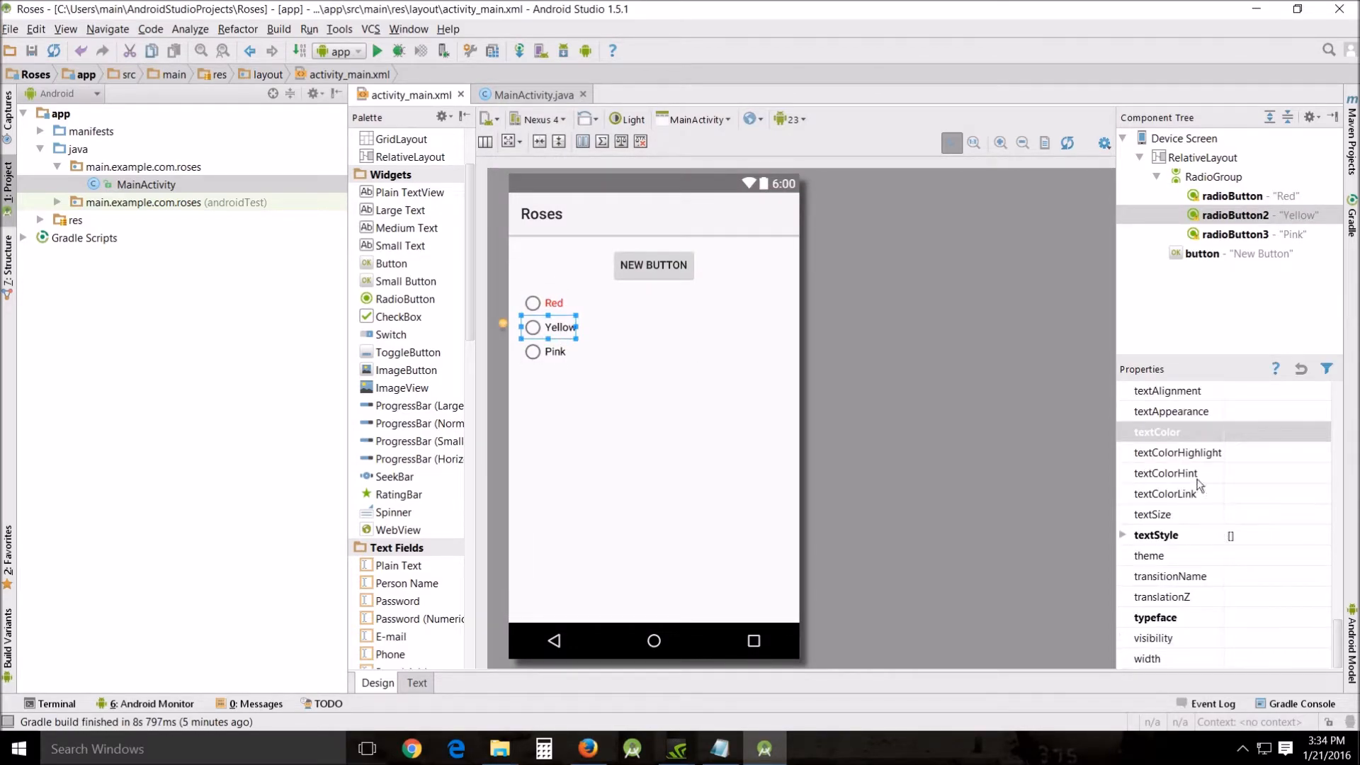
{"action": "left_click", "coordinate": [1321, 430]}
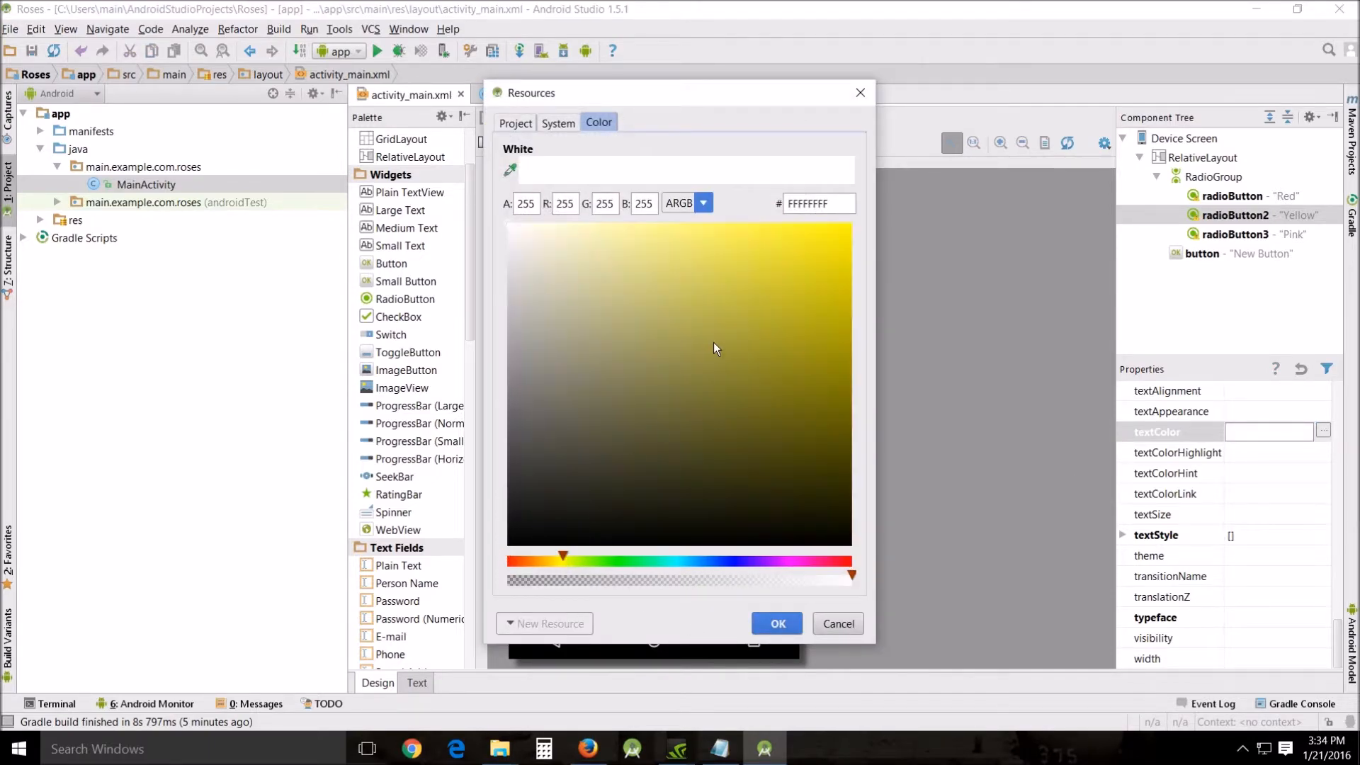
{"action": "left_click", "coordinate": [774, 623]}
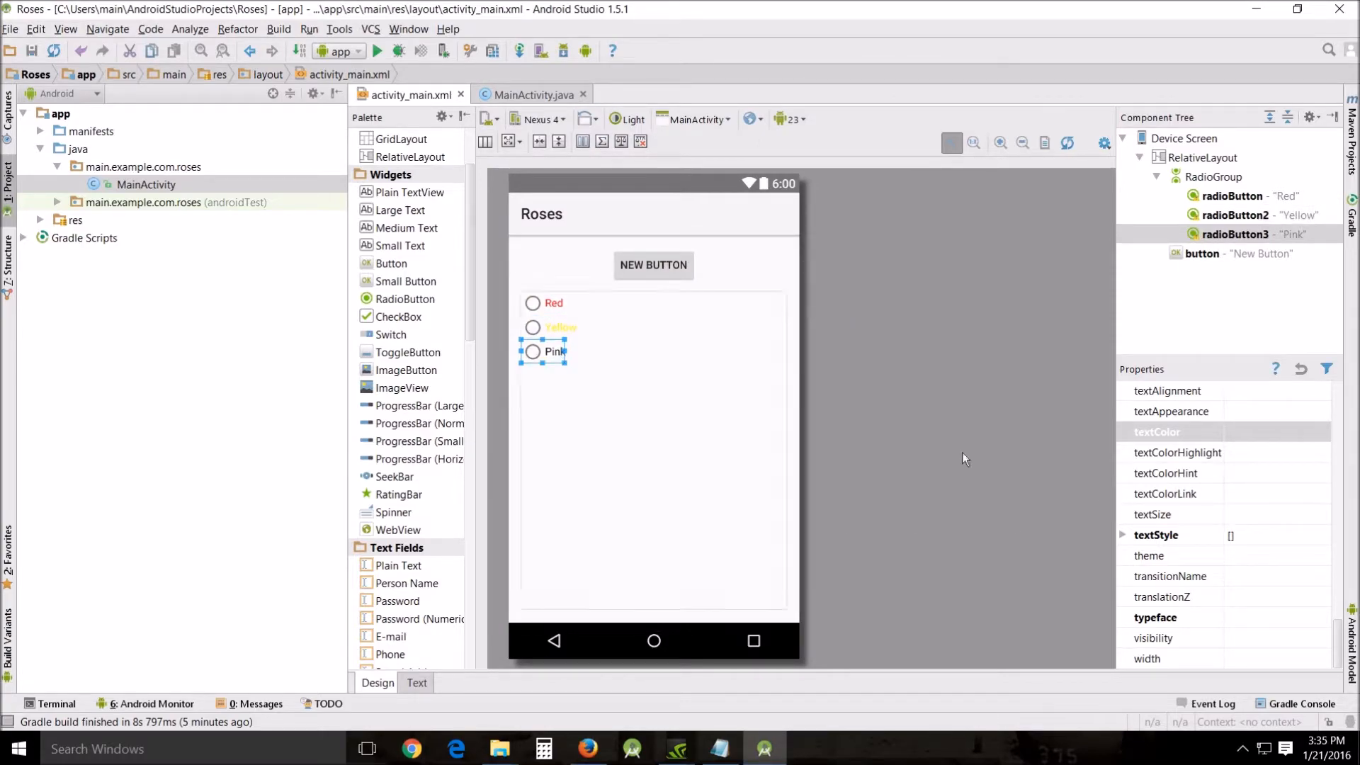
Set the Pink radio button's textColor to pink #fb6bb1.
{"action": "left_click", "coordinate": [1157, 431]}
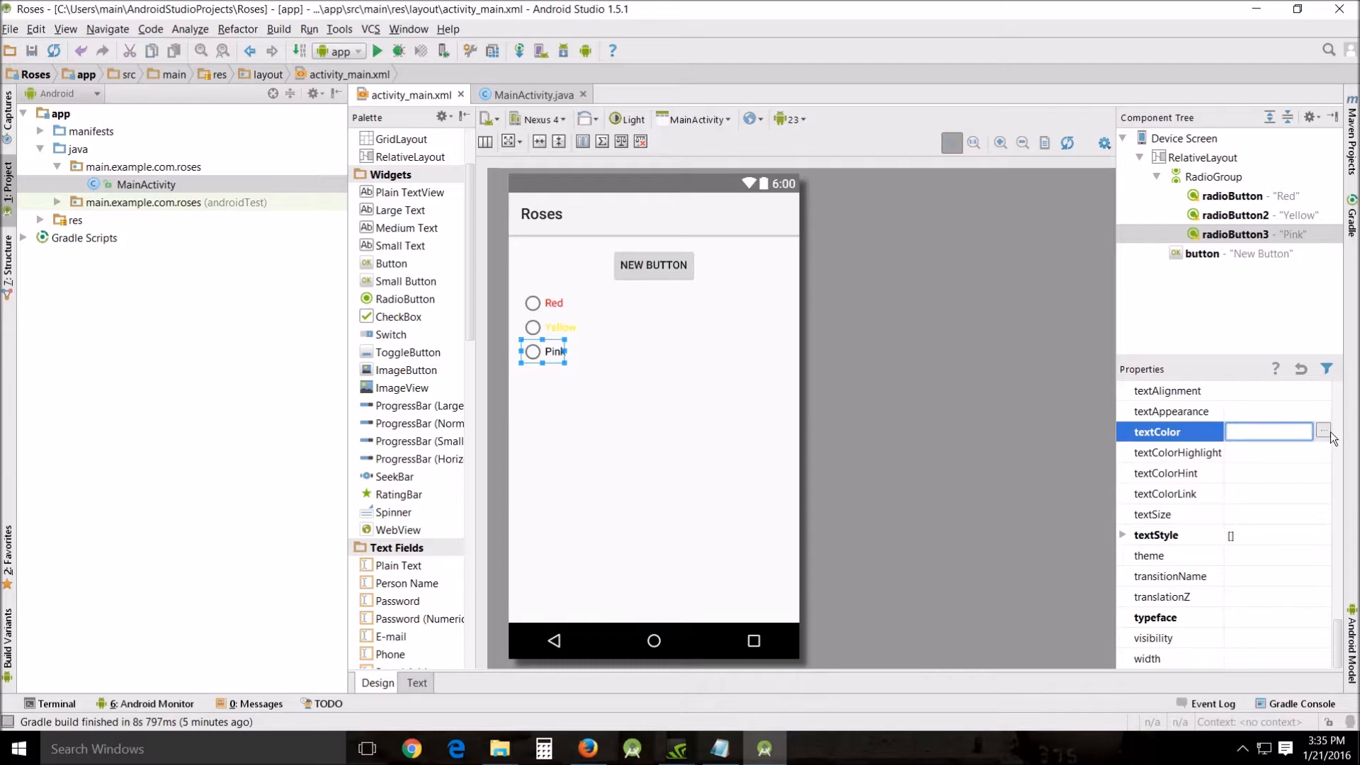
{"action": "left_click", "coordinate": [1322, 431]}
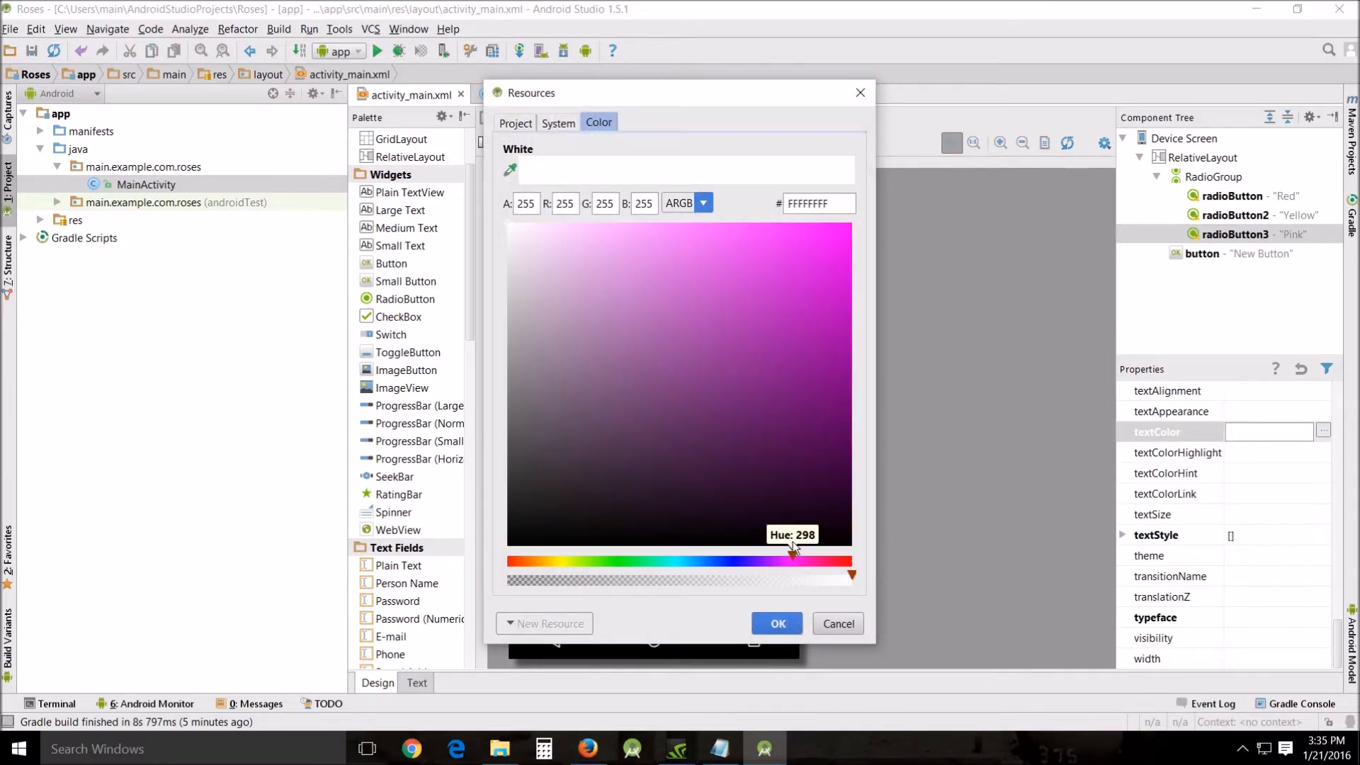
{"action": "left_click", "coordinate": [783, 284]}
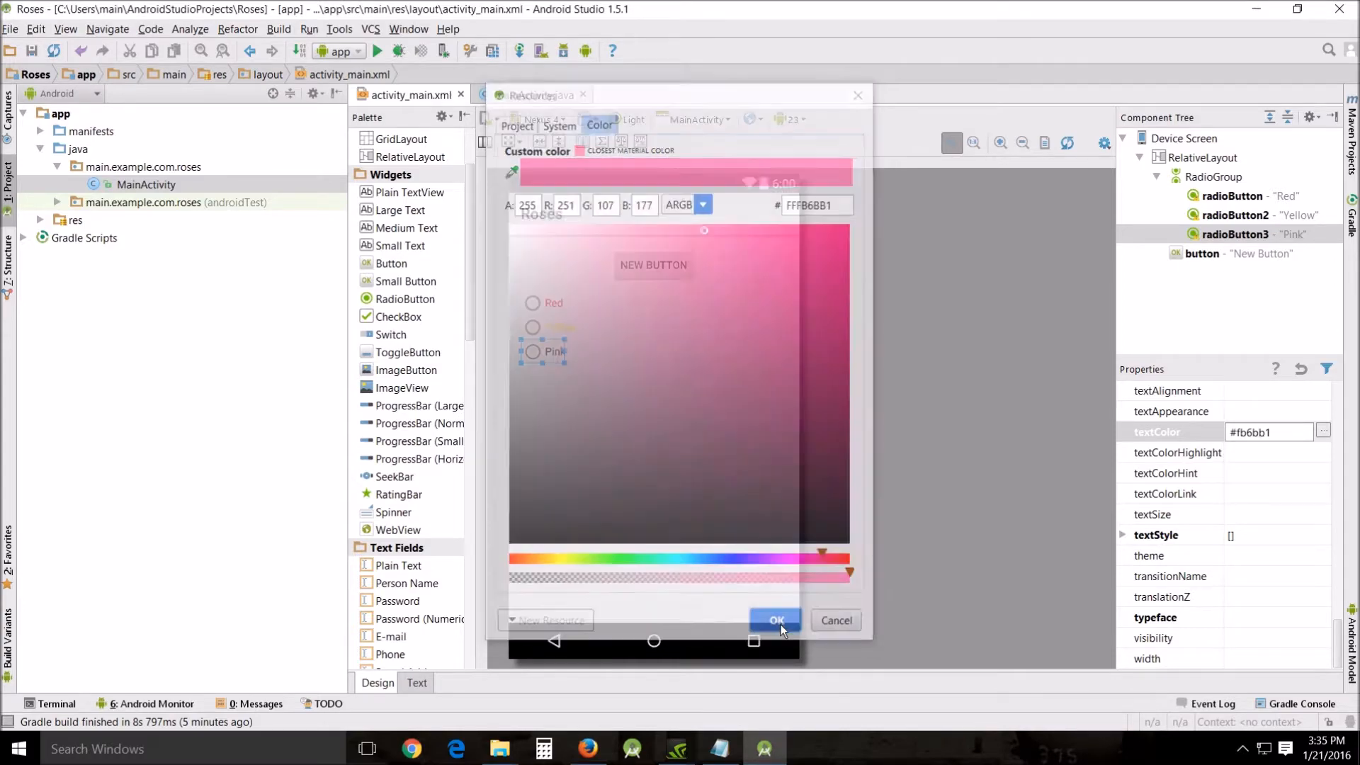
{"action": "left_click", "coordinate": [774, 621]}
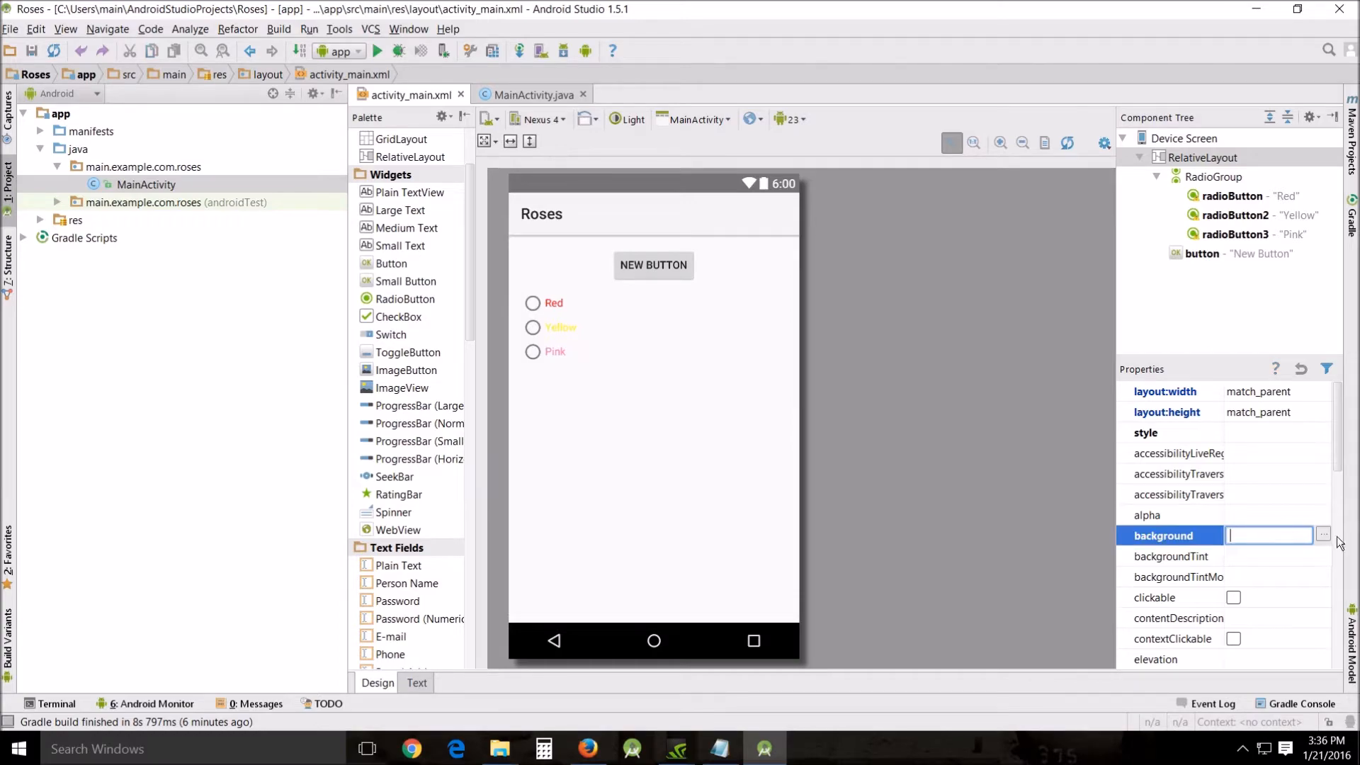
Set the RelativeLayout background to light grey #cac5c5 via the Color tab.
{"action": "left_click", "coordinate": [1321, 535]}
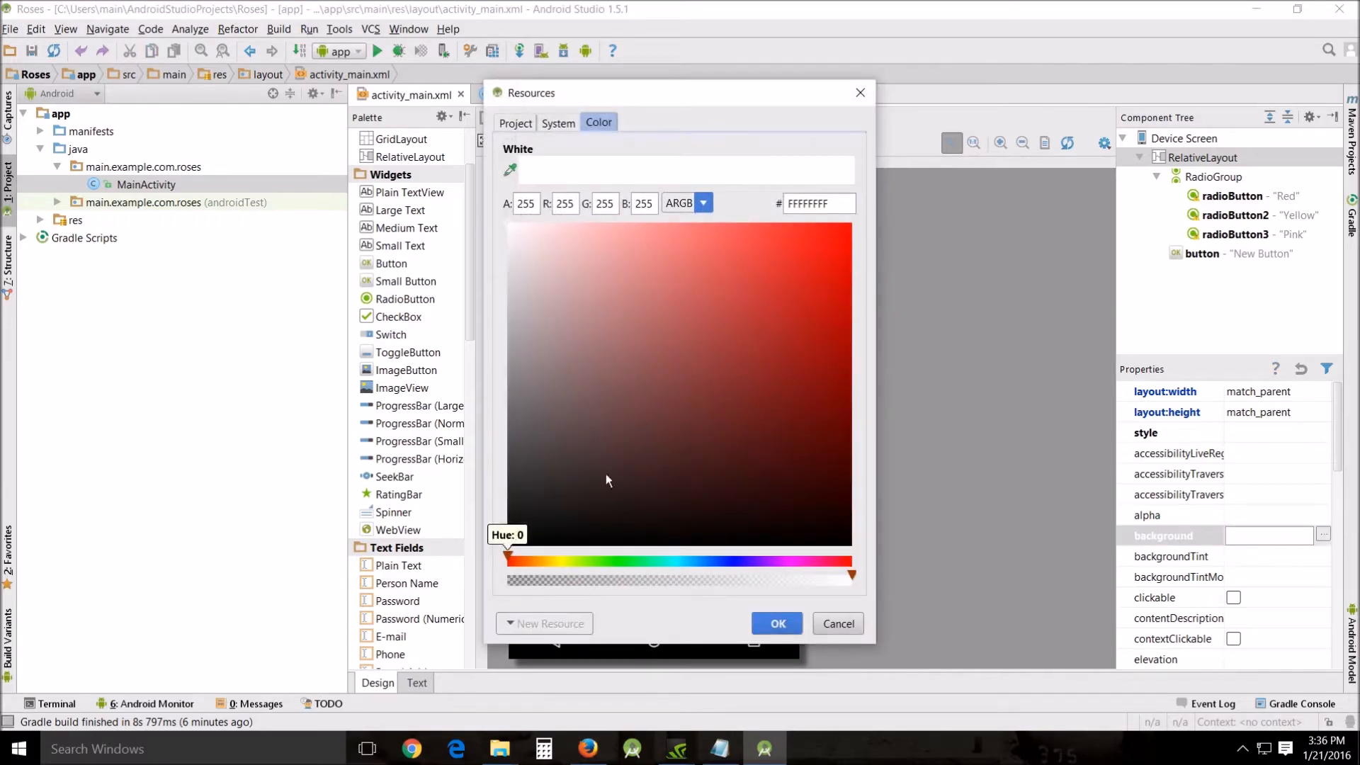
{"action": "left_click", "coordinate": [534, 341]}
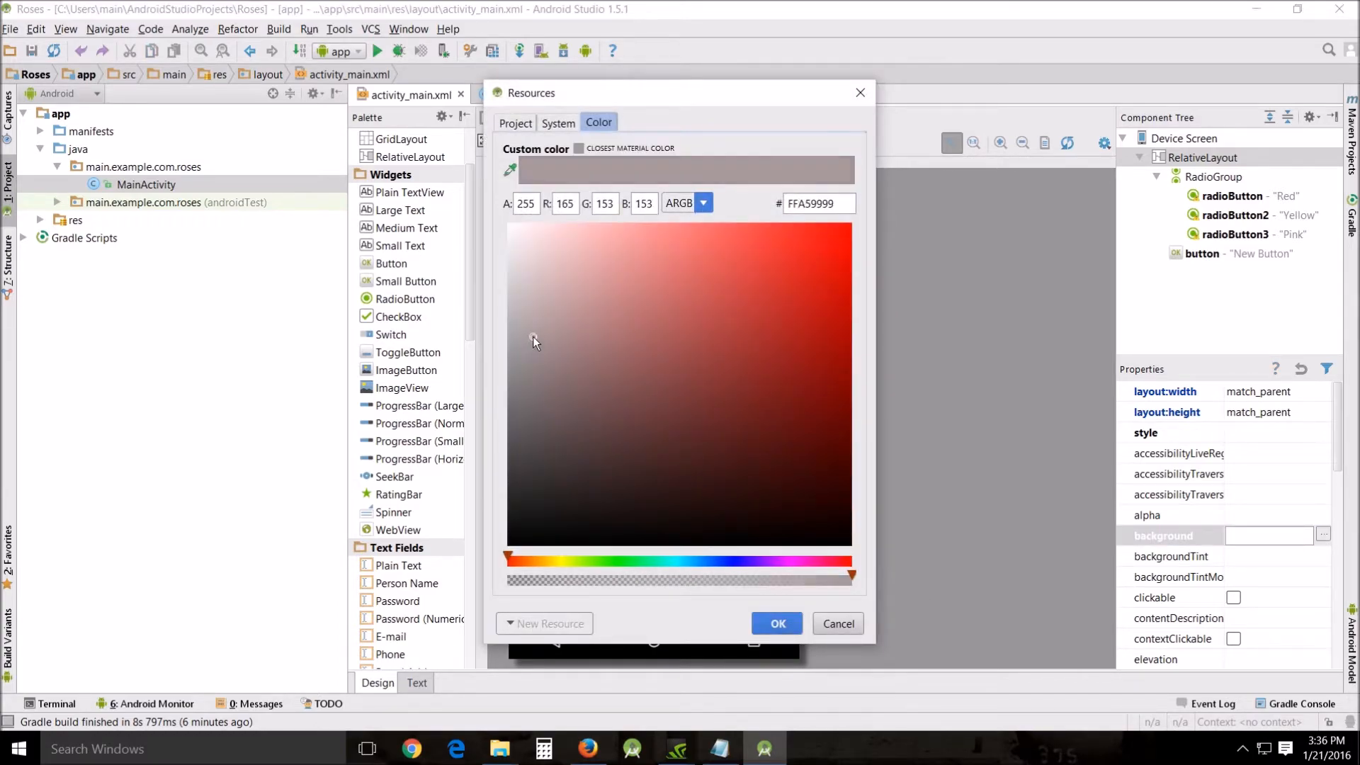
{"action": "left_click", "coordinate": [516, 311]}
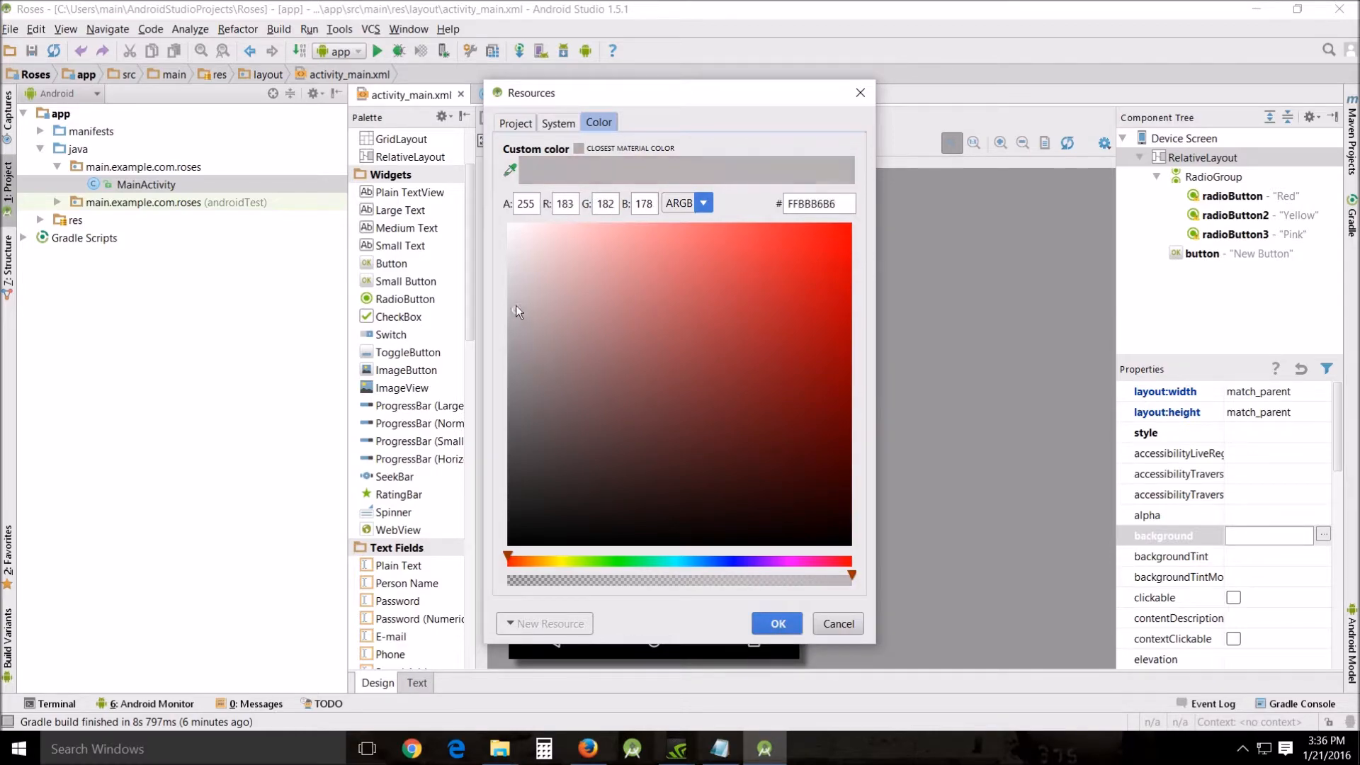
{"action": "left_click", "coordinate": [516, 289]}
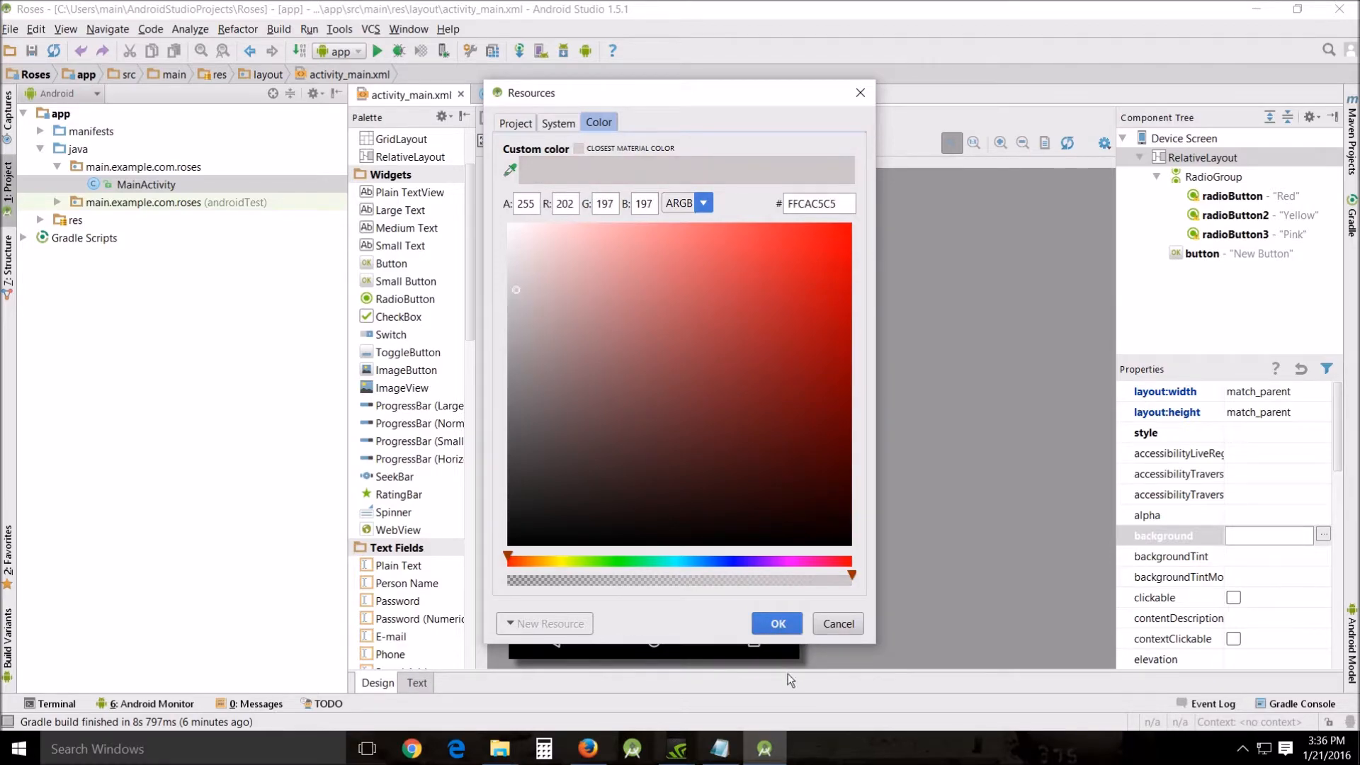
{"action": "left_click", "coordinate": [775, 624]}
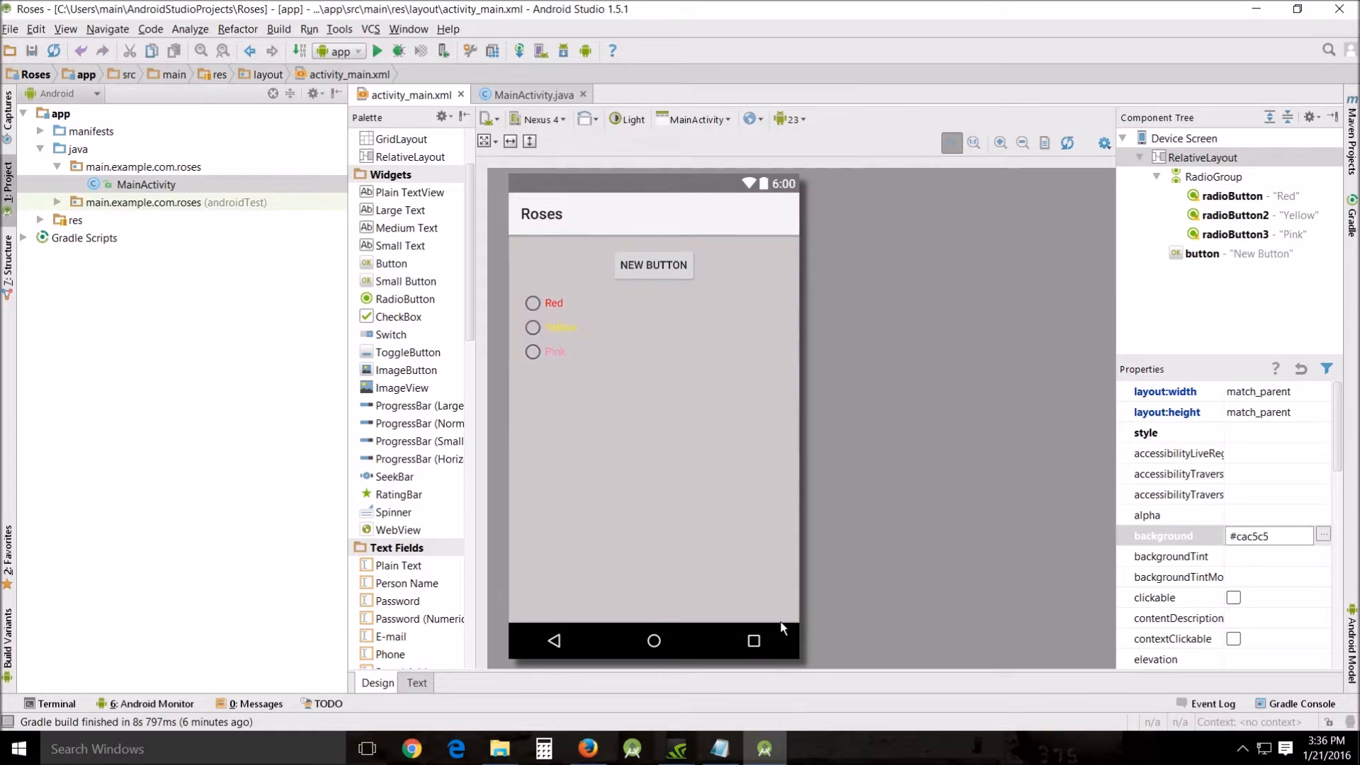
{"action": "mouse_move", "coordinate": [964, 388]}
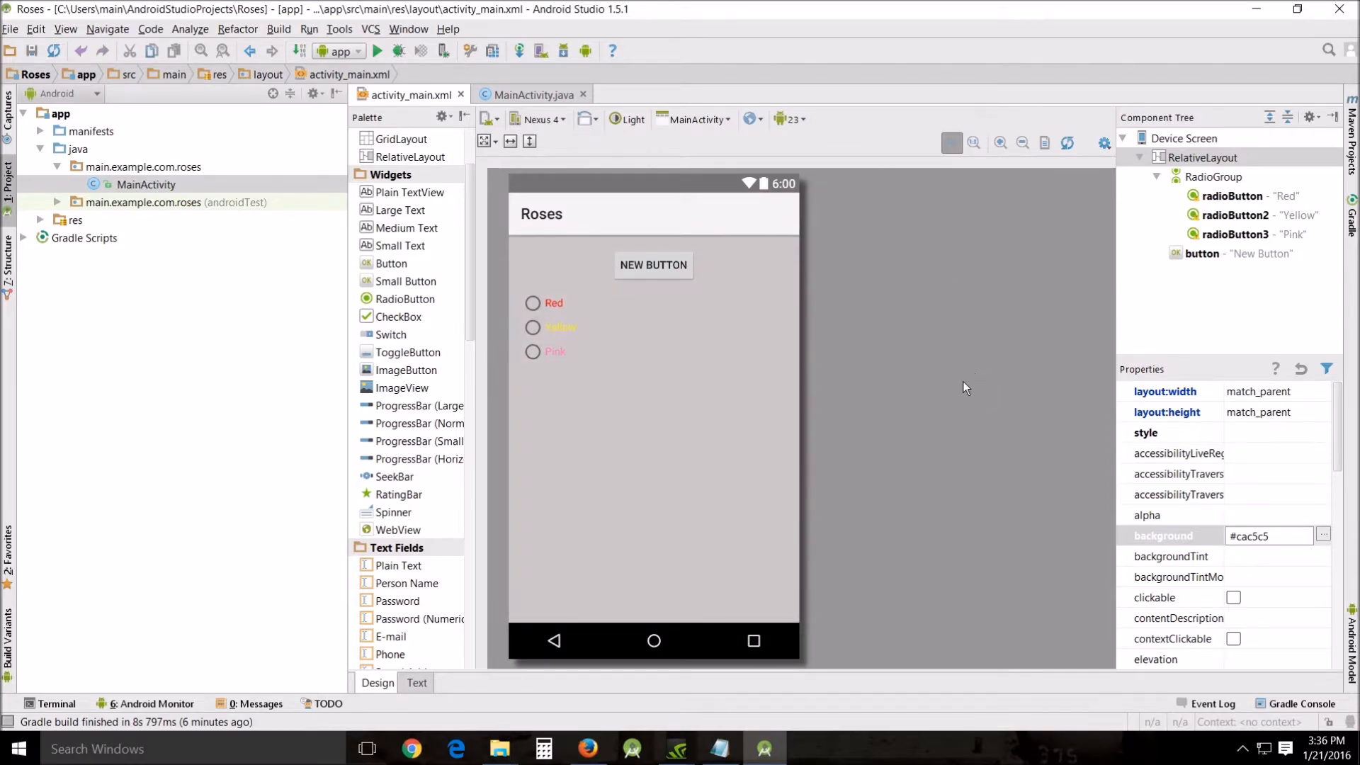
{"action": "mouse_move", "coordinate": [943, 434]}
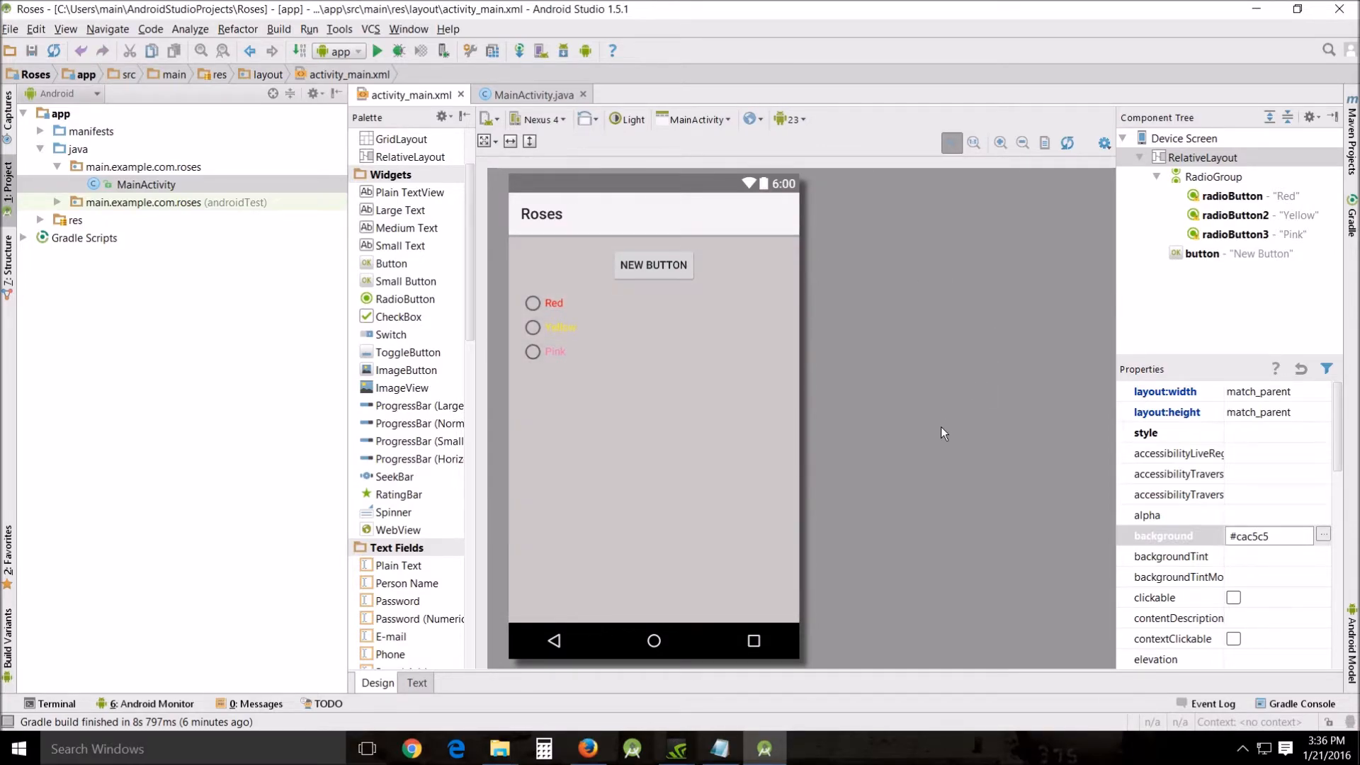
{"action": "mouse_move", "coordinate": [653, 265]}
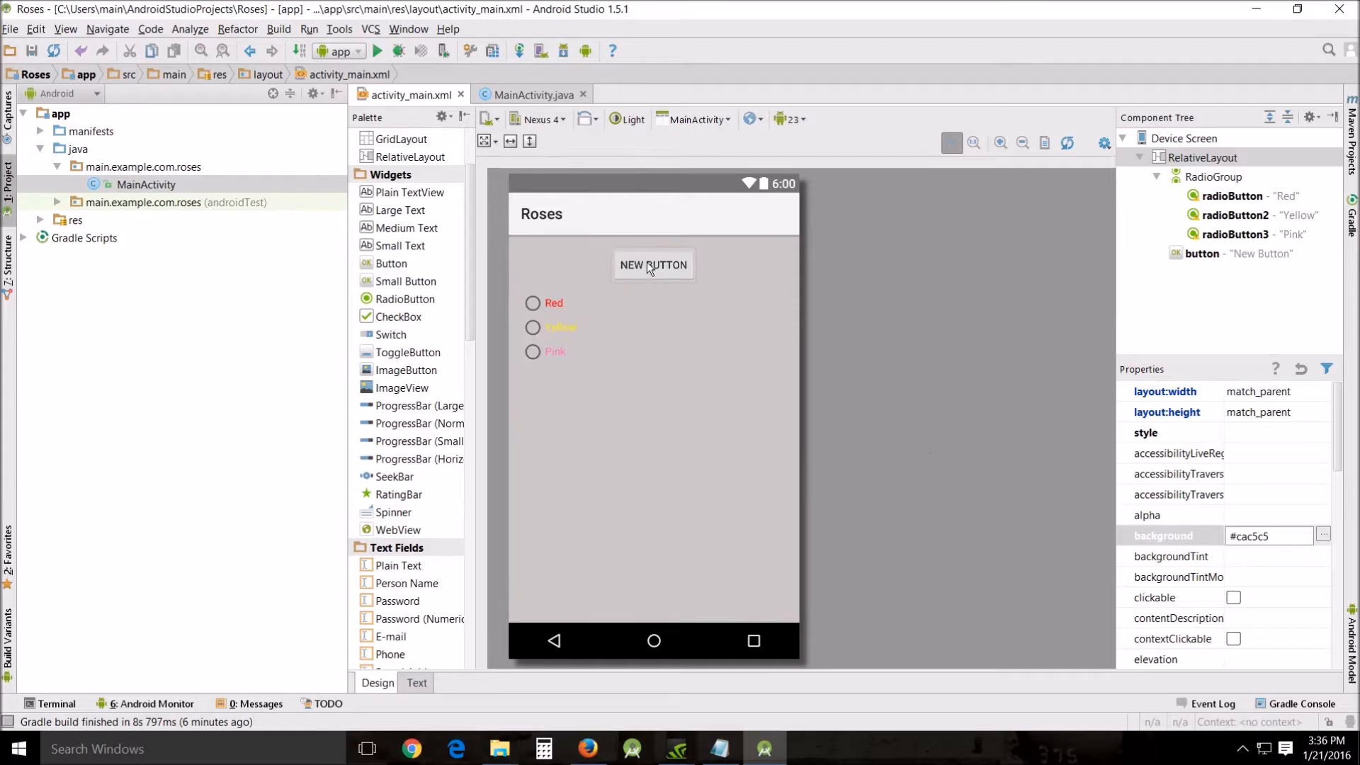
Rename the New Button's text to Selection using the quick text editor.
{"action": "left_click", "coordinate": [652, 265]}
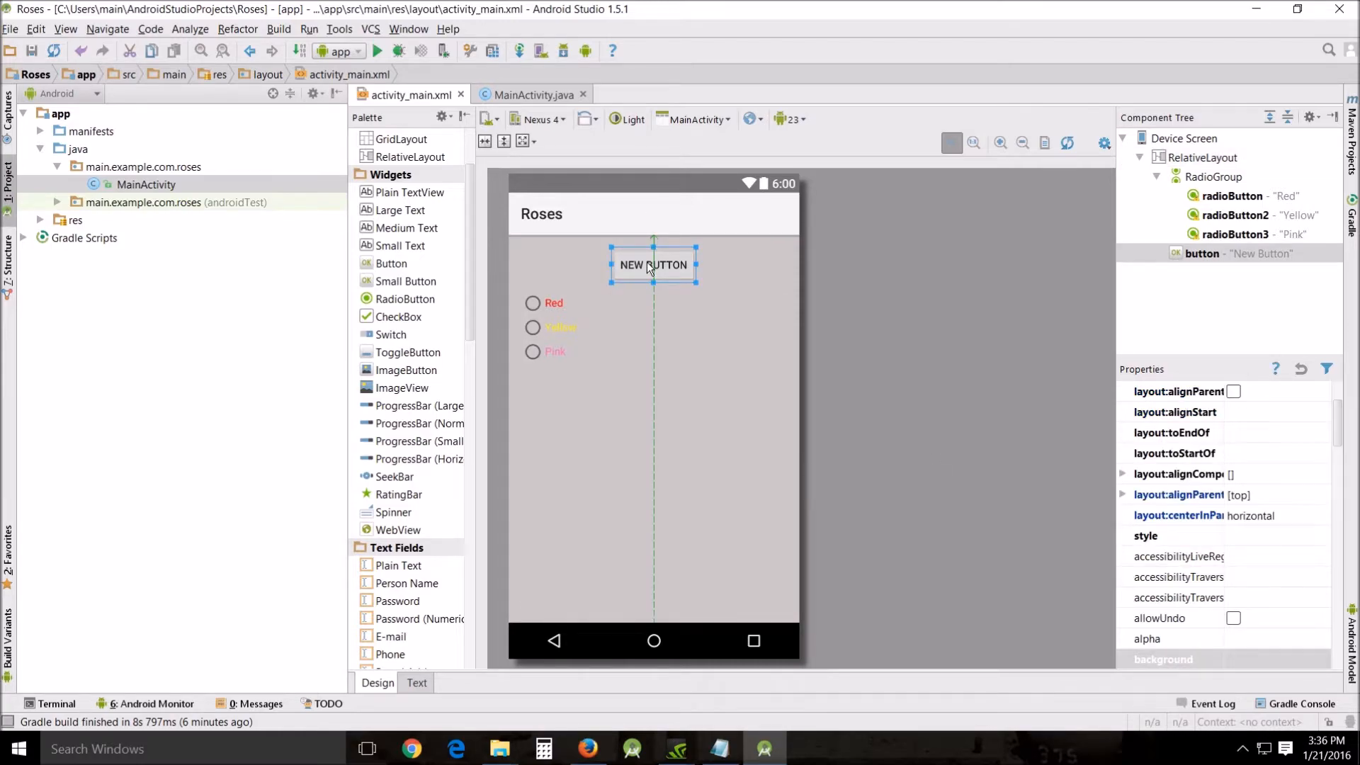
{"action": "double_click", "coordinate": [651, 265]}
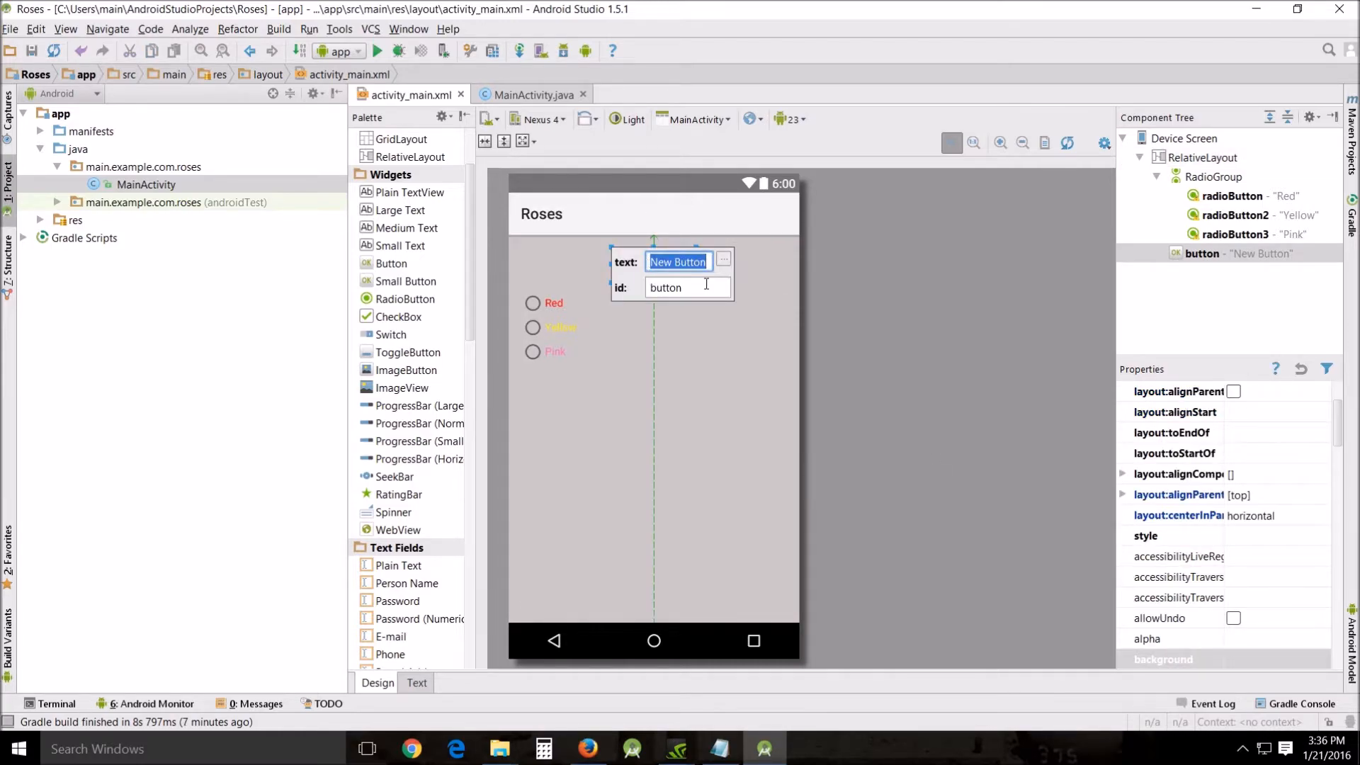
{"action": "type", "text": "Se"}
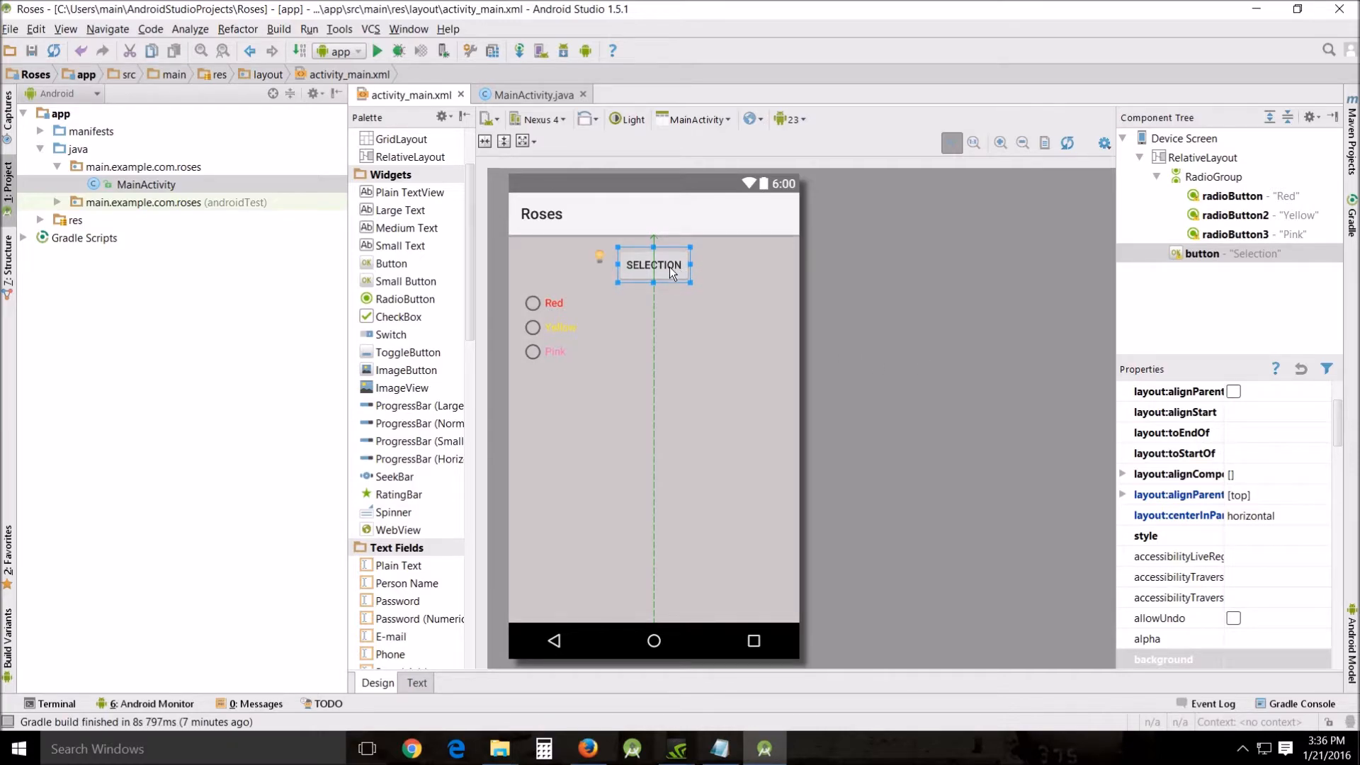
{"action": "double_click", "coordinate": [653, 265]}
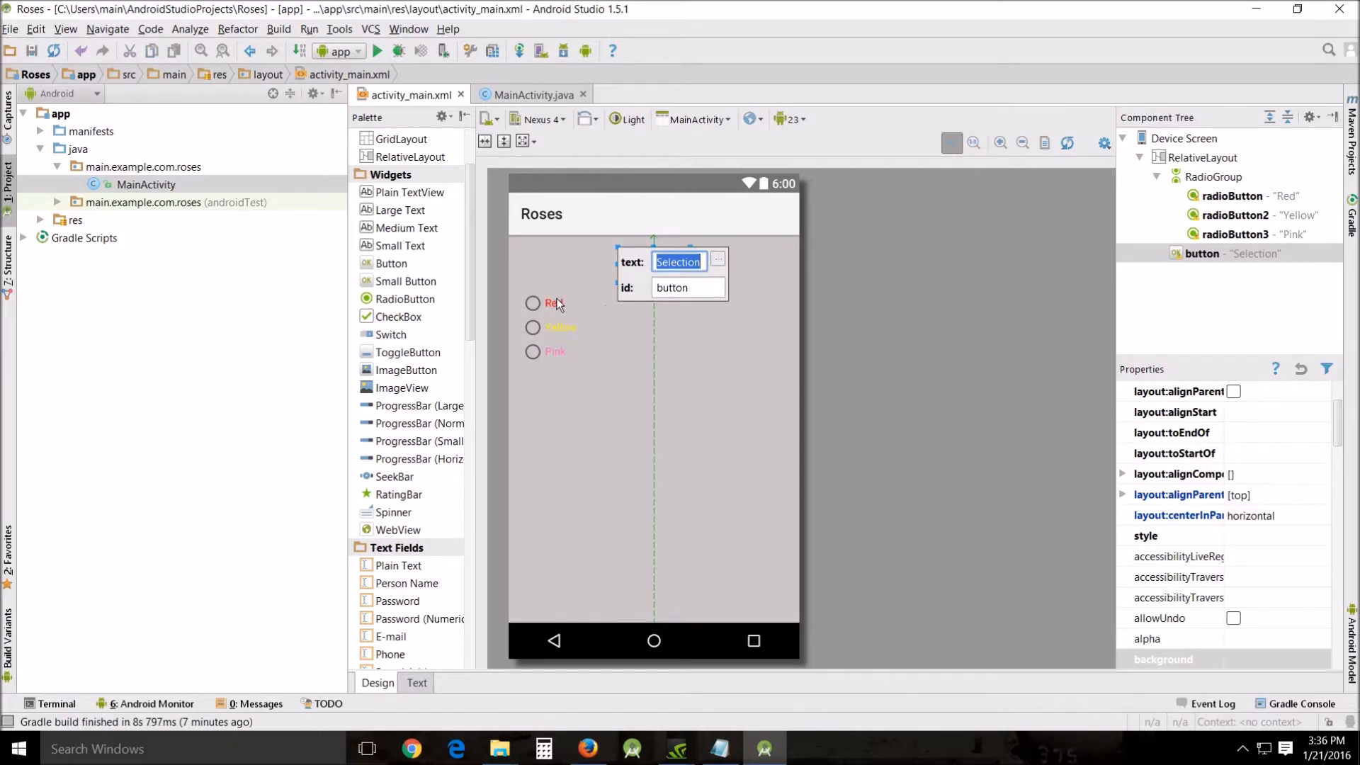
{"action": "left_click", "coordinate": [544, 303]}
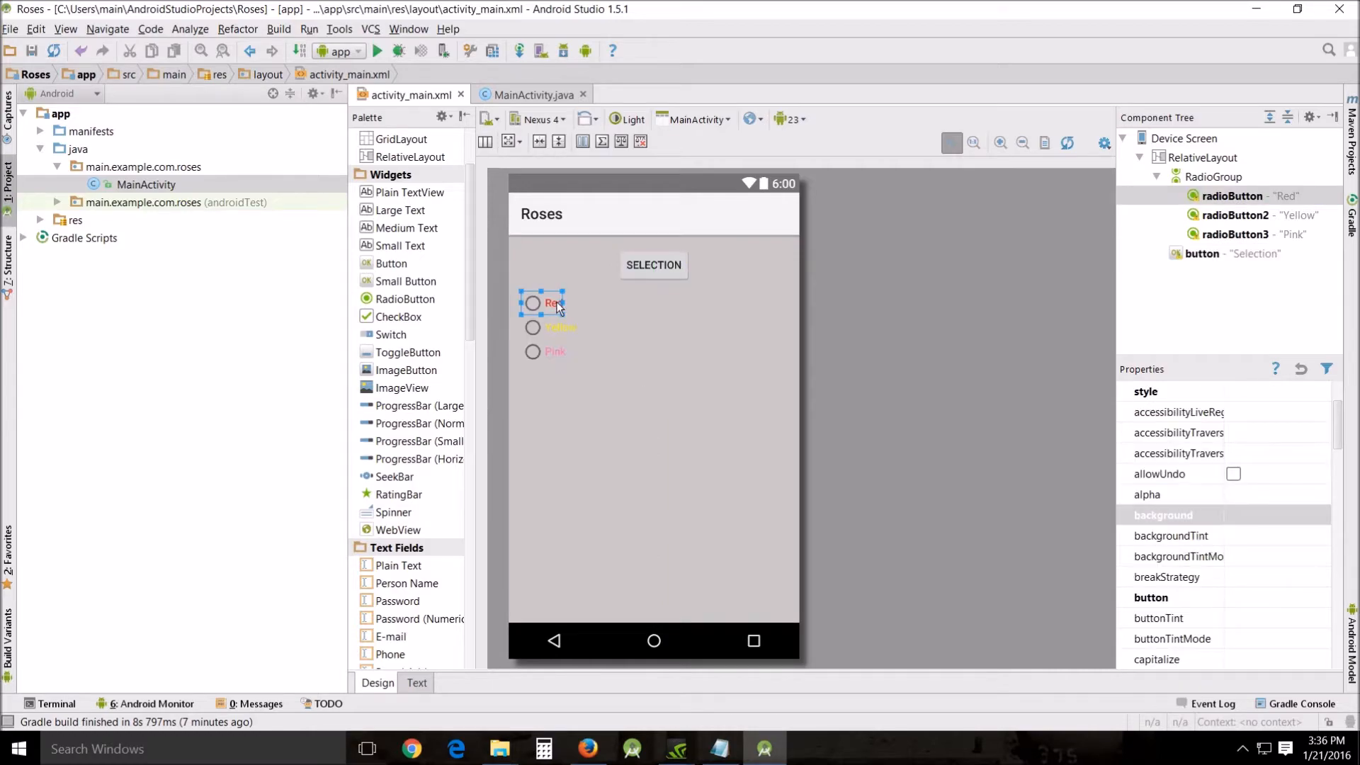
{"action": "mouse_move", "coordinate": [952, 341]}
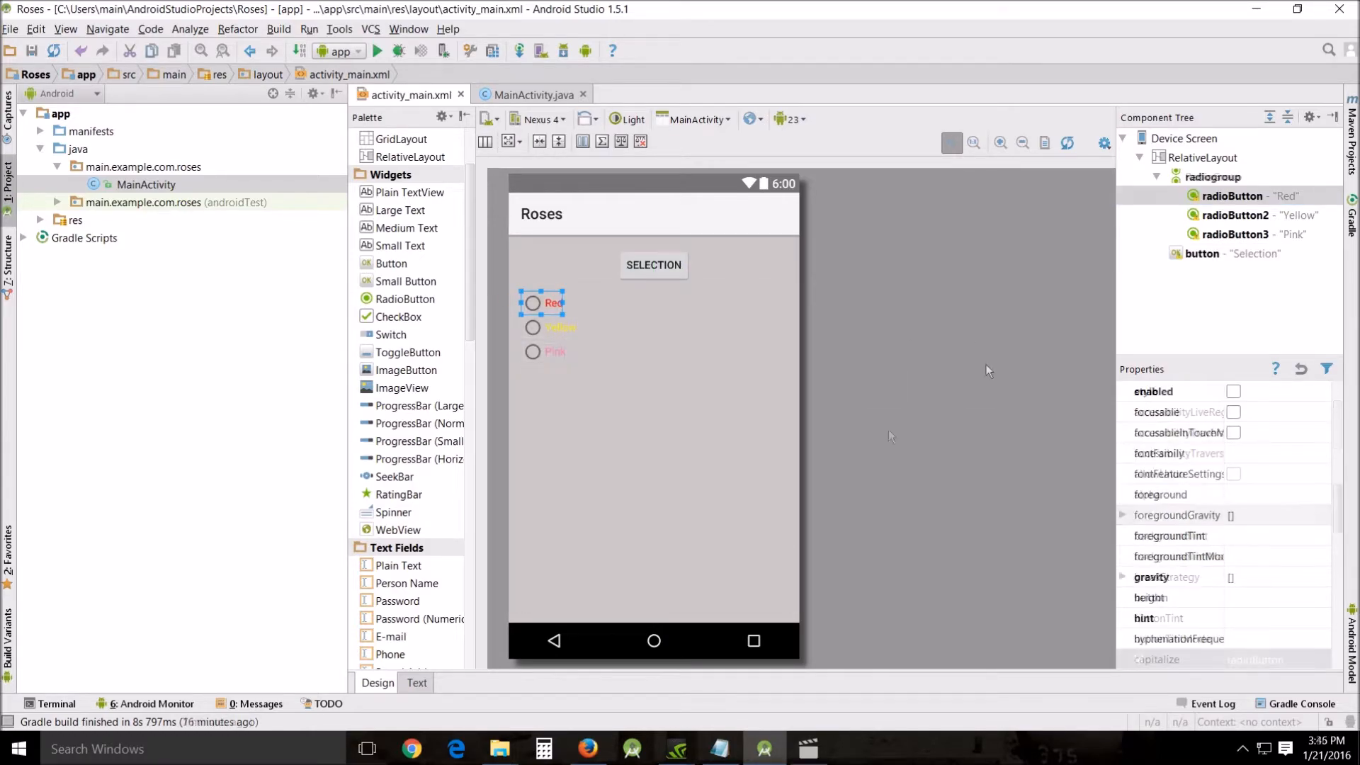
Select the RadioGroup in the Component Tree and set its id to radiogroup.
{"action": "left_click", "coordinate": [1211, 177]}
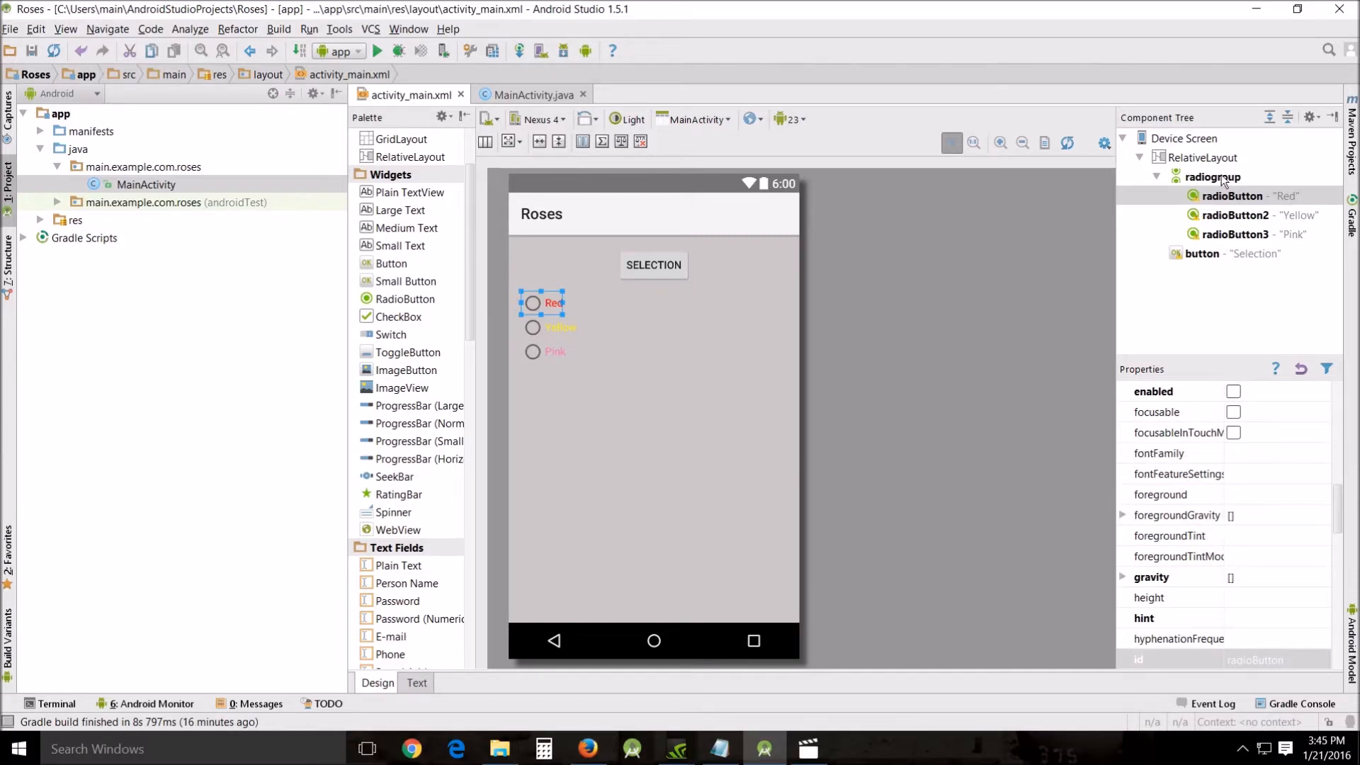
{"action": "left_click", "coordinate": [1211, 176]}
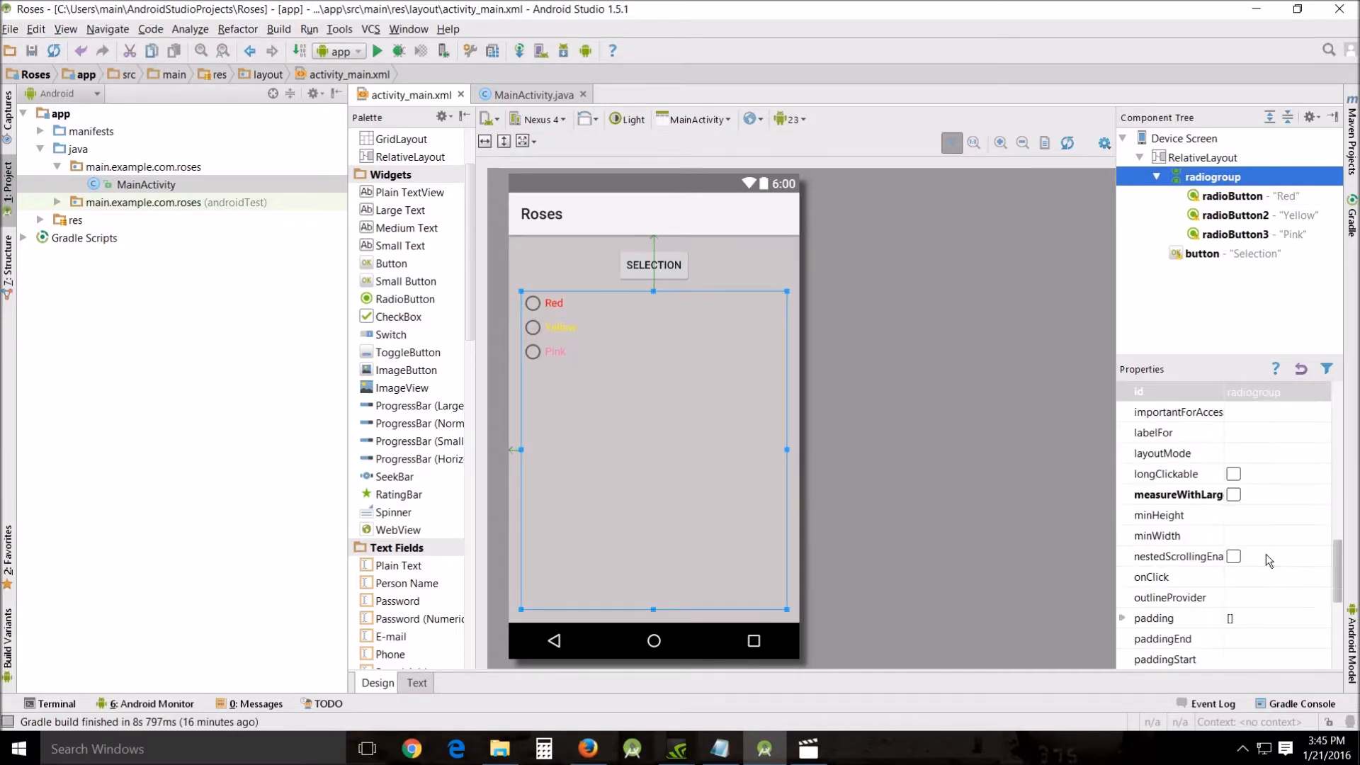
{"action": "scroll", "scroll_direction": "down", "scroll_amount": 3}
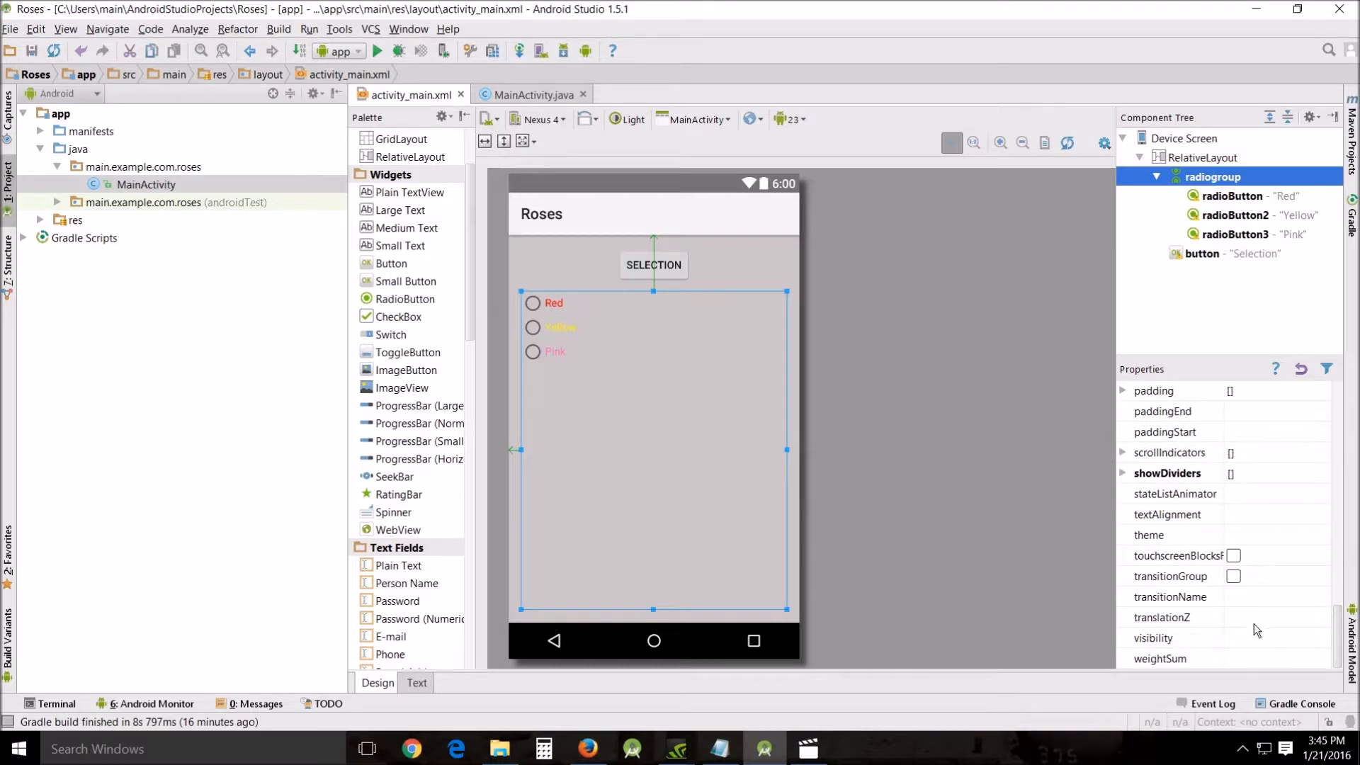
{"action": "scroll", "scroll_direction": "up", "scroll_amount": 3}
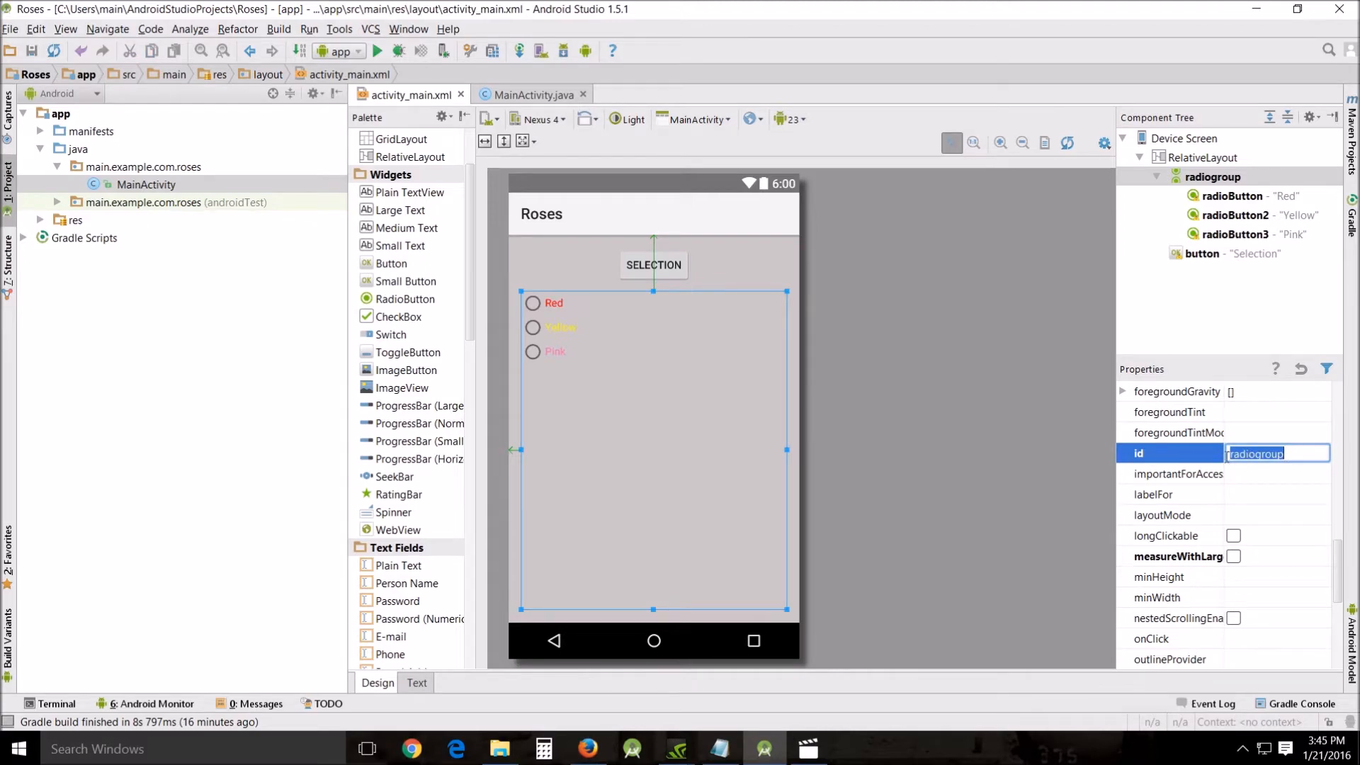
{"action": "left_click", "coordinate": [1288, 453]}
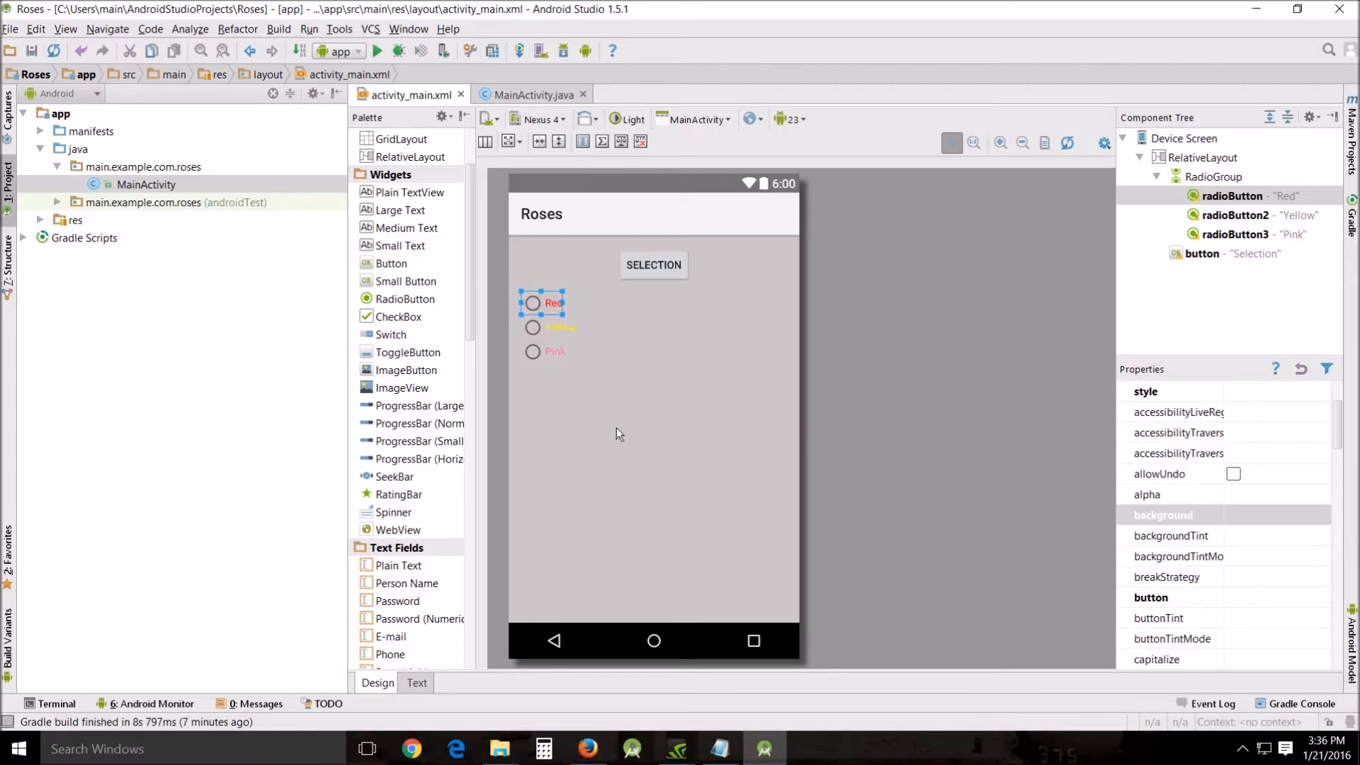
{"action": "mouse_move", "coordinate": [497, 270]}
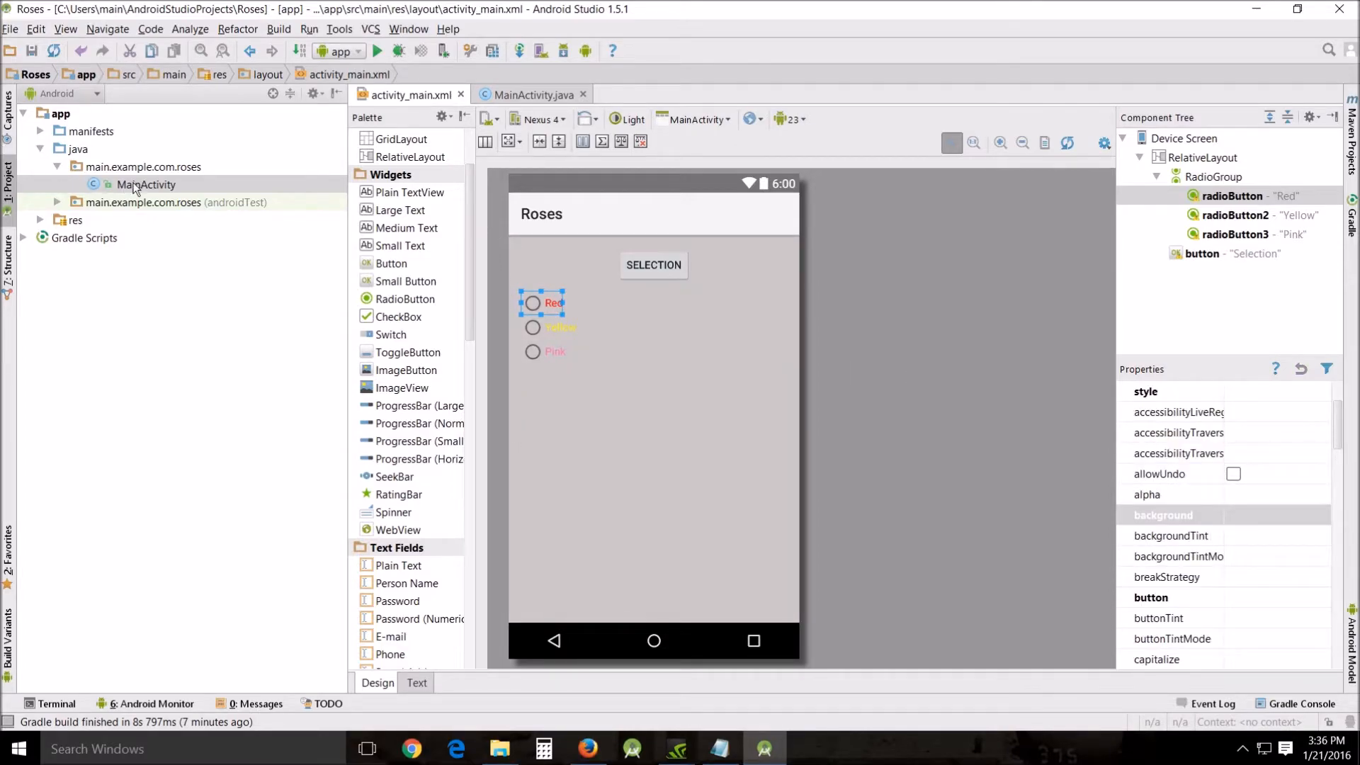
Open MainActivity.java from java > main.example.com.roses in the Project panel.
{"action": "left_click", "coordinate": [533, 95]}
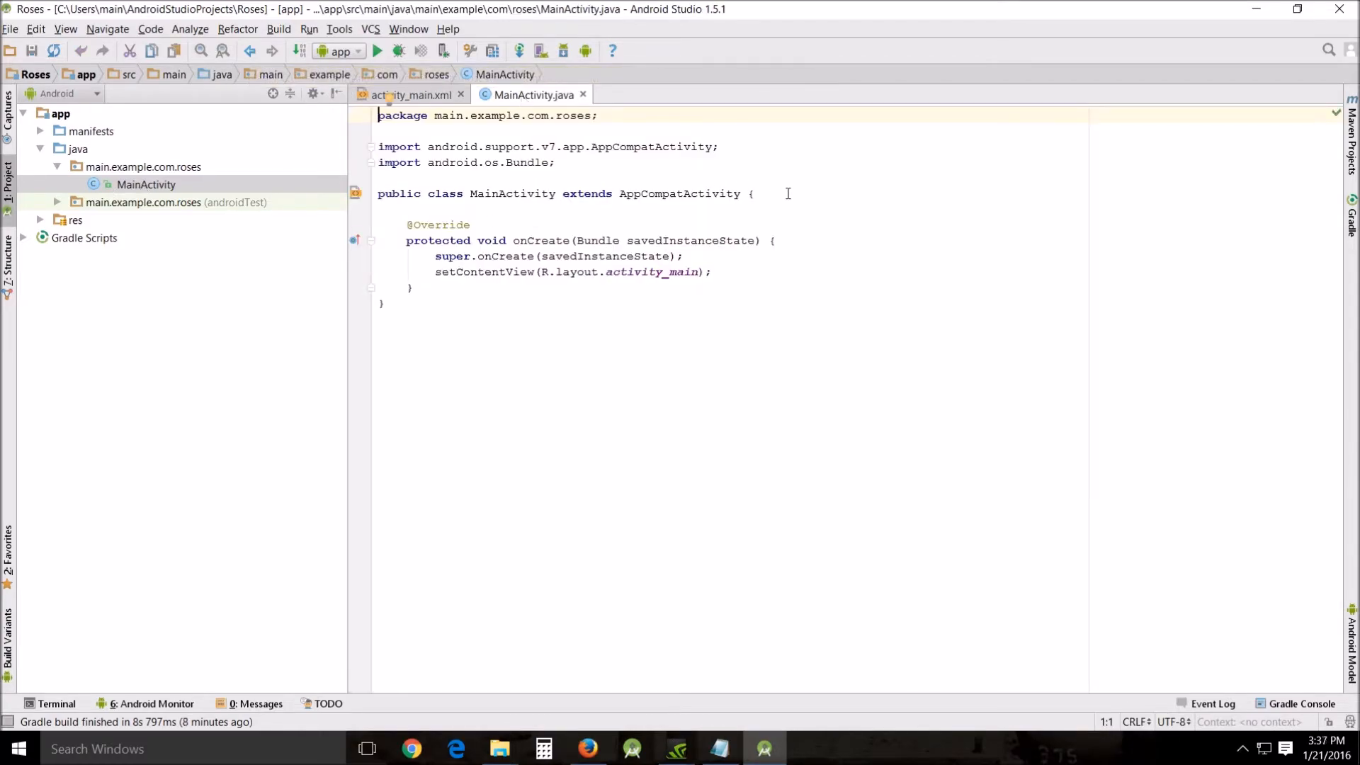
Declare a private static RadioGroup radio_group field at the top of MainActivity.
{"action": "left_click", "coordinate": [754, 194]}
{"action": "type", "text": "P"}
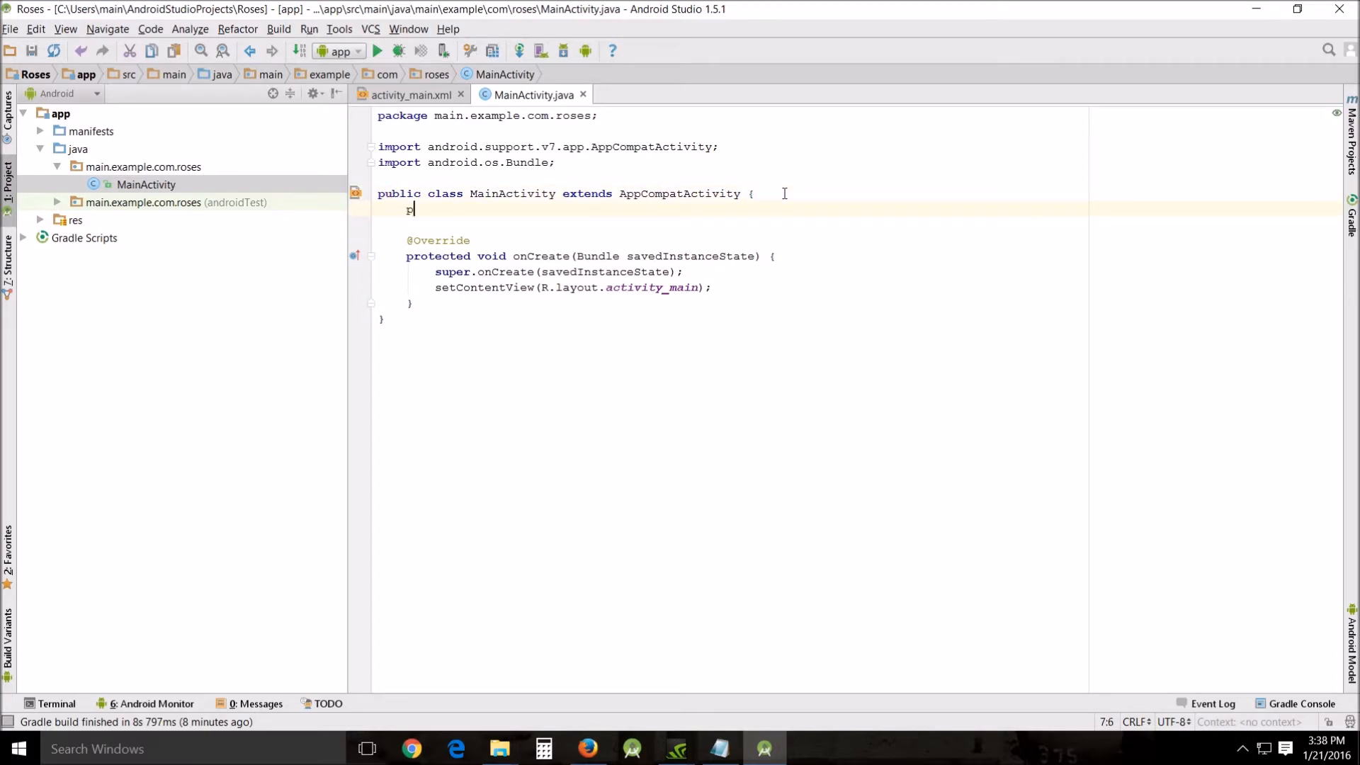
{"action": "type", "text": "rivate"}
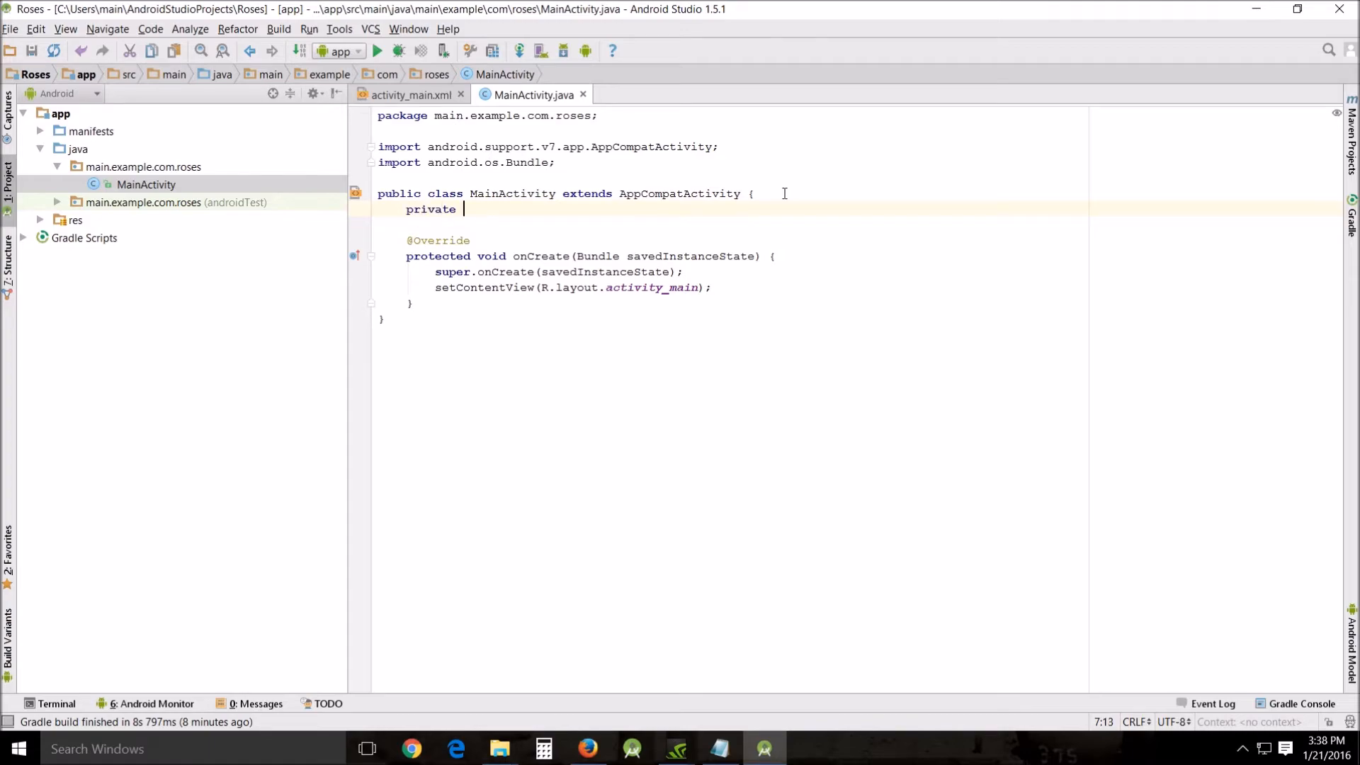
{"action": "type", "text": "static"}
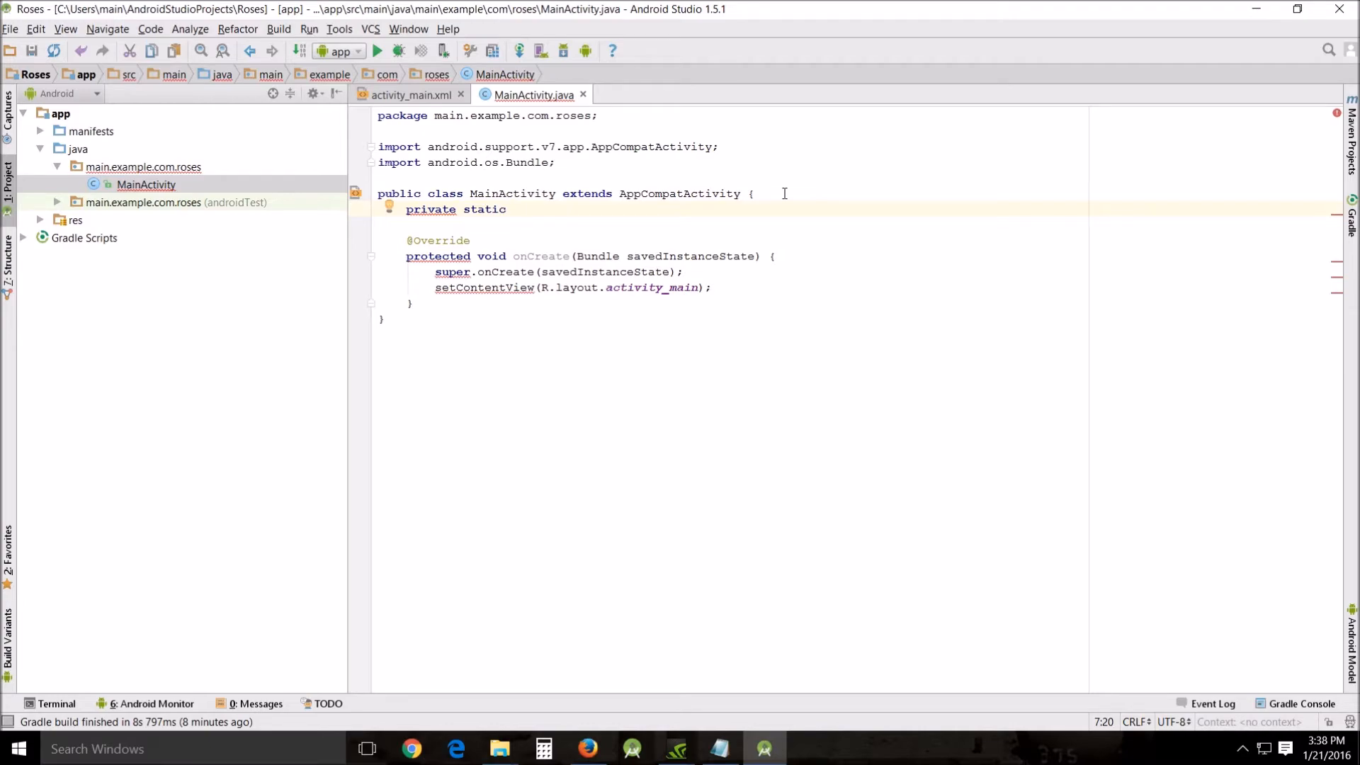
{"action": "type", "text": "RadioGroup"}
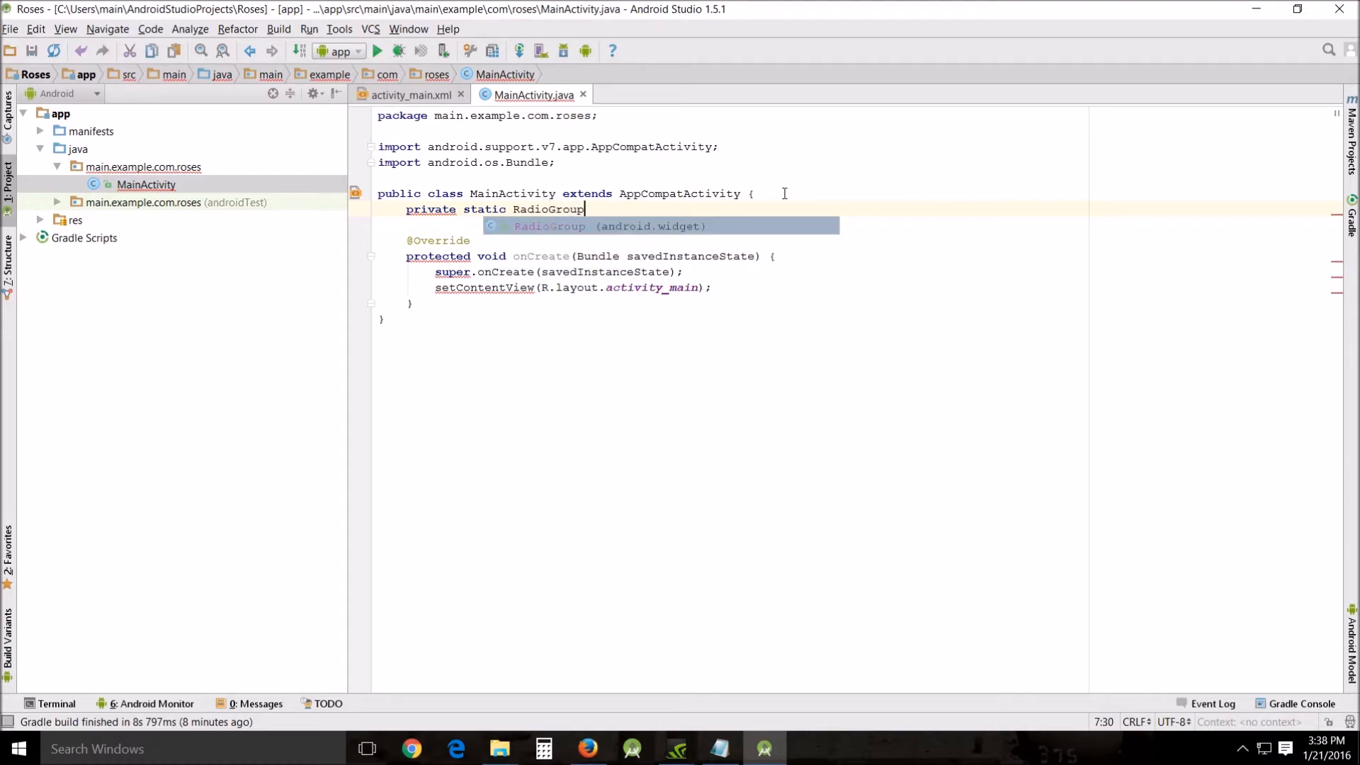
{"action": "key", "text": "Return"}
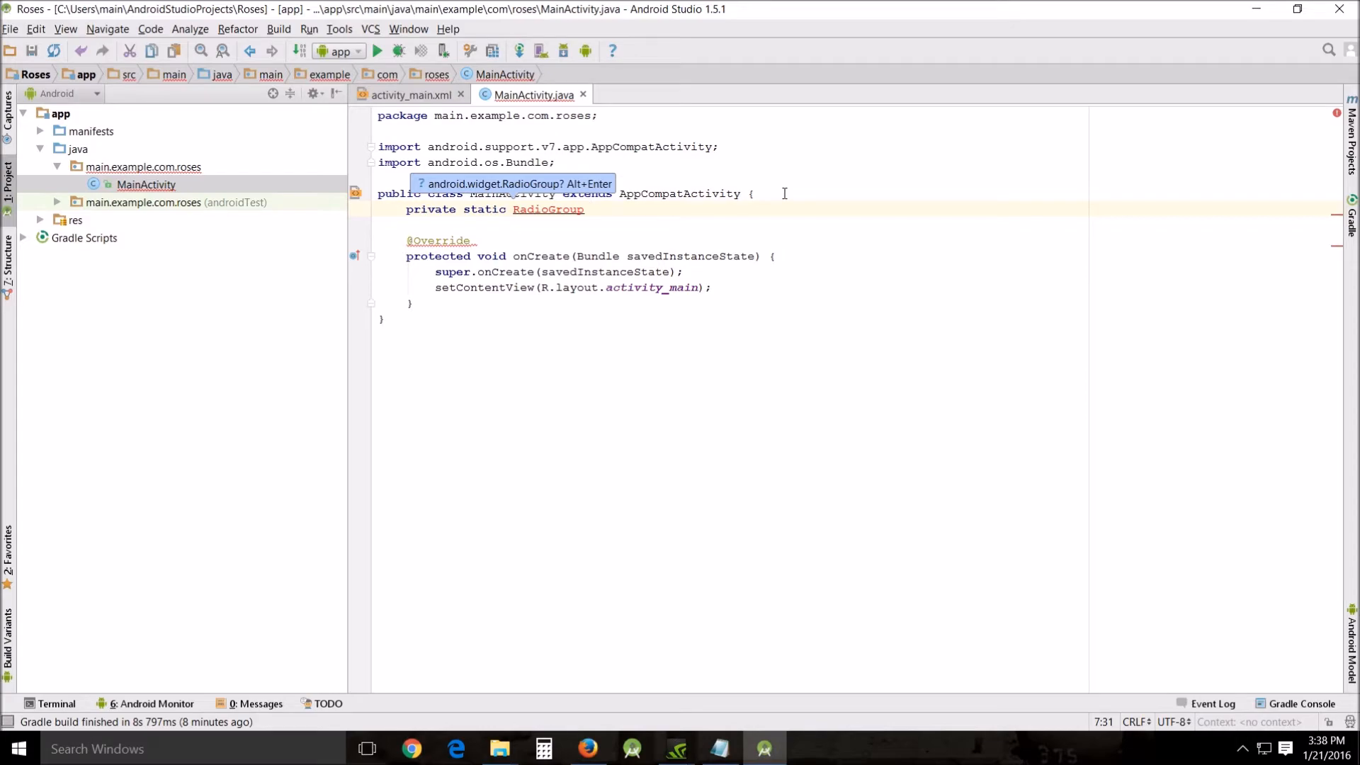
{"action": "type", "text": "radio_grouip;"}
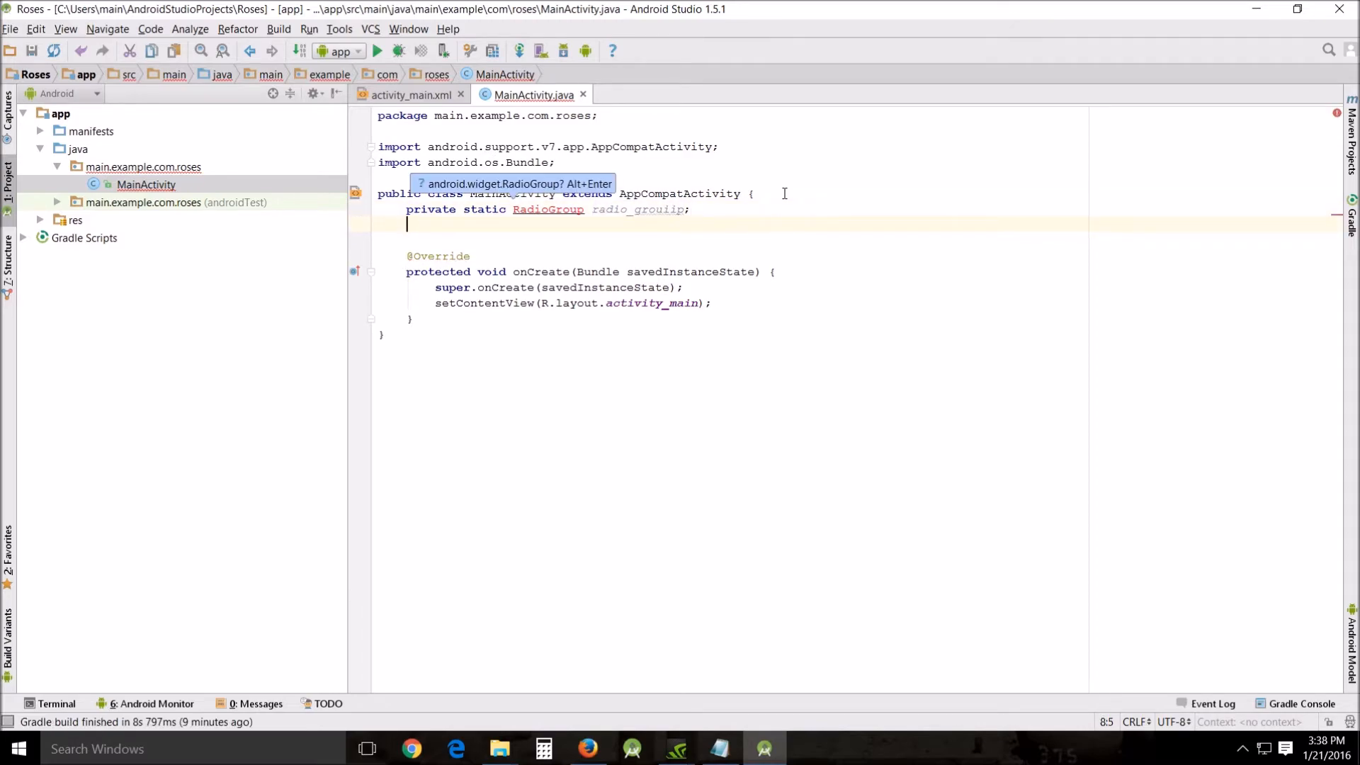
Declare a private static RadioButton radio_button field below it.
{"action": "type", "text": "p"}
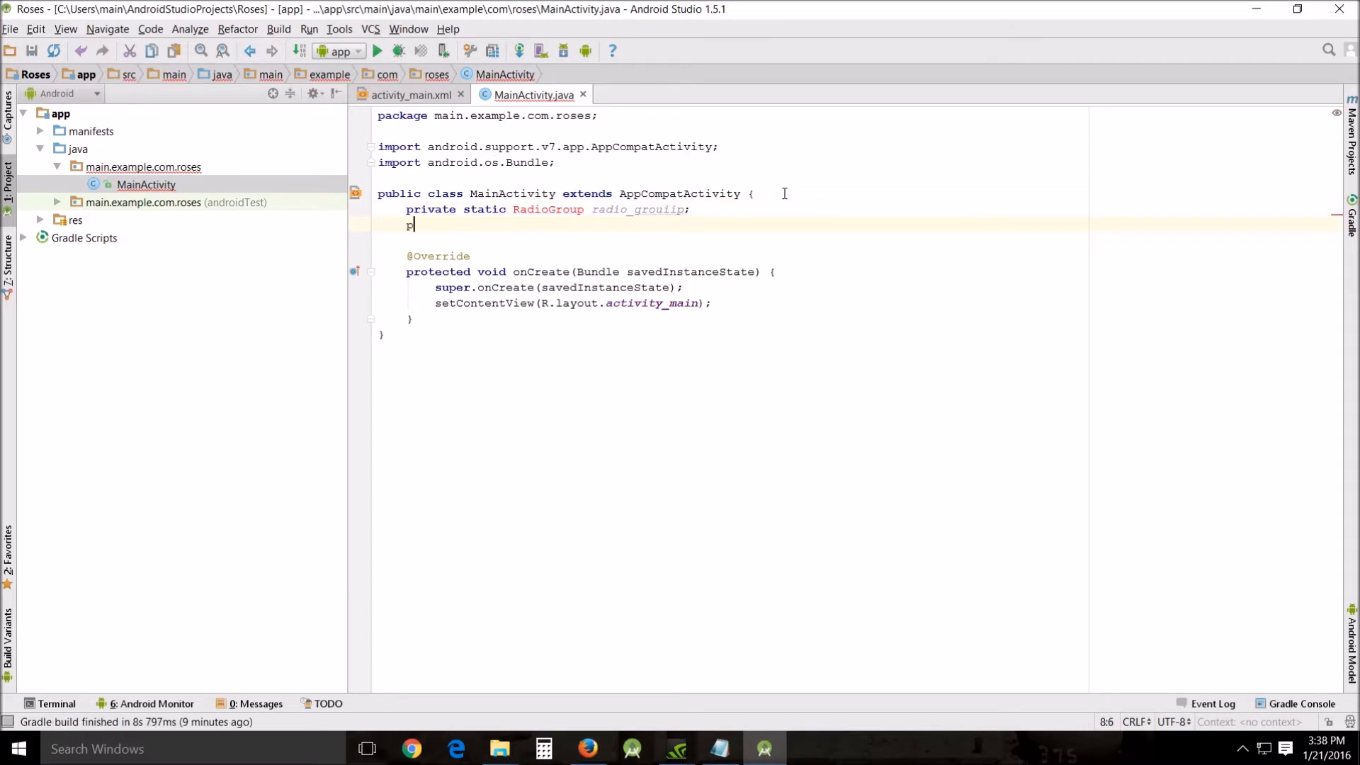
{"action": "type", "text": "rivate"}
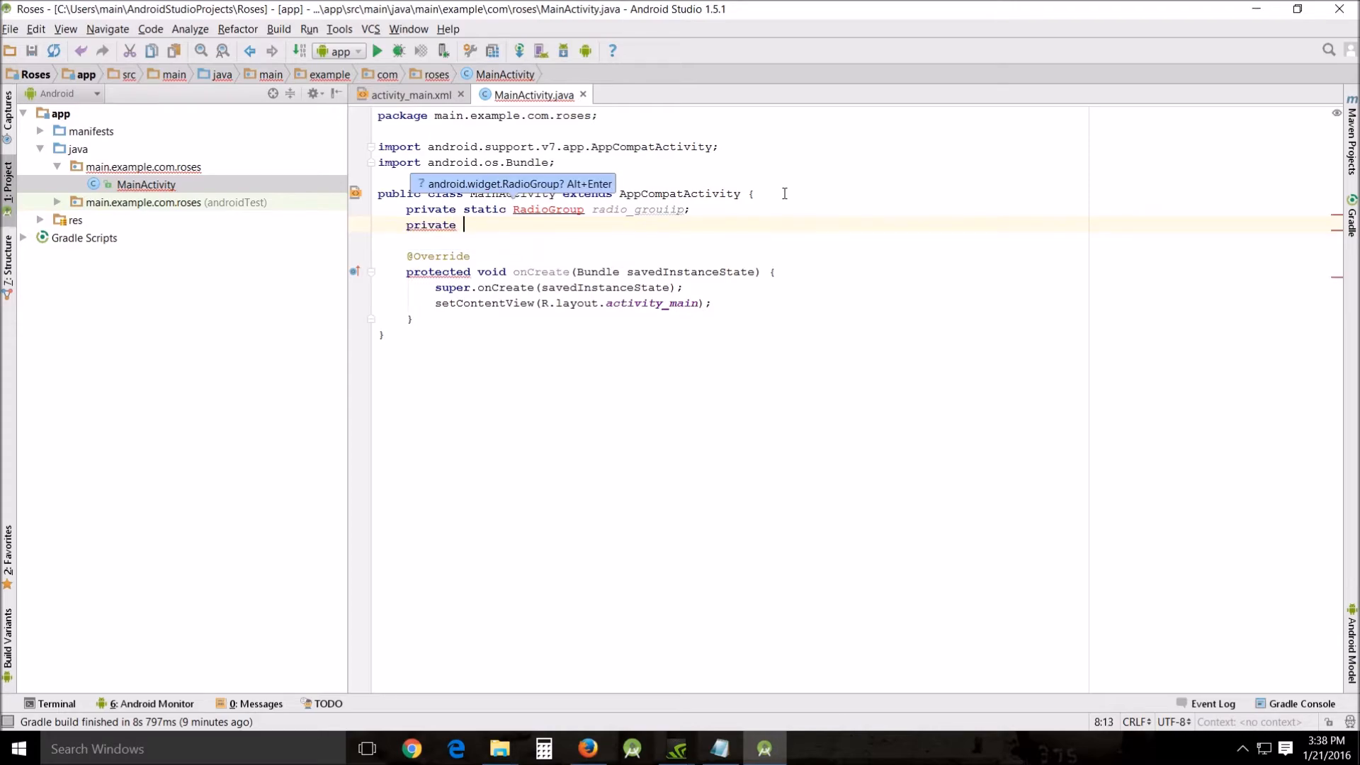
{"action": "type", "text": "stati"}
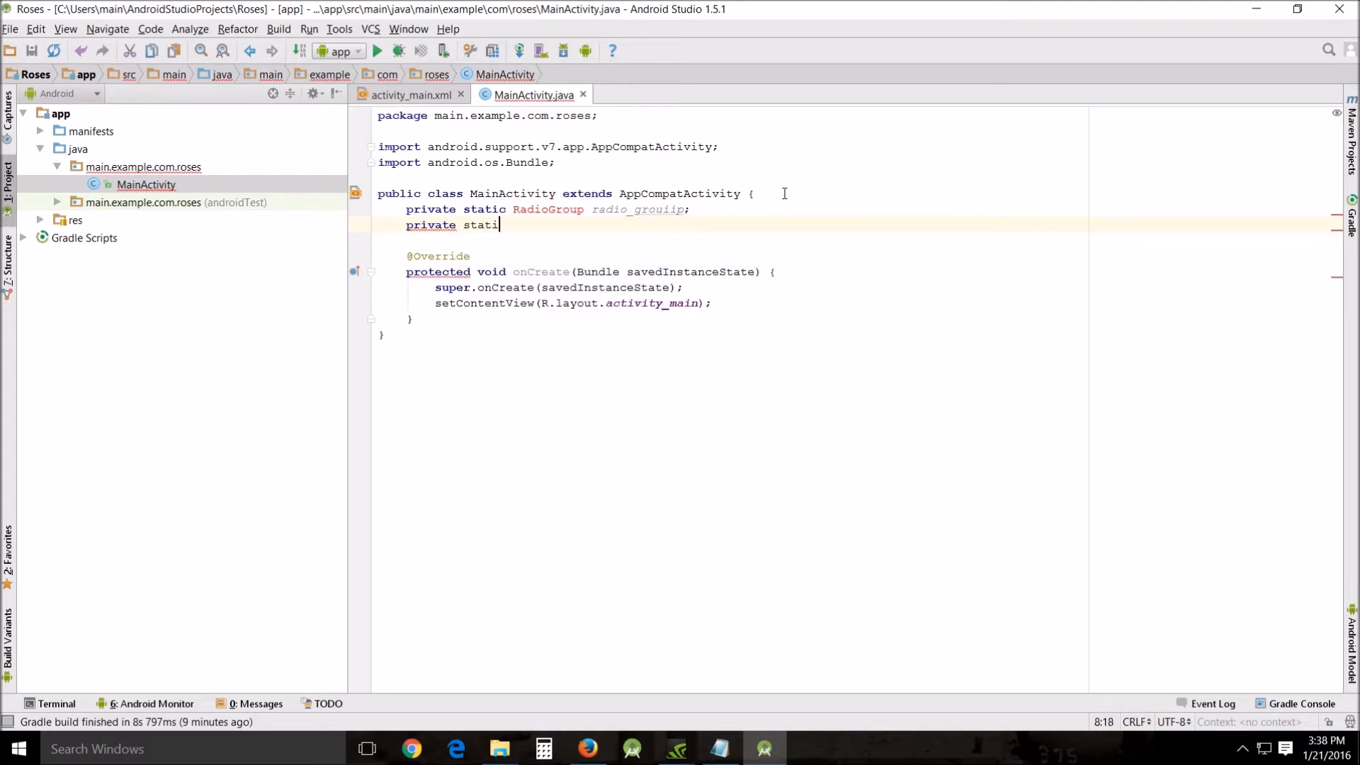
{"action": "type", "text": "c"}
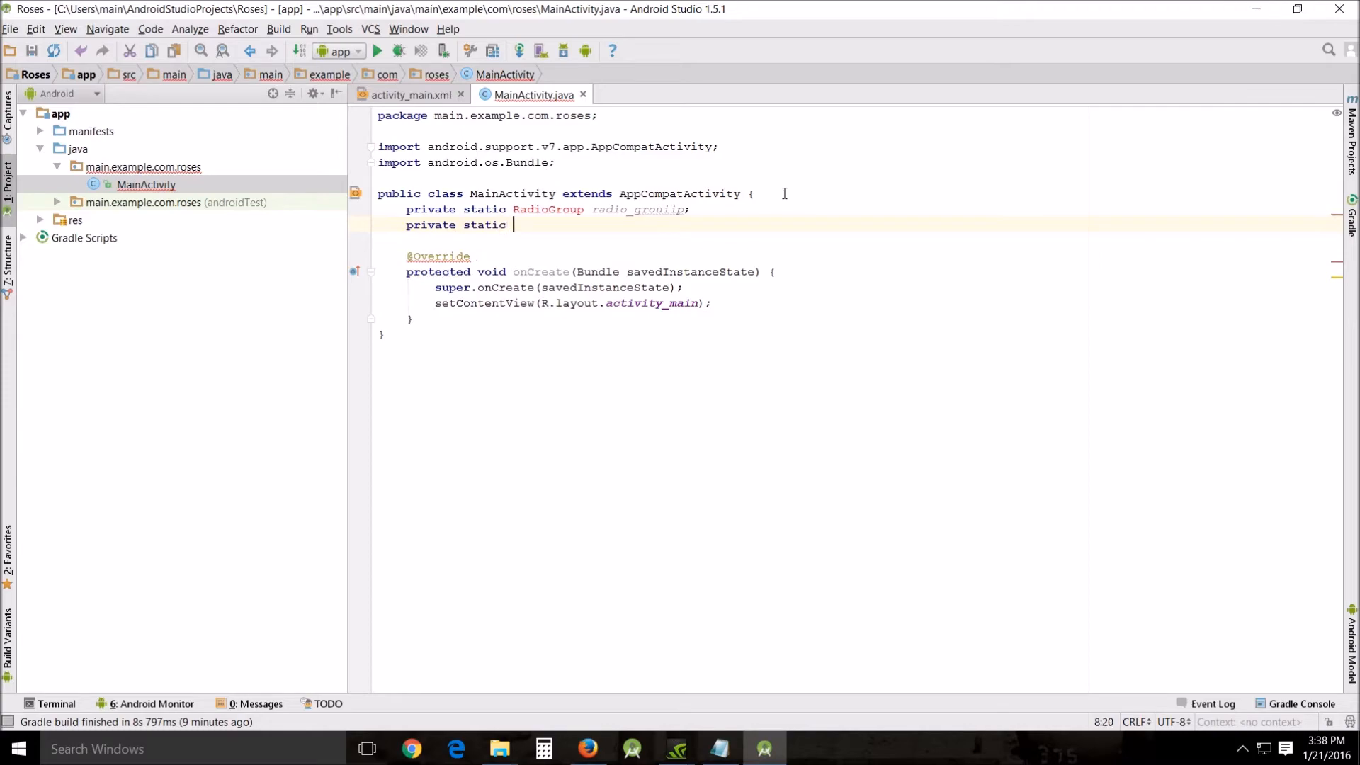
{"action": "type", "text": "RadioButton"}
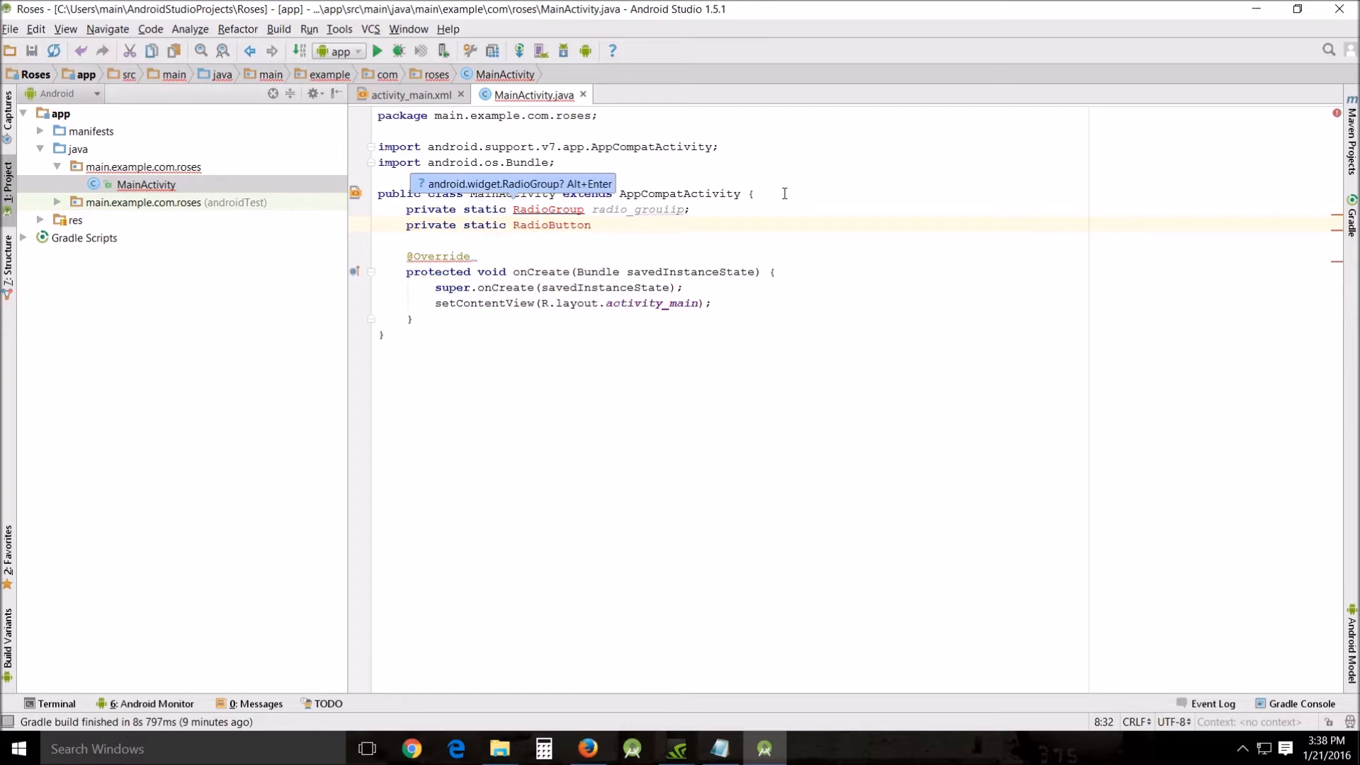
{"action": "type", "text": "radio_button;"}
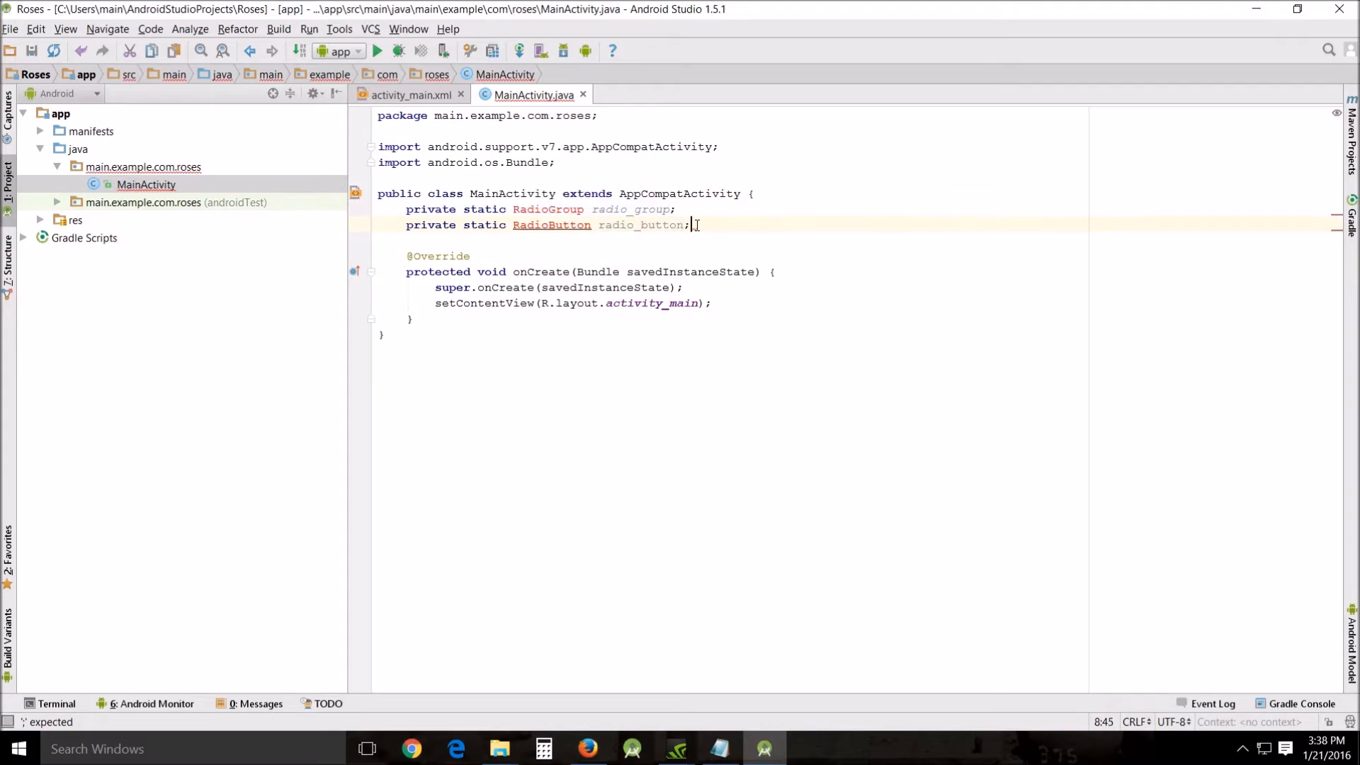
{"action": "mouse_move", "coordinate": [551, 225]}
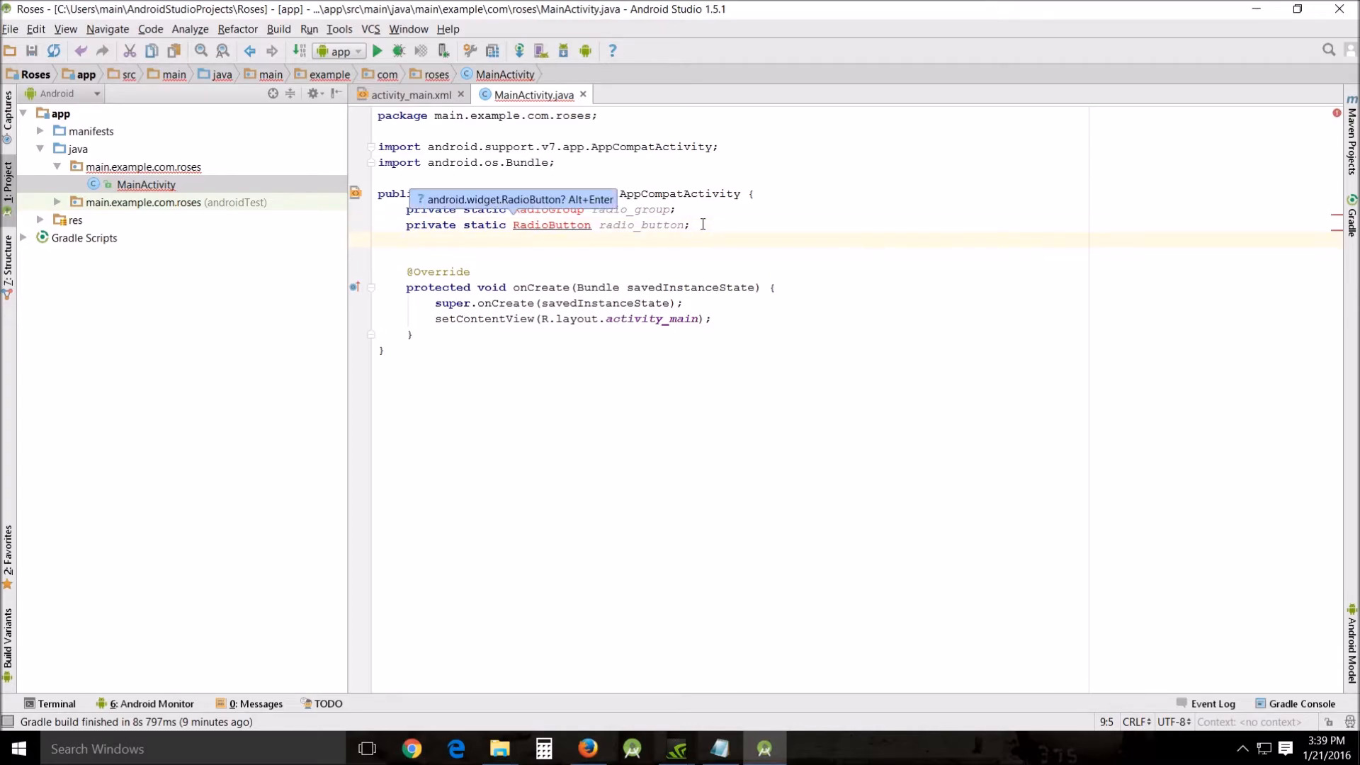
Declare private static Button button_select, import the widget classes, and fix the 'priavate' typo.
{"action": "type", "text": "priavat"}
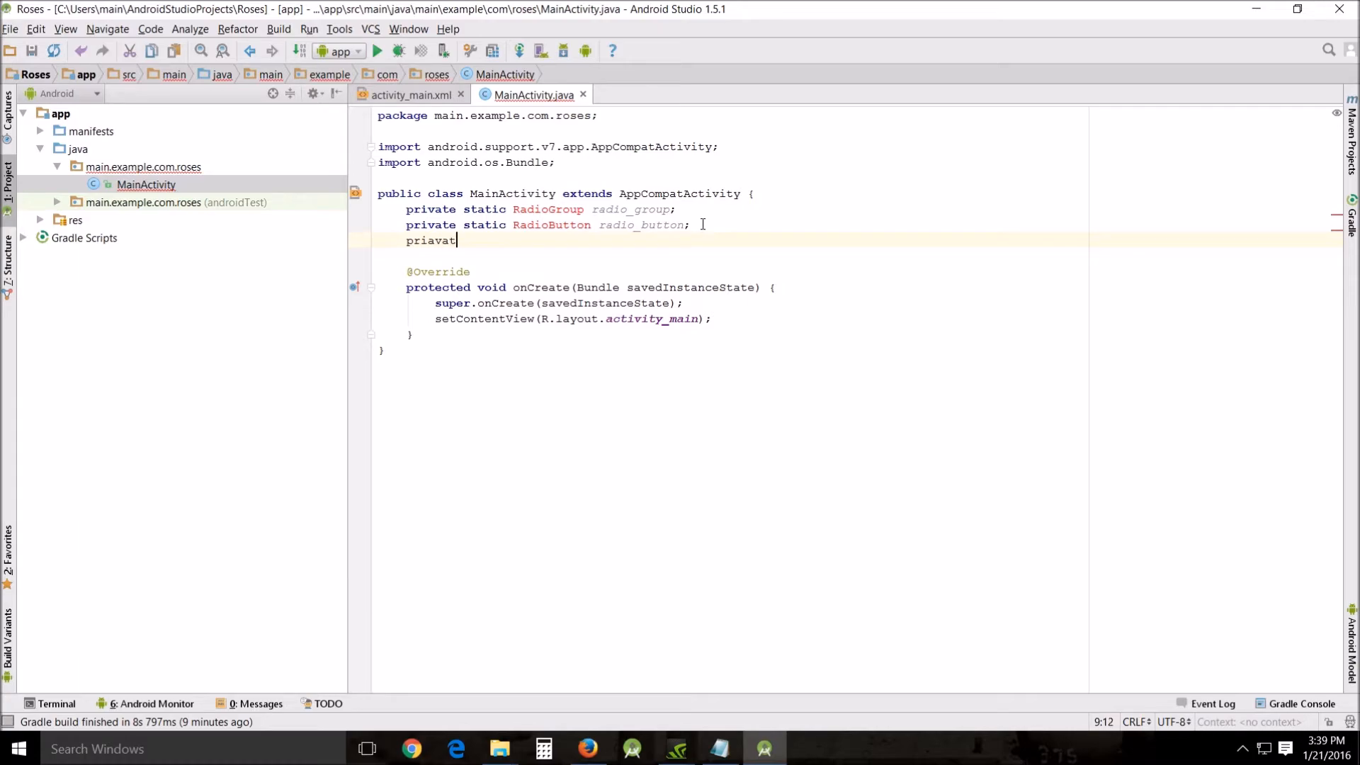
{"action": "type", "text": "e stati"}
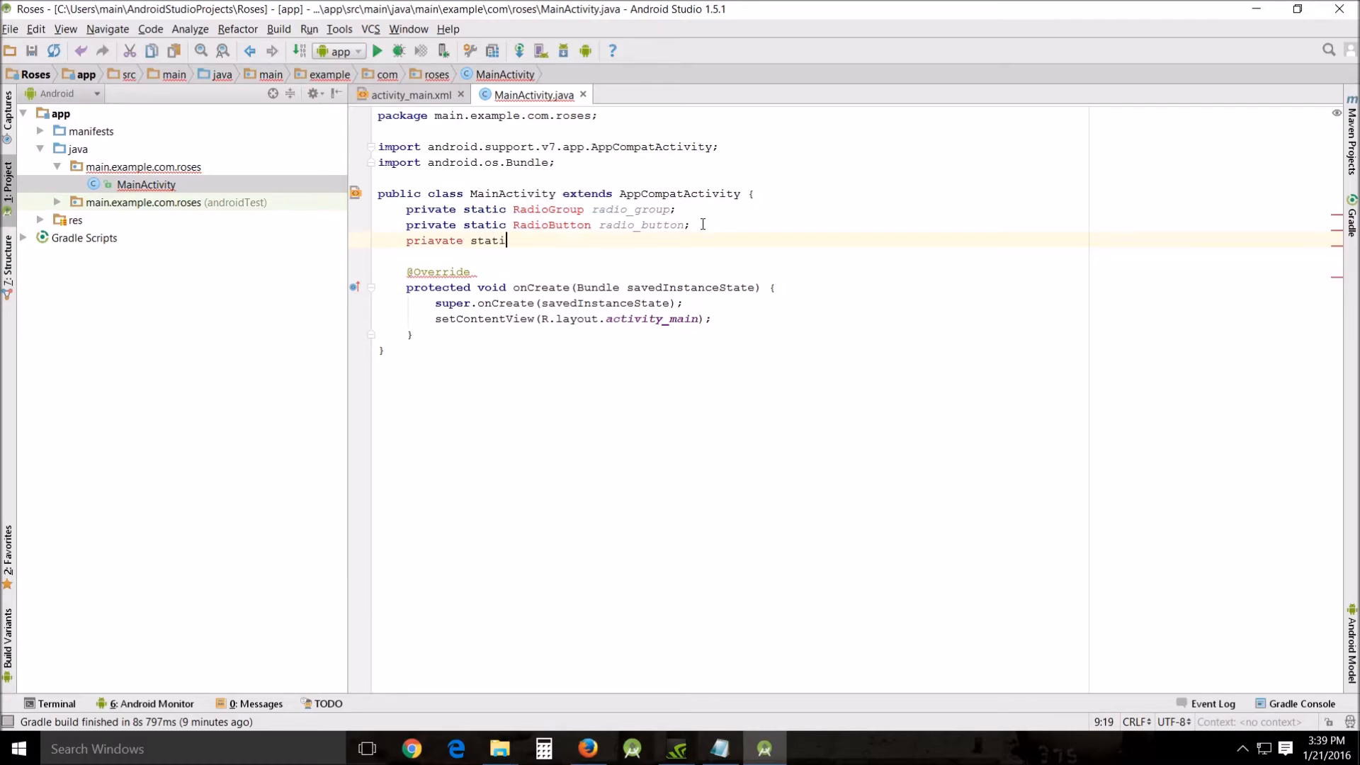
{"action": "type", "text": "static Button button_"}
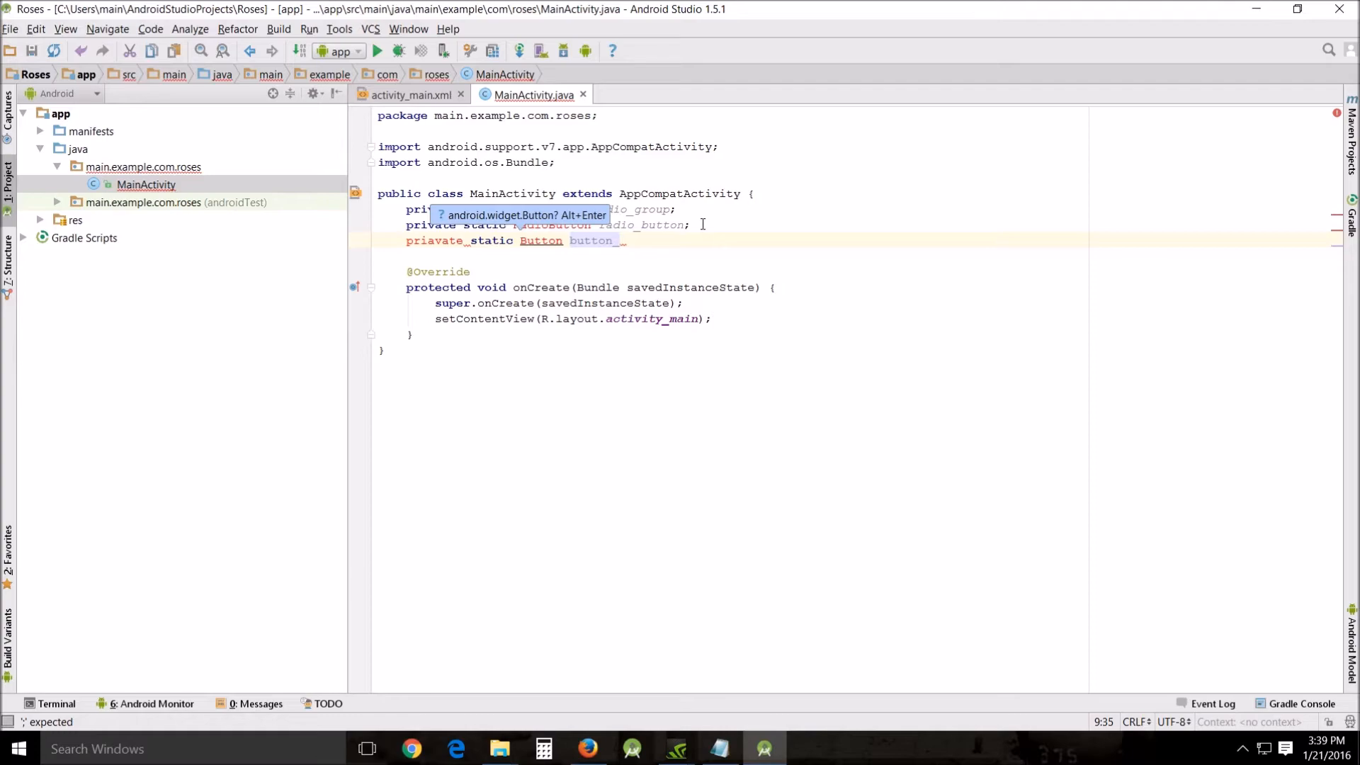
{"action": "type", "text": "select"}
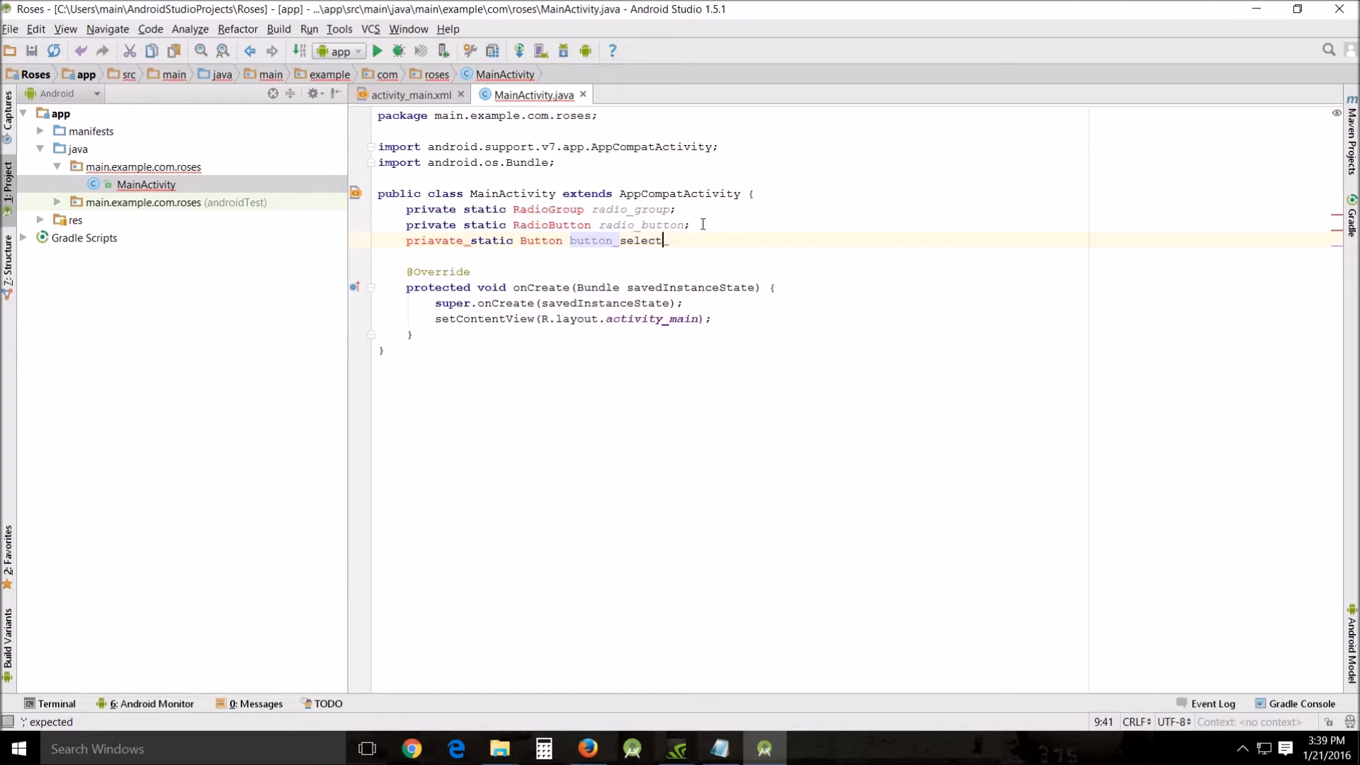
{"action": "type", "text": ";"}
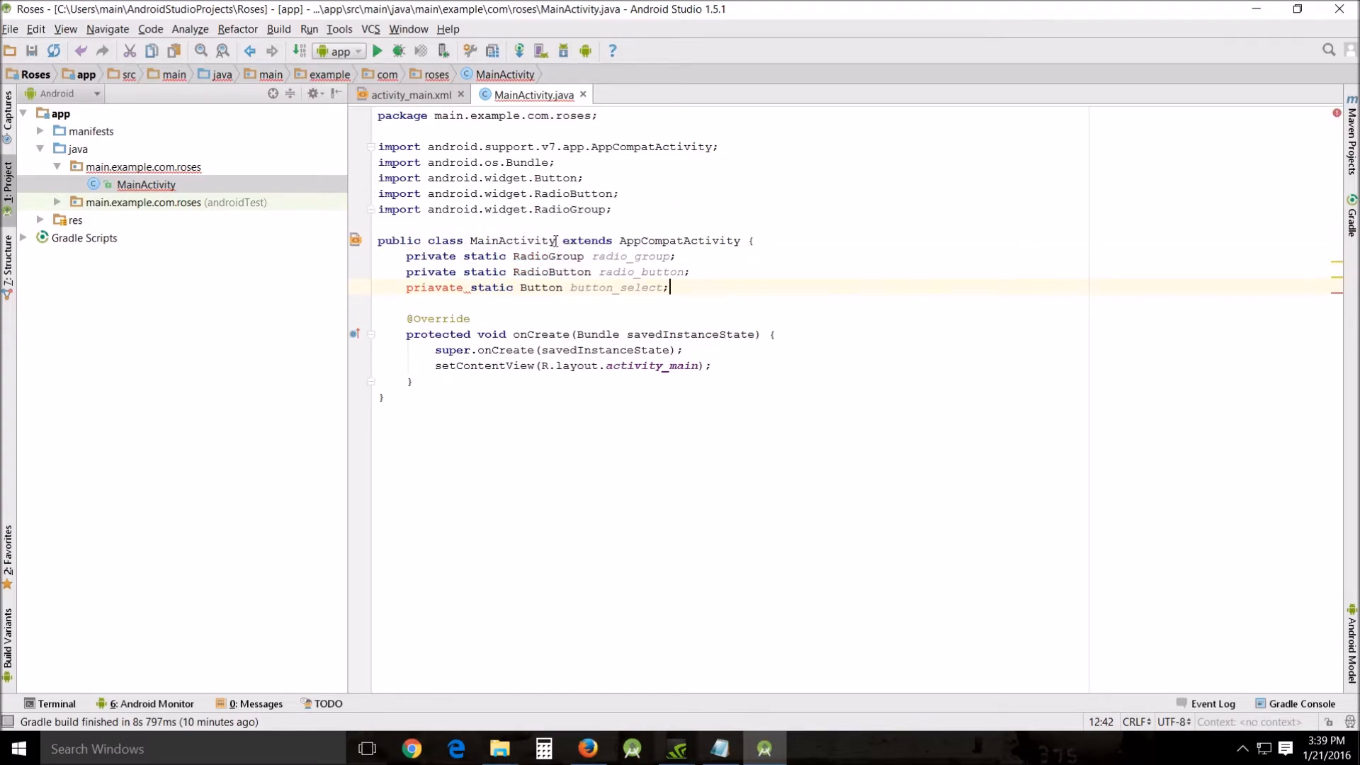
{"action": "left_click", "coordinate": [415, 138]}
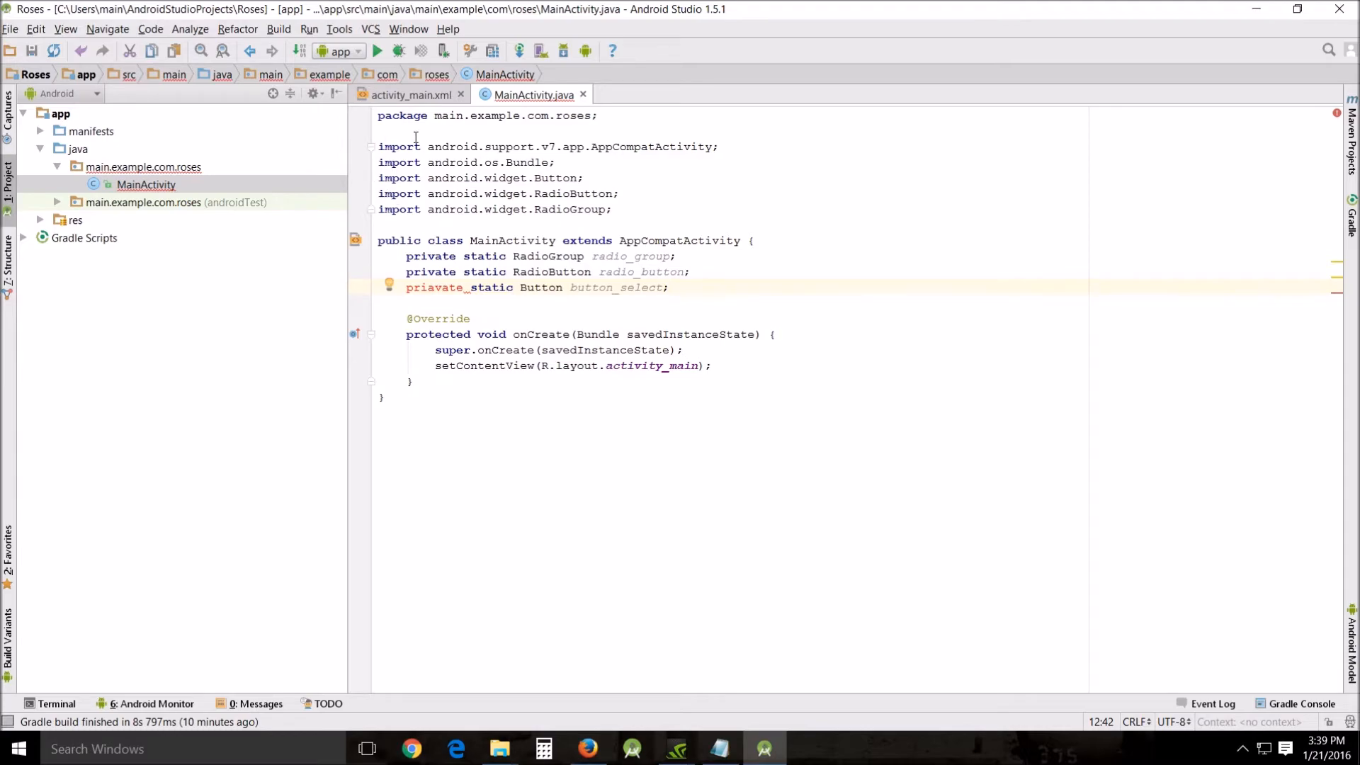
{"action": "mouse_move", "coordinate": [694, 299]}
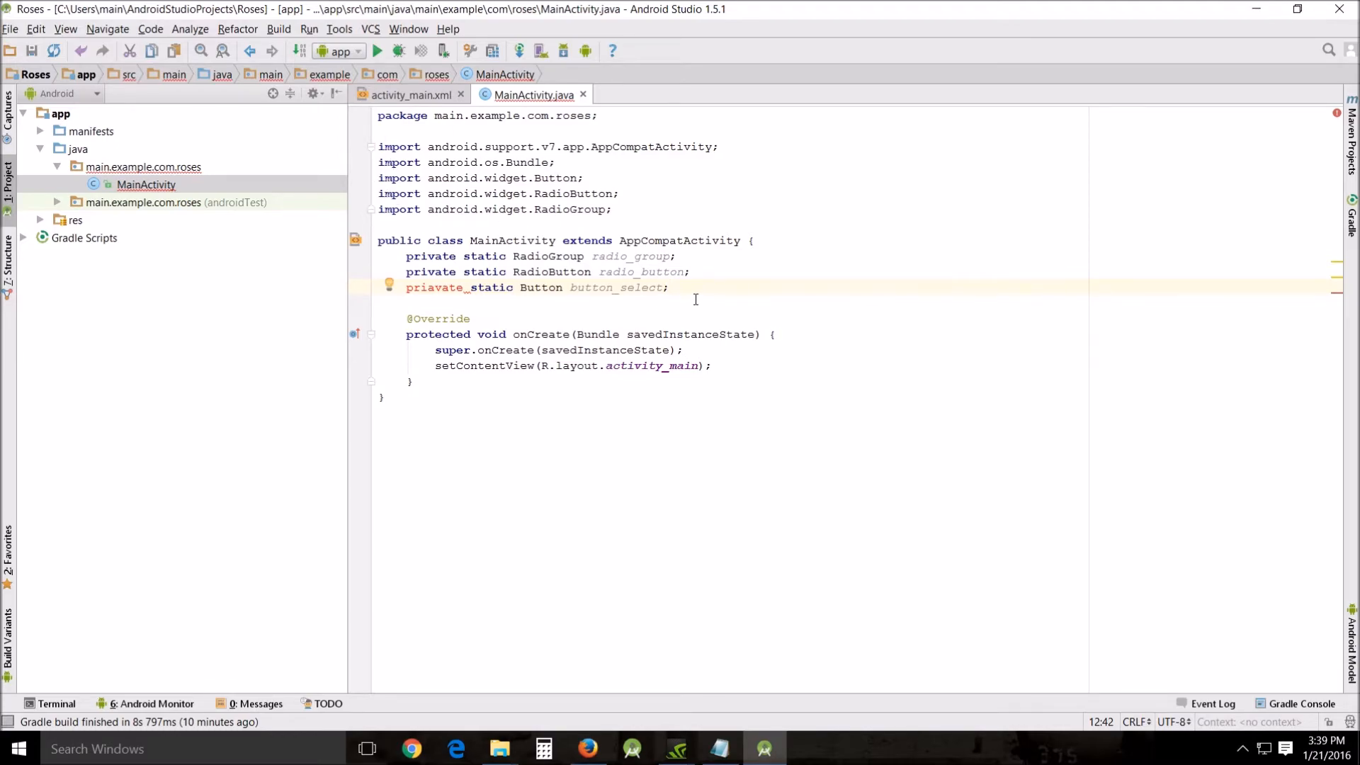
{"action": "mouse_move", "coordinate": [431, 288]}
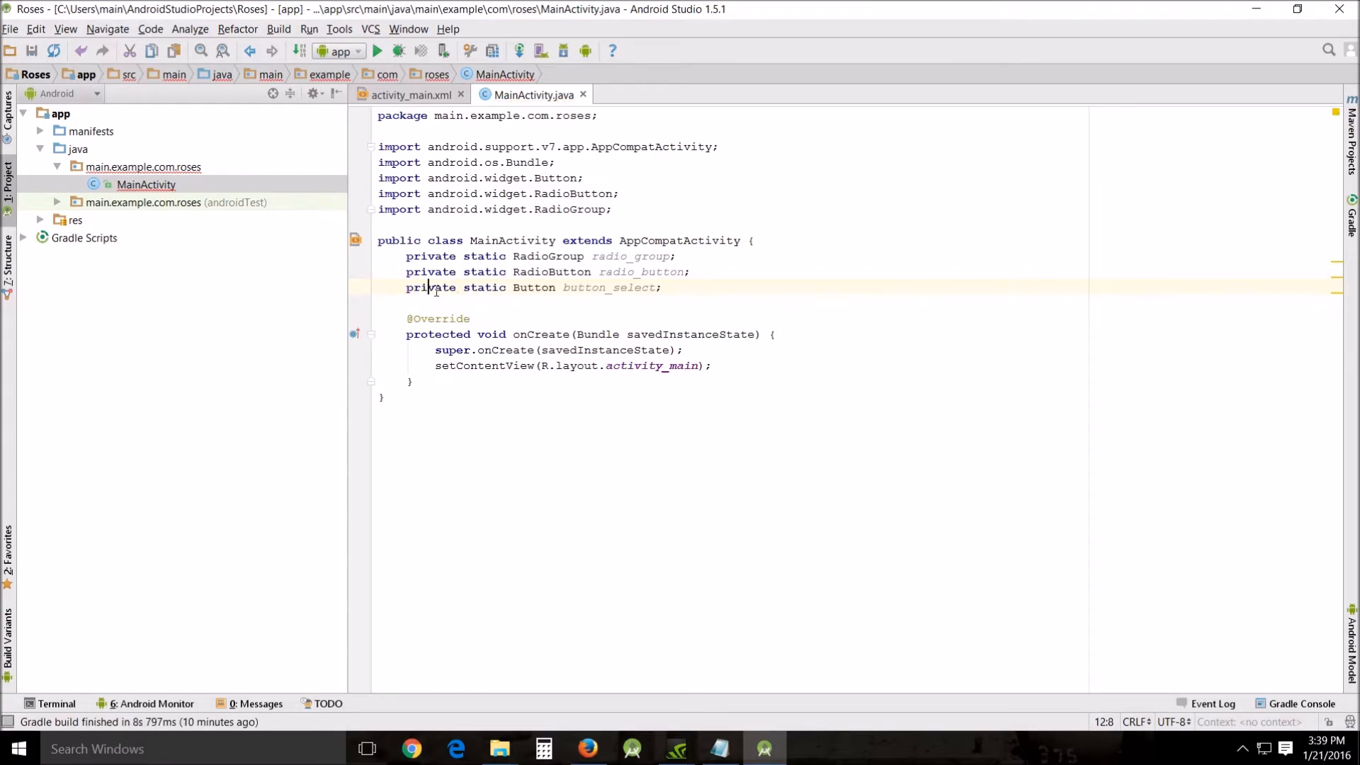
{"action": "left_click", "coordinate": [690, 271]}
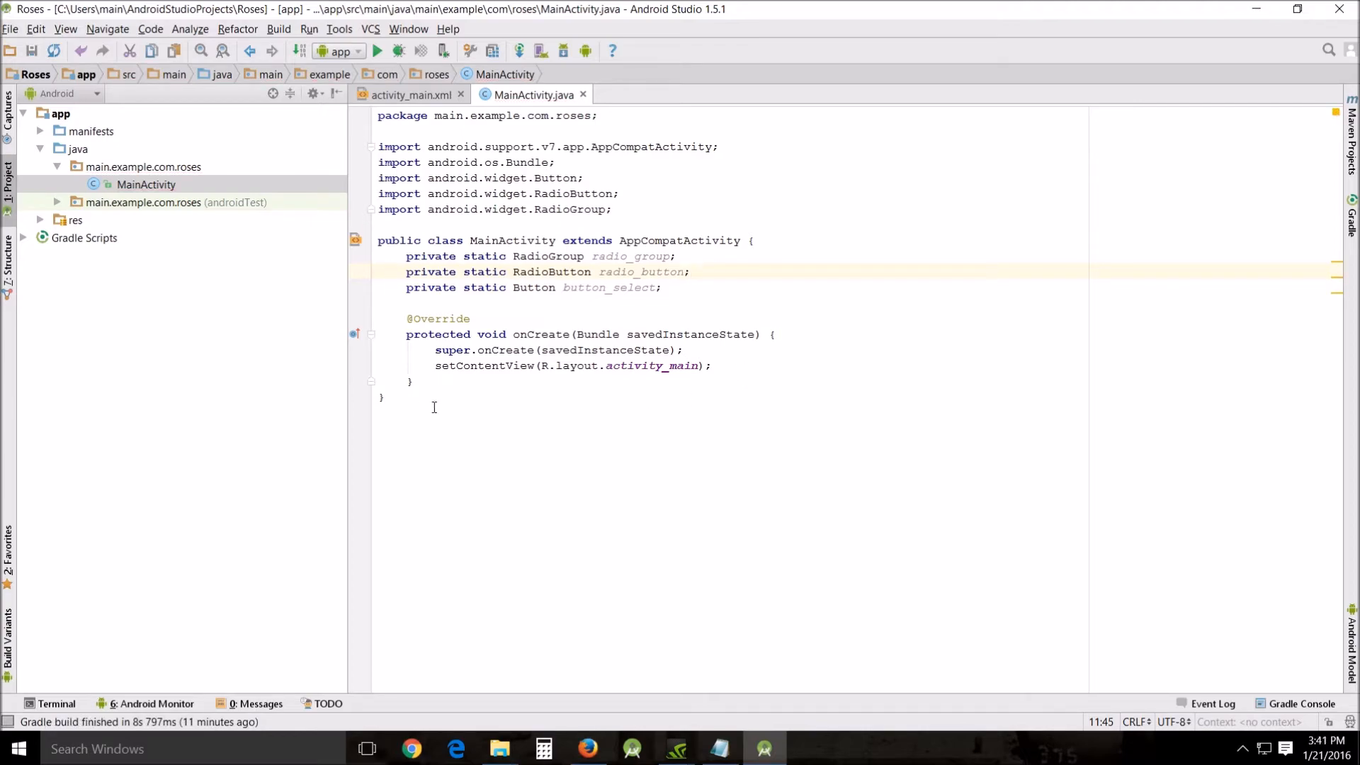
Add an empty public void suzzy() method right after onCreate's closing brace.
{"action": "left_click", "coordinate": [414, 381]}
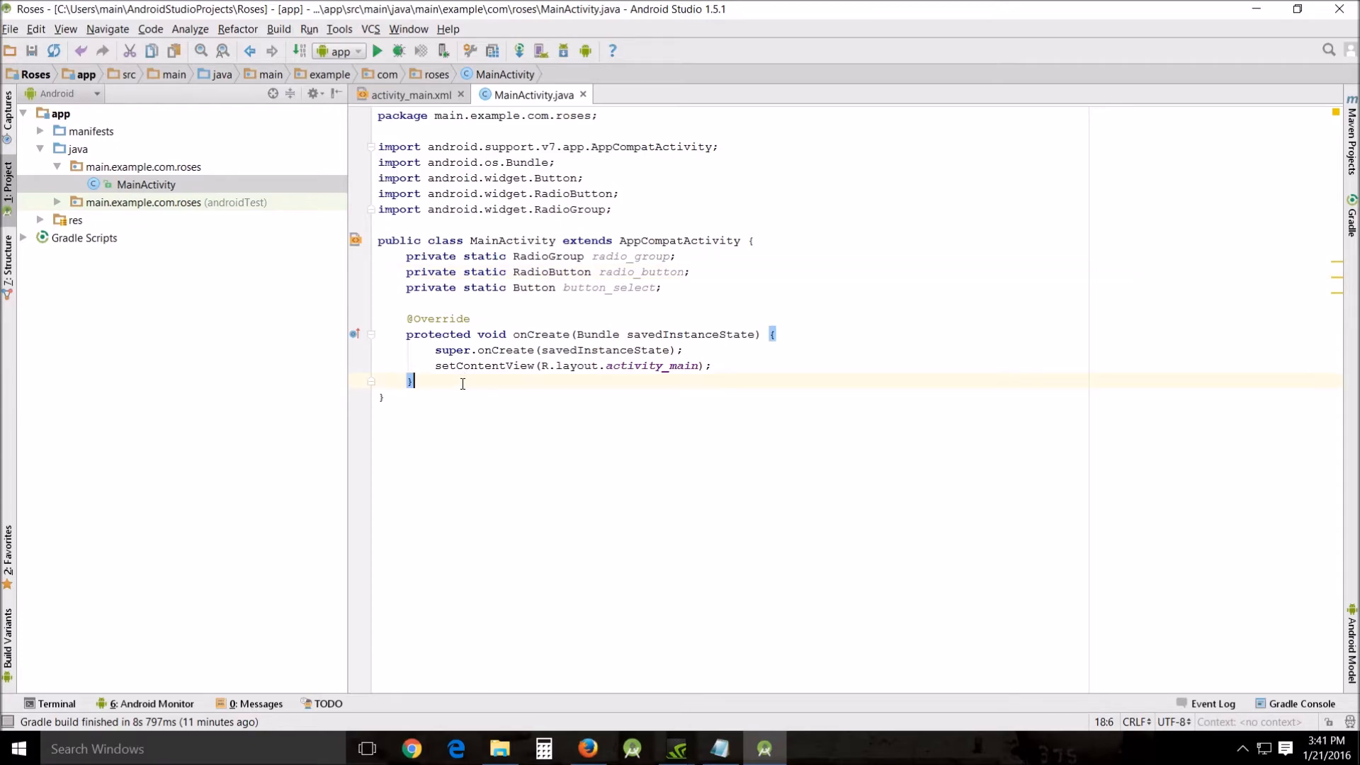
{"action": "key", "text": "Enter"}
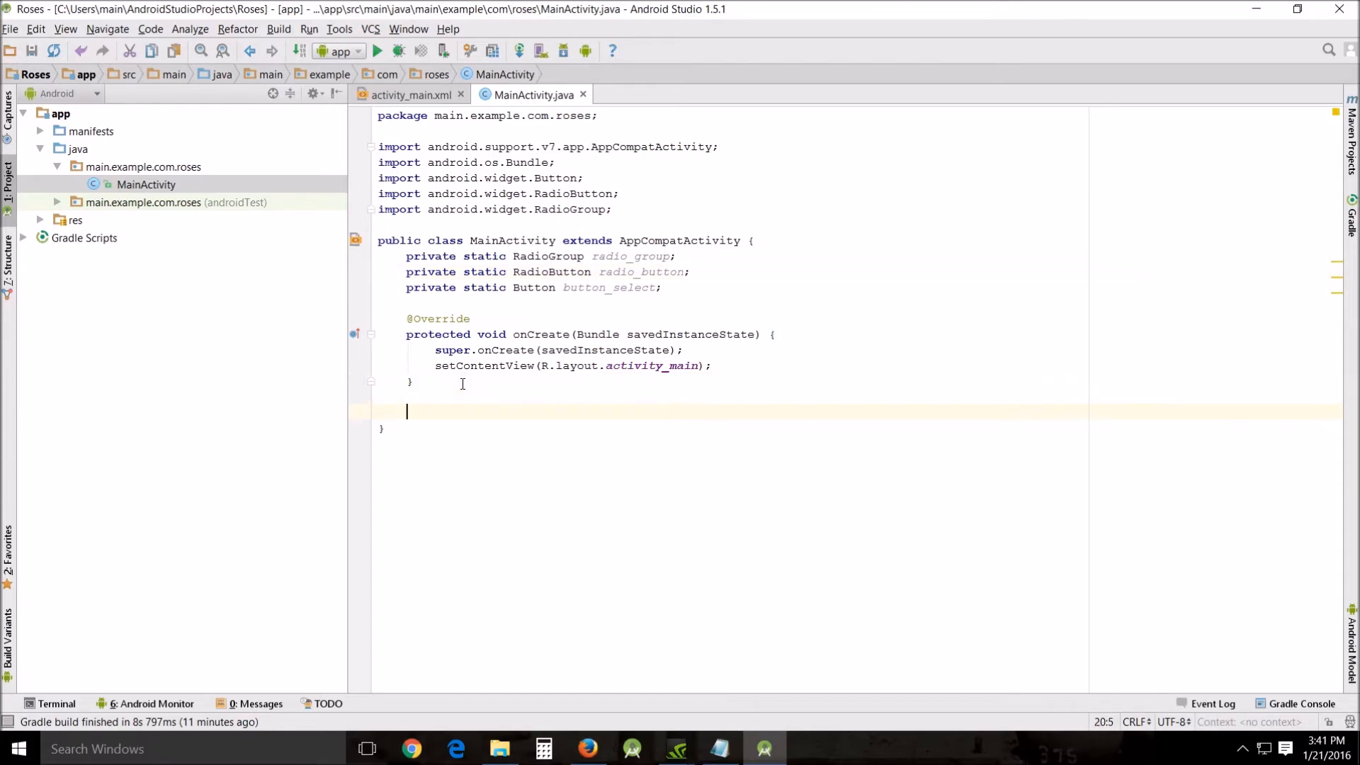
{"action": "type", "text": "public"}
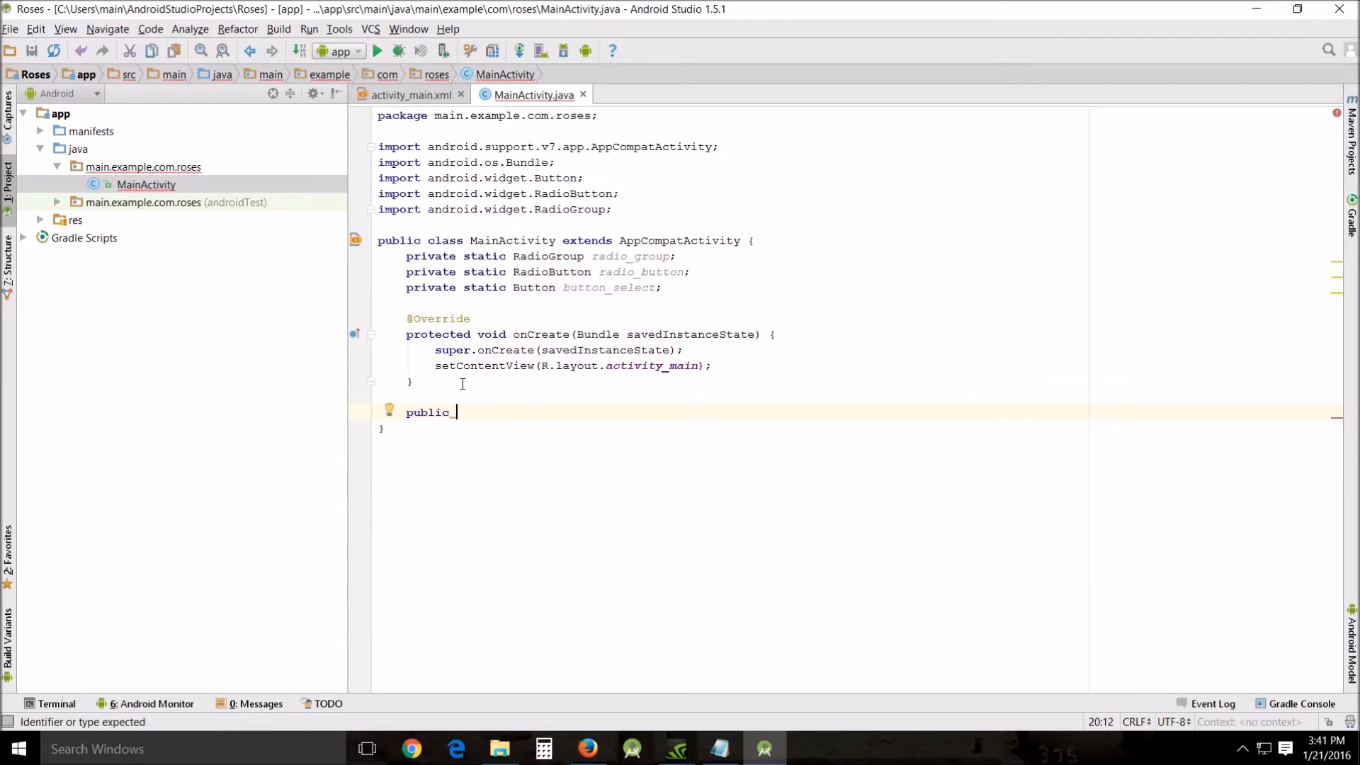
{"action": "type", "text": "voi"}
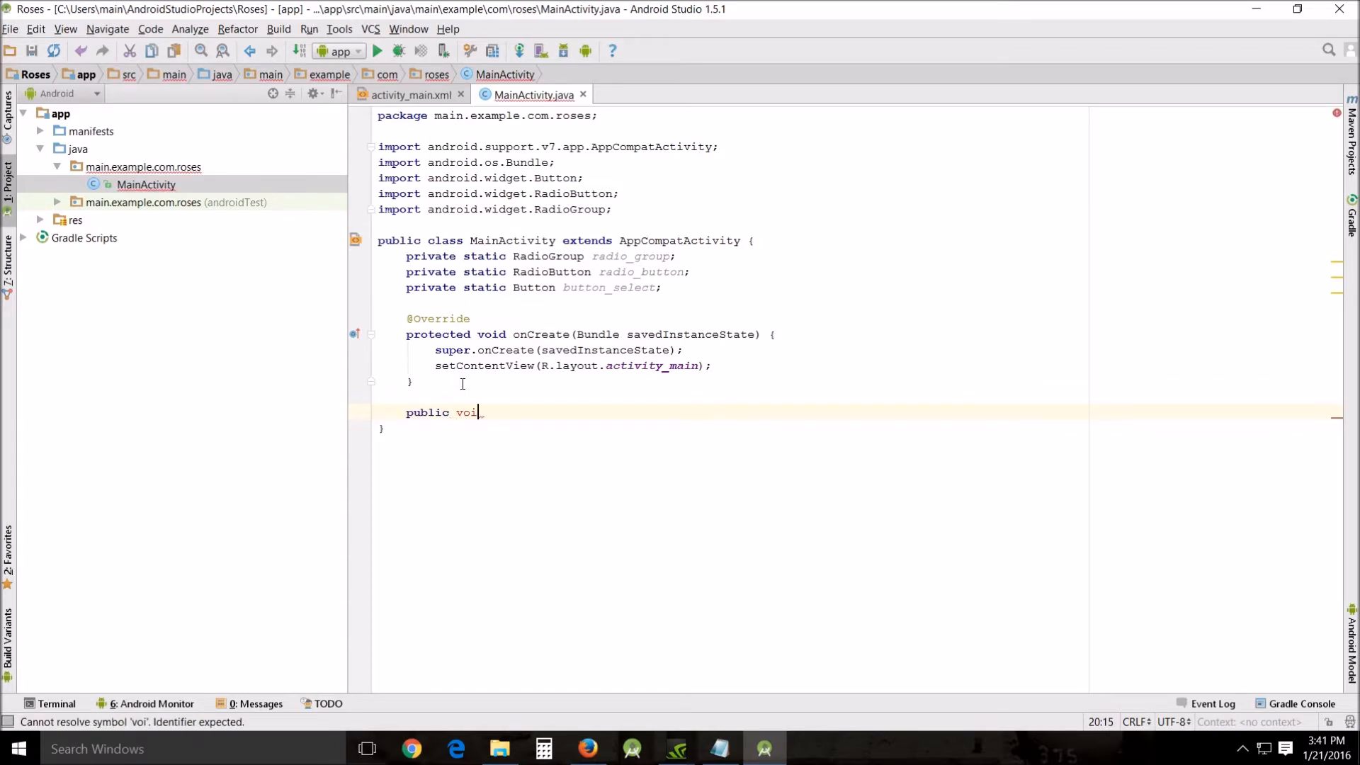
{"action": "type", "text": "d"}
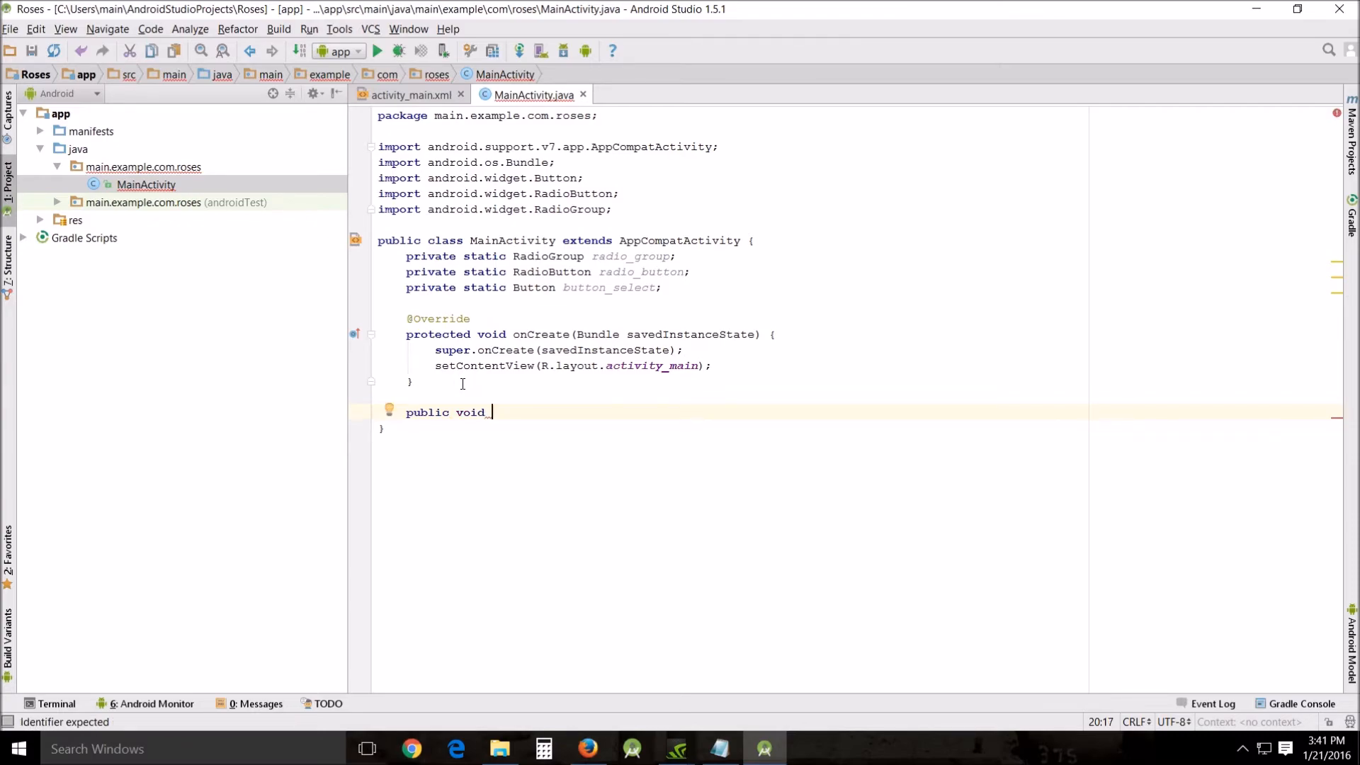
{"action": "type", "text": "a"}
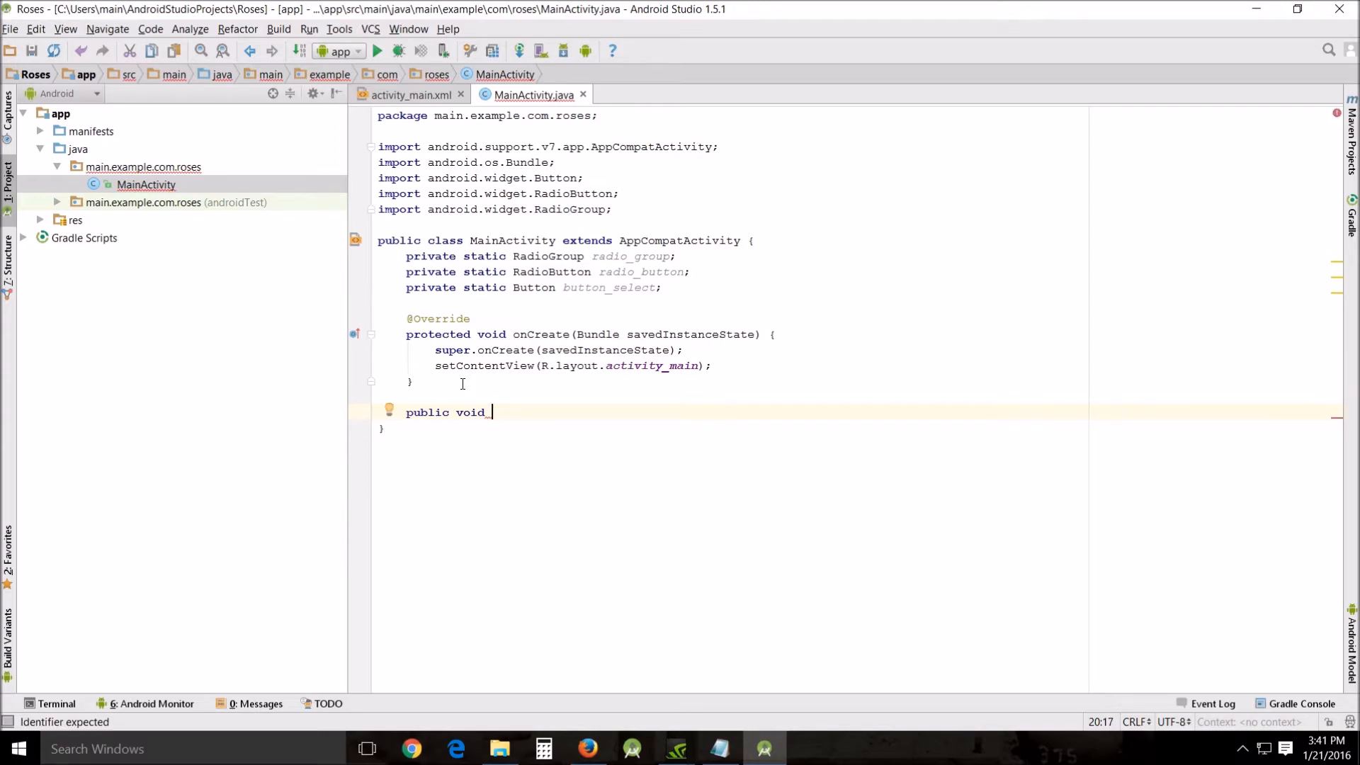
{"action": "type", "text": "suzzy"}
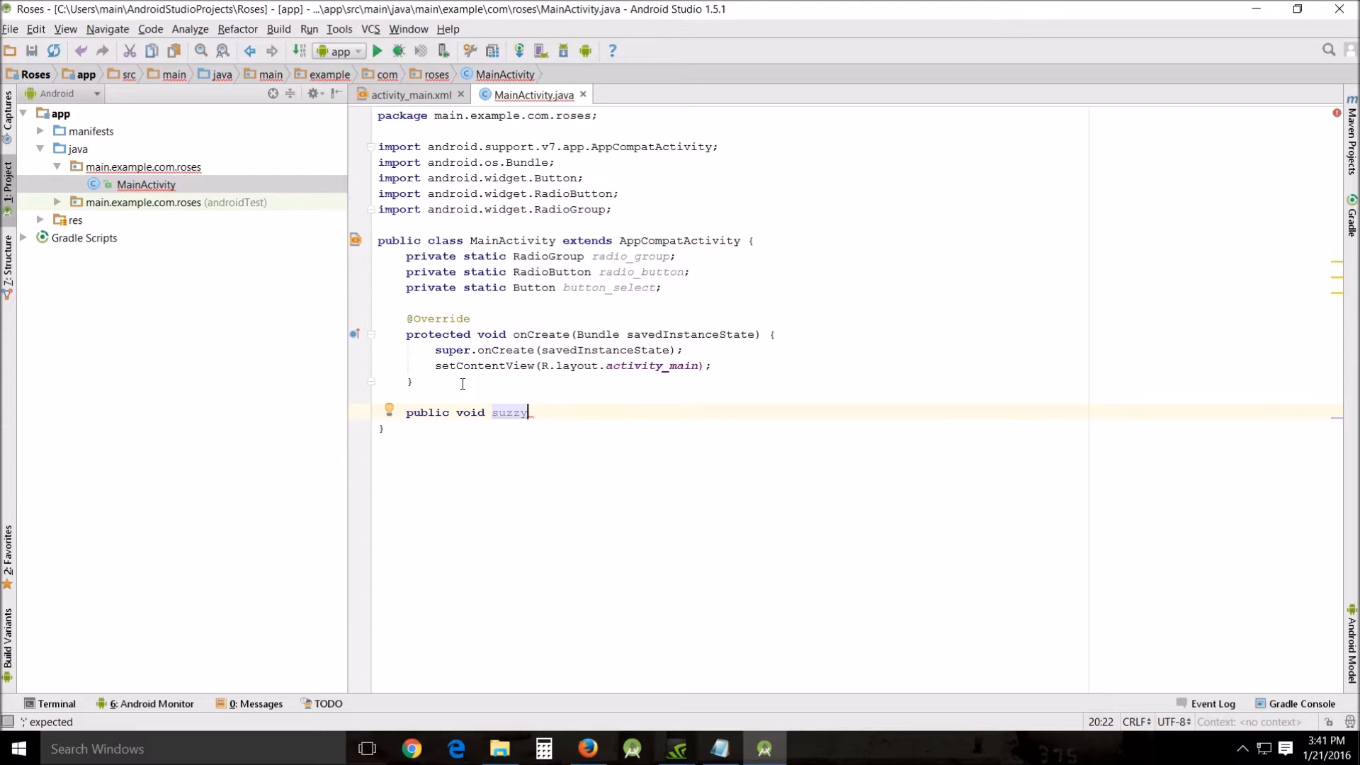
{"action": "type", "text": "(){"}
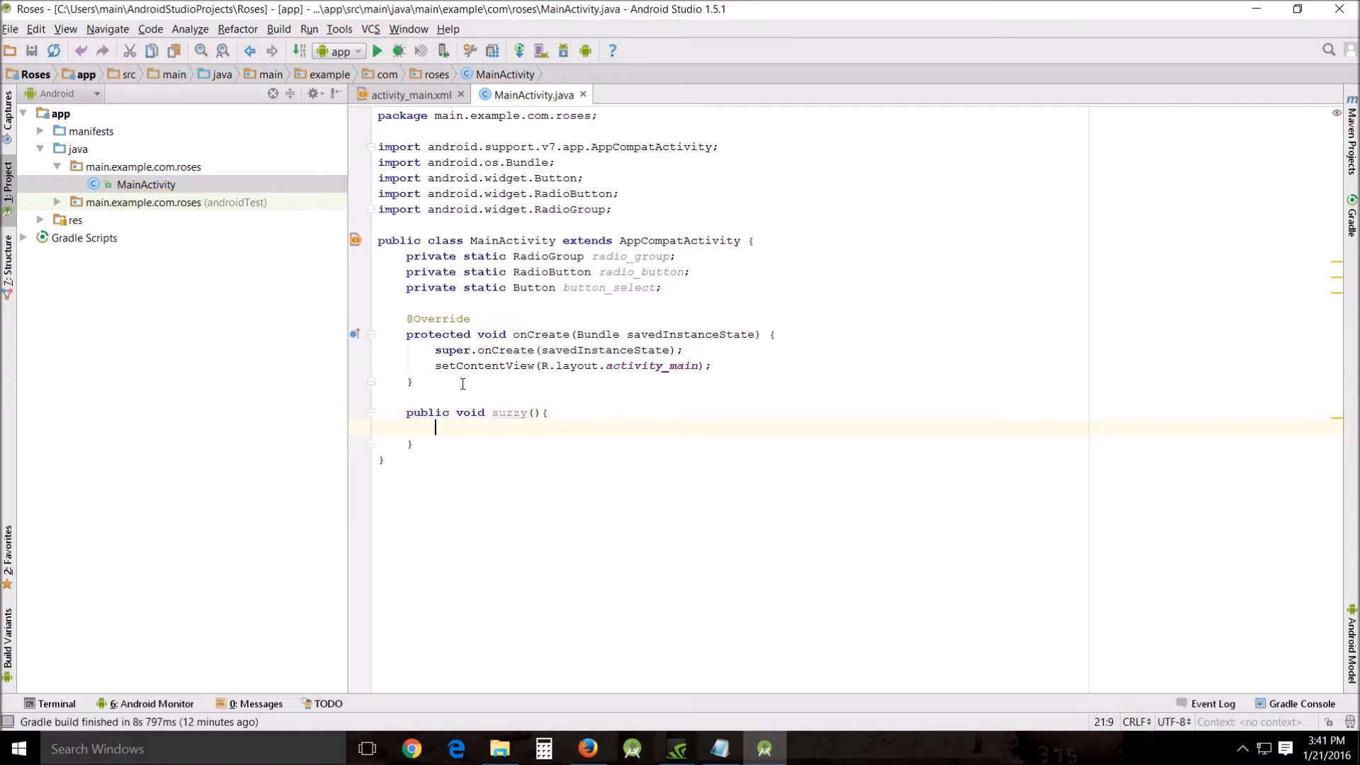
{"action": "key", "text": "enter"}
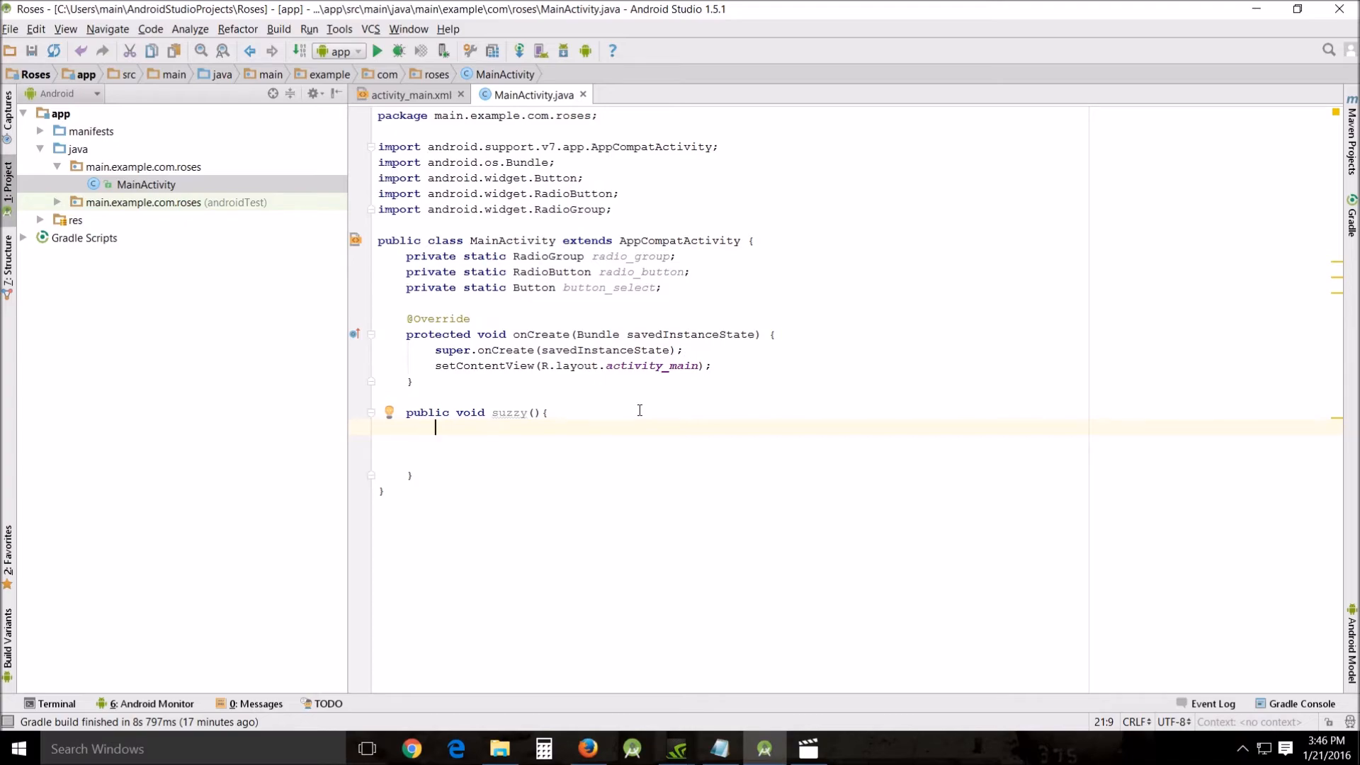
Write radio_group = (RadioGroup)findViewById(R.id.radiogroup); as suzzy's first statement.
{"action": "type", "text": "radio"}
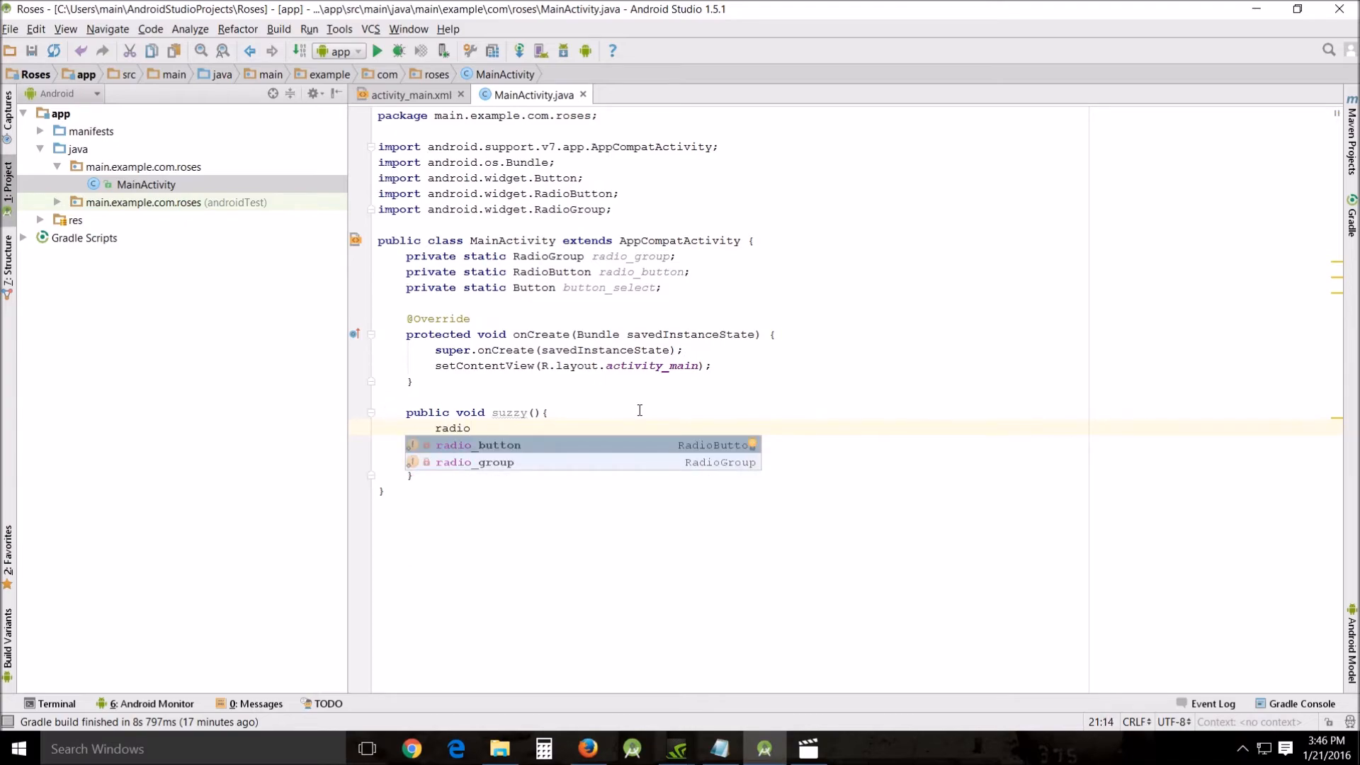
{"action": "type", "text": "_group"}
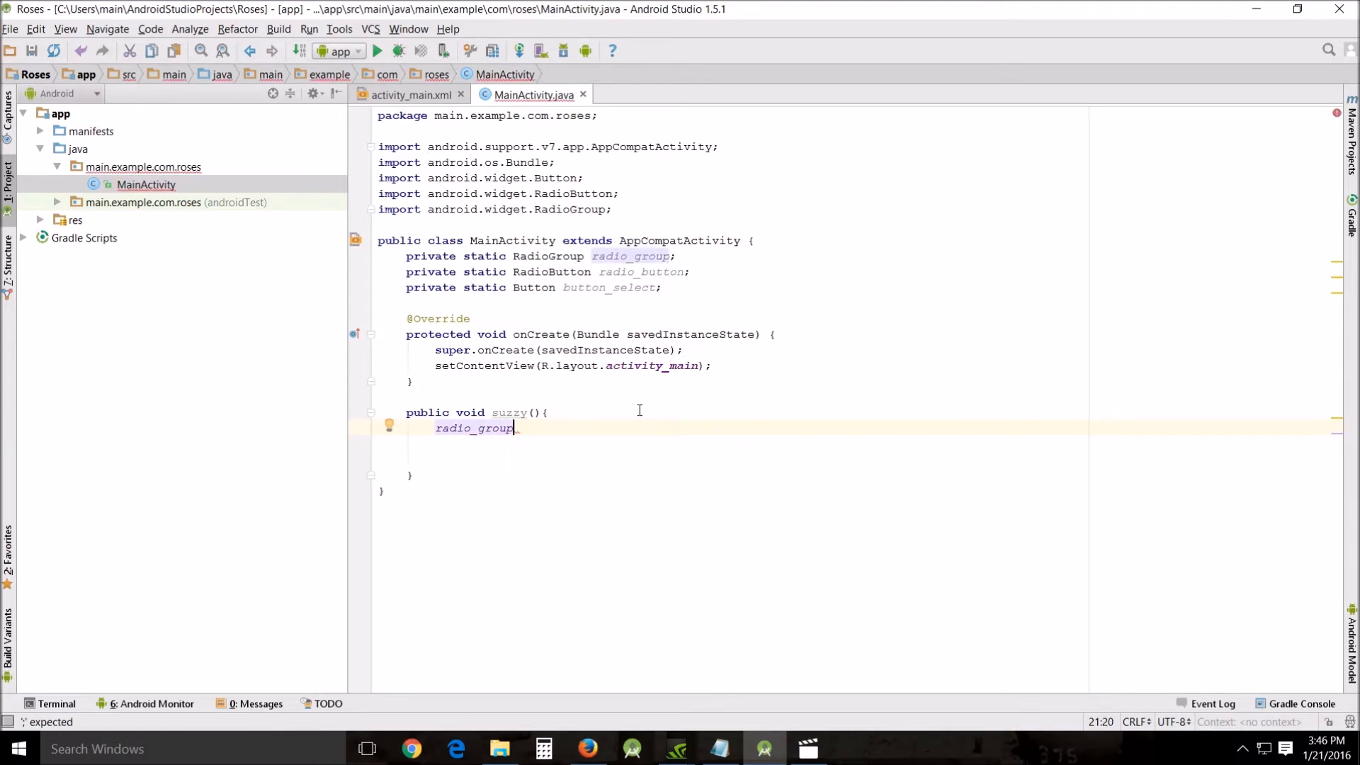
{"action": "type", "text": "="}
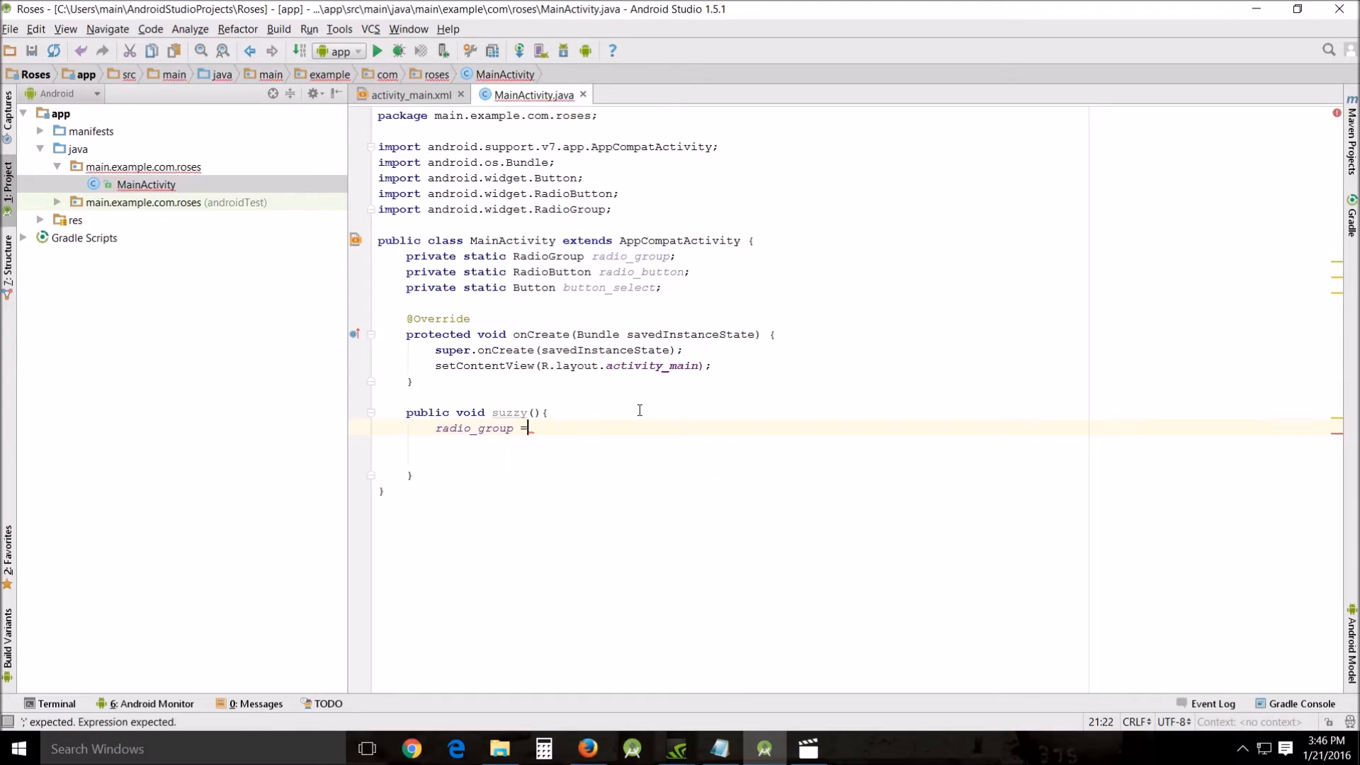
{"action": "type", "text": "(RadioGroup"}
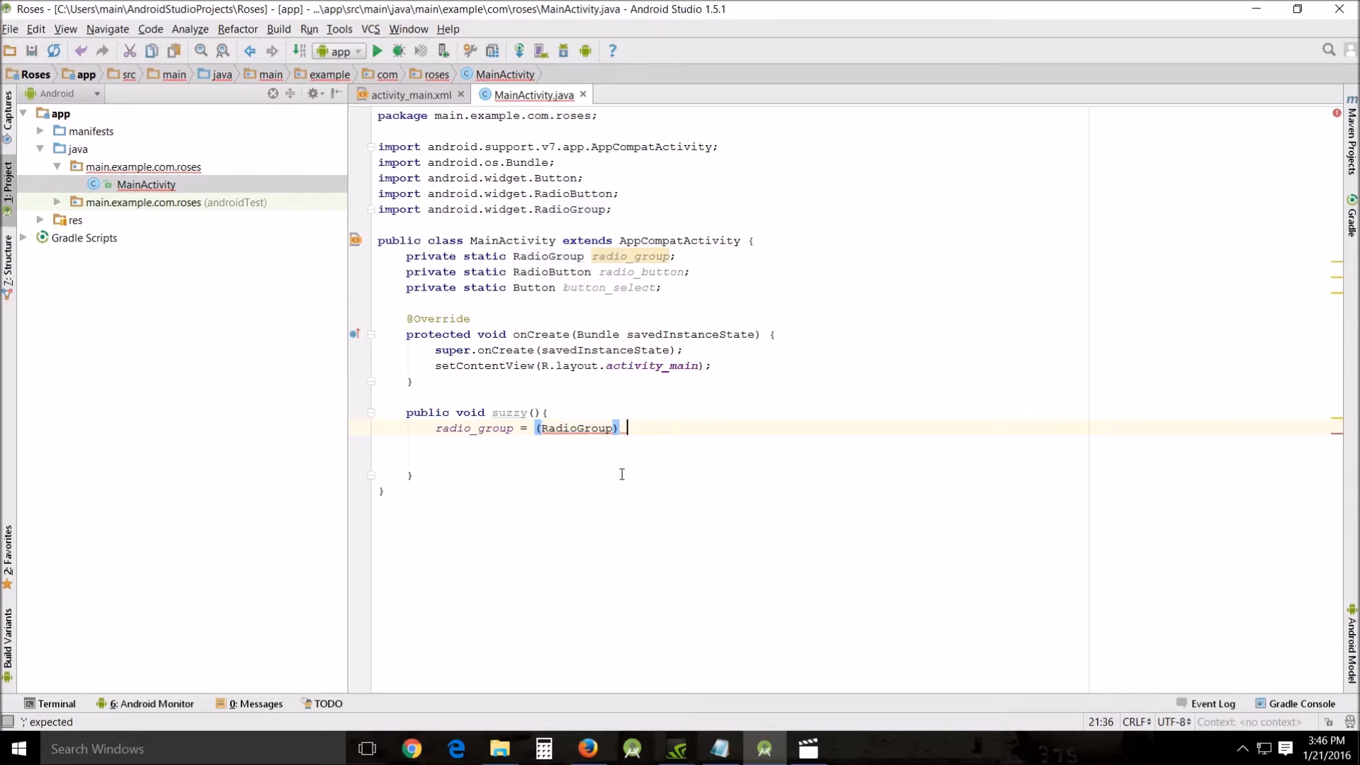
{"action": "type", "text": "findViewById("}
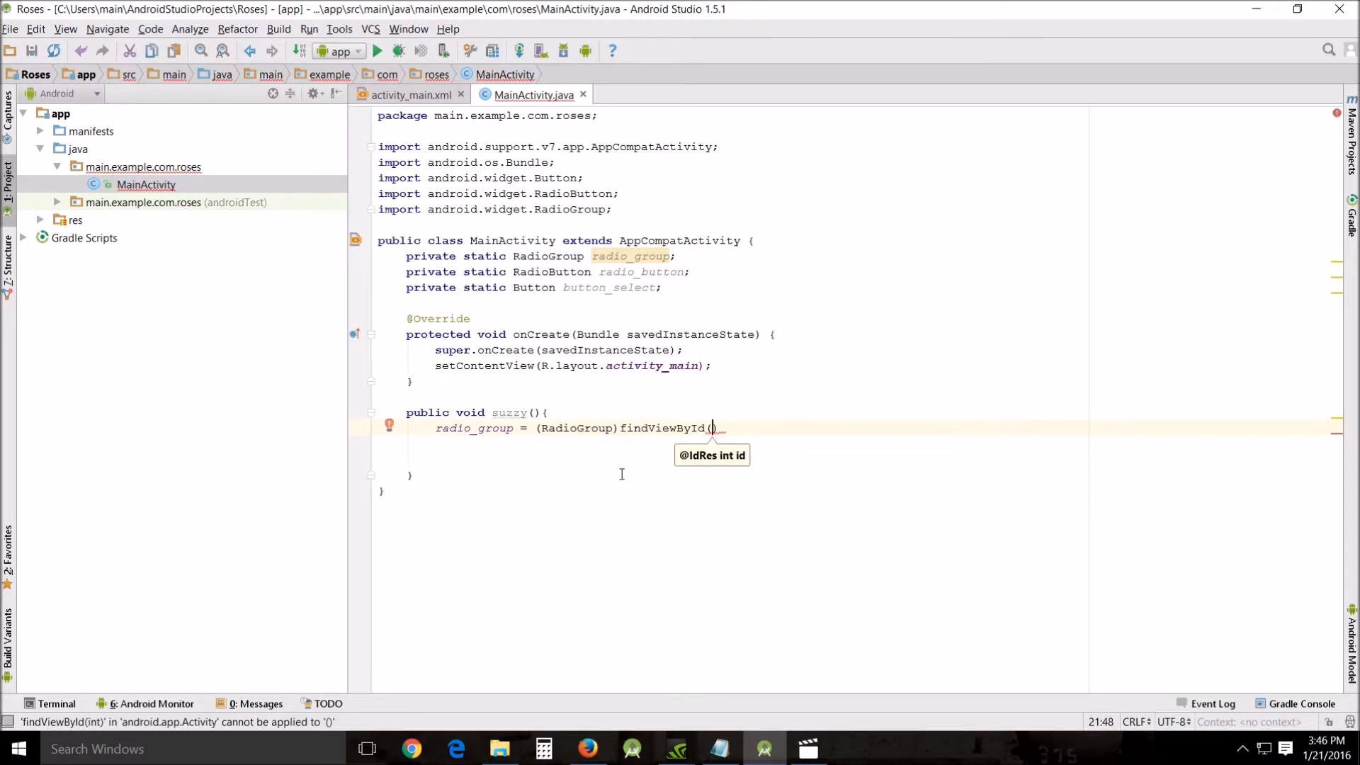
{"action": "type", "text": "R.id"}
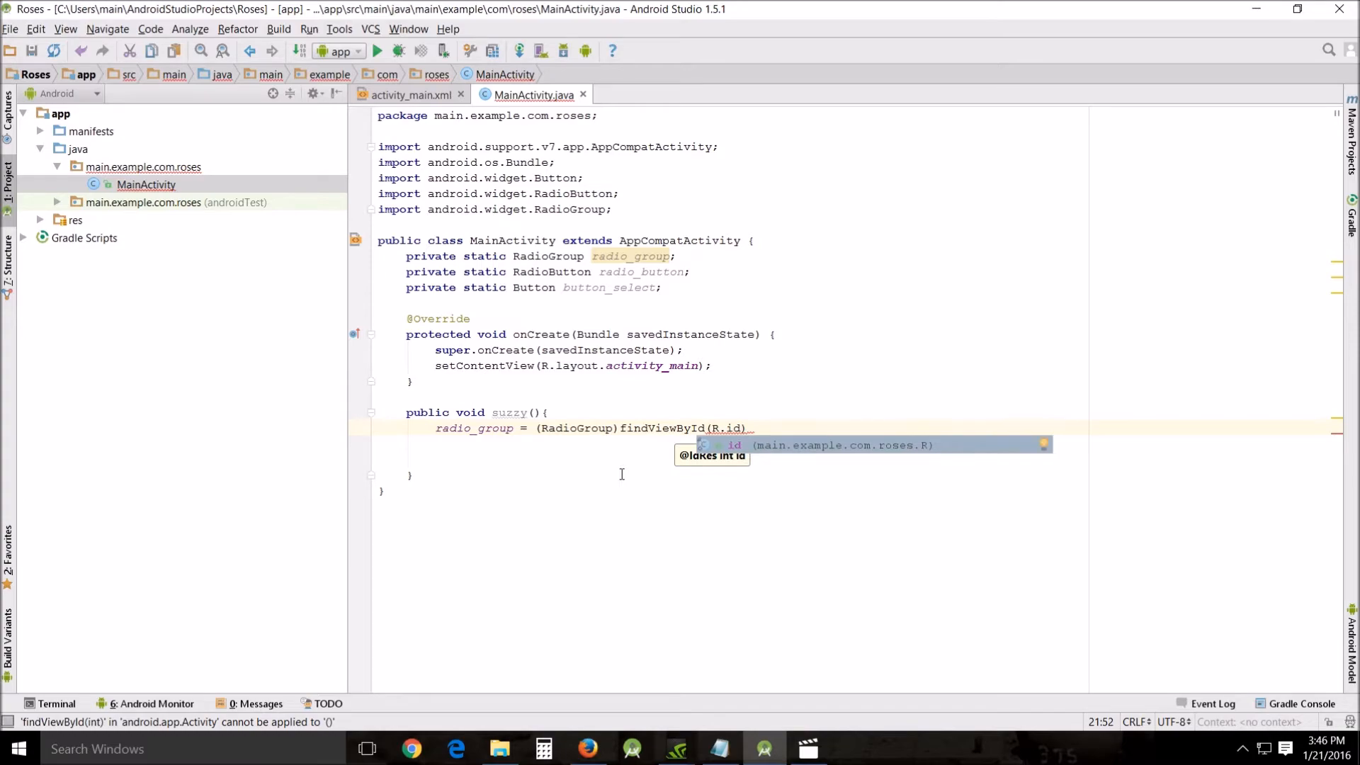
{"action": "type", "text": "."}
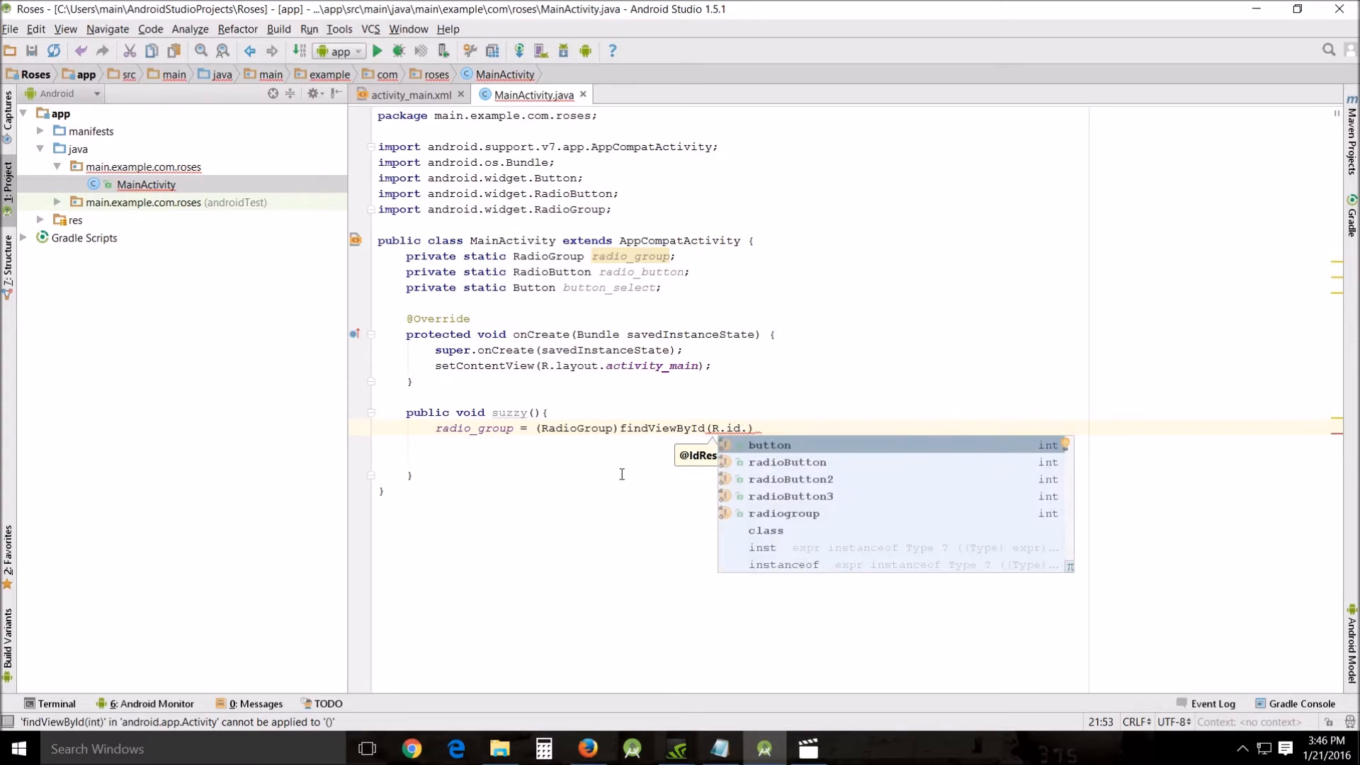
{"action": "mouse_move", "coordinate": [783, 512]}
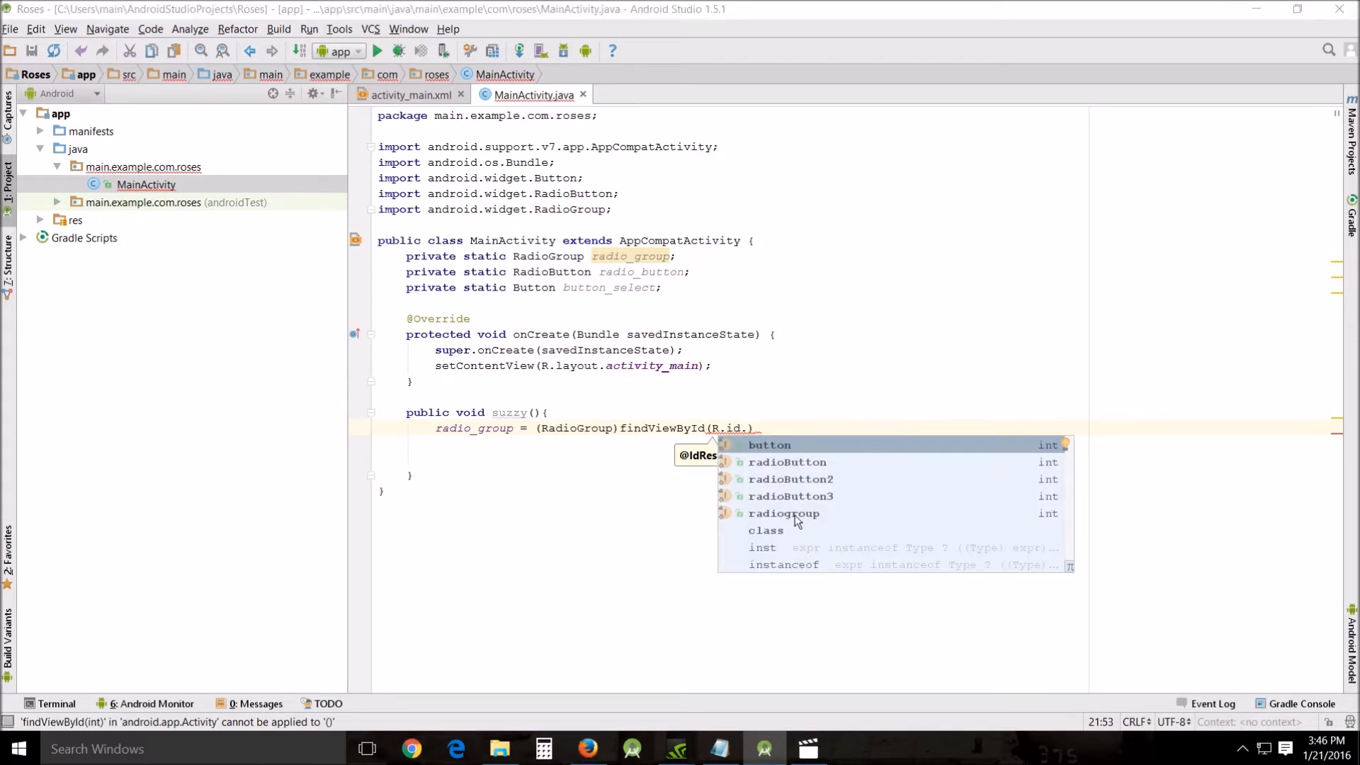
{"action": "left_click", "coordinate": [783, 512]}
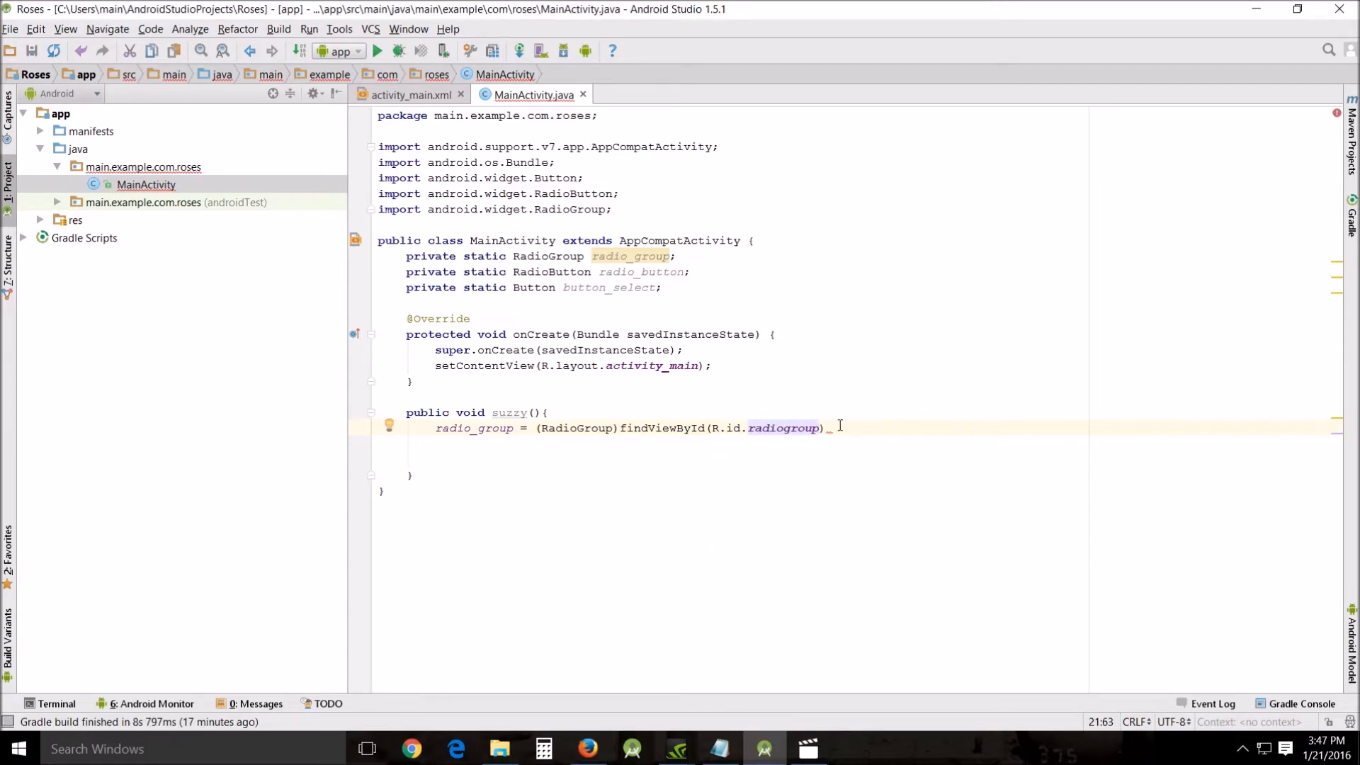
{"action": "type", "text": ";"}
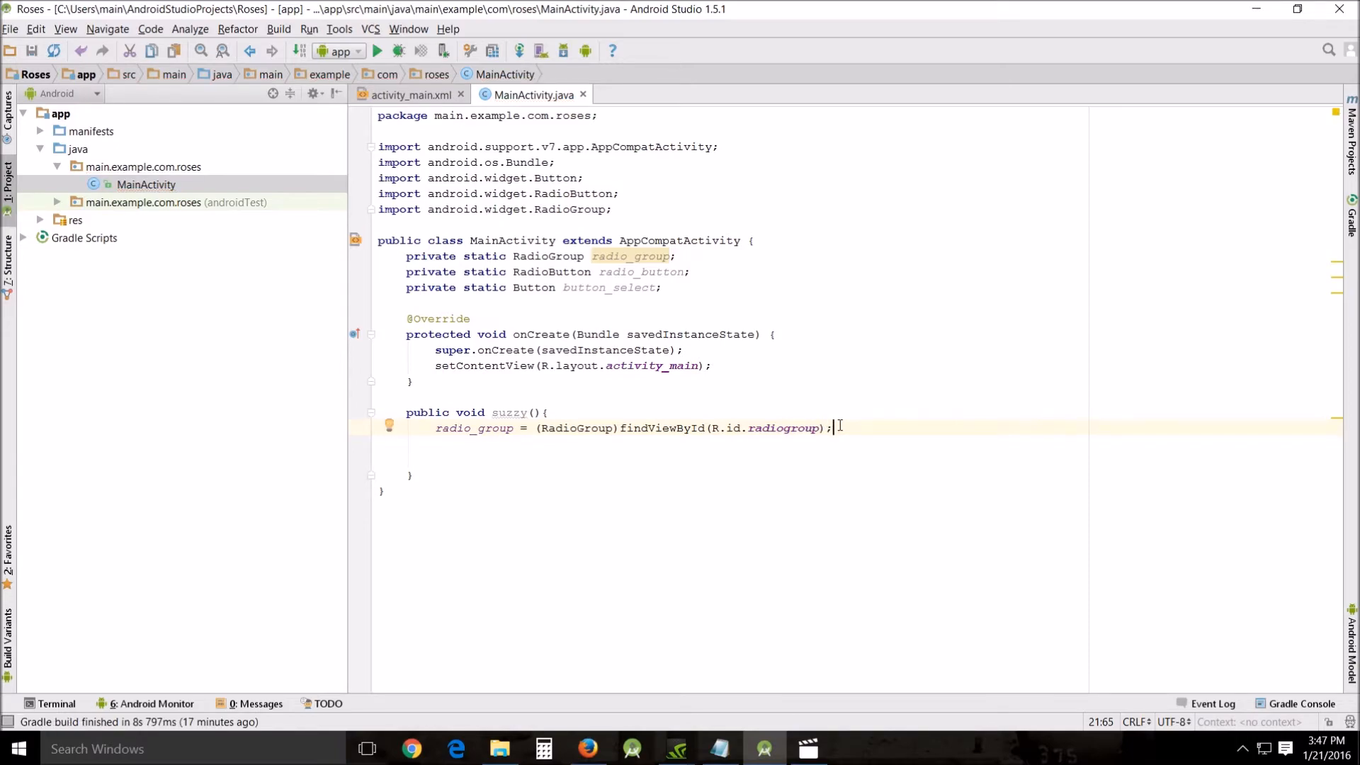
{"action": "mouse_move", "coordinate": [623, 443]}
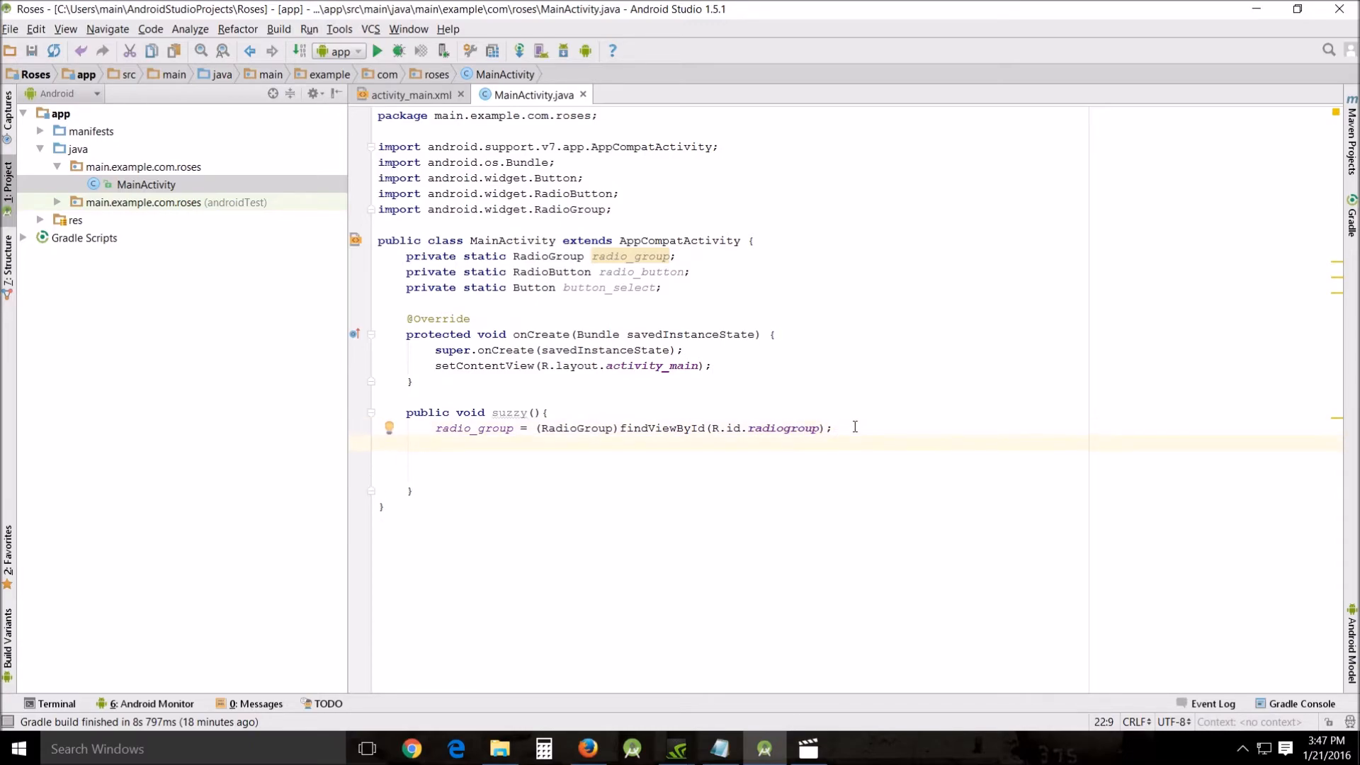
Add button_select = (Button)findViewById(R.id.button); as suzzy's second statement.
{"action": "type", "text": "button"}
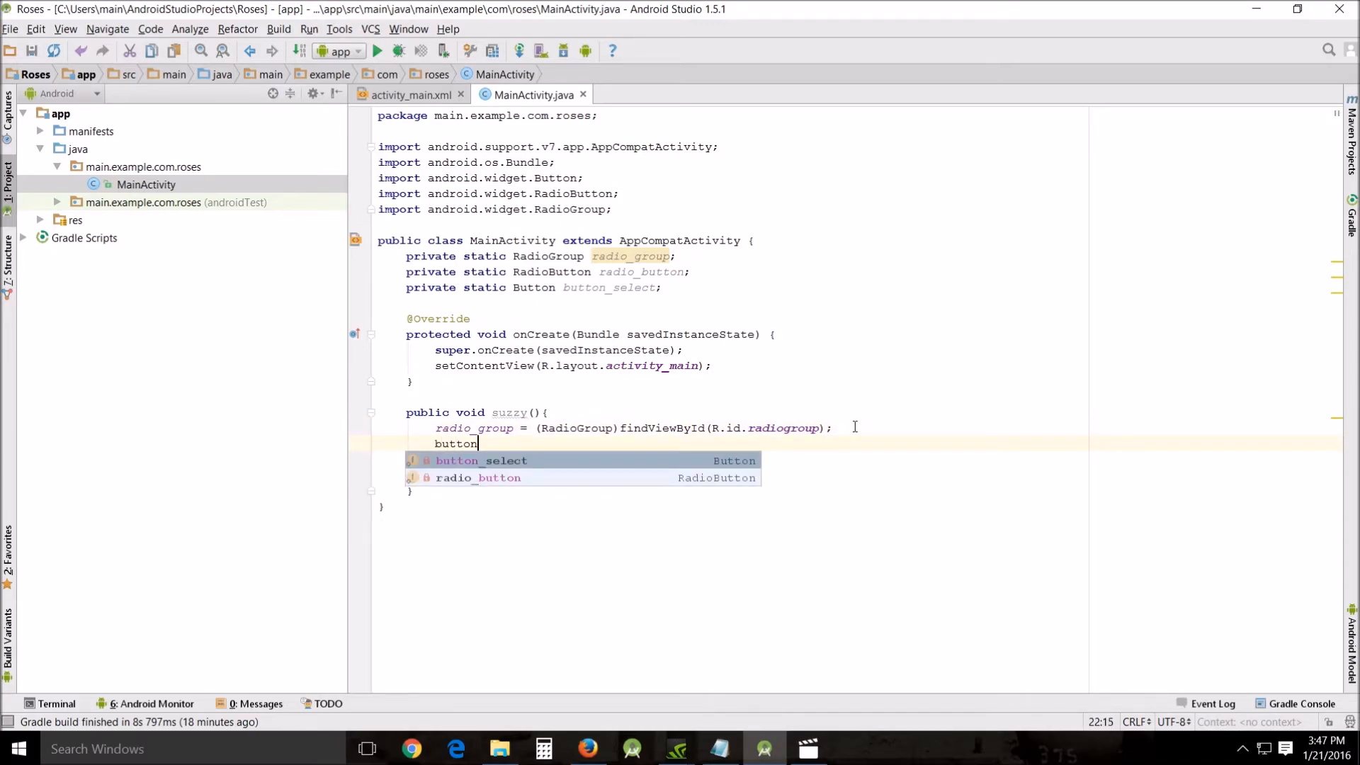
{"action": "type", "text": "_select ="}
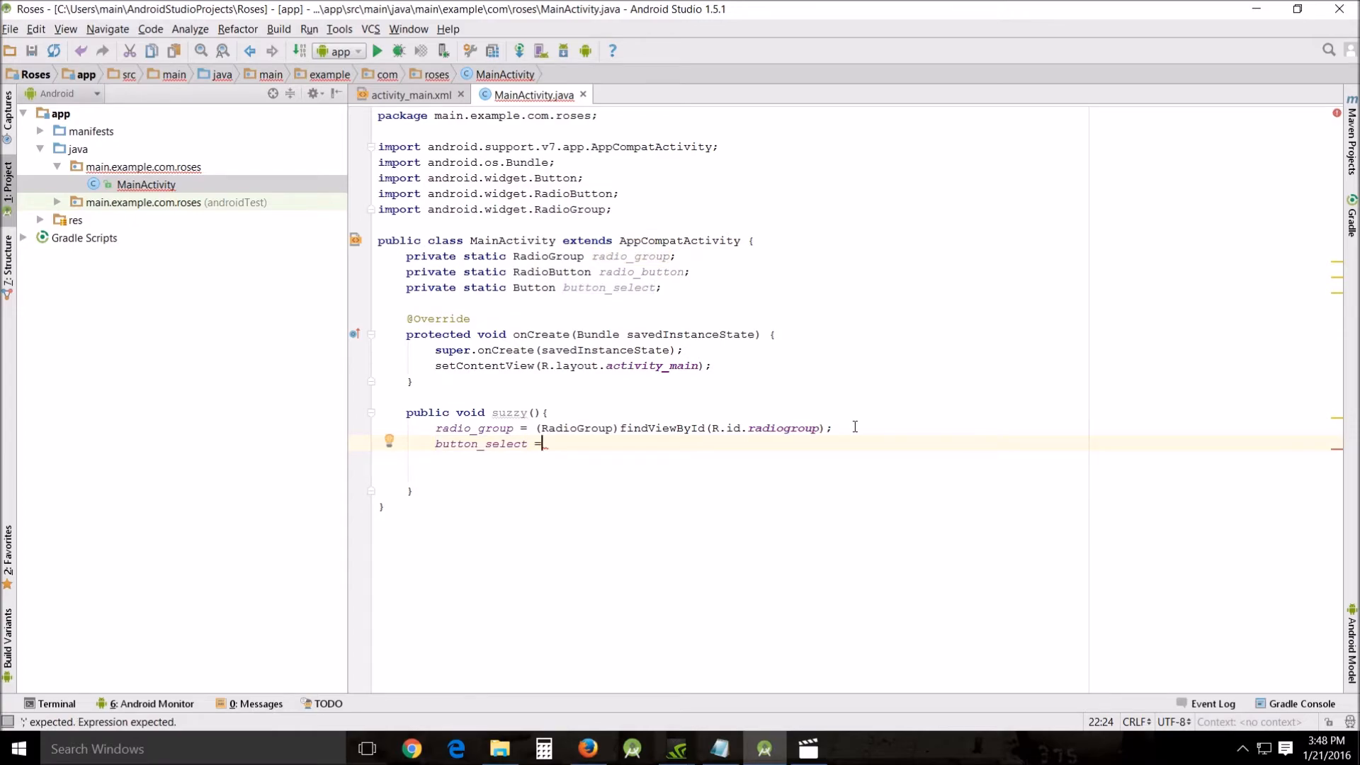
{"action": "type", "text": "(Bu"}
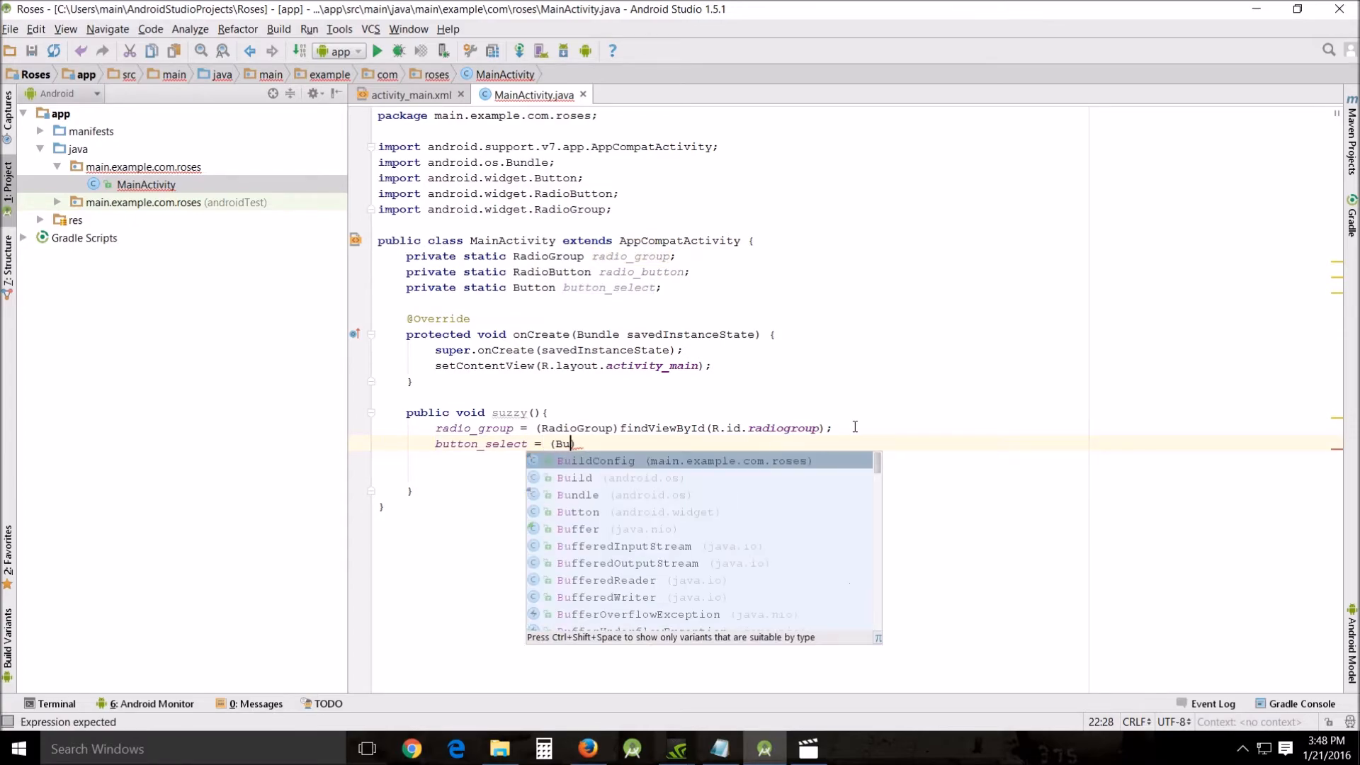
{"action": "left_click", "coordinate": [576, 511]}
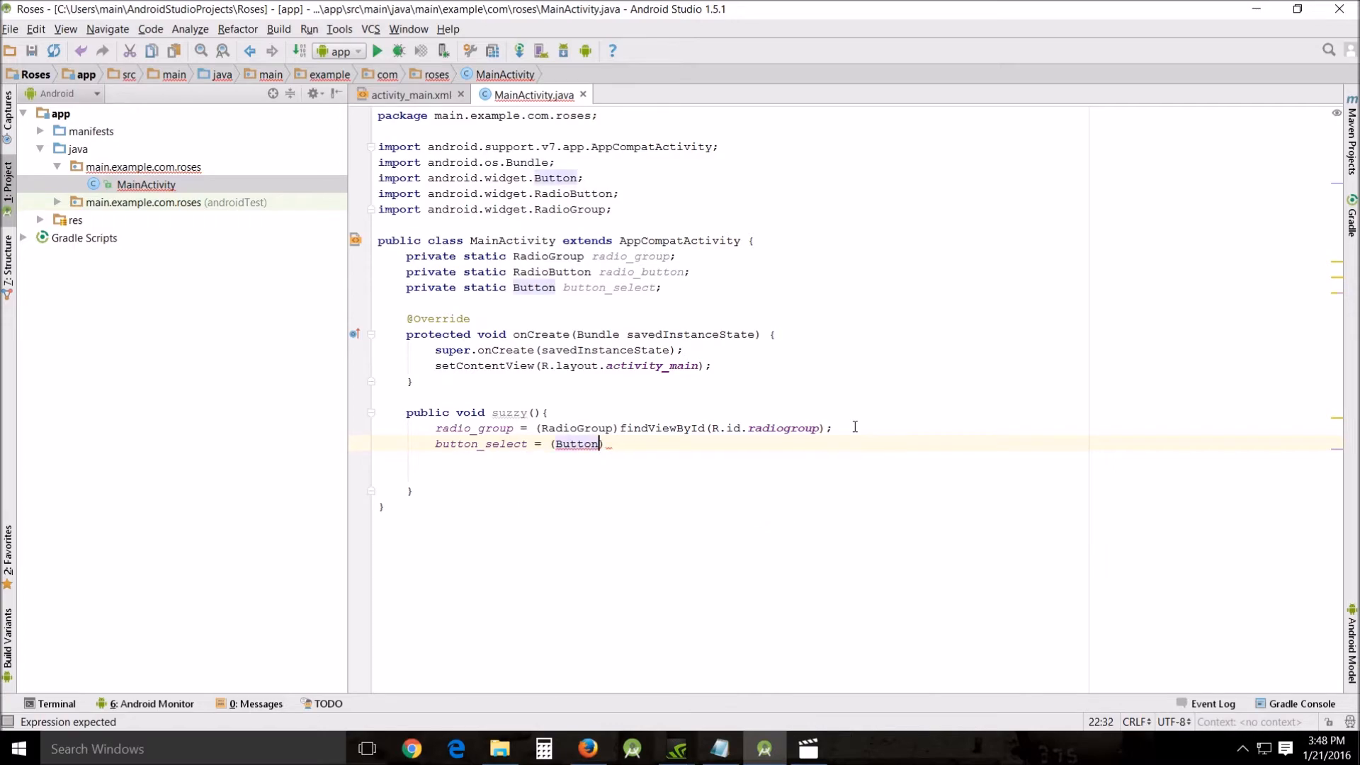
{"action": "type", "text": ")"}
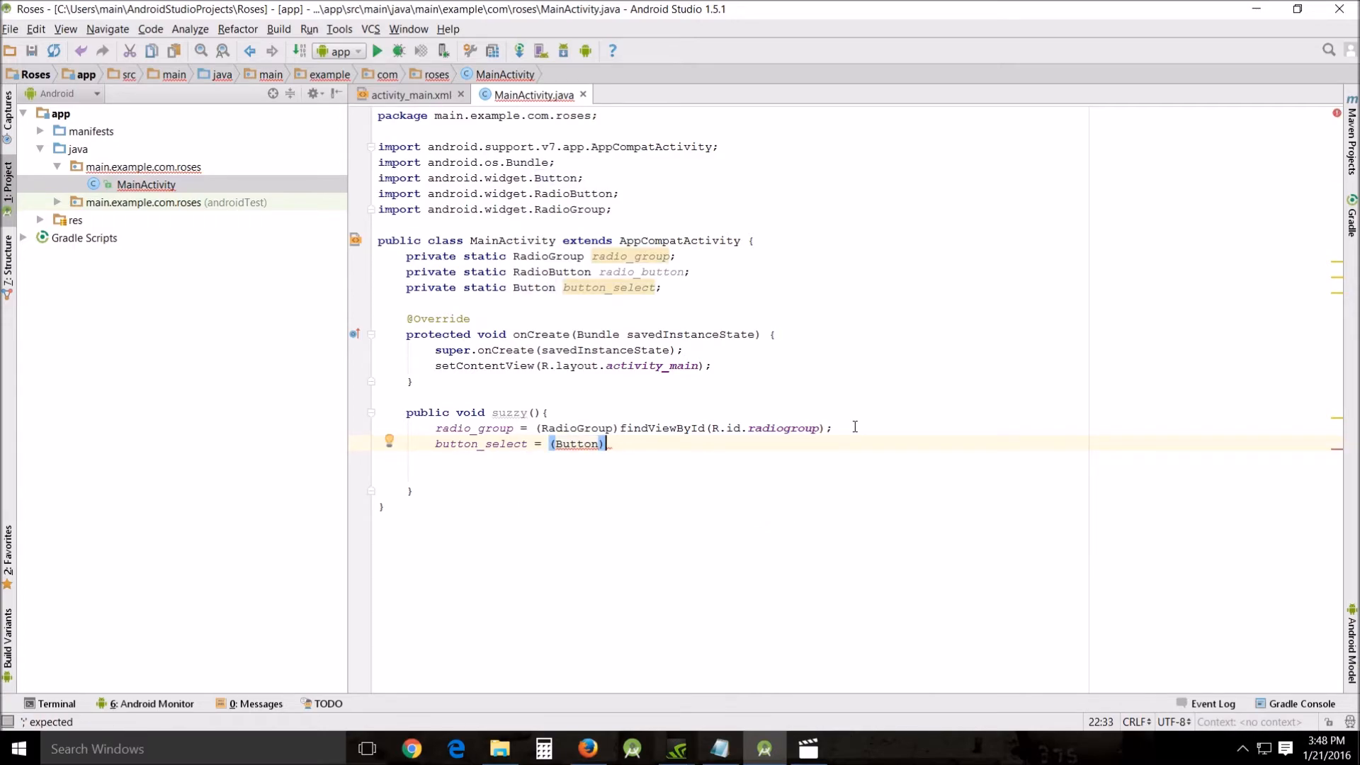
{"action": "type", "text": "fom"}
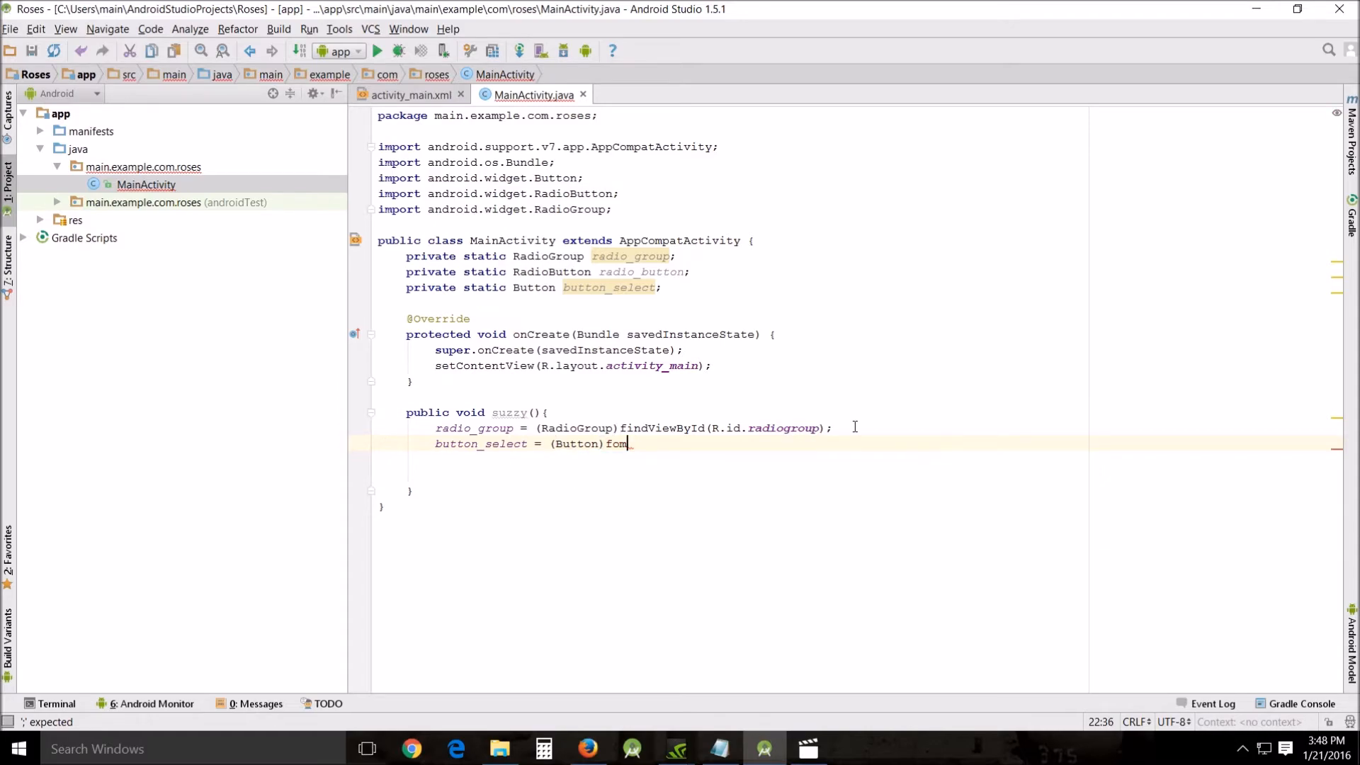
{"action": "type", "text": "indViewById(R.)"}
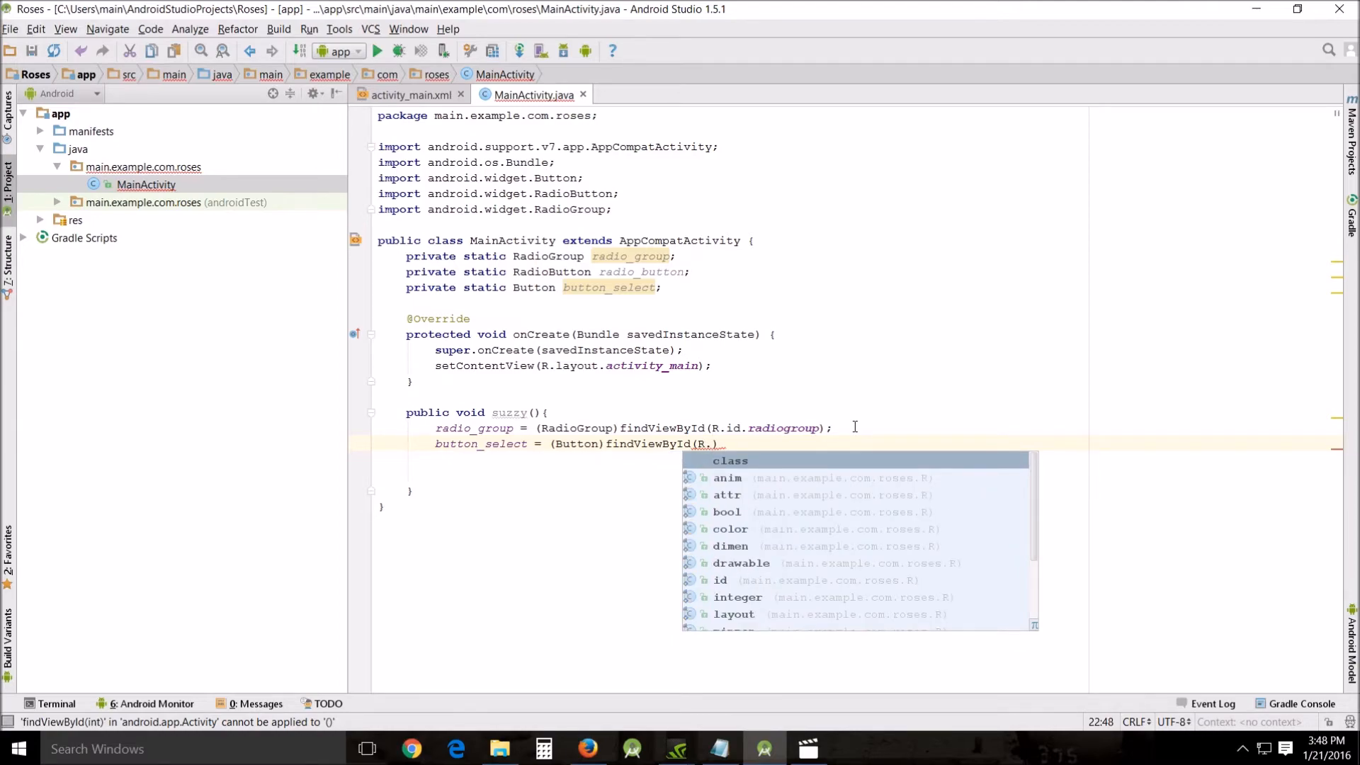
{"action": "type", "text": "id."}
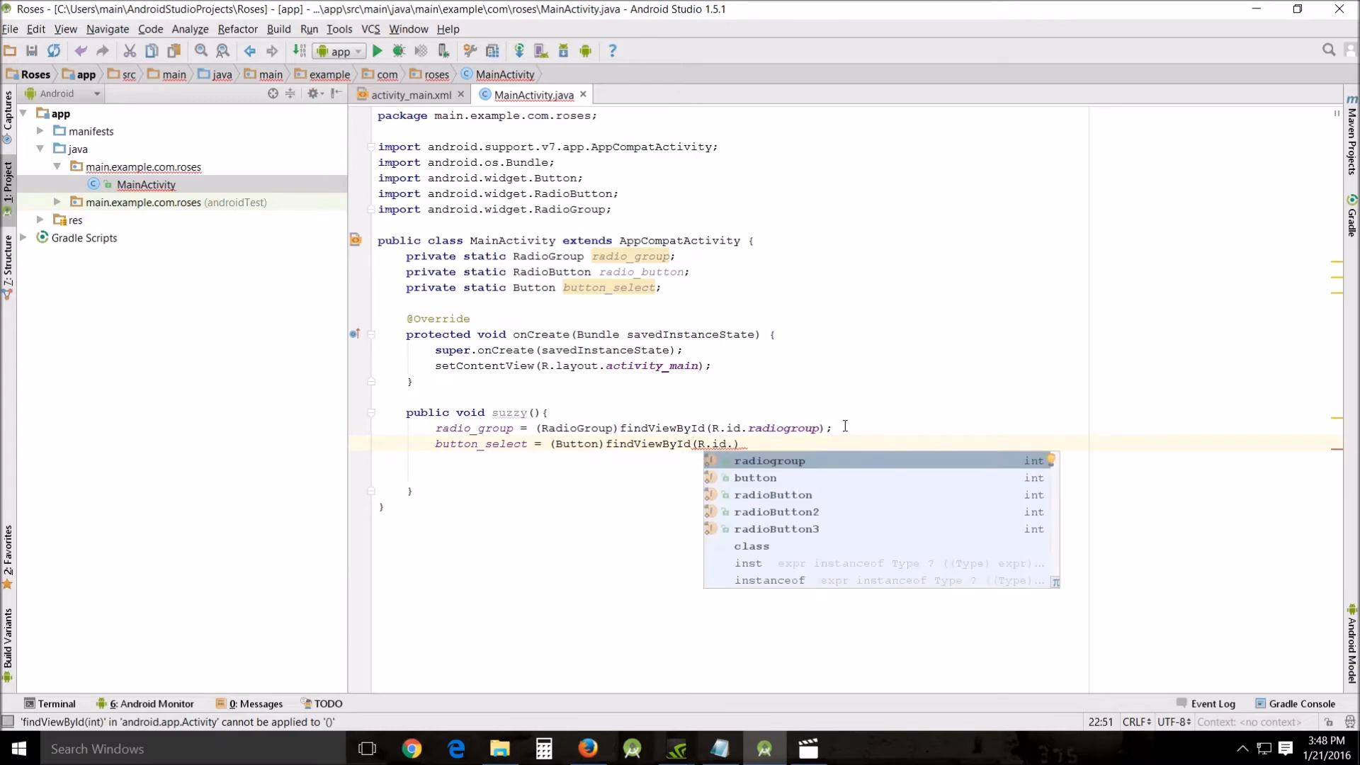
{"action": "mouse_move", "coordinate": [762, 481]}
{"action": "type", "text": "button"}
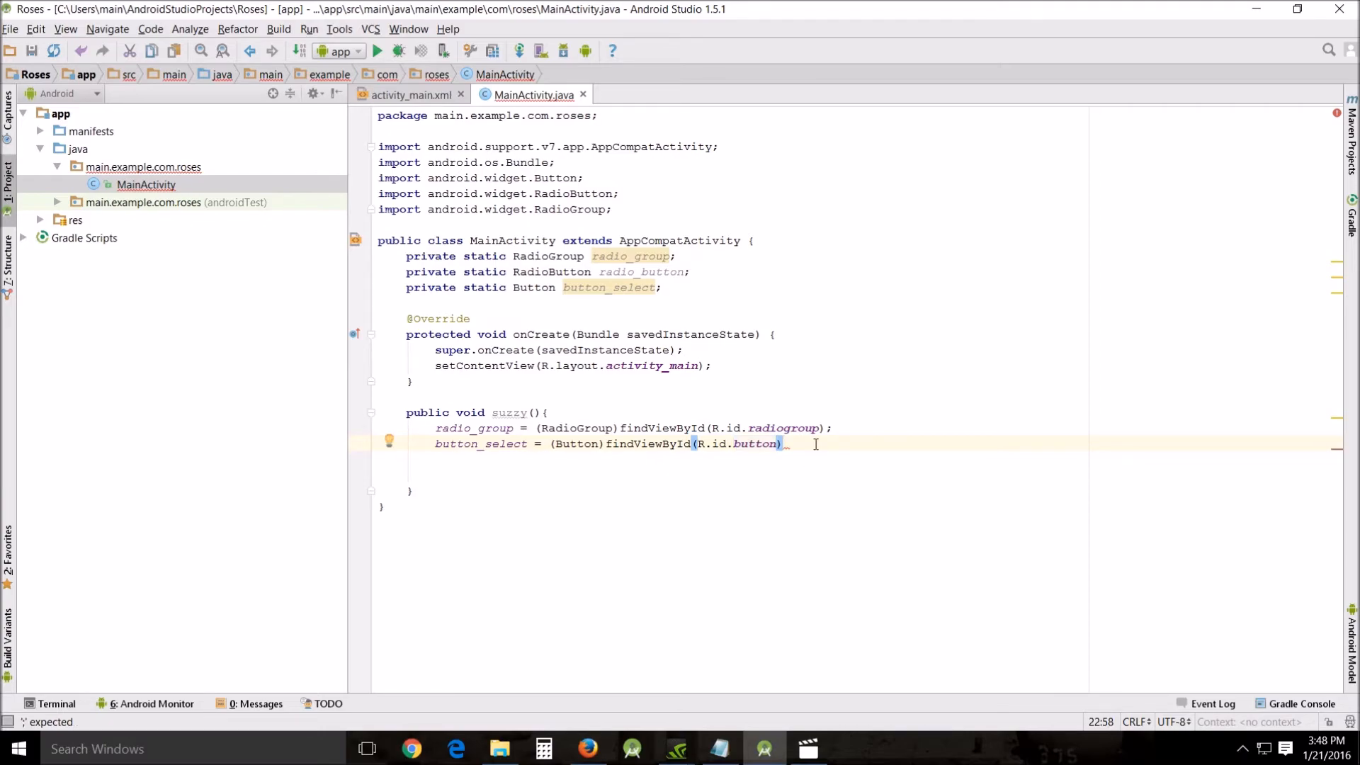
{"action": "type", "text": ";"}
{"action": "key", "text": "enter"}
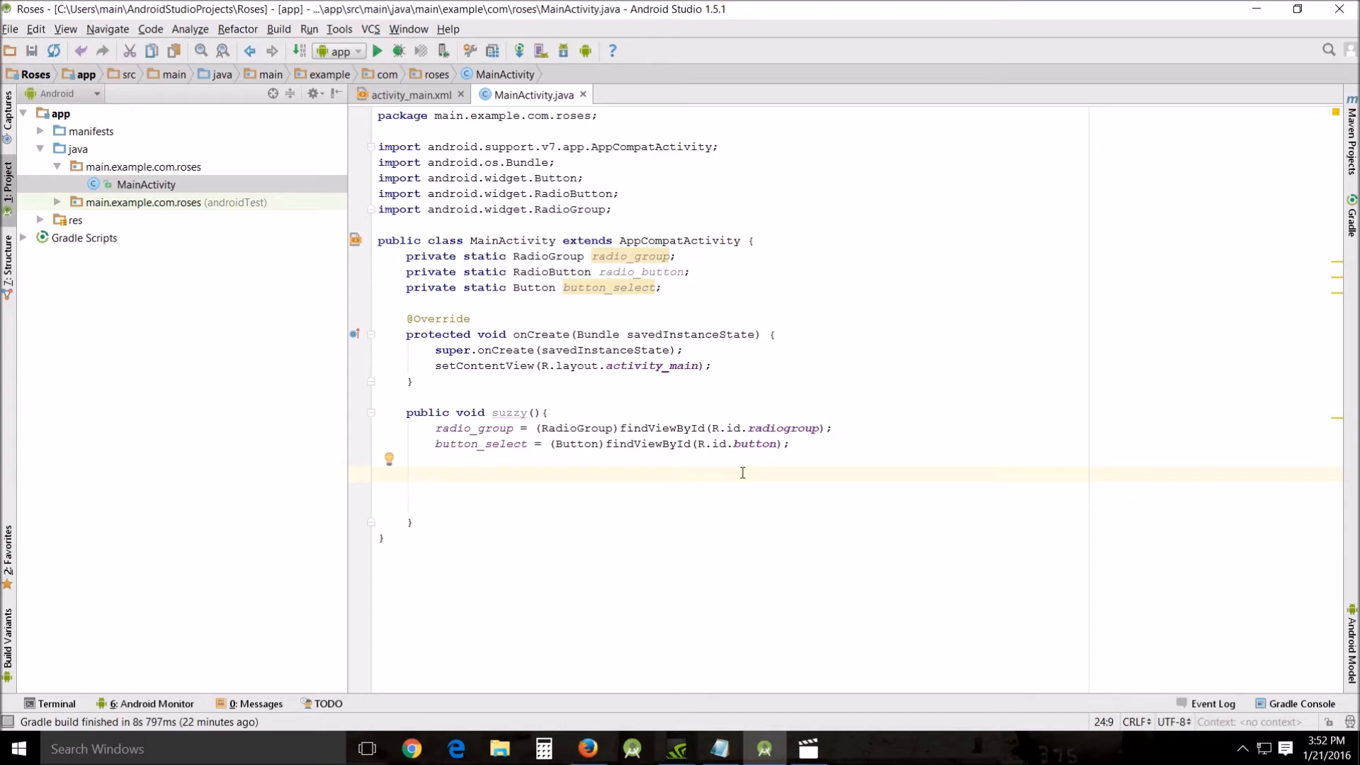
Call button_select.setOnClickListener with a new View.OnClickListener containing an empty onClick(View v).
{"action": "type", "text": "button"}
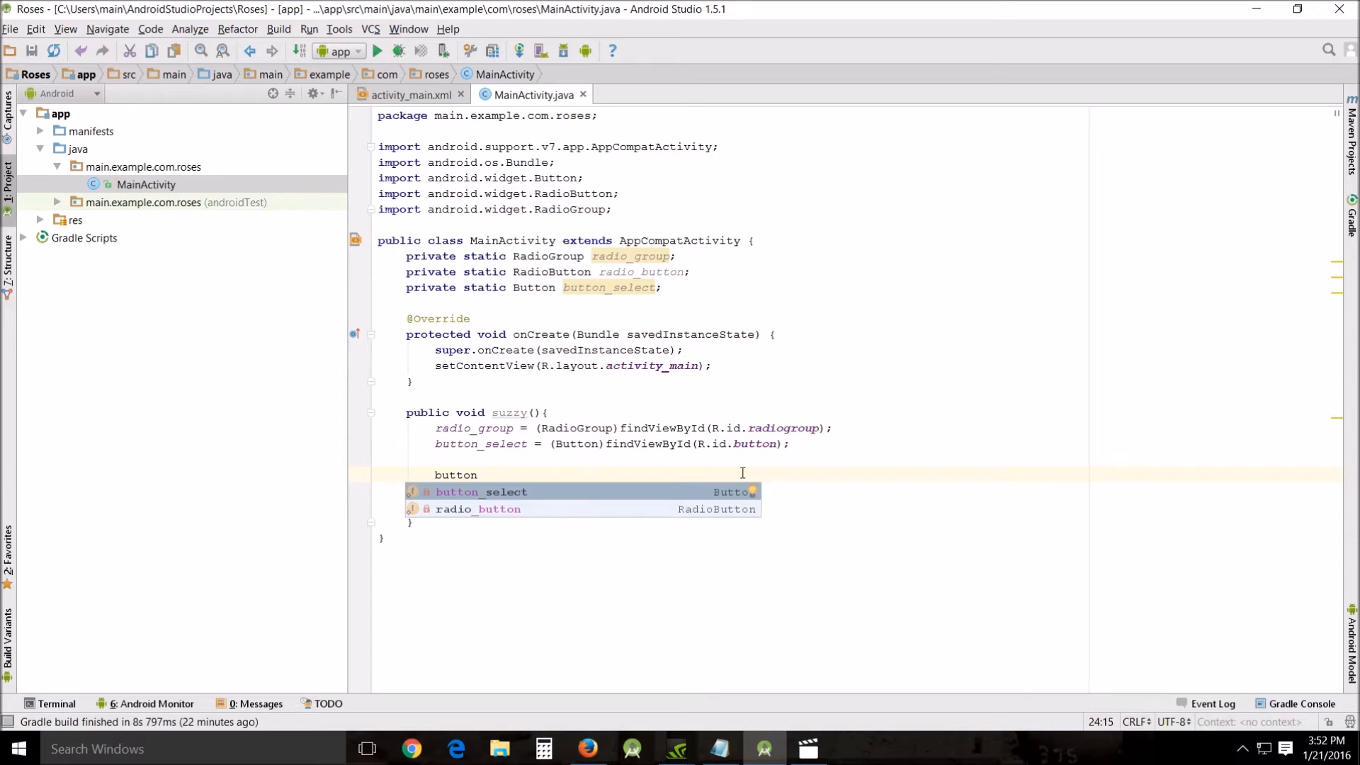
{"action": "type", "text": "."}
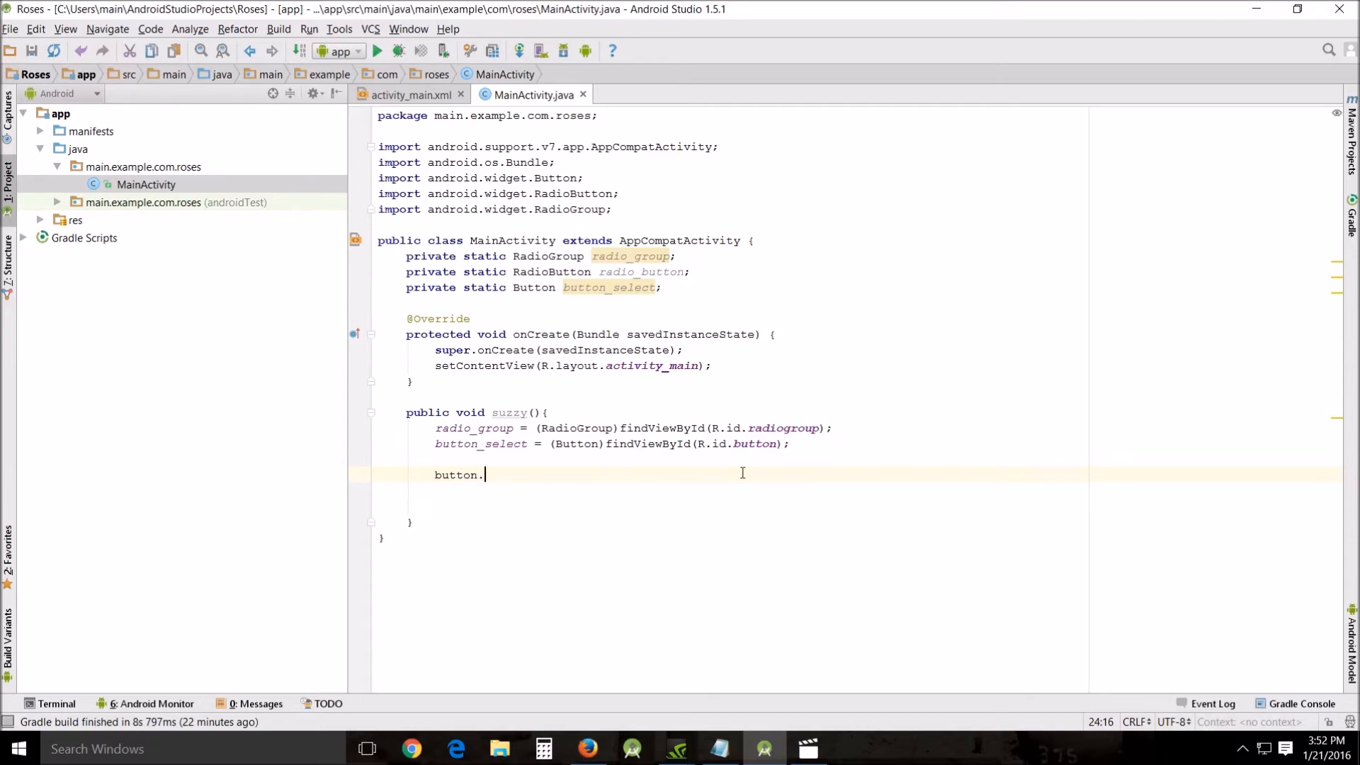
{"action": "type", "text": "set"}
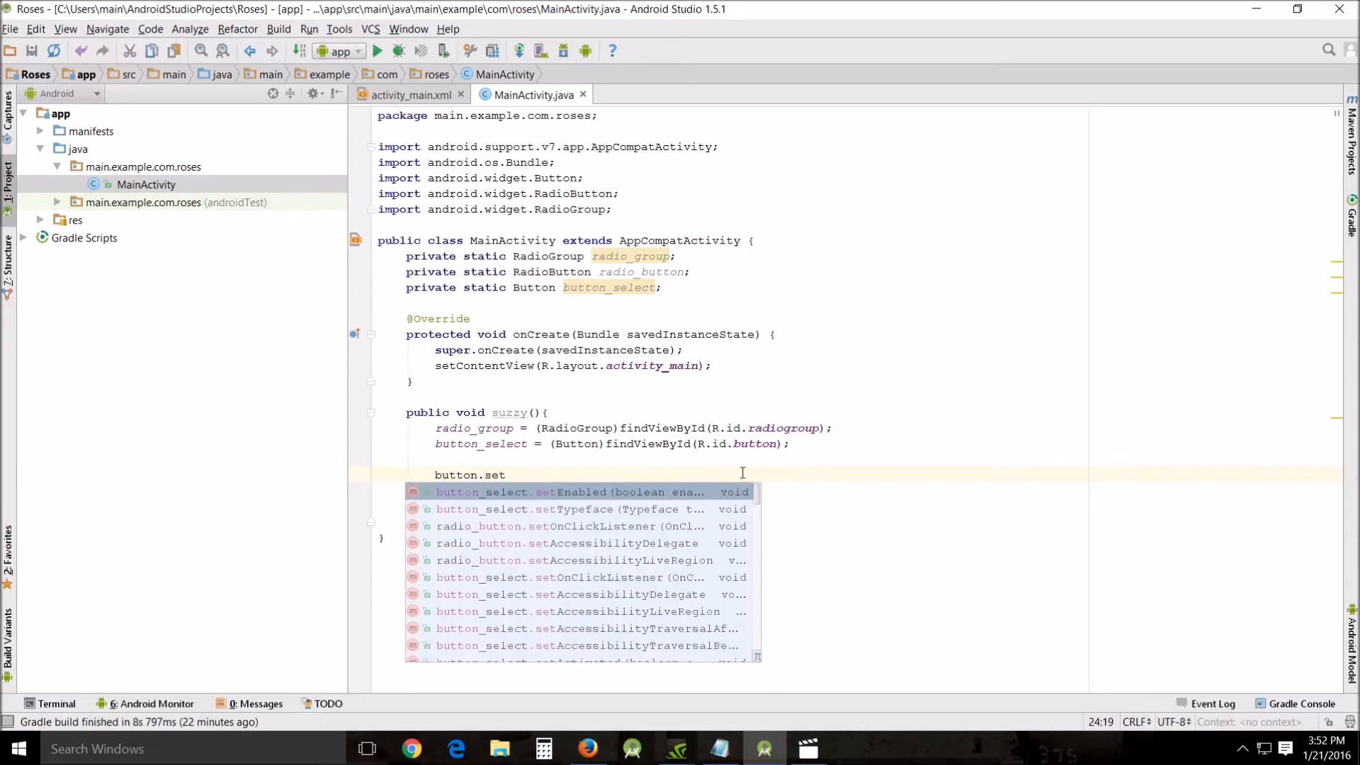
{"action": "type", "text": "On"}
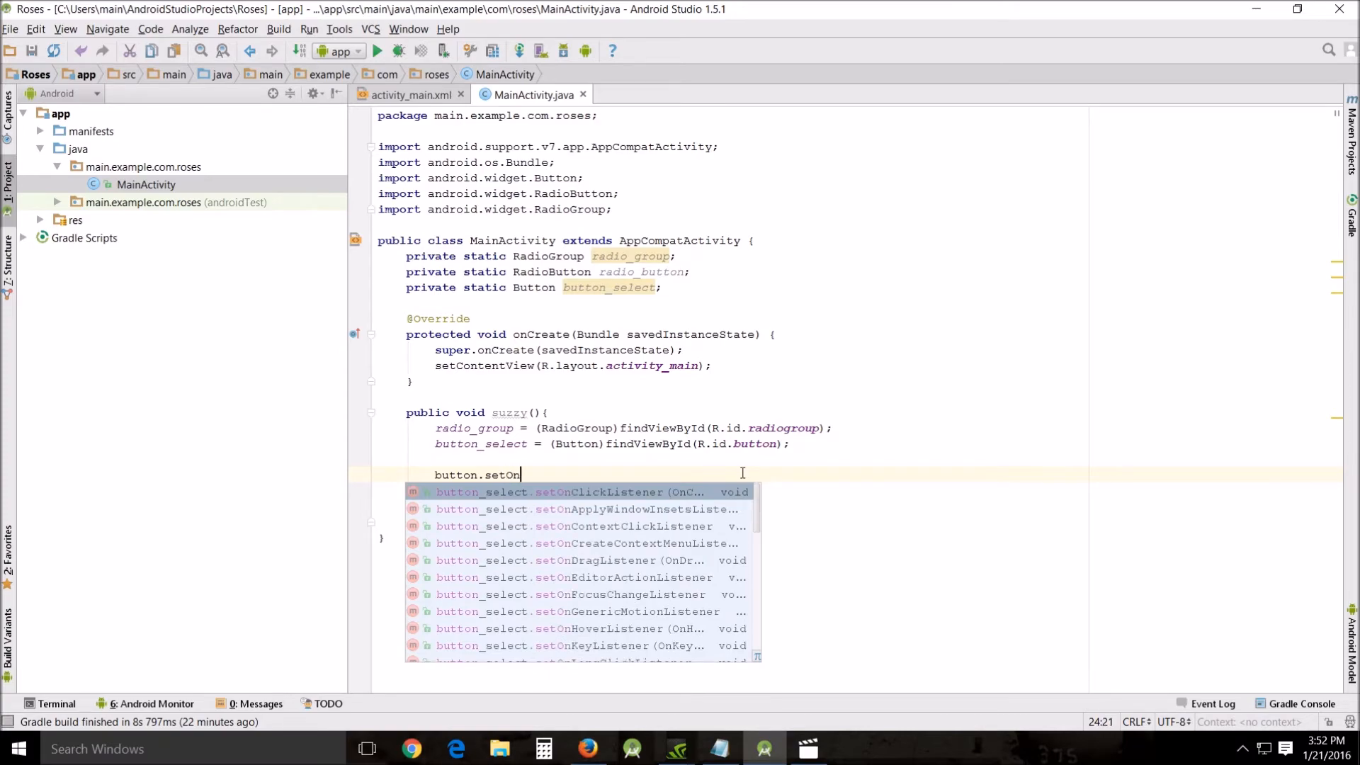
{"action": "left_click", "coordinate": [592, 492]}
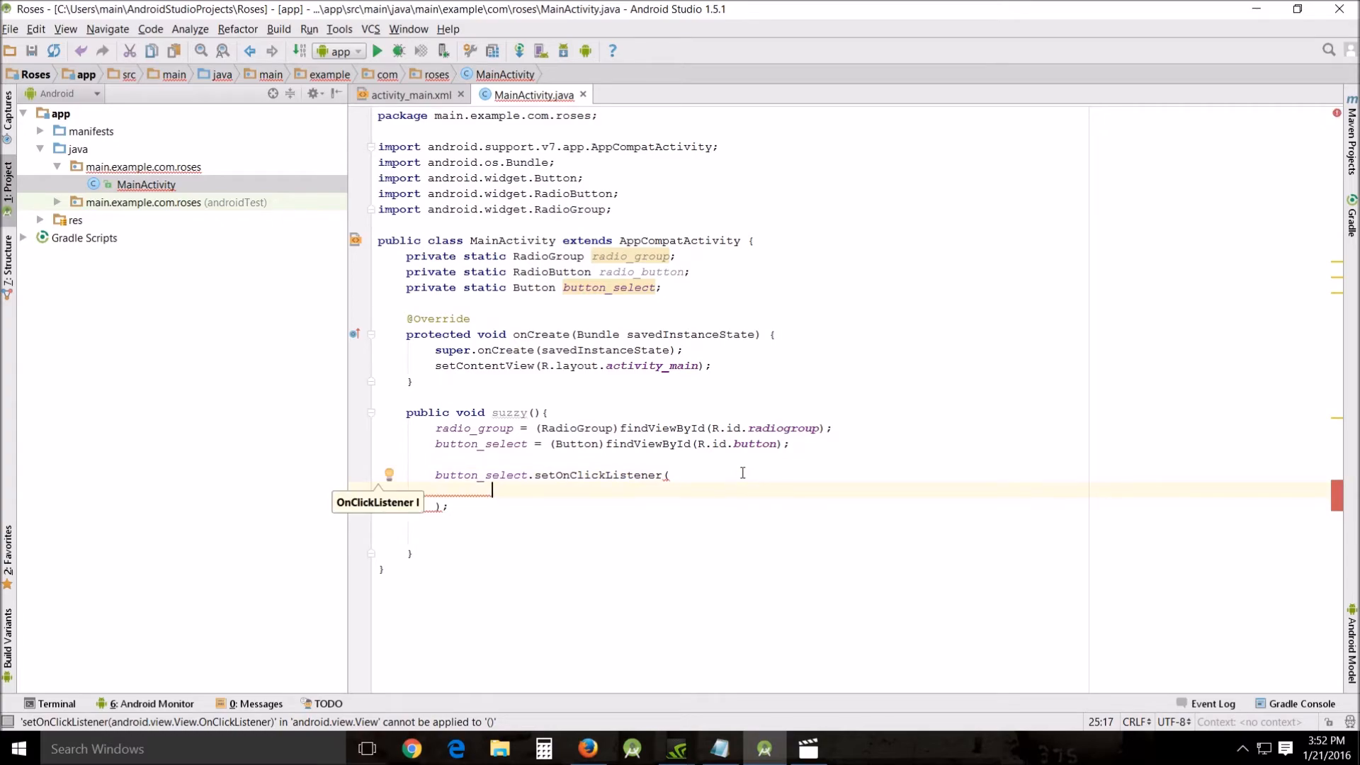
{"action": "type", "text": "ClickListener() {"}
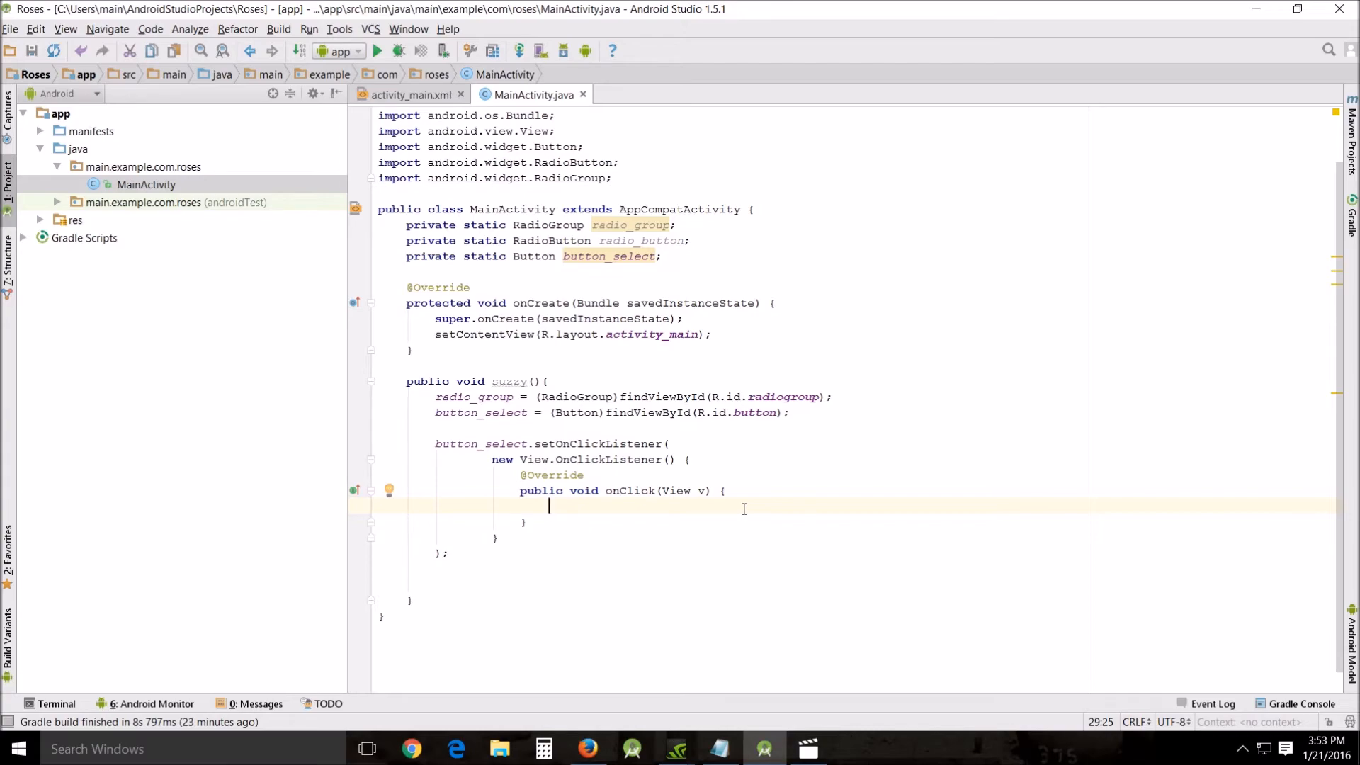
In onClick, write int selected_id = radio_group.getCheckedRadioButtonId().
{"action": "type", "text": "int"}
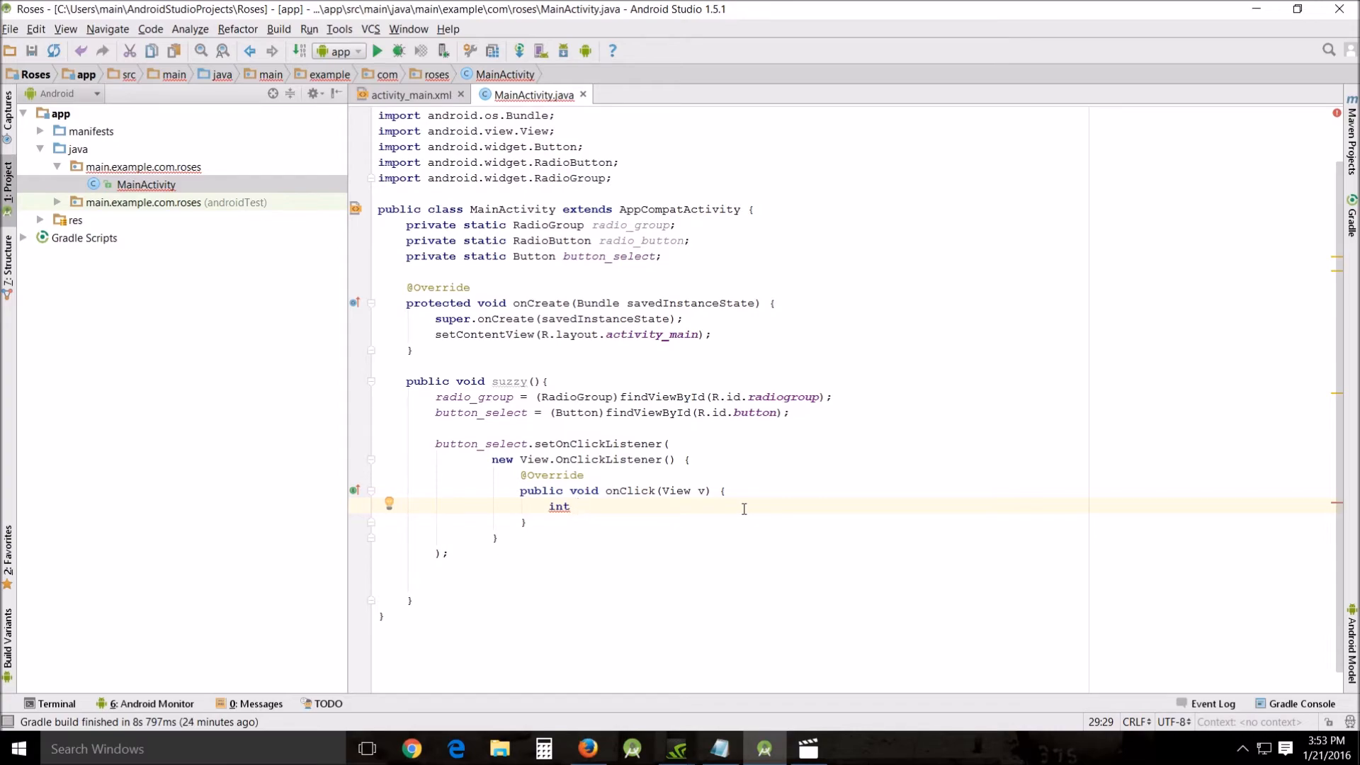
{"action": "type", "text": "selected"}
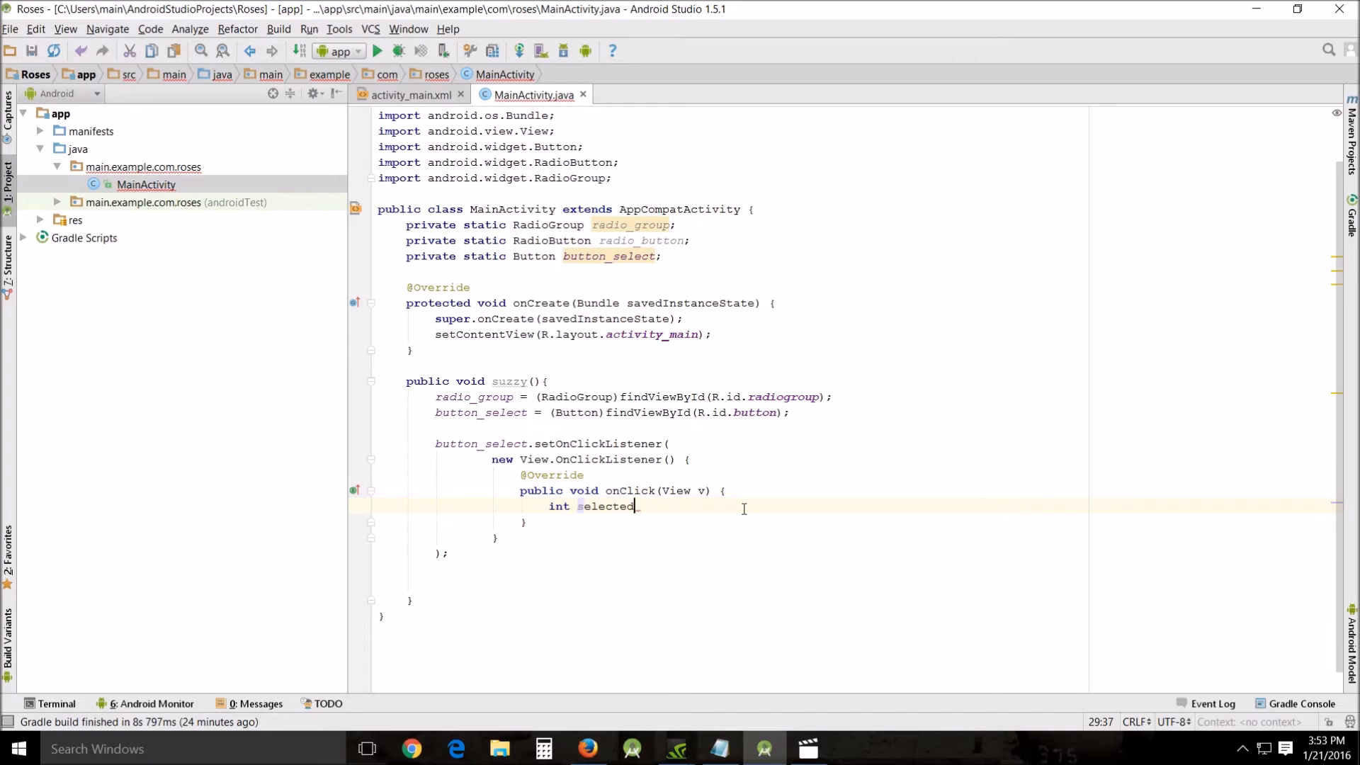
{"action": "type", "text": "_id"}
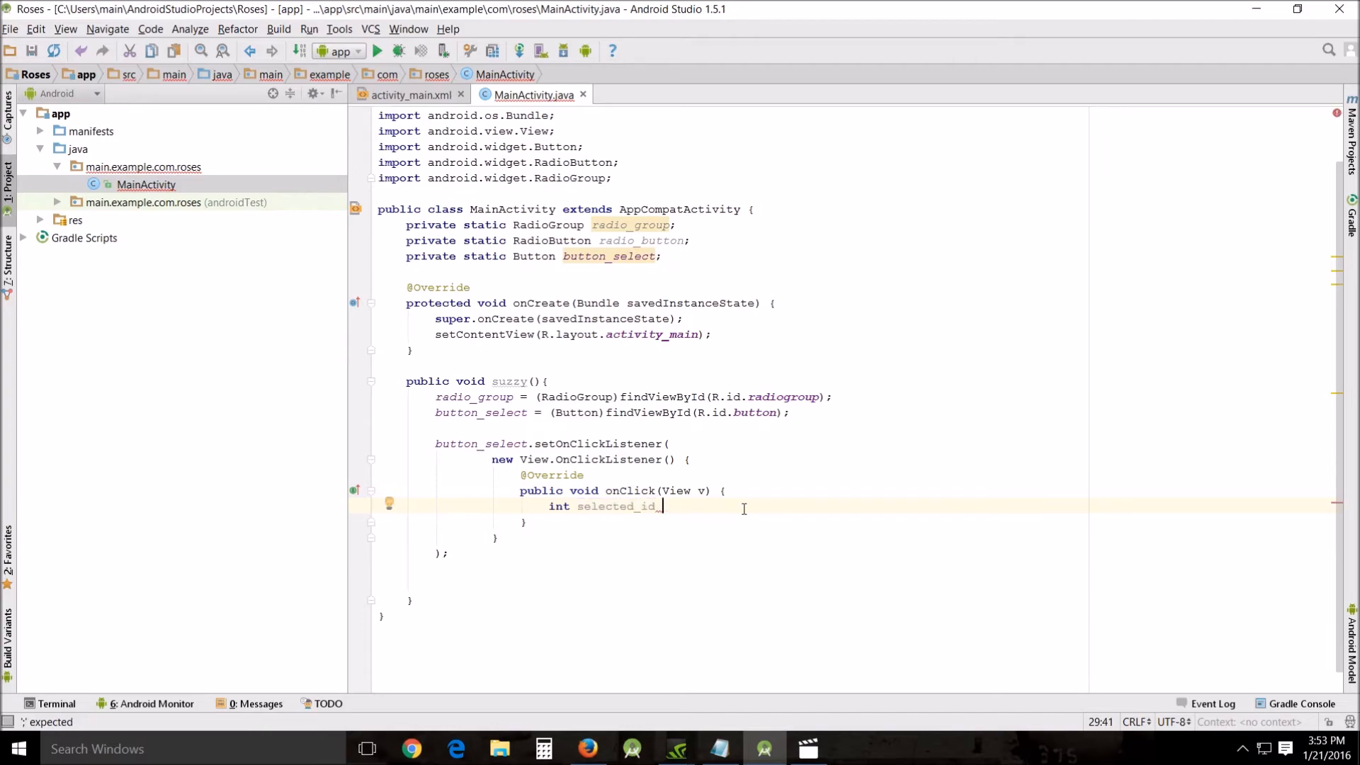
{"action": "type", "text": "="}
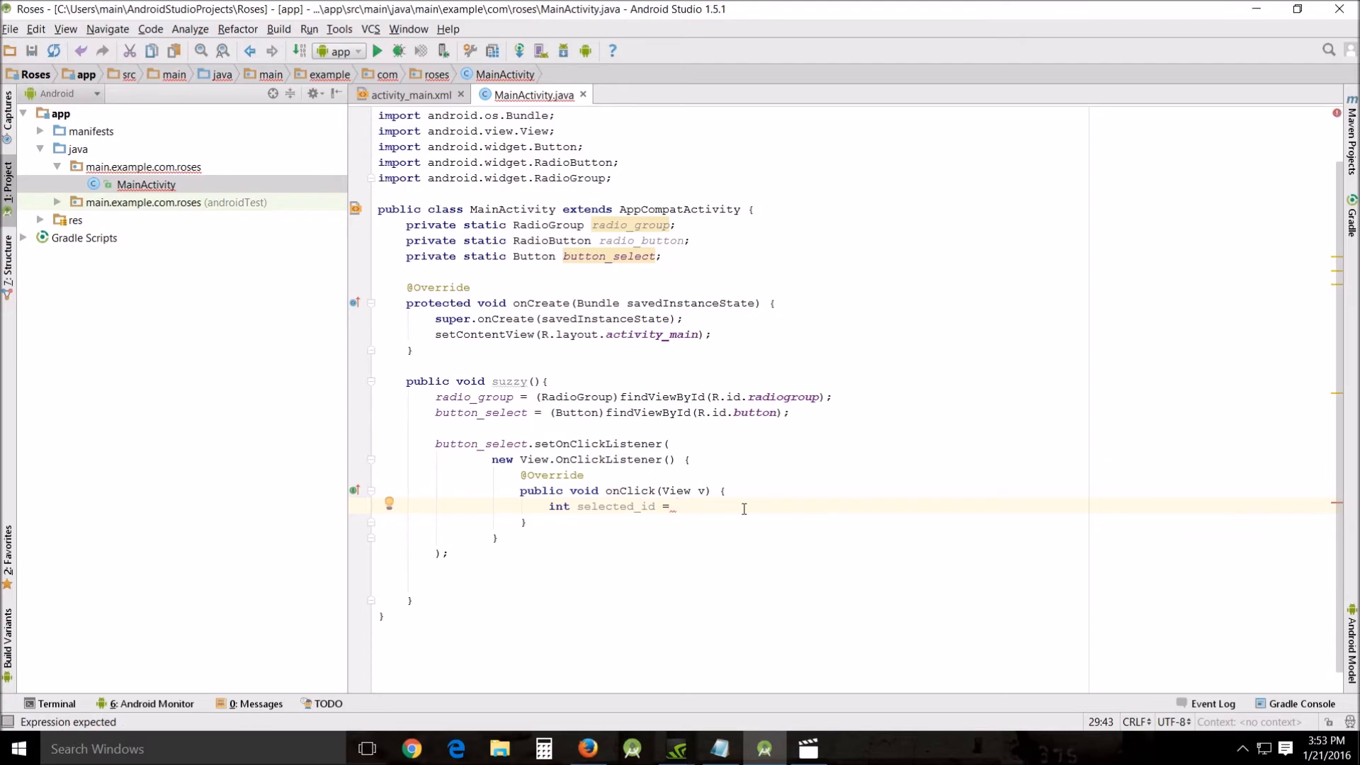
{"action": "type", "text": "rad"}
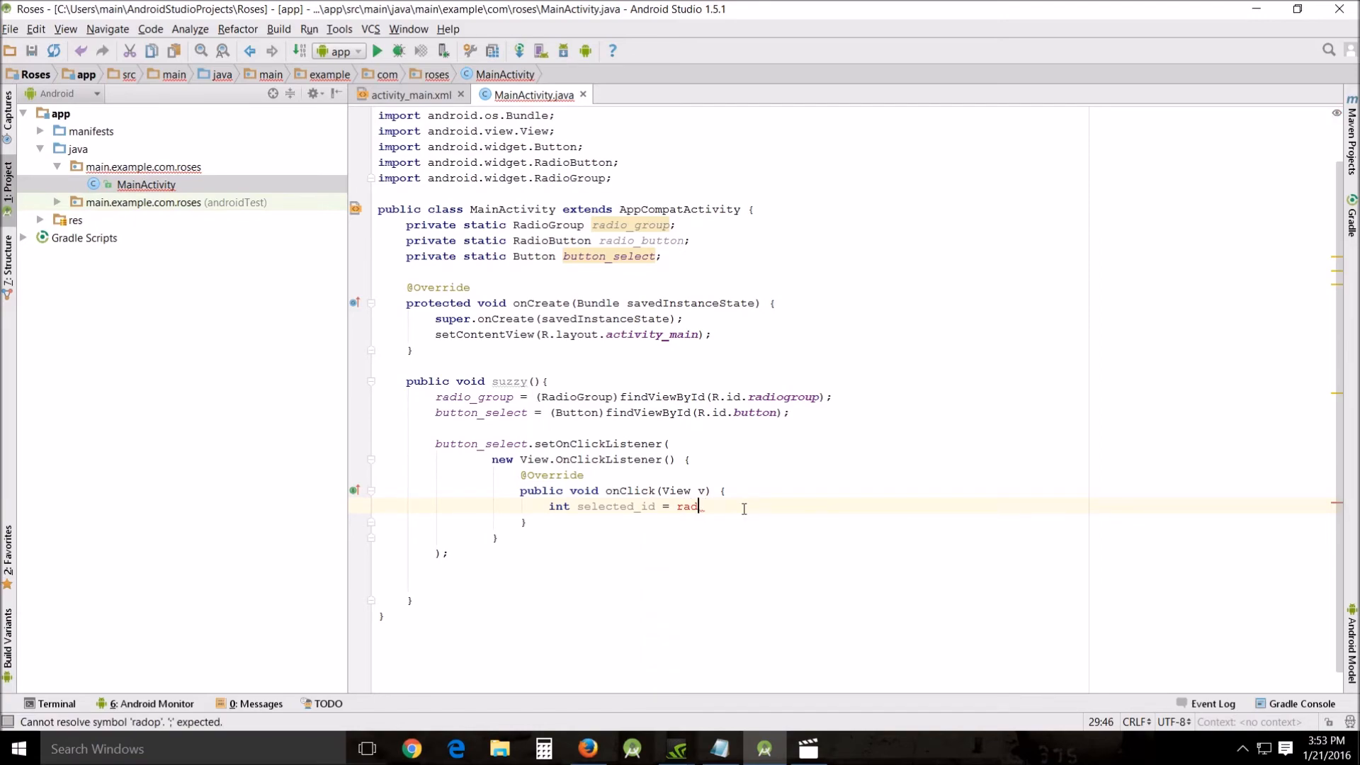
{"action": "key", "text": "Backspace"}
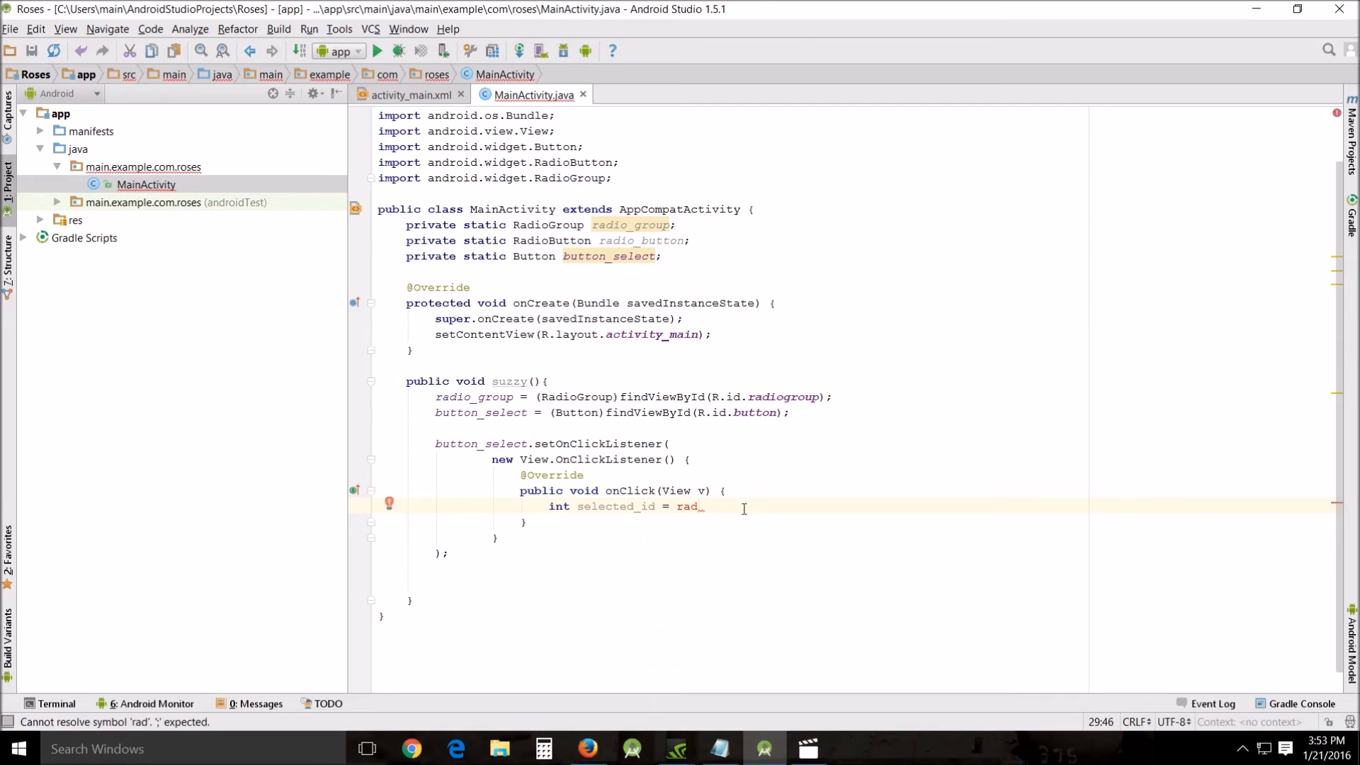
{"action": "type", "text": "io_group"}
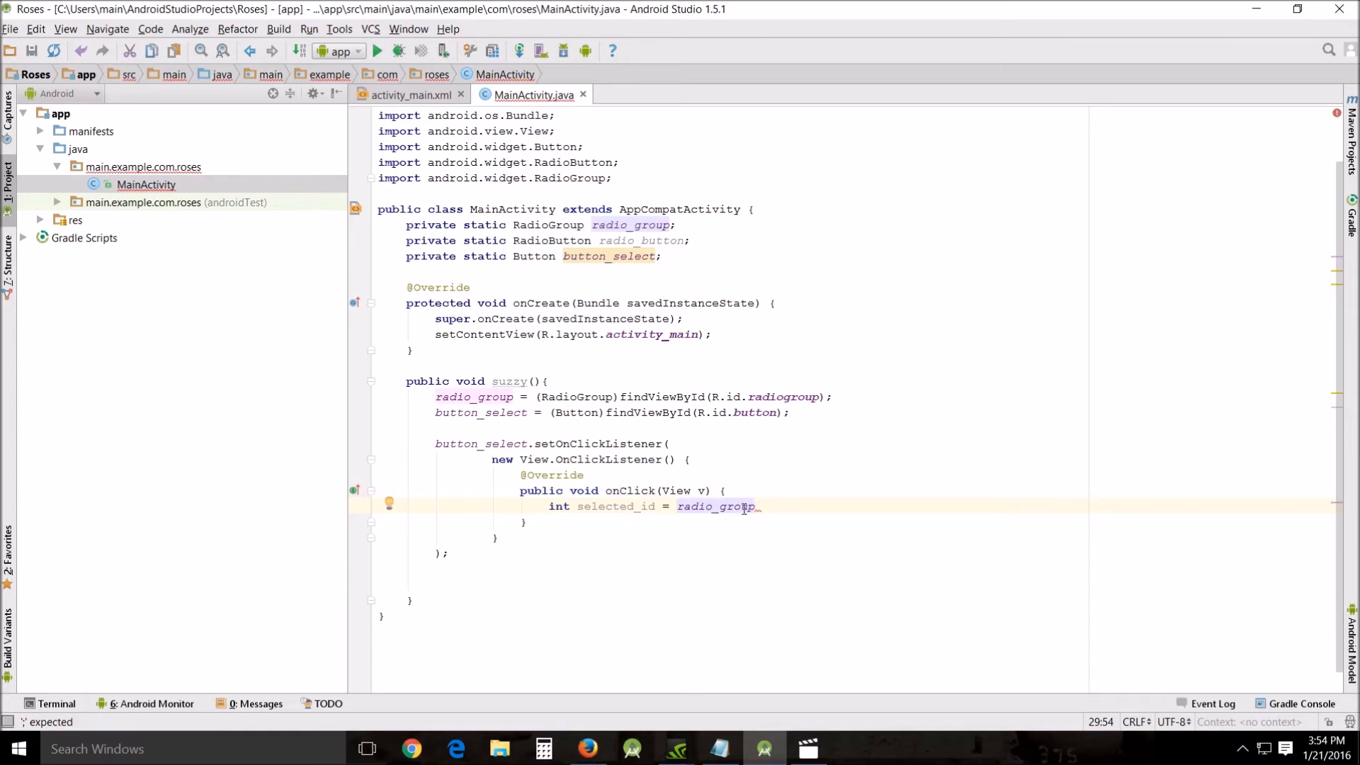
{"action": "type", "text": ".get"}
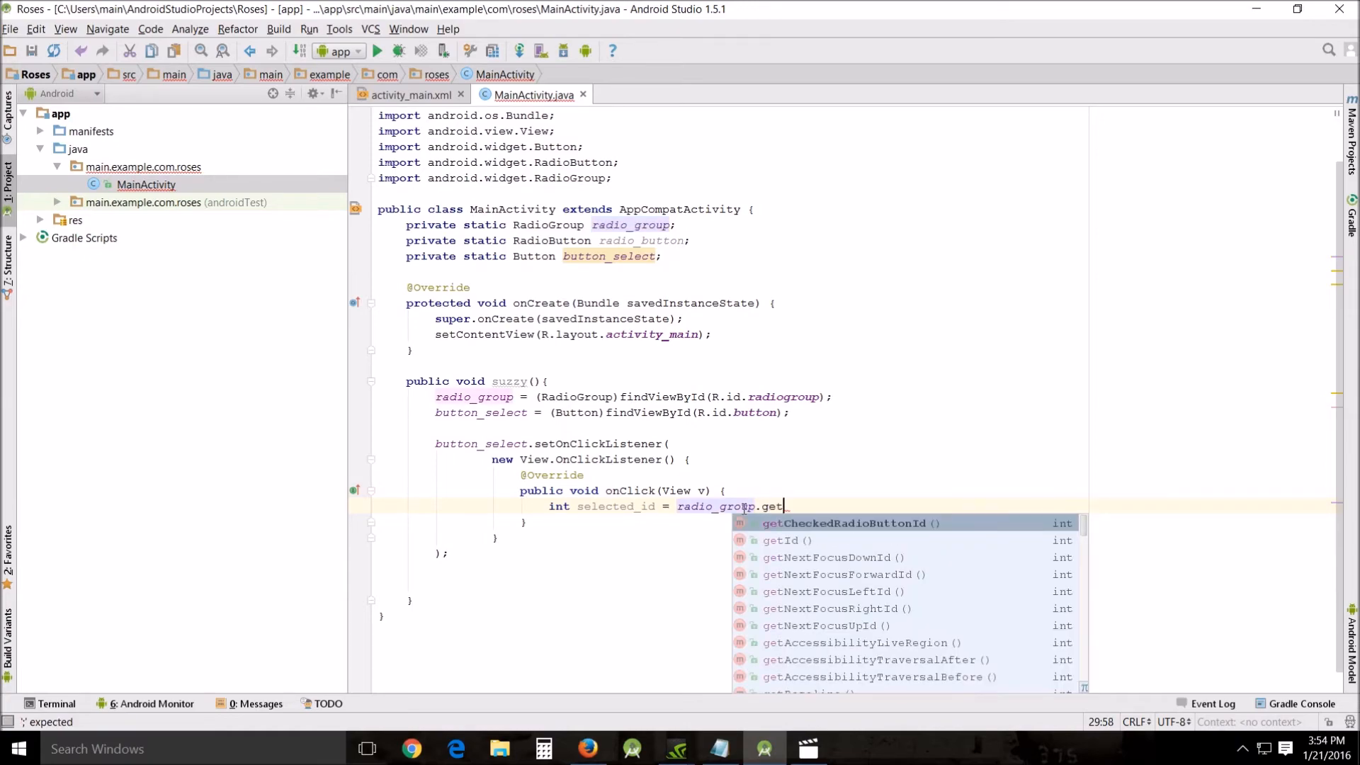
{"action": "left_click", "coordinate": [847, 522]}
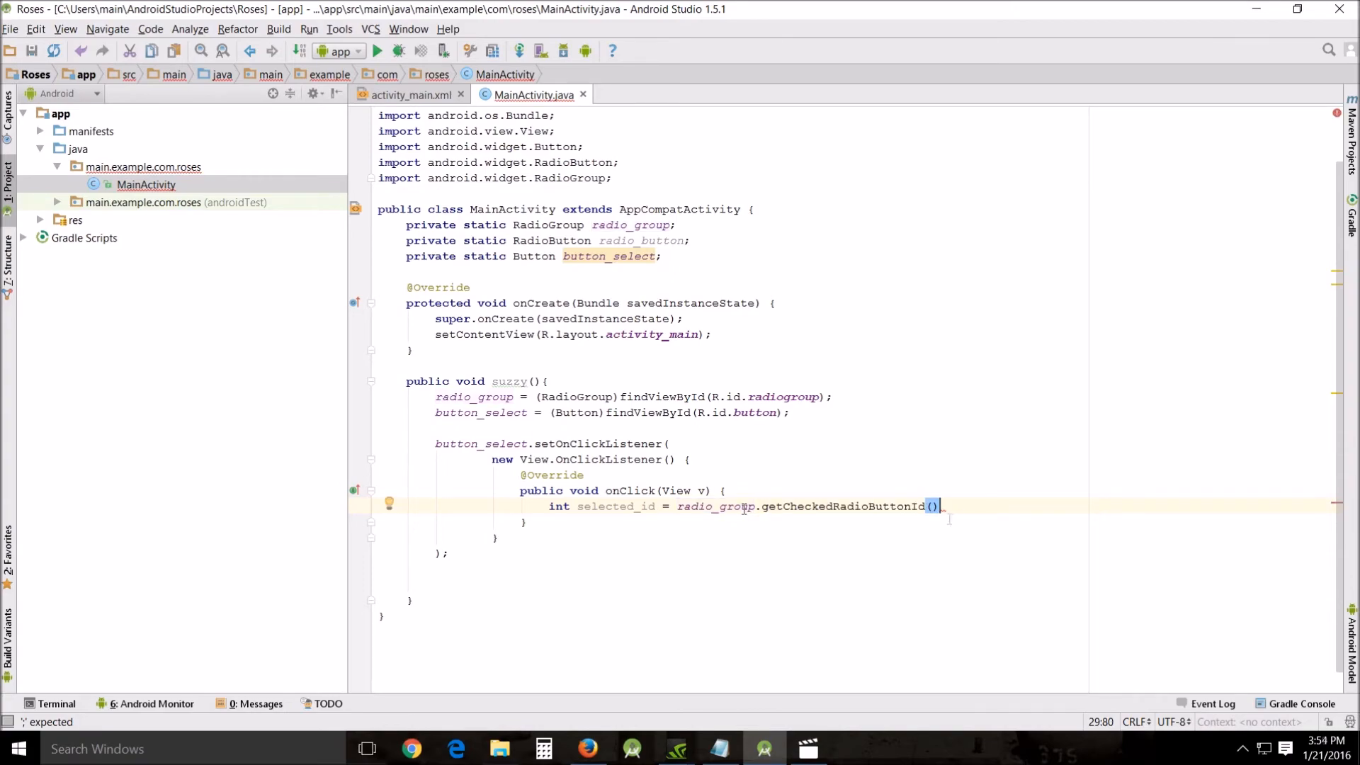
{"action": "double_click", "coordinate": [563, 507]}
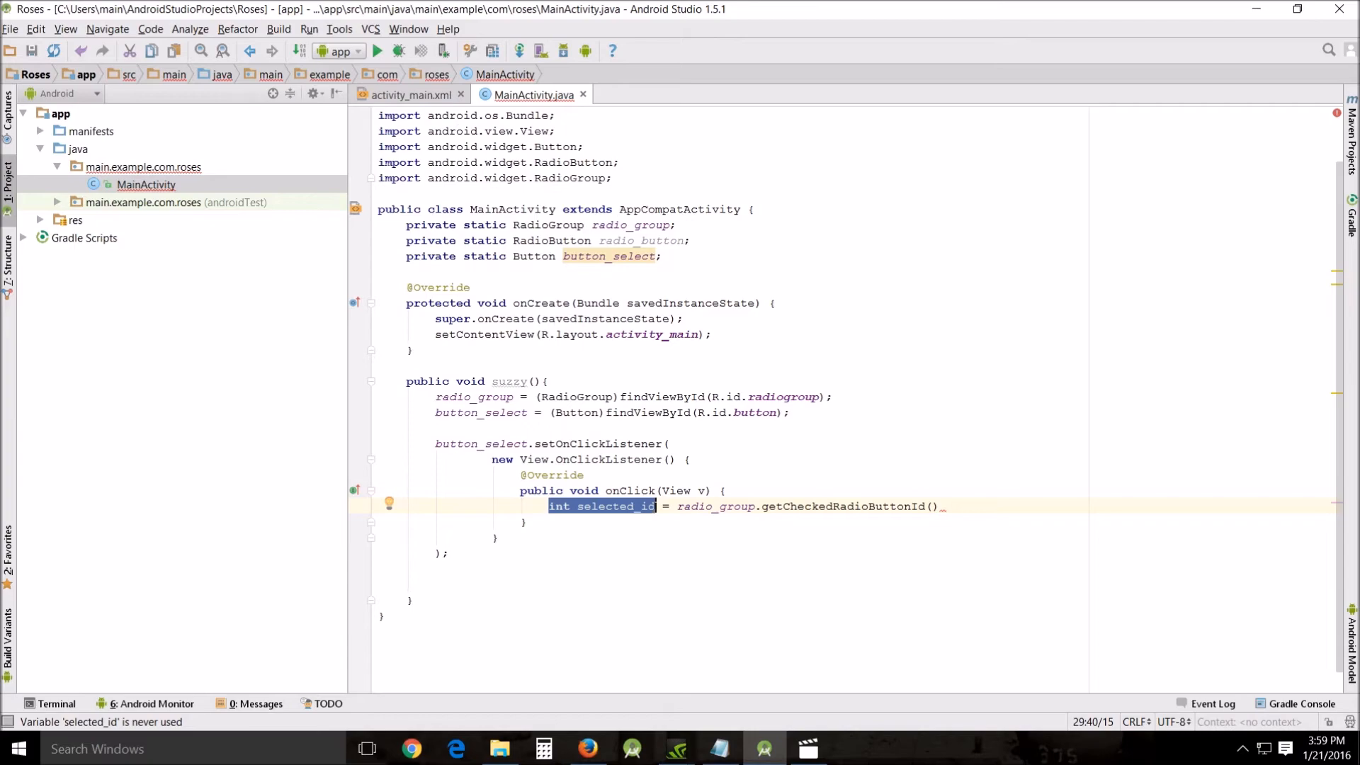
{"action": "mouse_move", "coordinate": [948, 507]}
{"action": "type", "text": ";"}
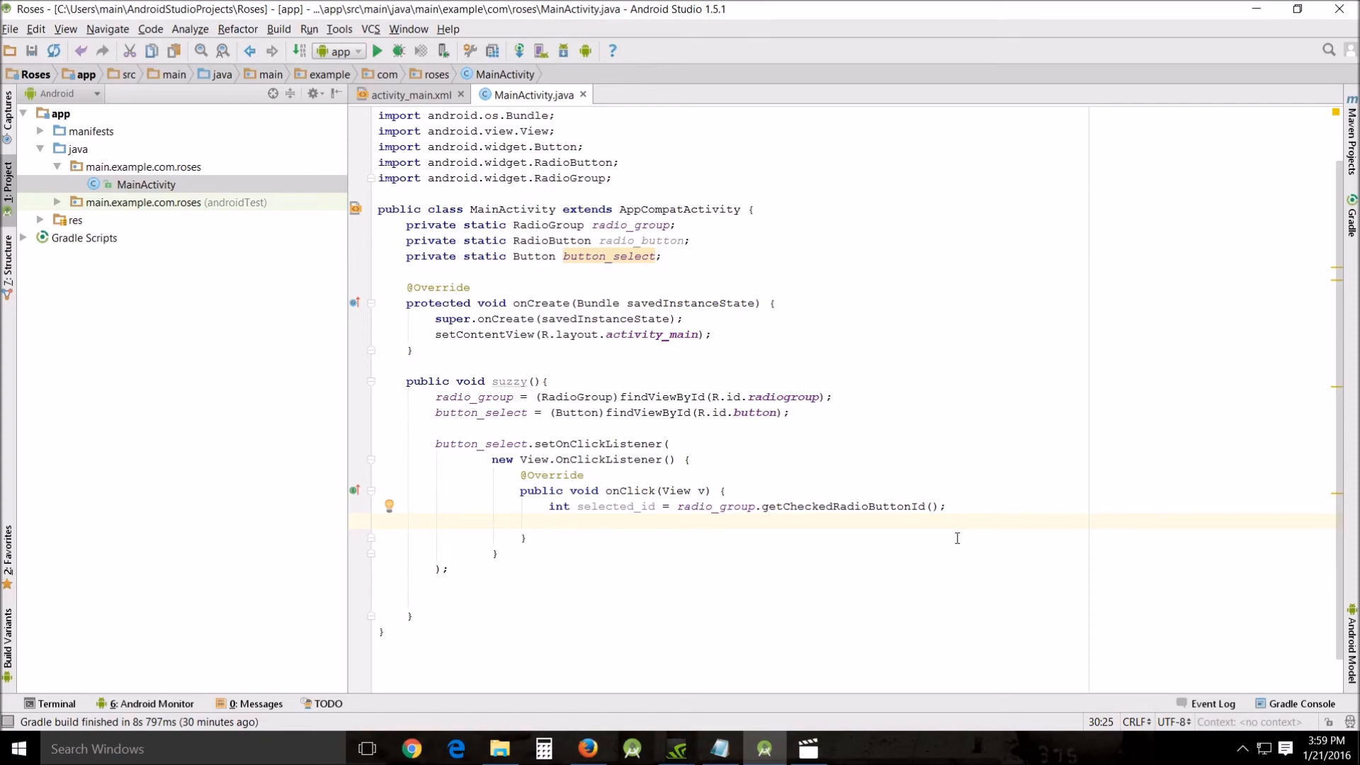
Add radio_button = (RadioButton)findViewById(selected_id); as onClick's second statement.
{"action": "type", "text": "radio_button"}
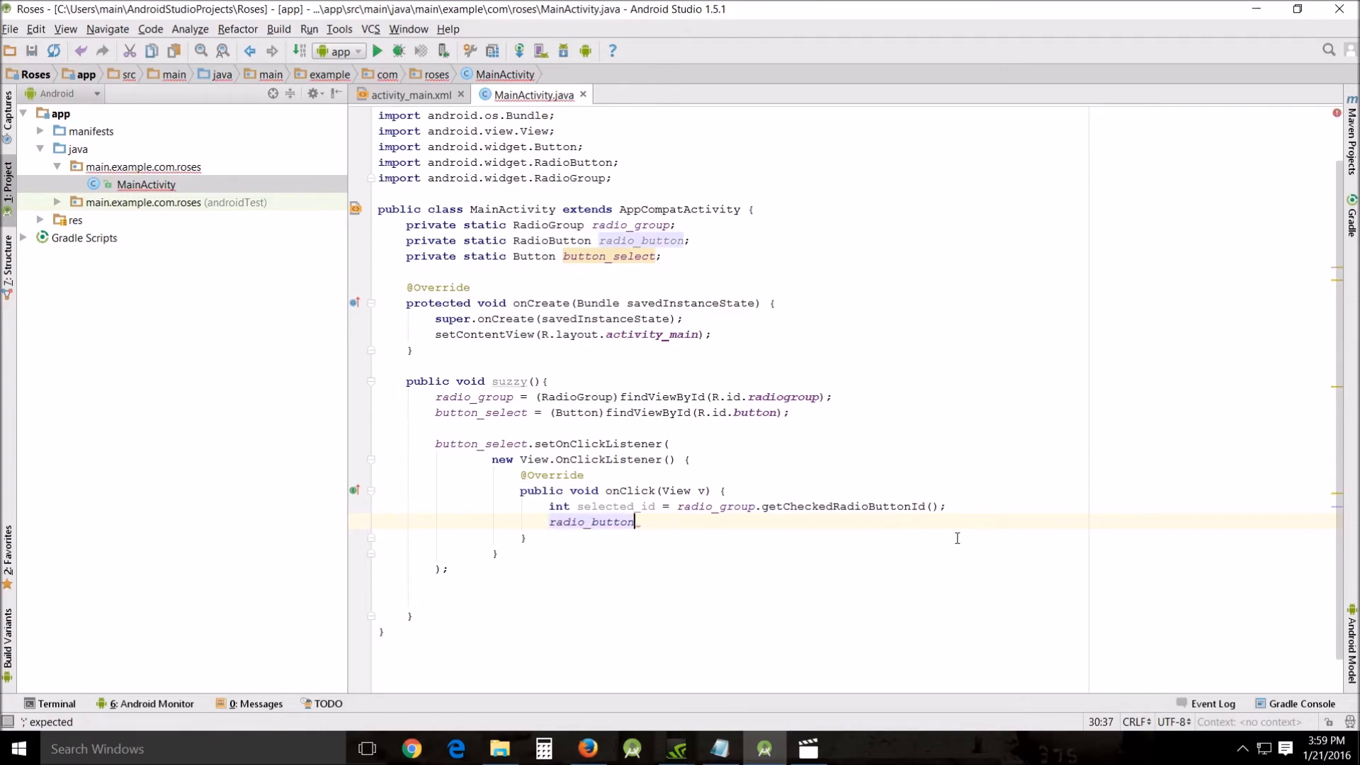
{"action": "type", "text": "= ("}
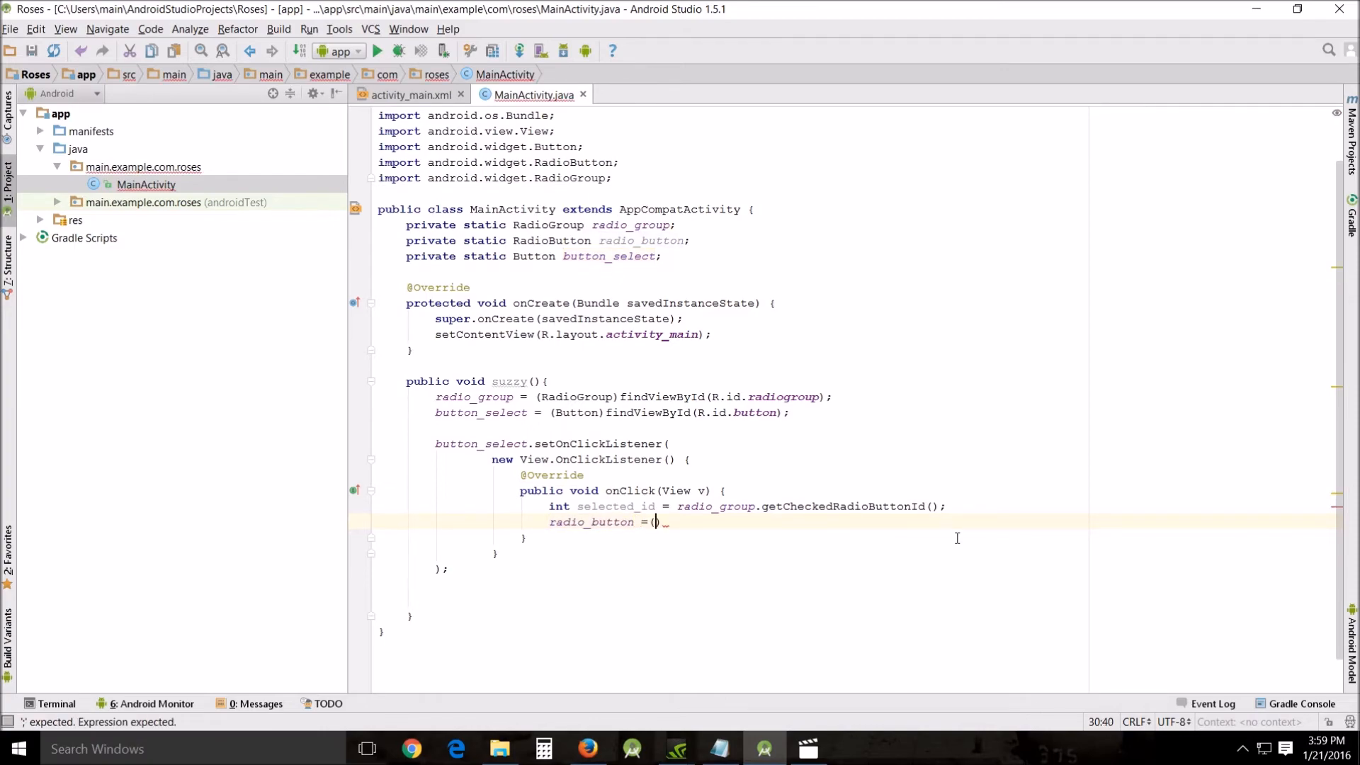
{"action": "type", "text": "RadioButton"}
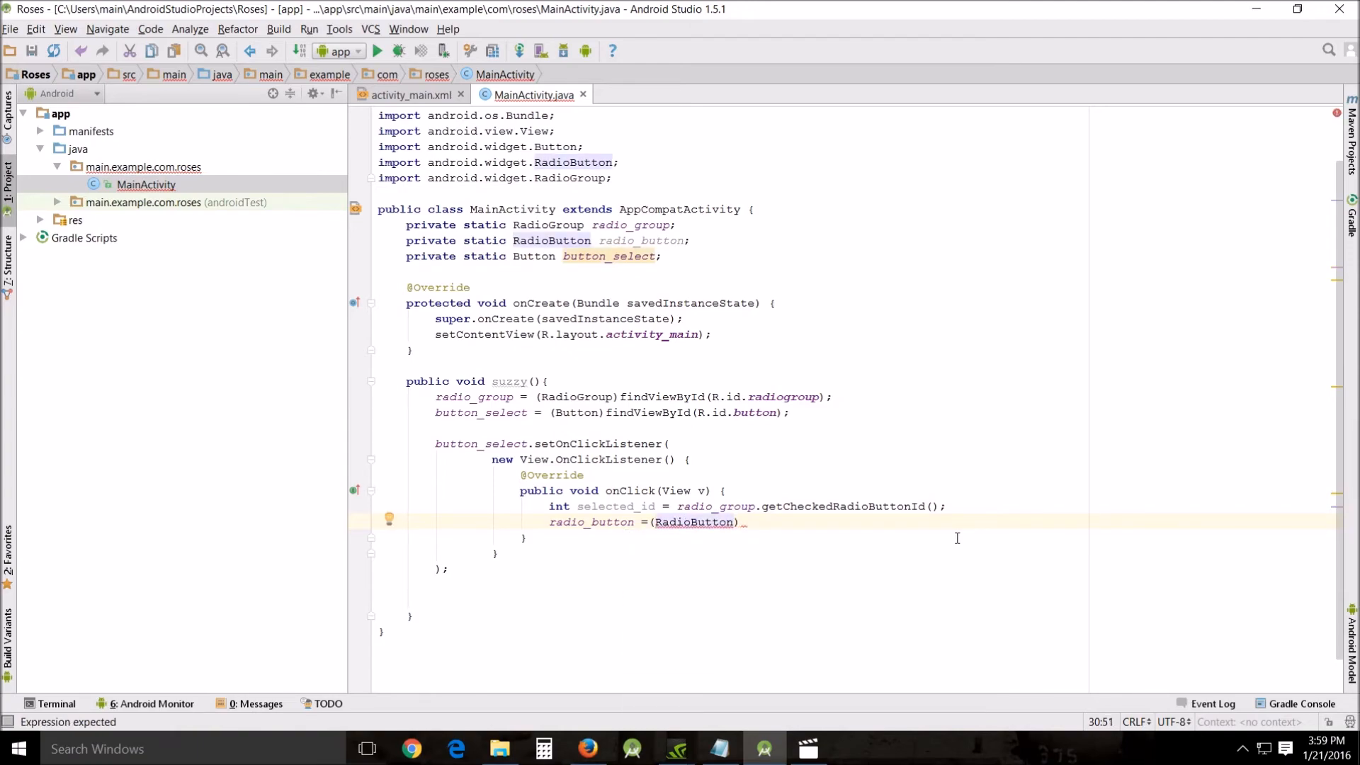
{"action": "double_click", "coordinate": [694, 523]}
{"action": "type", "text": "findViewById("}
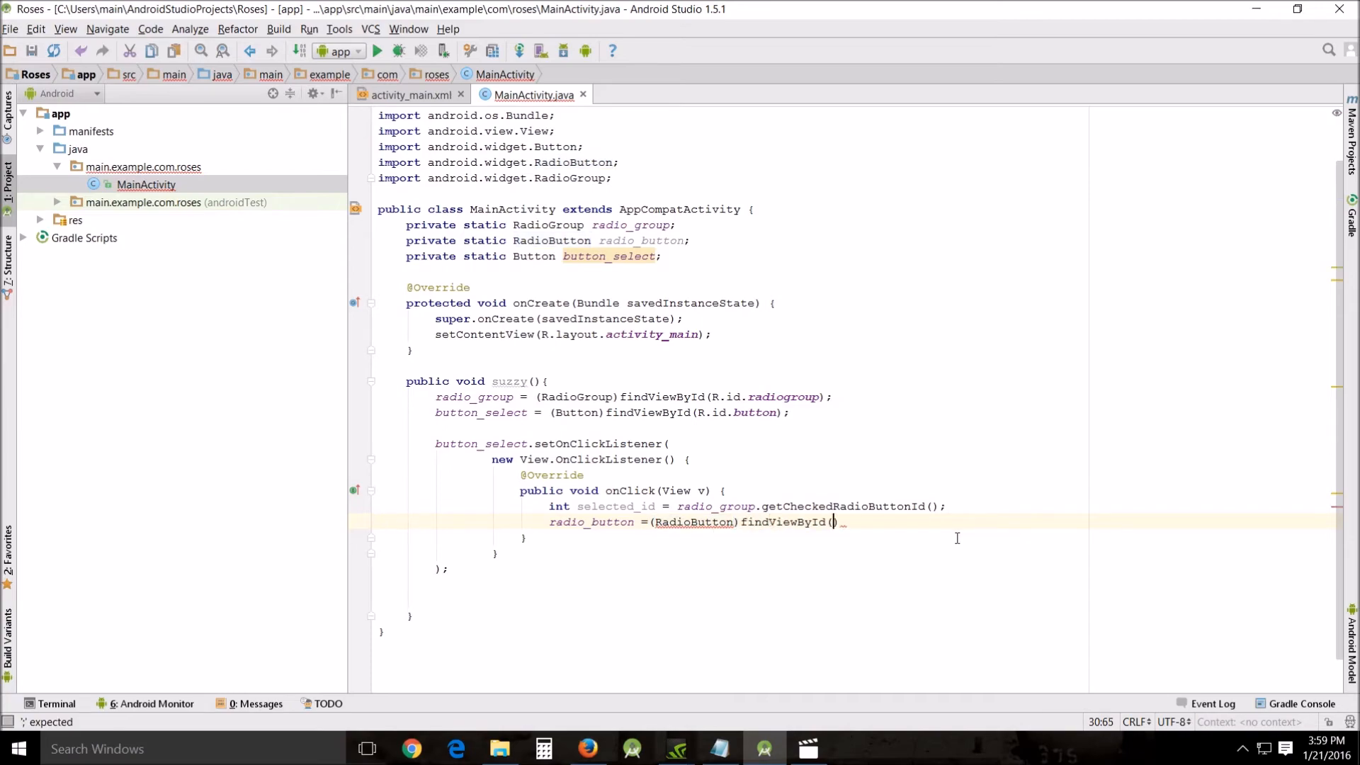
{"action": "mouse_move", "coordinate": [832, 521]}
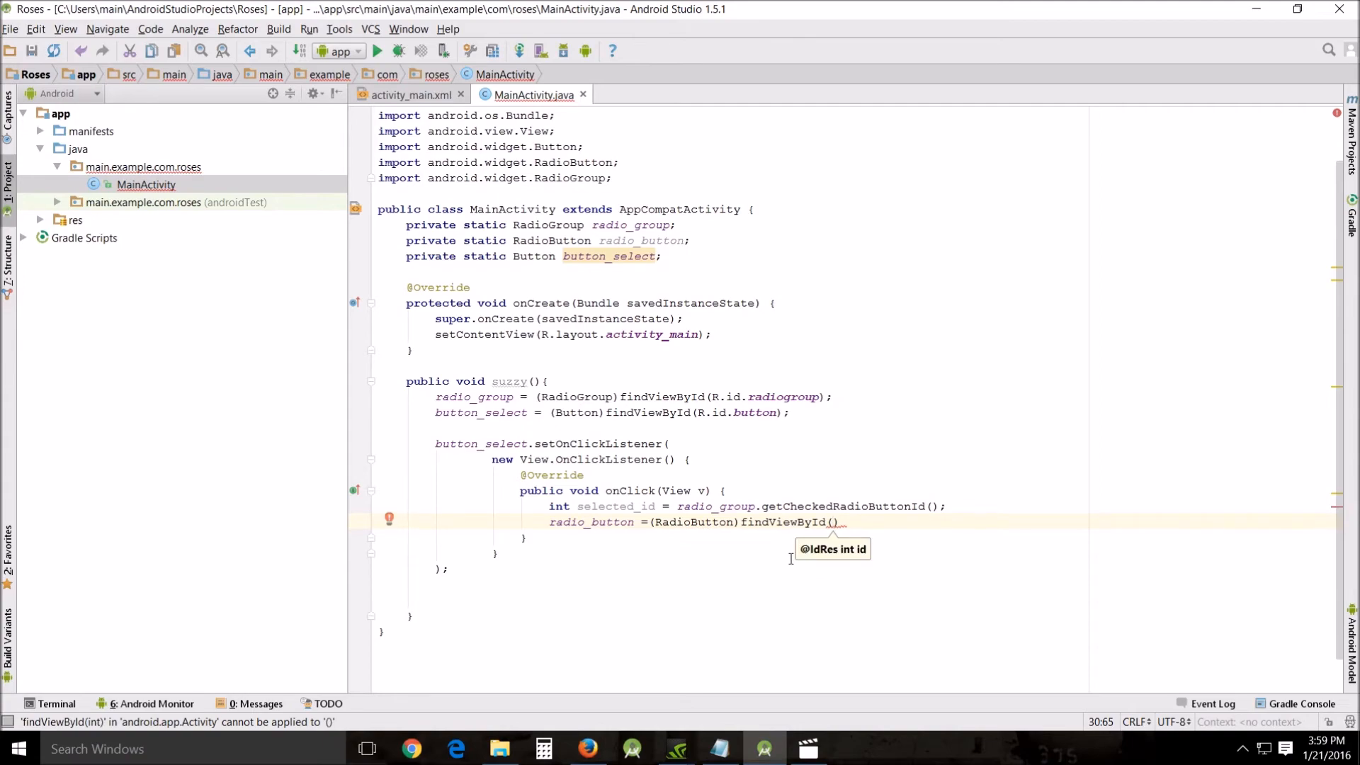
{"action": "double_click", "coordinate": [613, 506]}
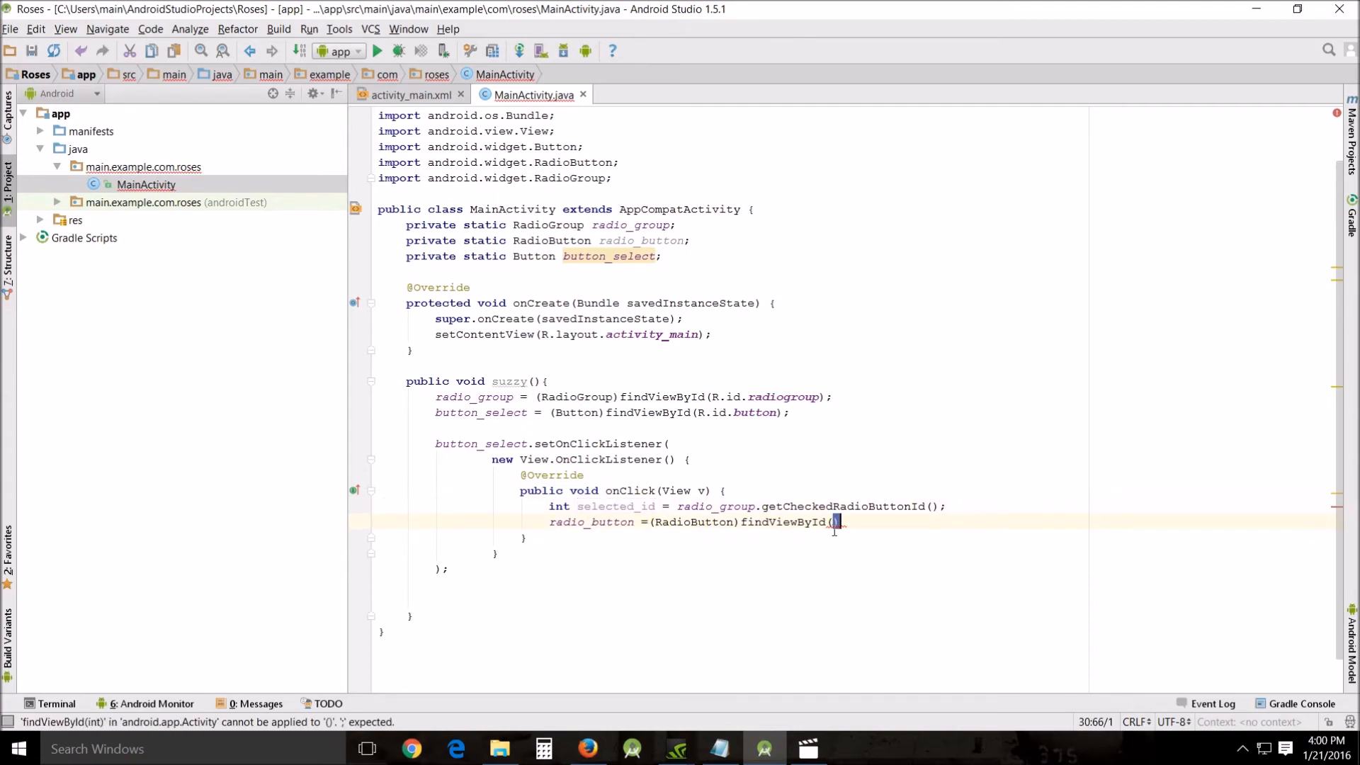
{"action": "type", "text": "selected_id"}
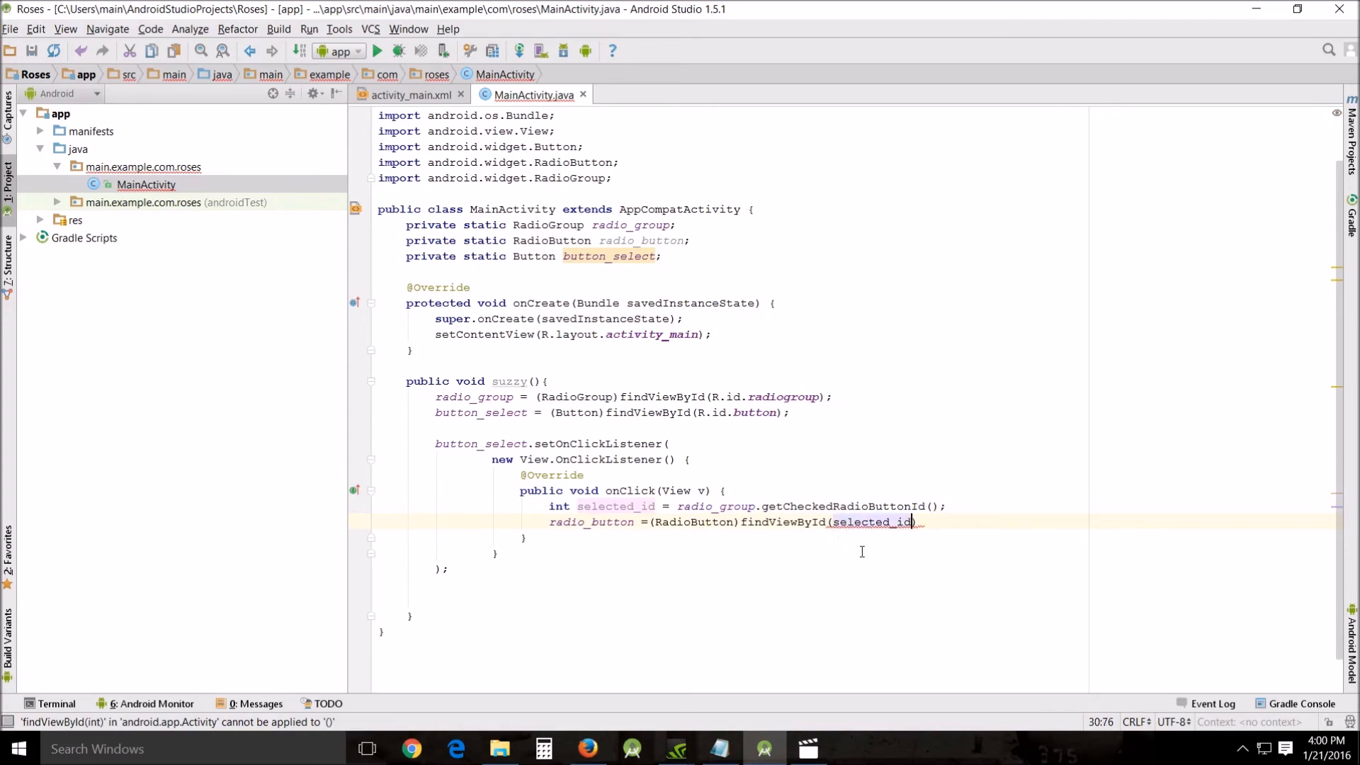
{"action": "type", "text": ")"}
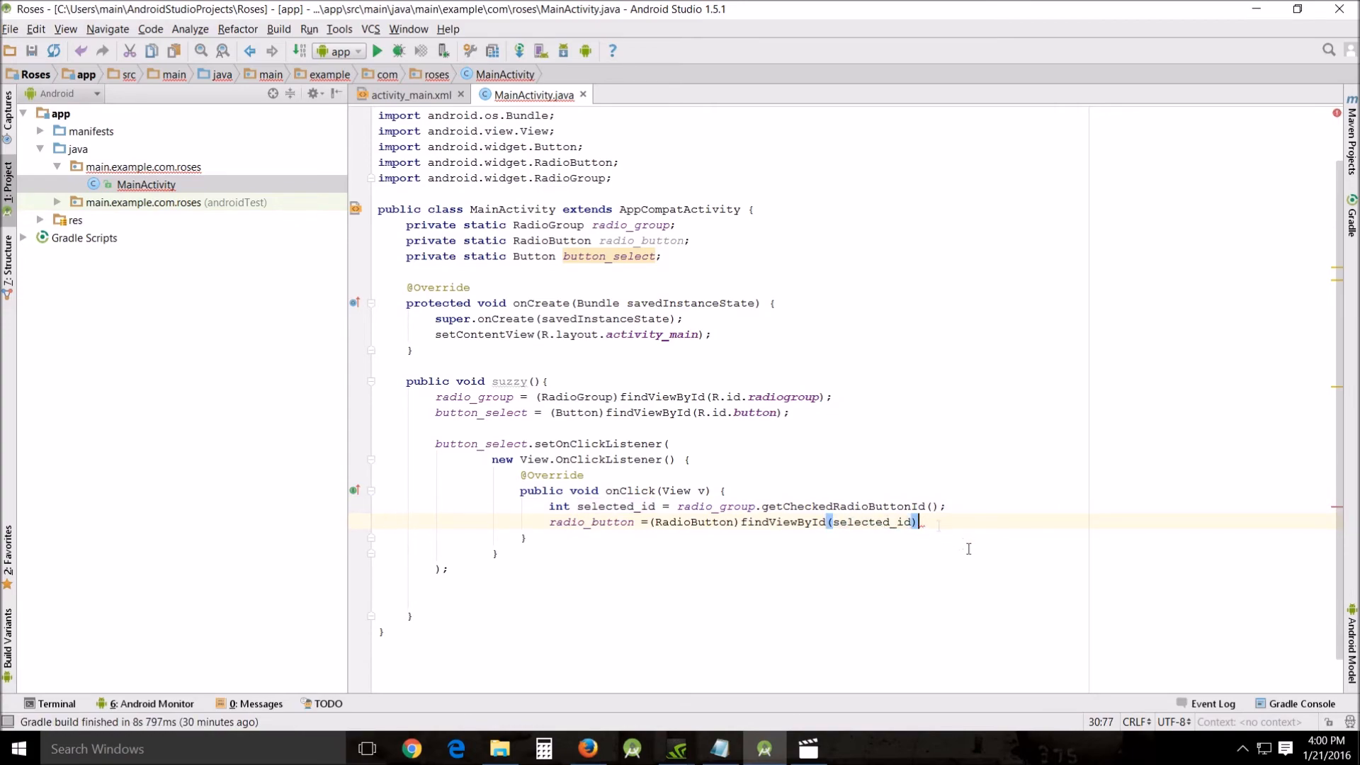
{"action": "type", "text": ";"}
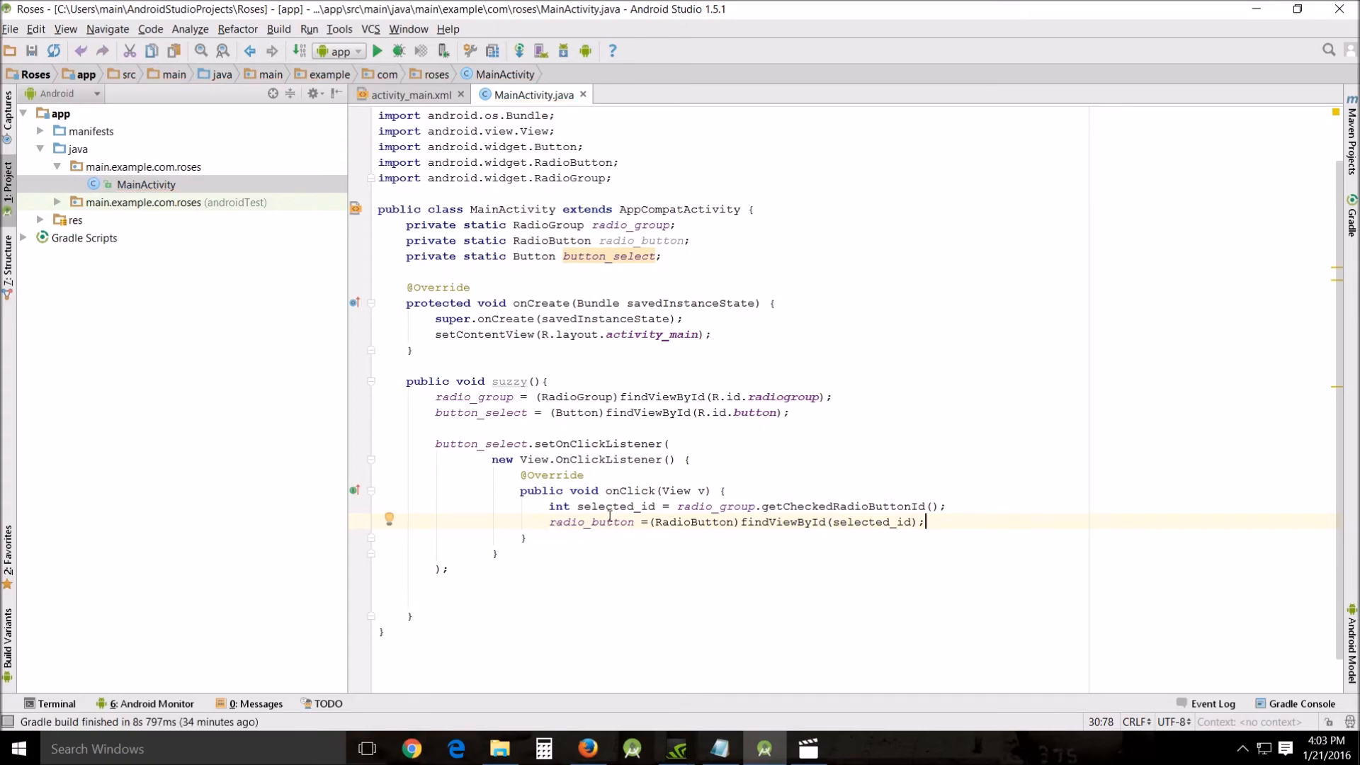
{"action": "mouse_move", "coordinate": [930, 521]}
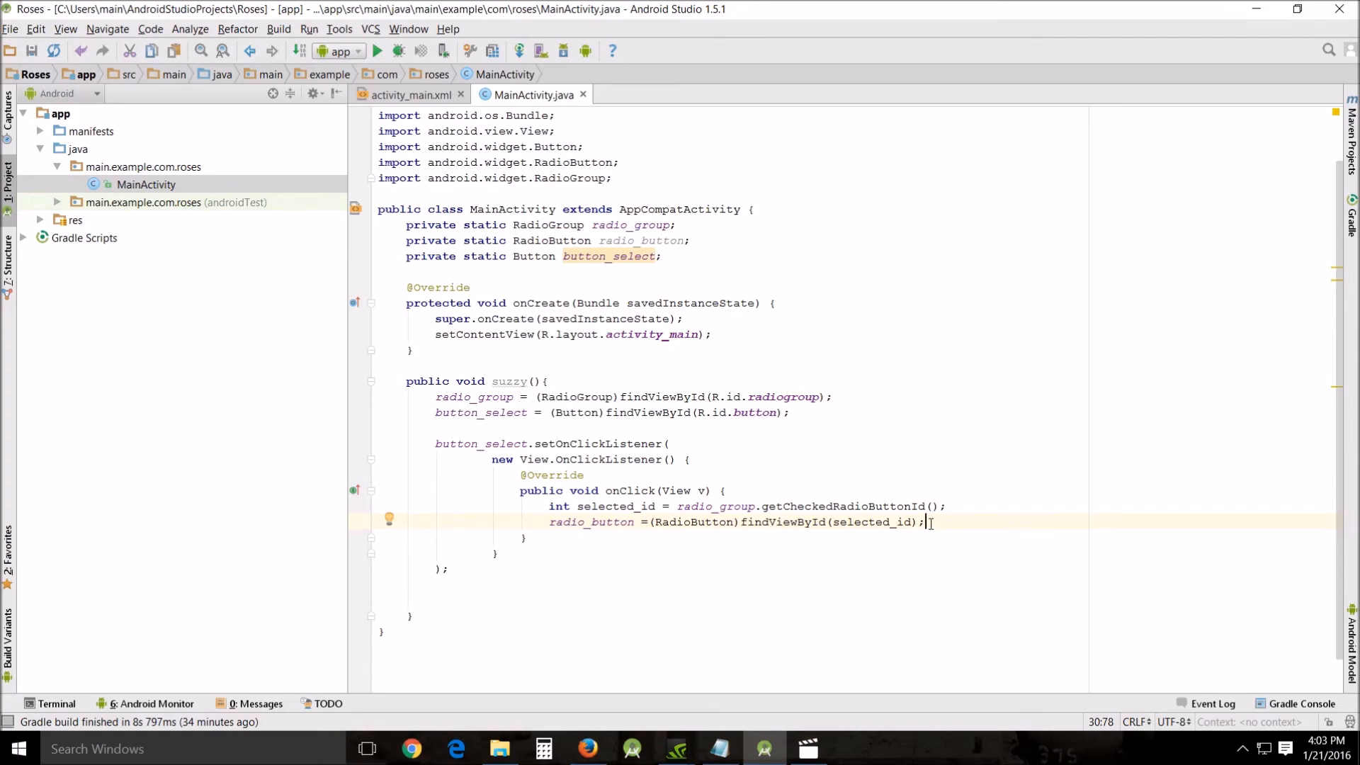
{"action": "key", "text": "Return"}
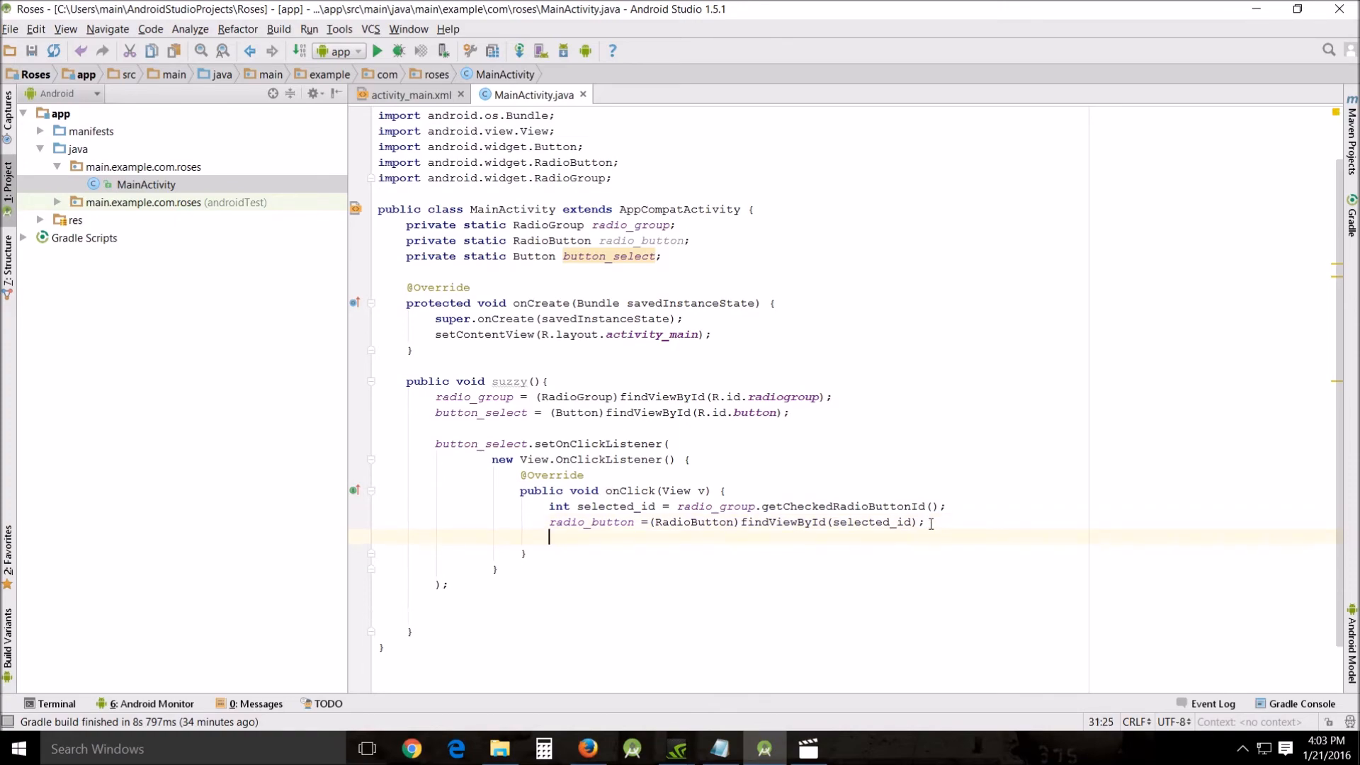
Start Toast.makeText(MainActivity.this, as onClick's third statement.
{"action": "type", "text": "Toast"}
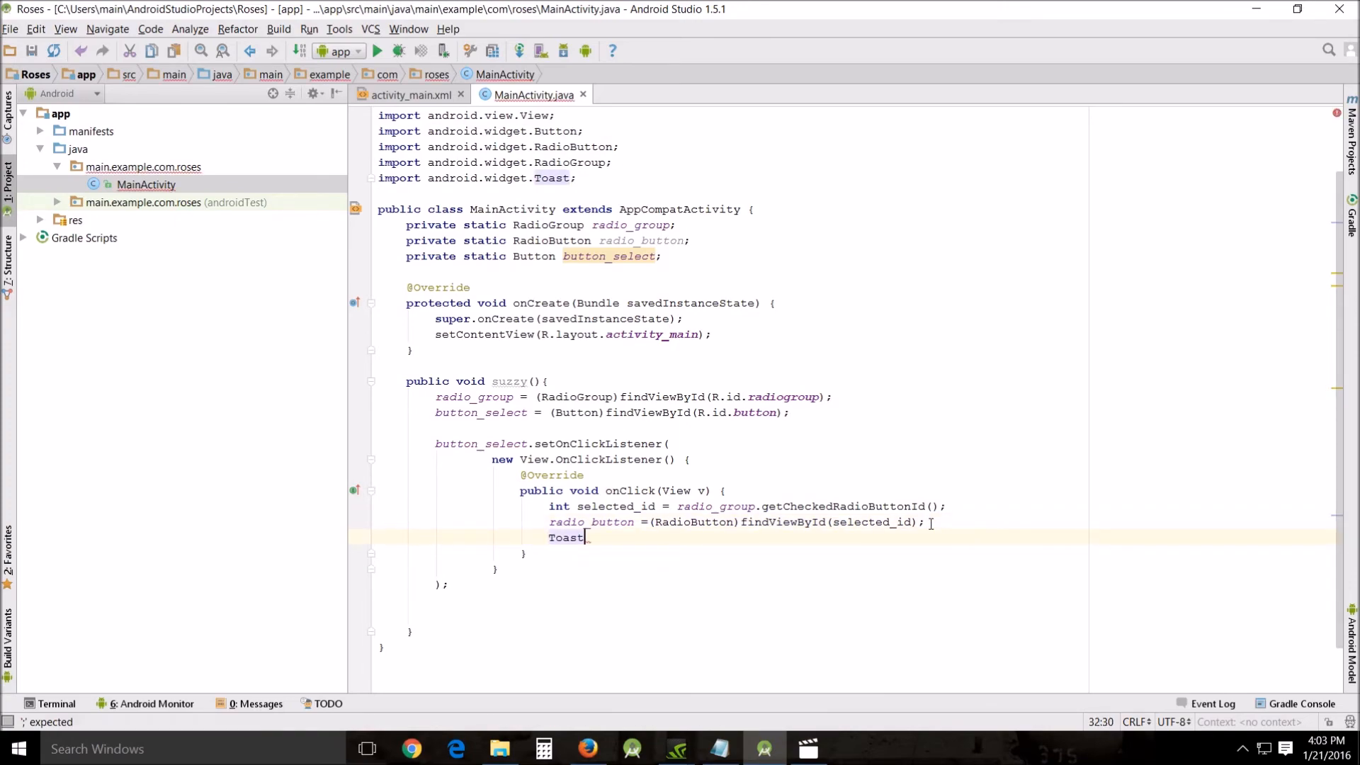
{"action": "type", "text": ".makeText("}
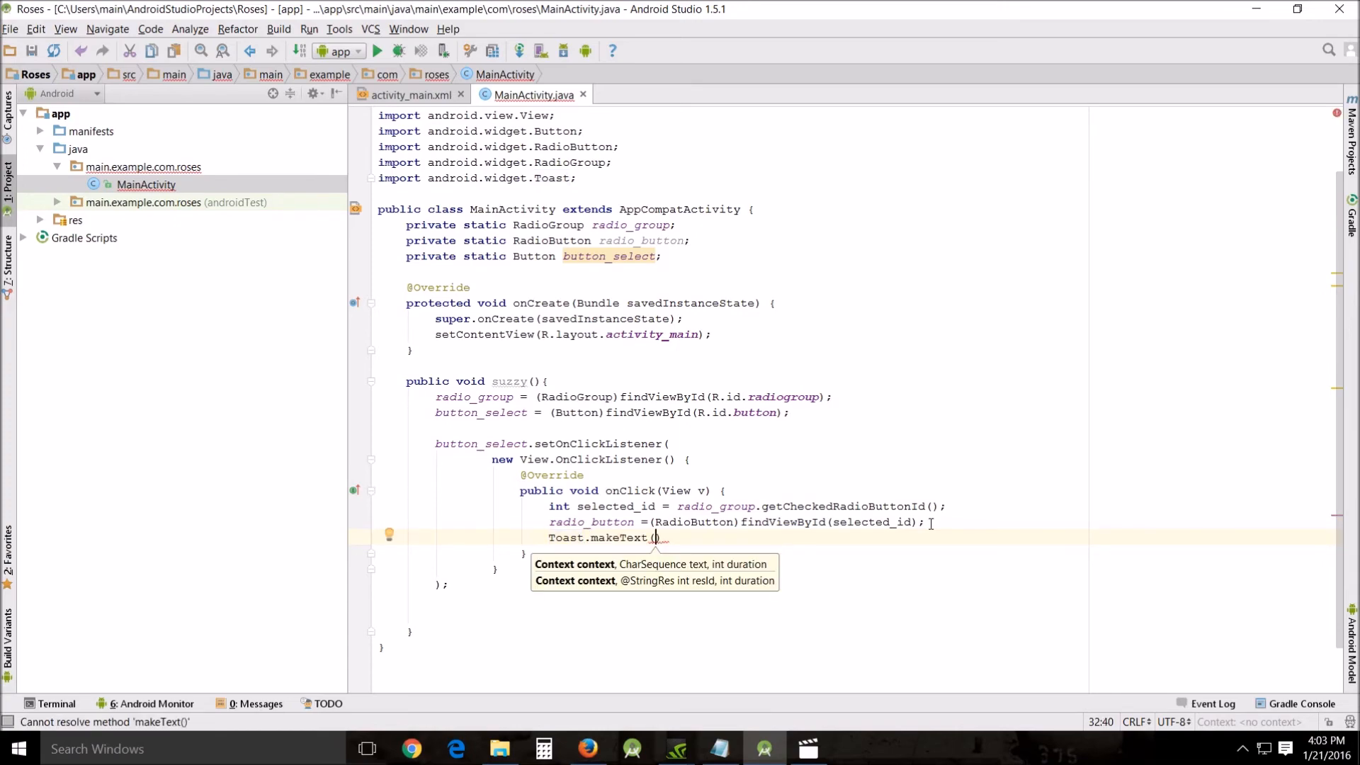
{"action": "type", "text": "MainActivity"}
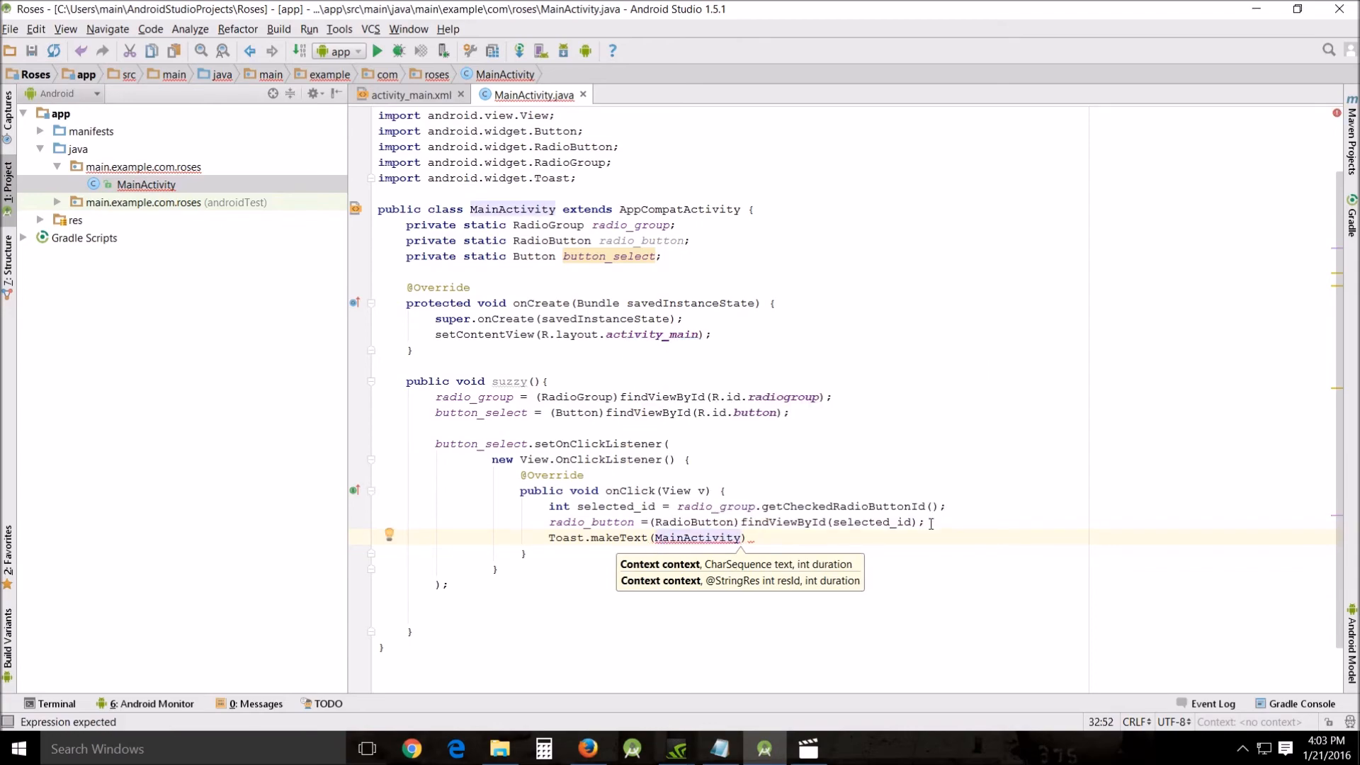
{"action": "type", "text": ".tj"}
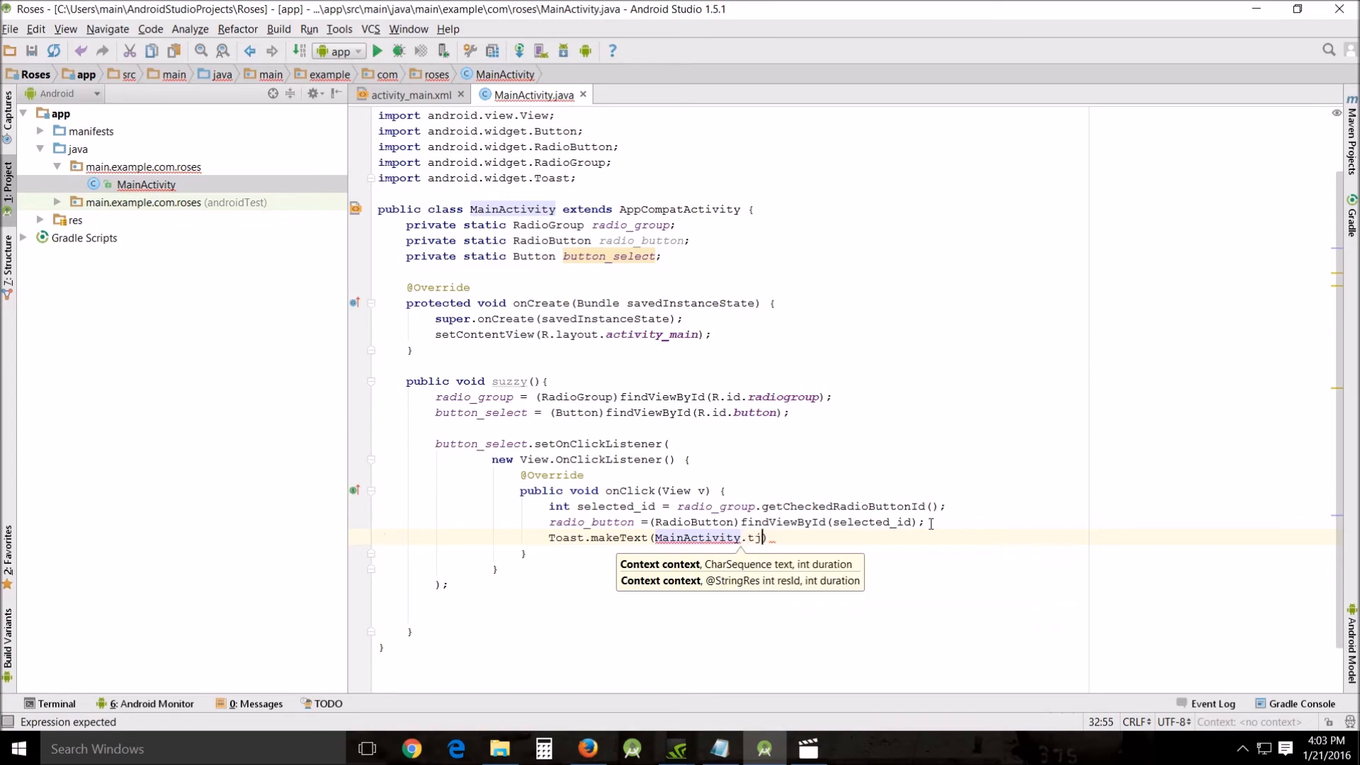
{"action": "type", "text": "this"}
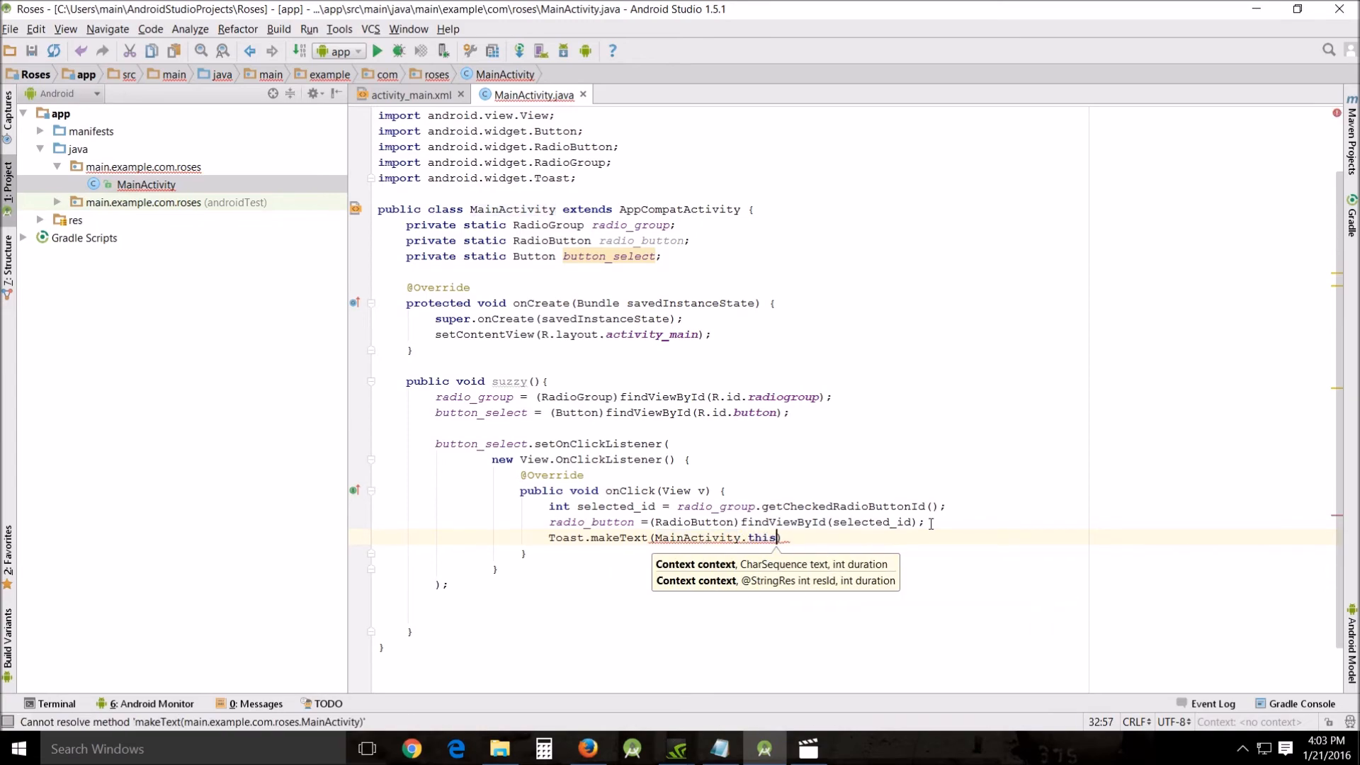
{"action": "type", "text": ","}
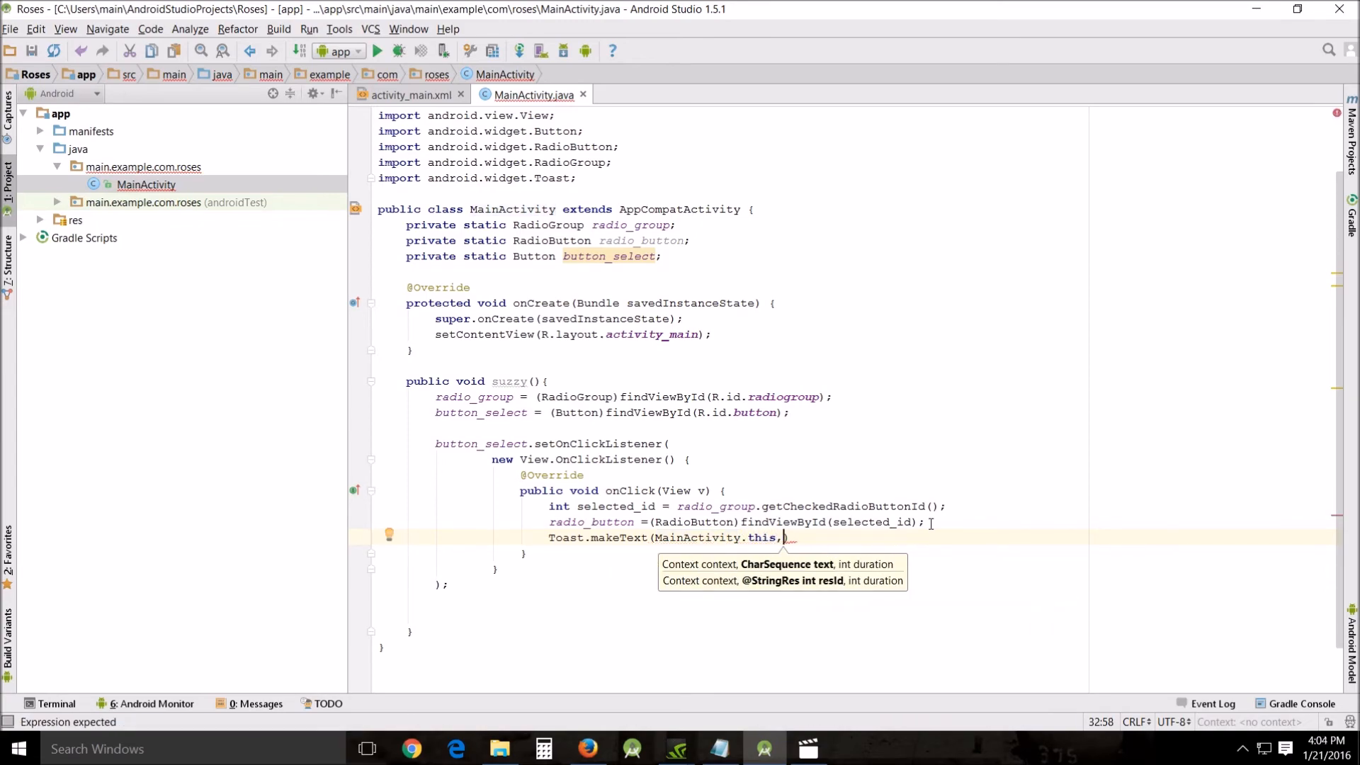
{"action": "key", "text": "enter"}
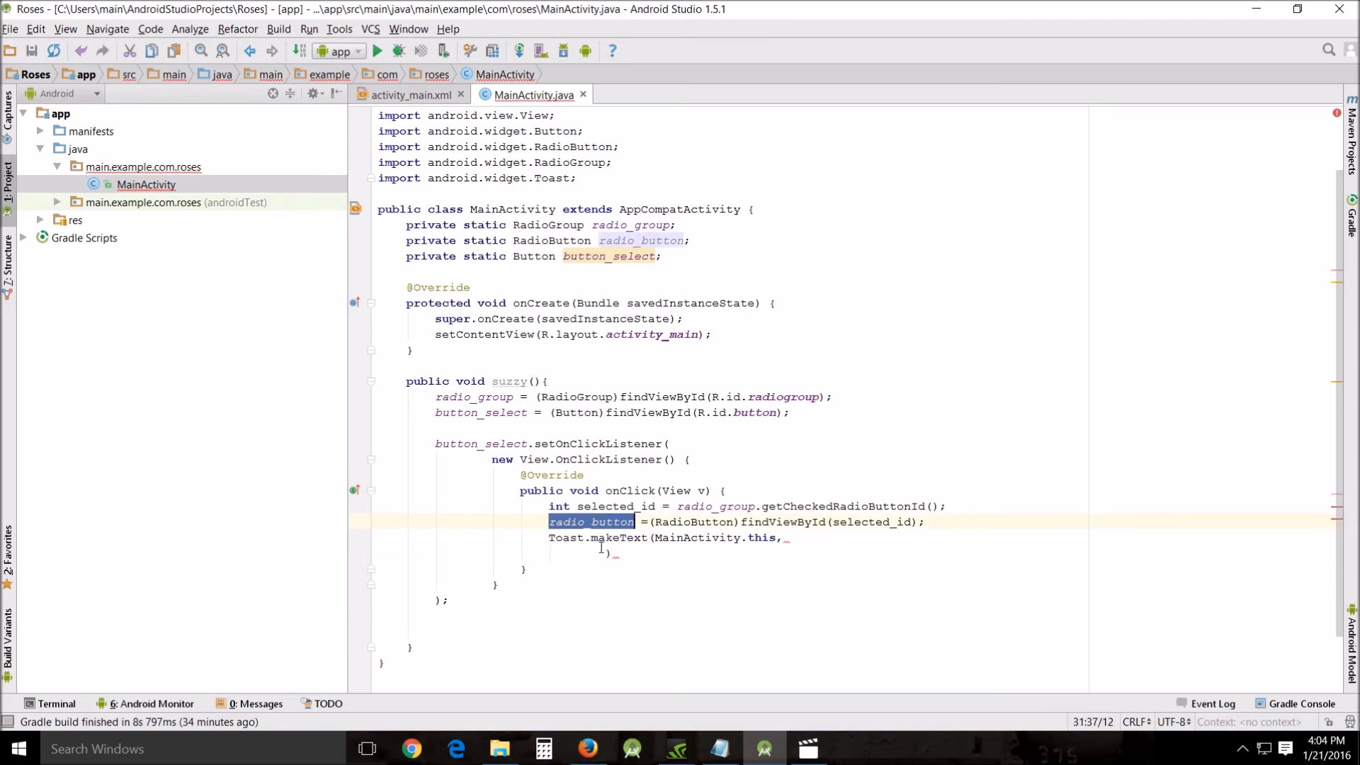
Finish the toast with radio_button.getText().toString(), Toast.LENGTH_SHORT).show();.
{"action": "type", "text": "radio_button"}
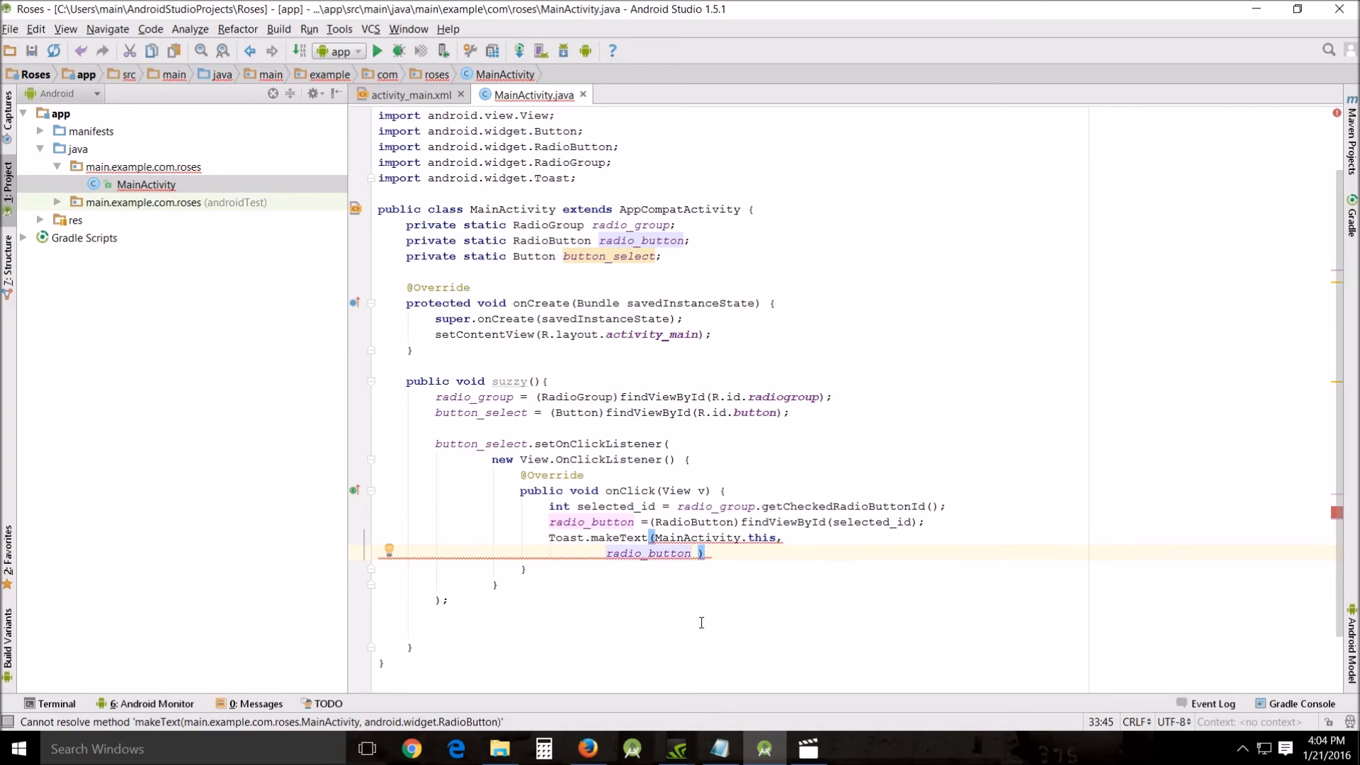
{"action": "type", "text": ".get"}
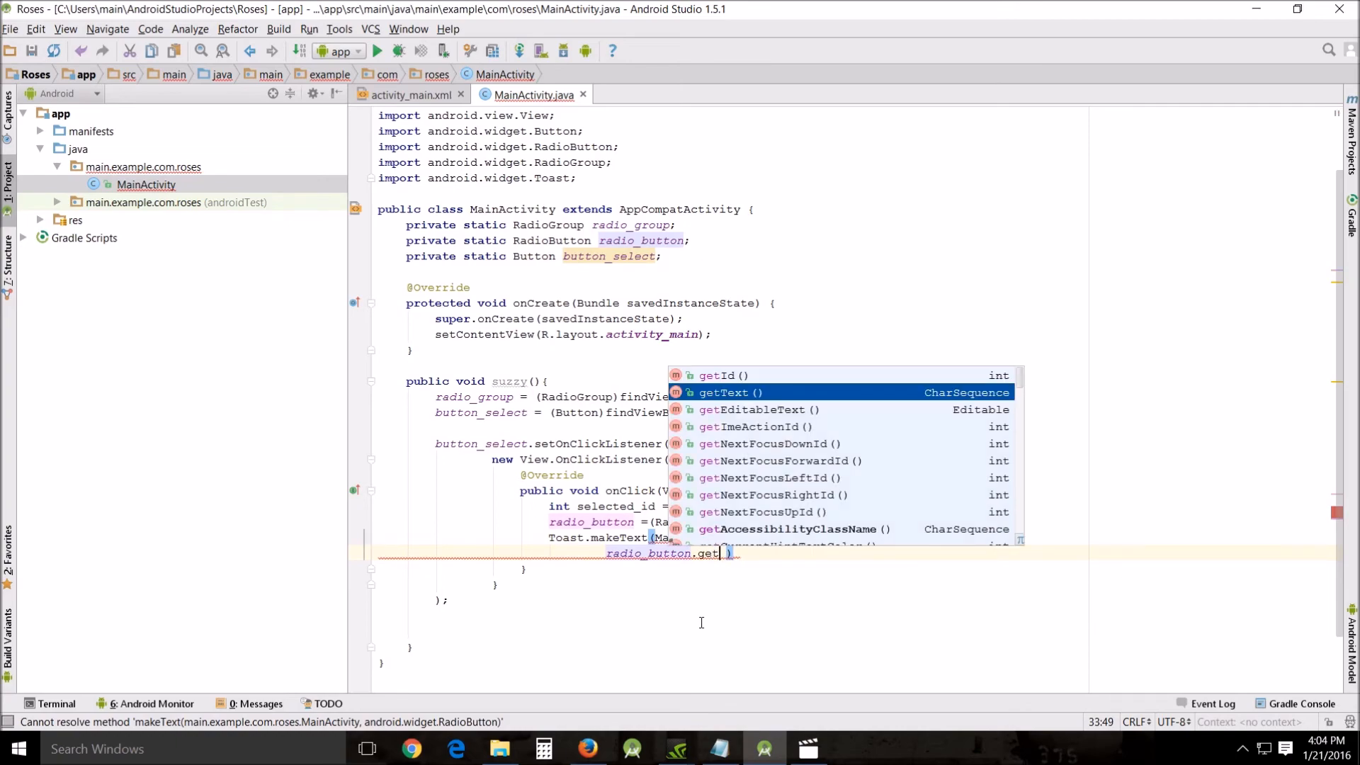
{"action": "left_click", "coordinate": [731, 392]}
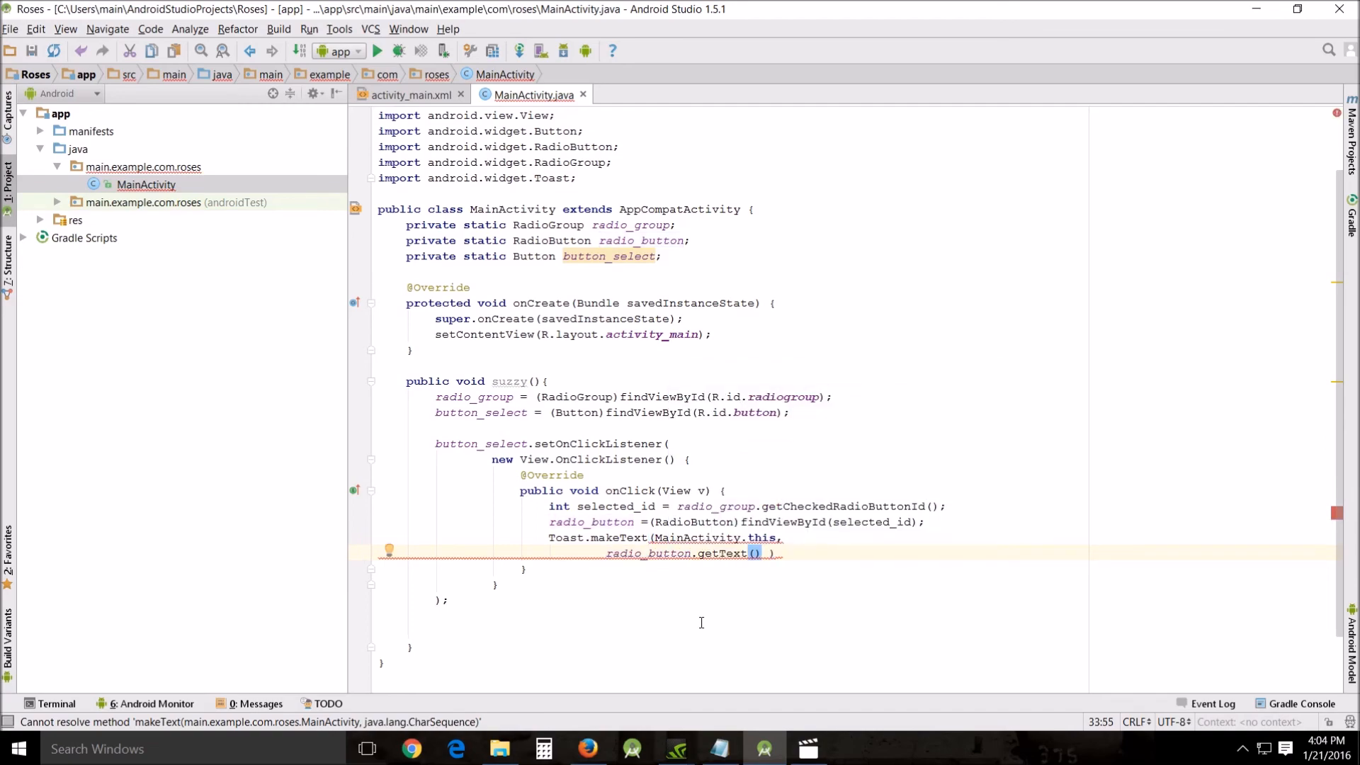
{"action": "type", "text": "toString("}
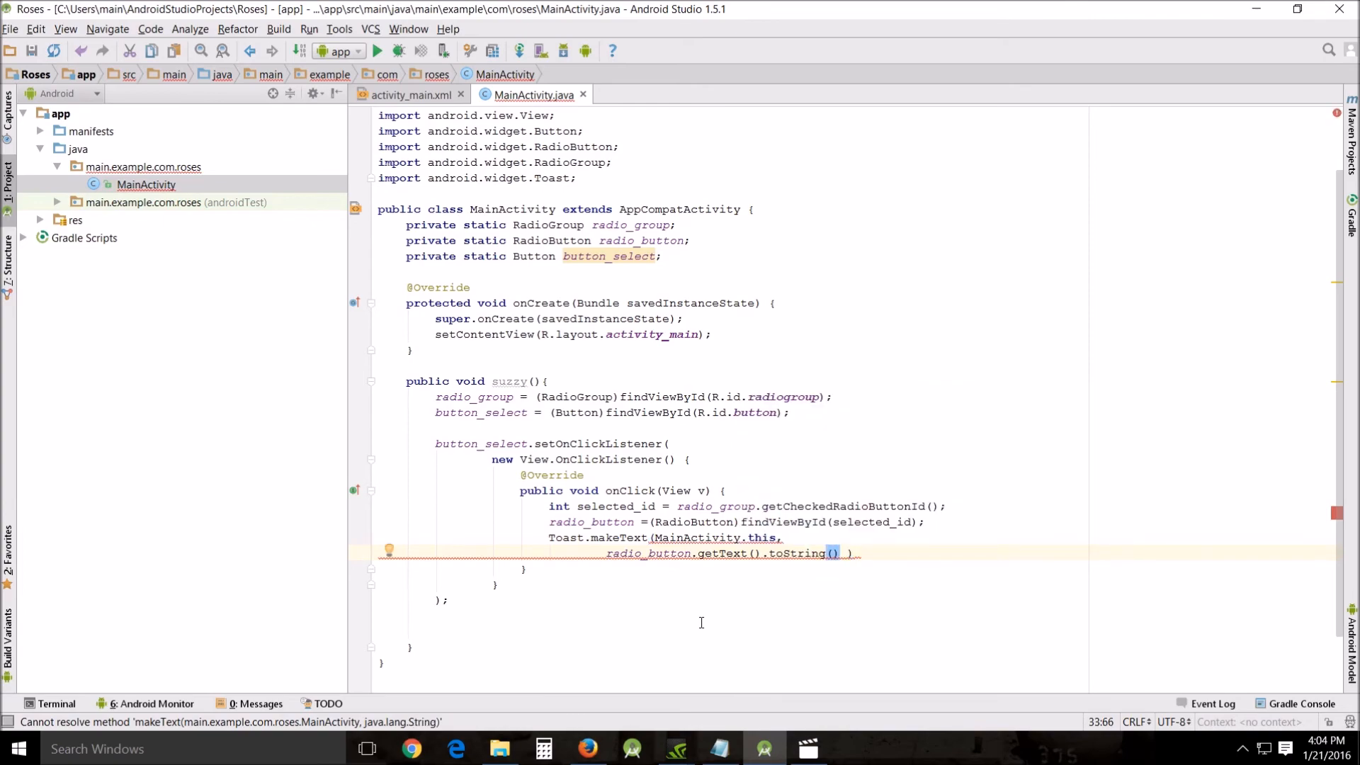
{"action": "type", "text": ",o"}
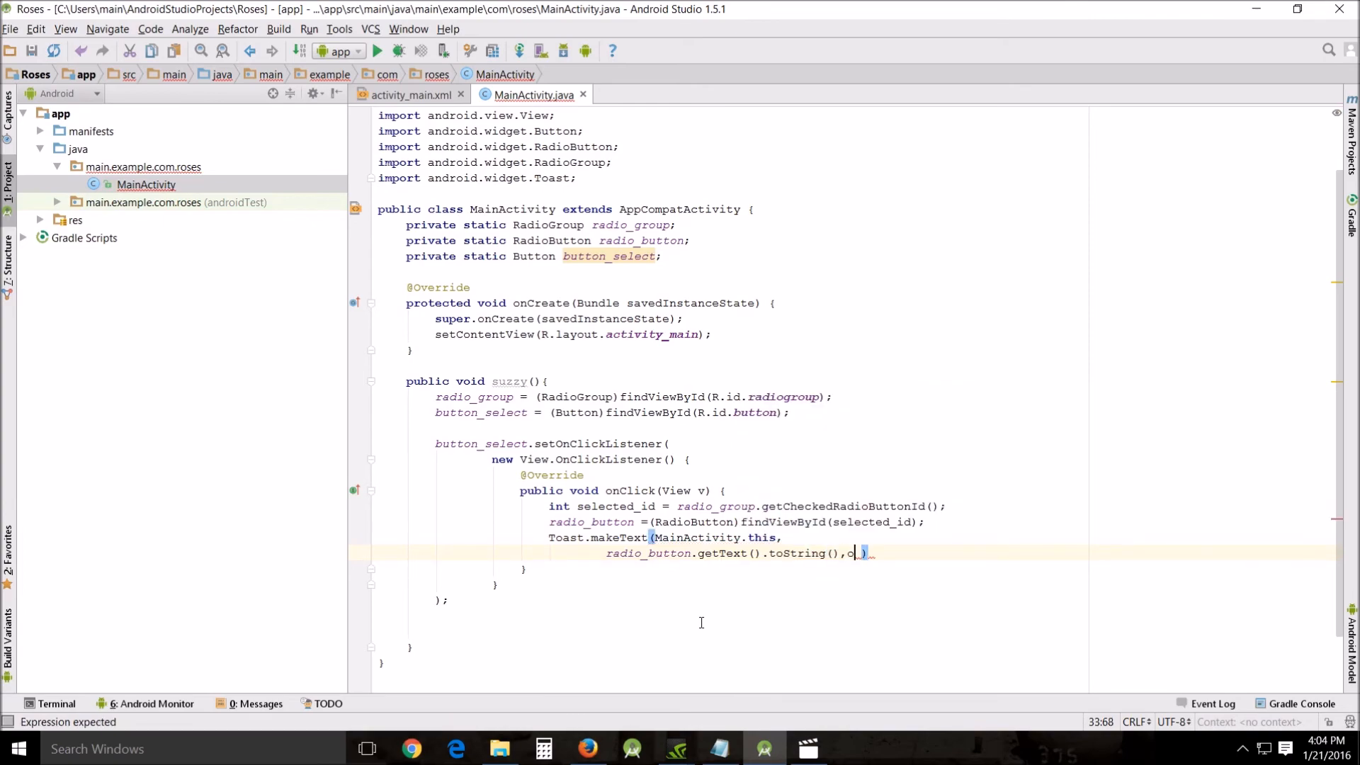
{"action": "type", "text": "T"}
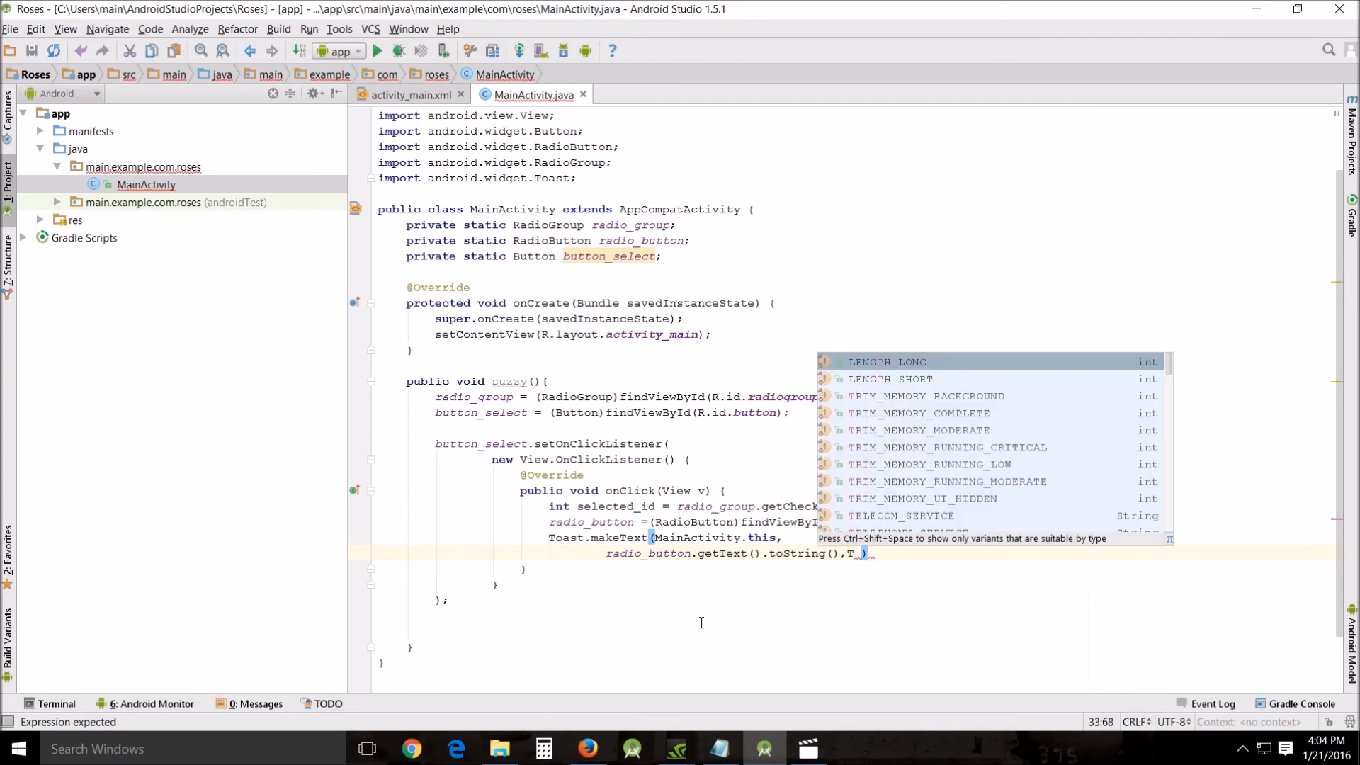
{"action": "type", "text": "oast,"}
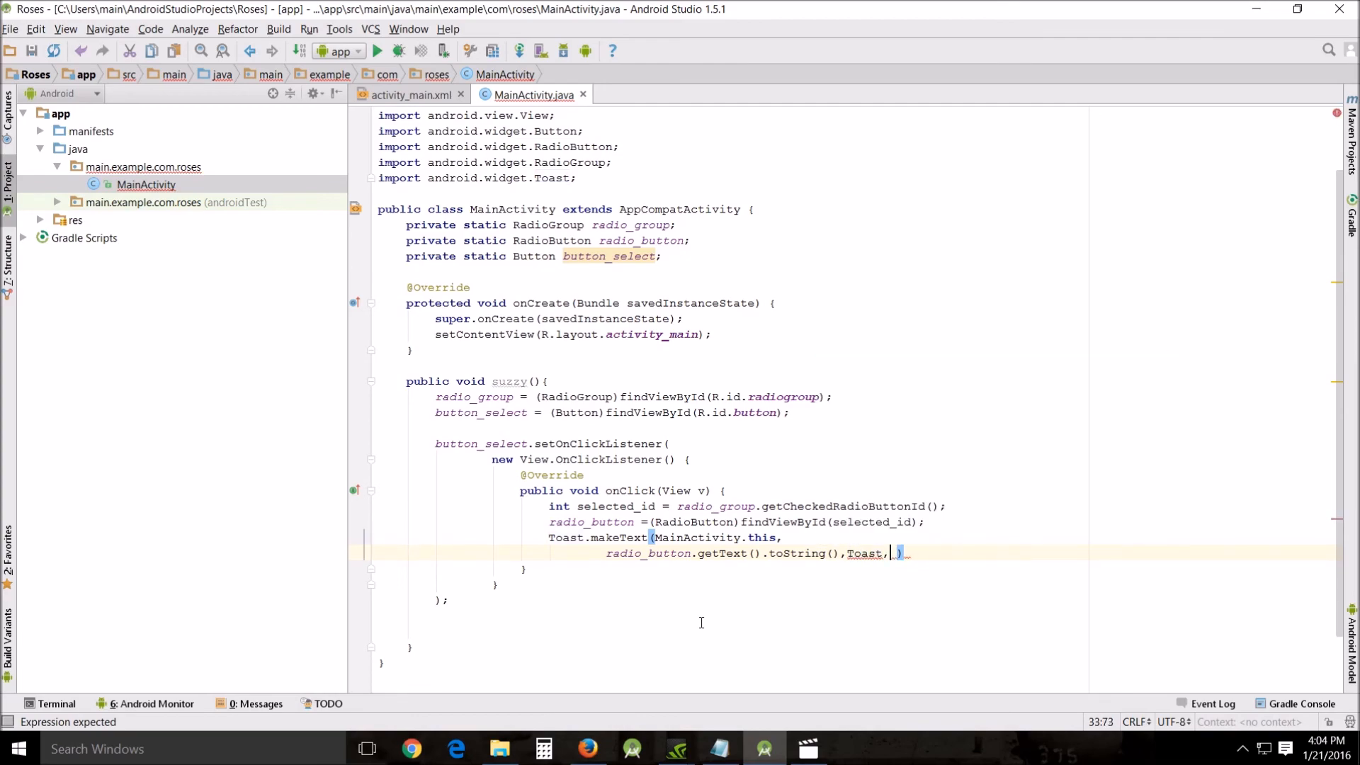
{"action": "type", "text": "L"}
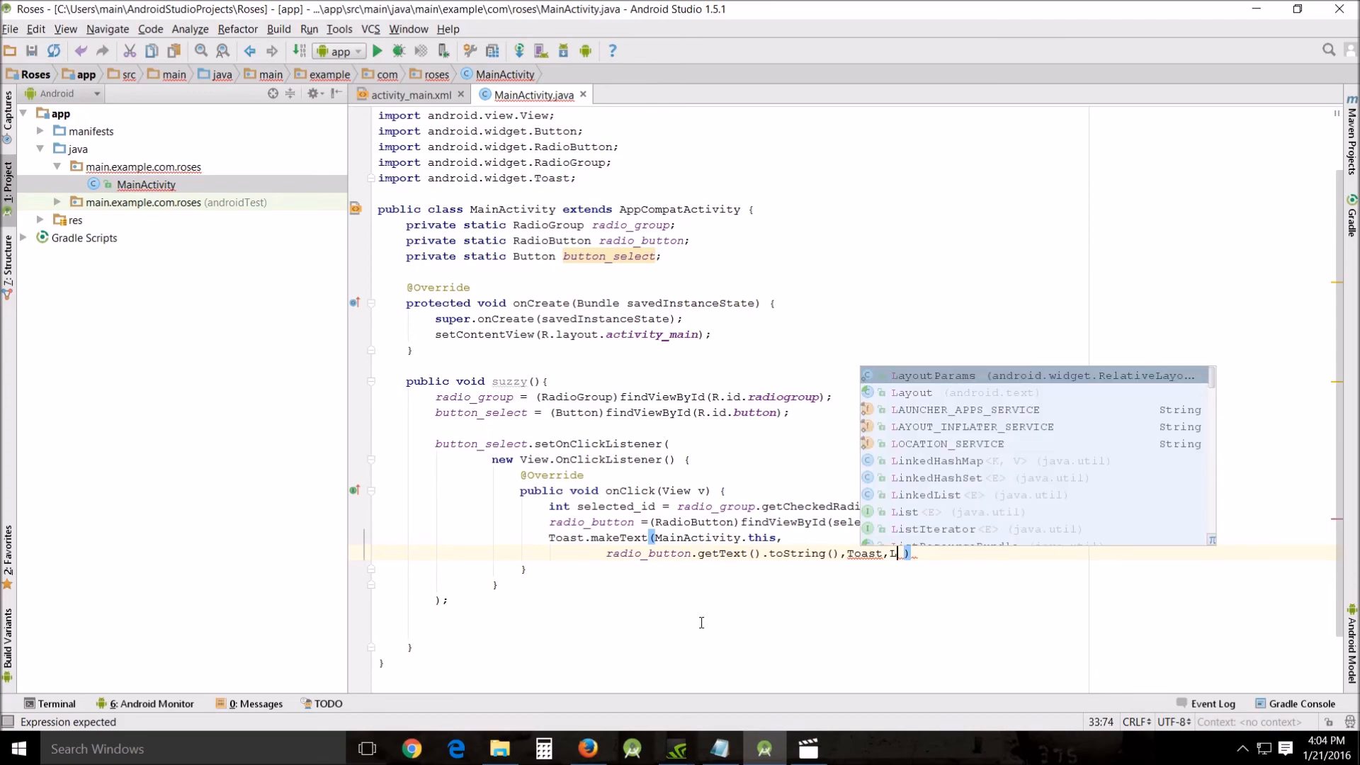
{"action": "type", "text": "ENGTH_SHORT"}
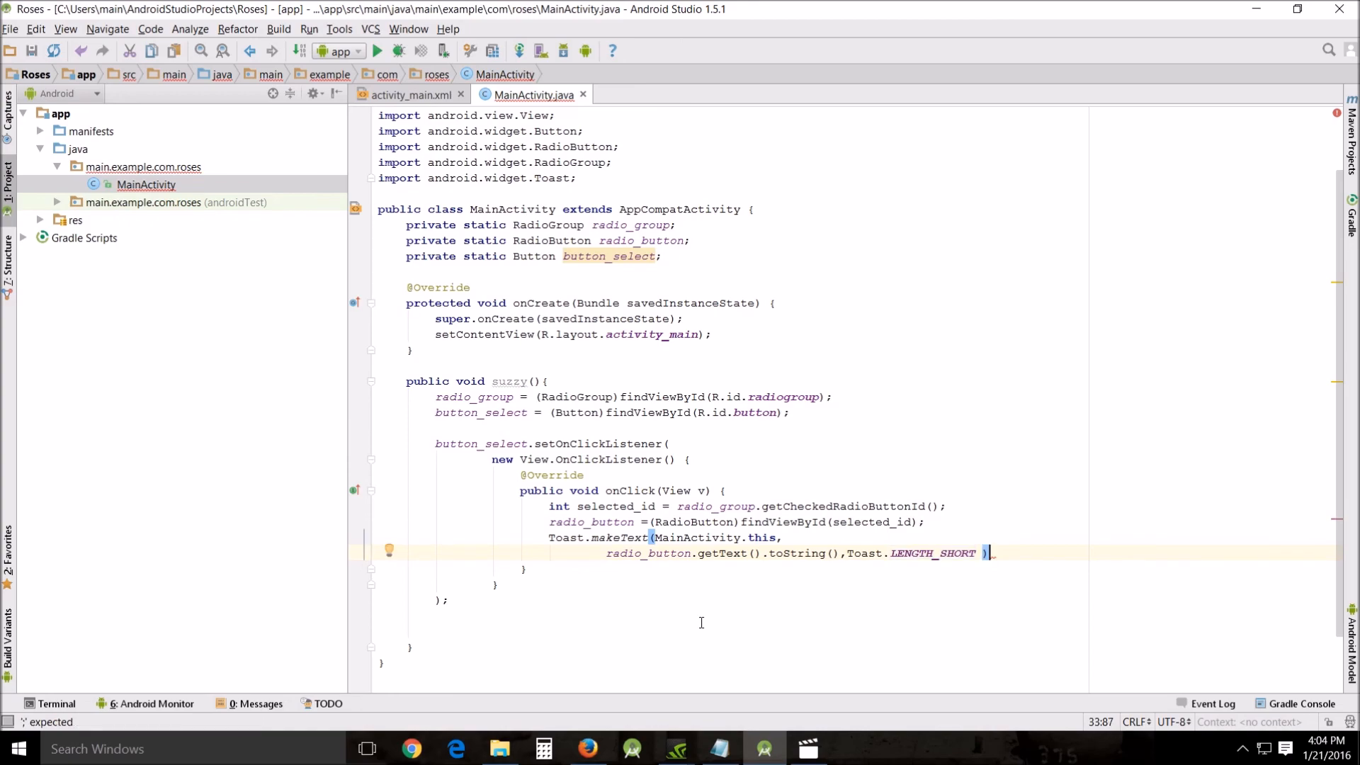
{"action": "type", "text": ".show();"}
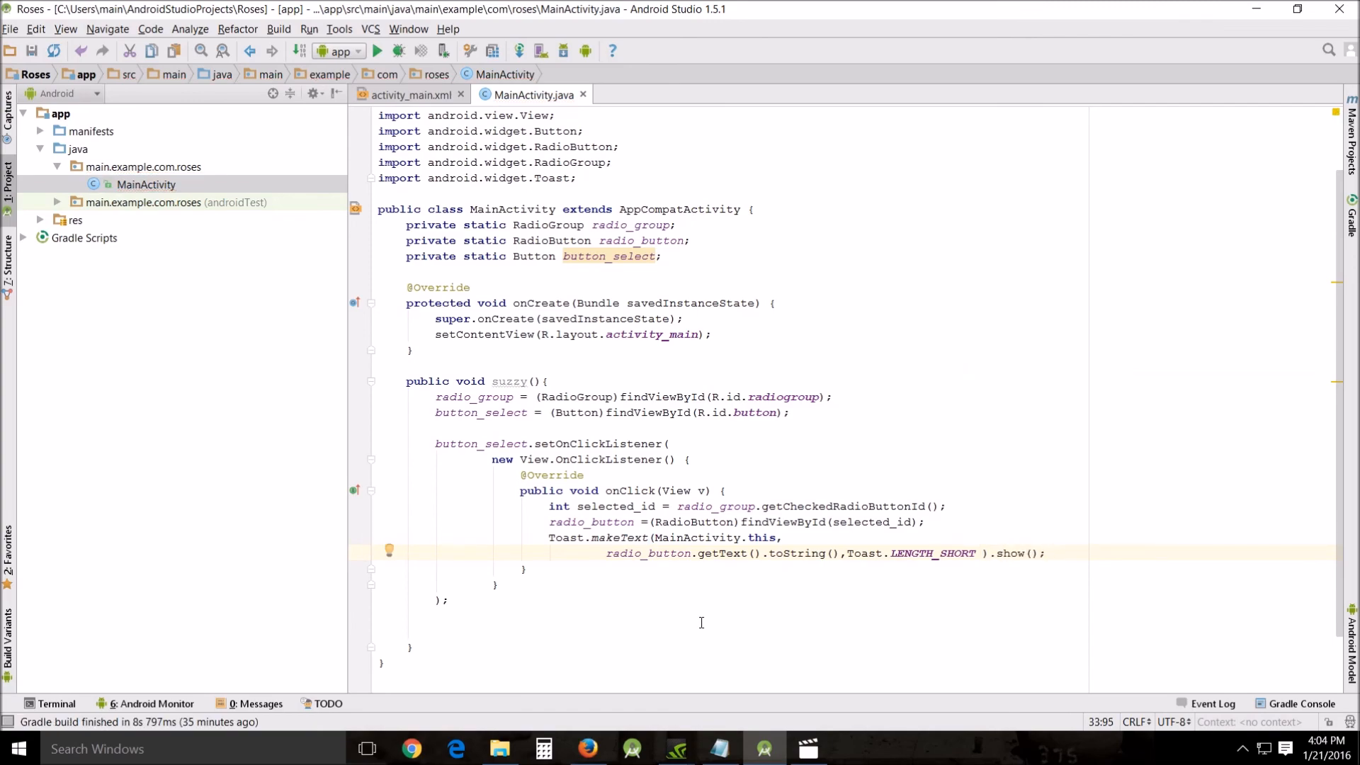
{"action": "mouse_move", "coordinate": [473, 372]}
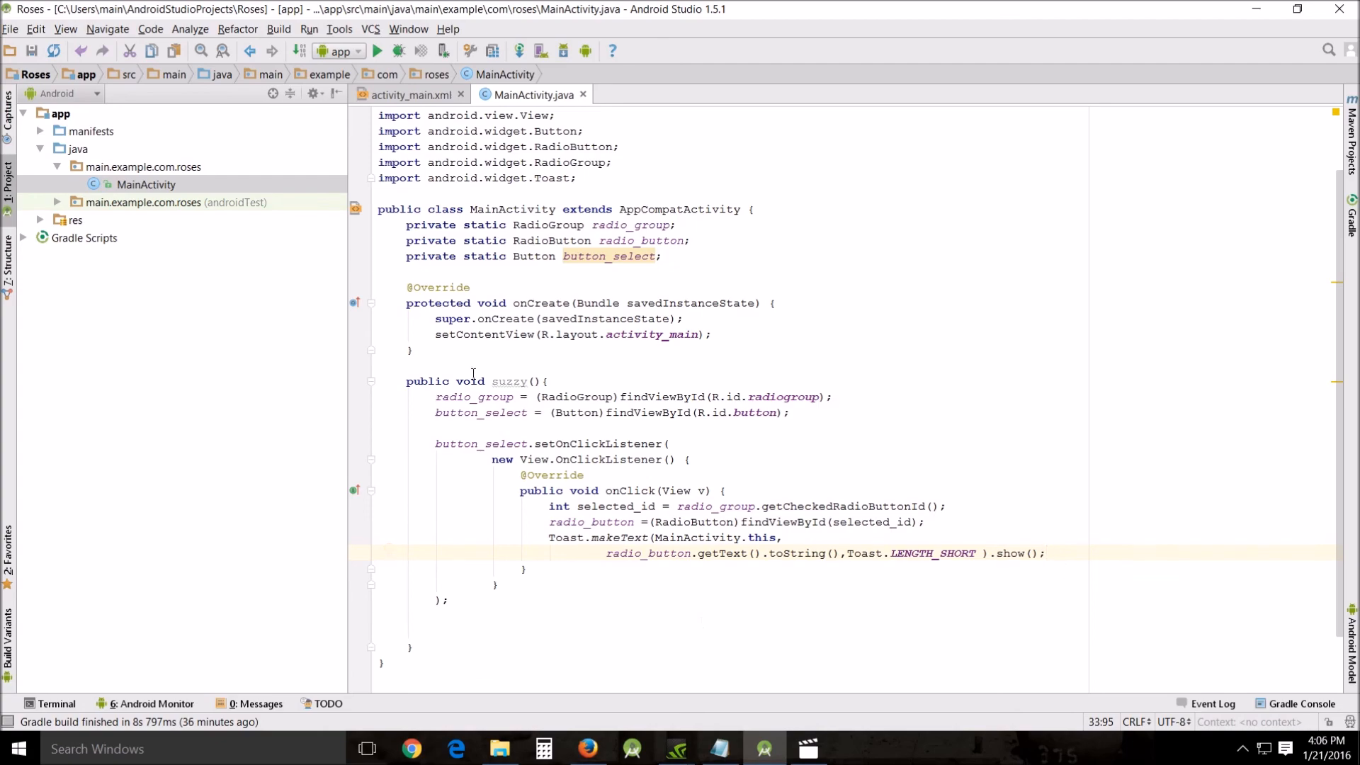
Call suzzy(); after setContentView in onCreate, then run the app on the emulator.
{"action": "double_click", "coordinate": [509, 381]}
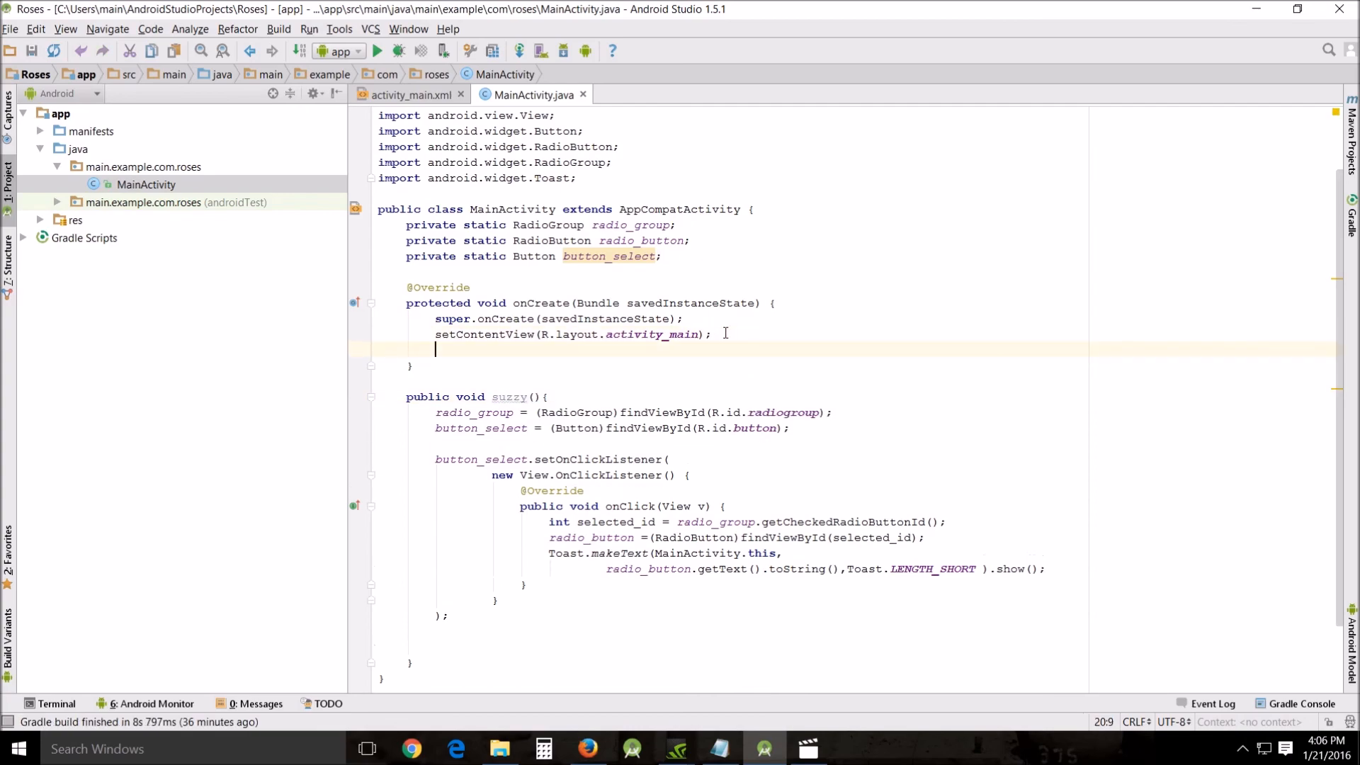
{"action": "type", "text": "suzzy()"}
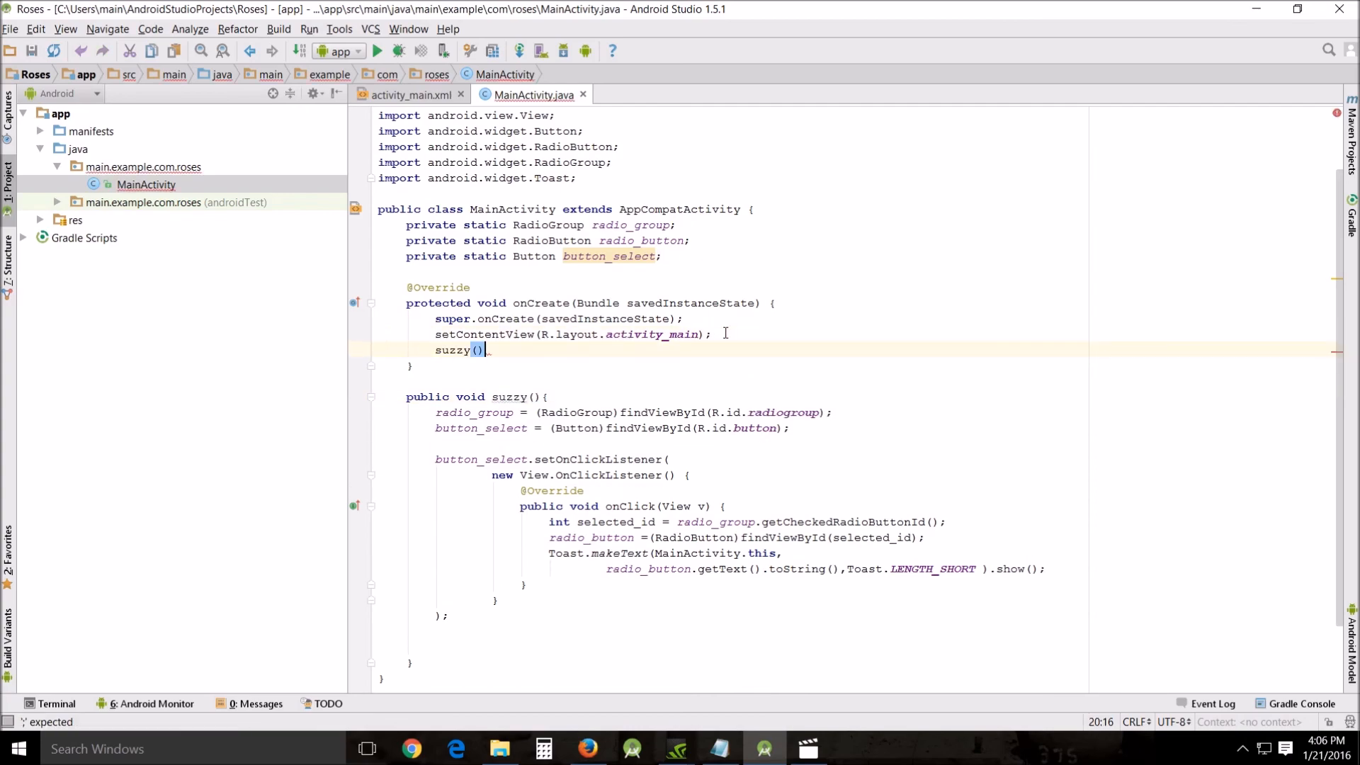
{"action": "type", "text": ";"}
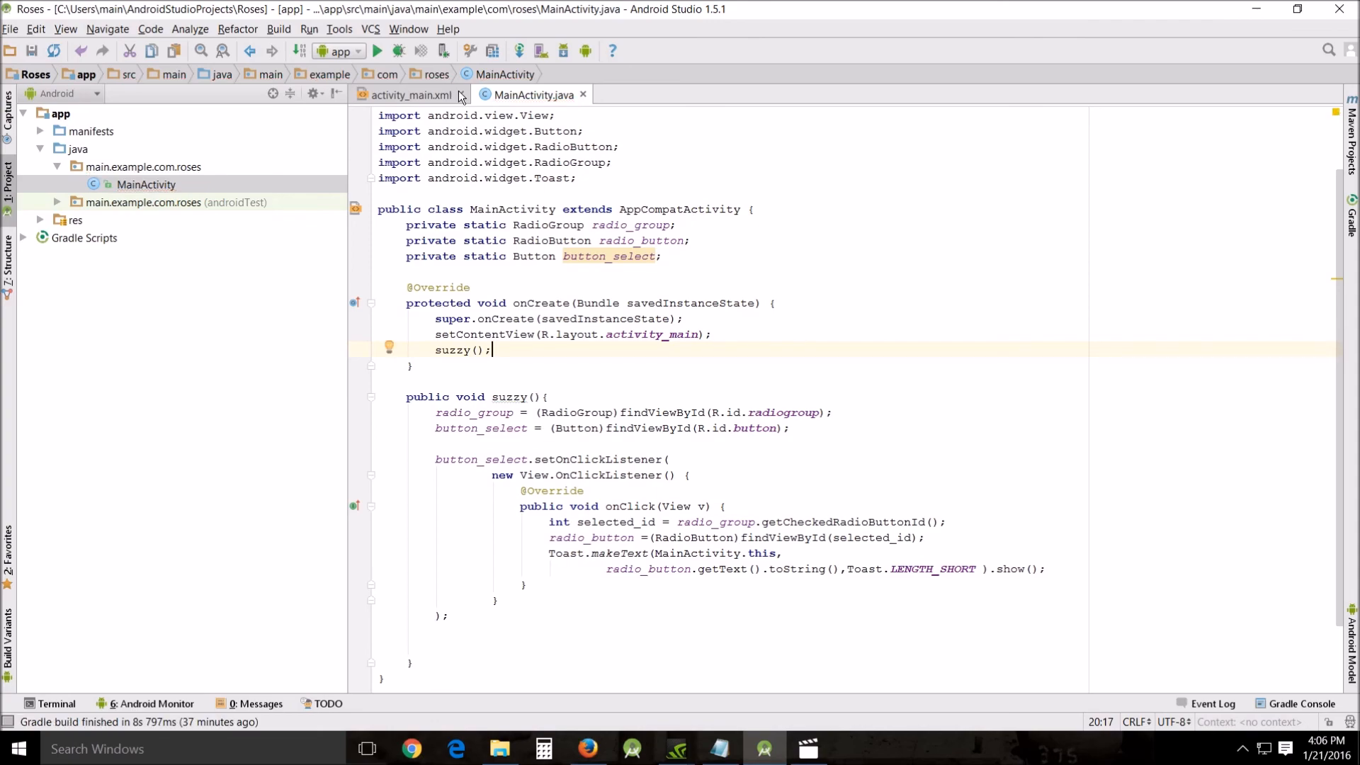
{"action": "left_click", "coordinate": [376, 51]}
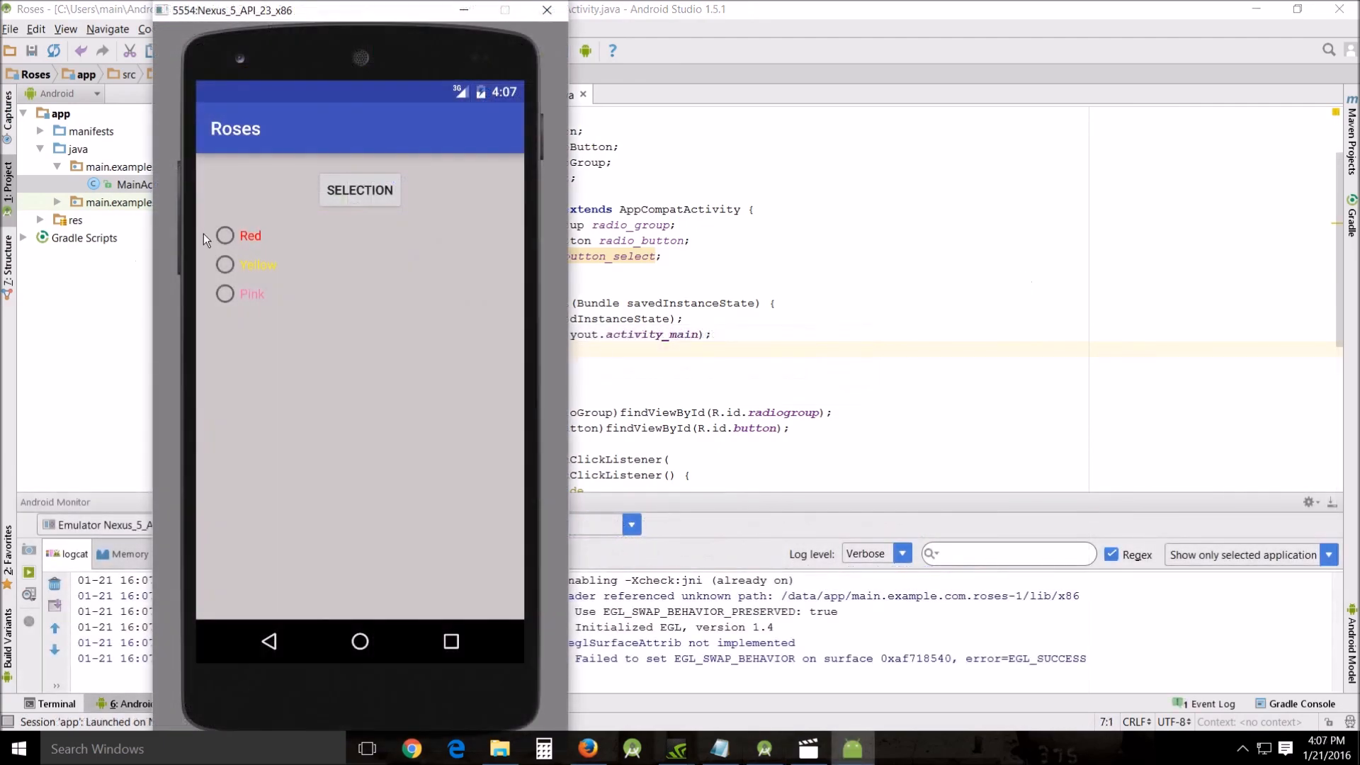
Select Pink, Yellow, then Red and tap SELECTION to see each colour's toast.
{"action": "left_click", "coordinate": [224, 235]}
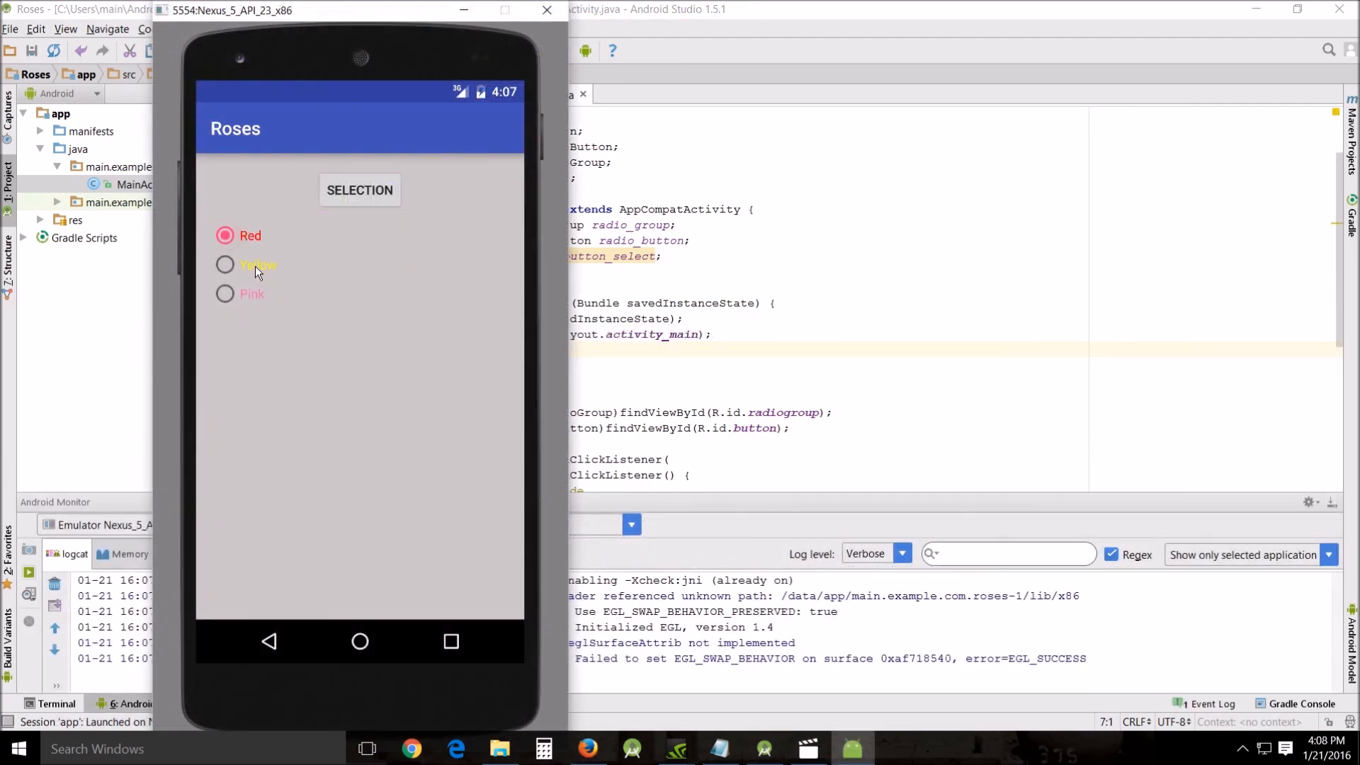
{"action": "left_click", "coordinate": [226, 295]}
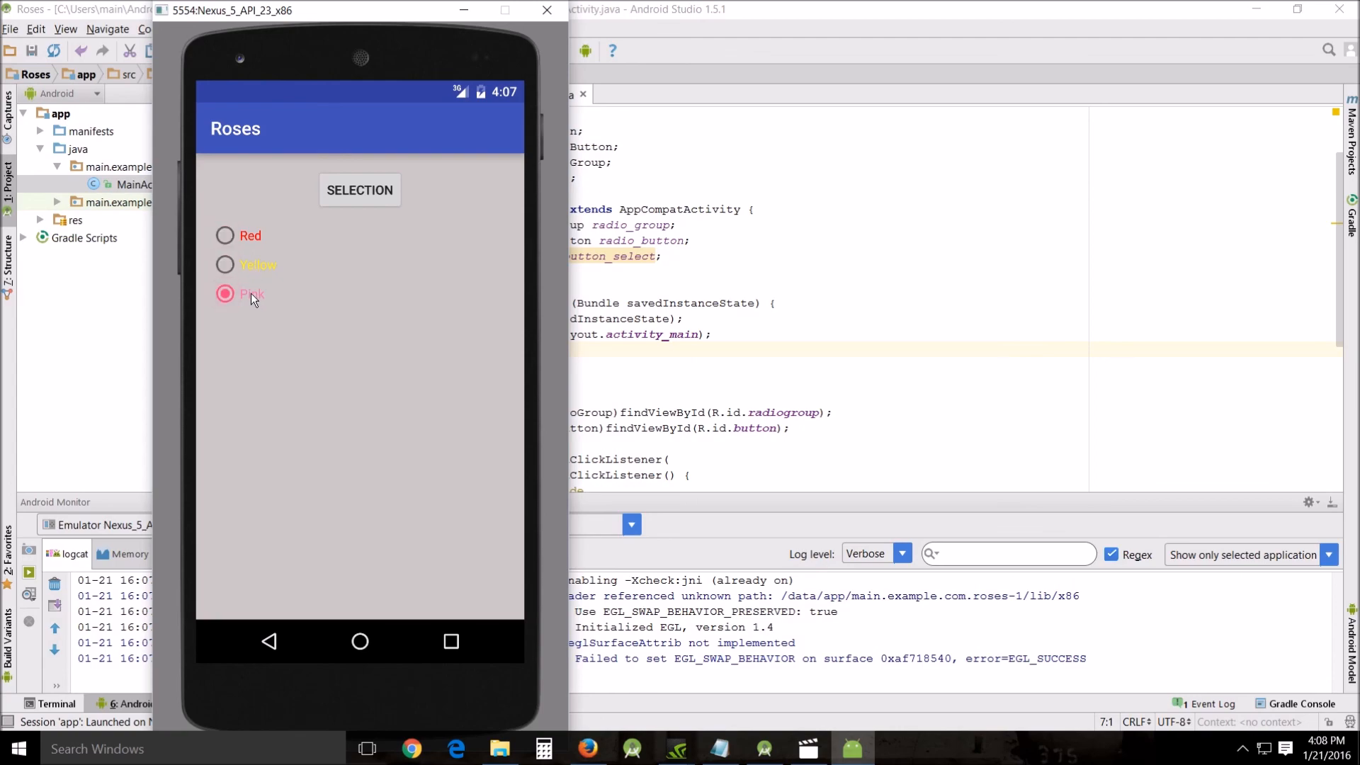
{"action": "left_click", "coordinate": [358, 190]}
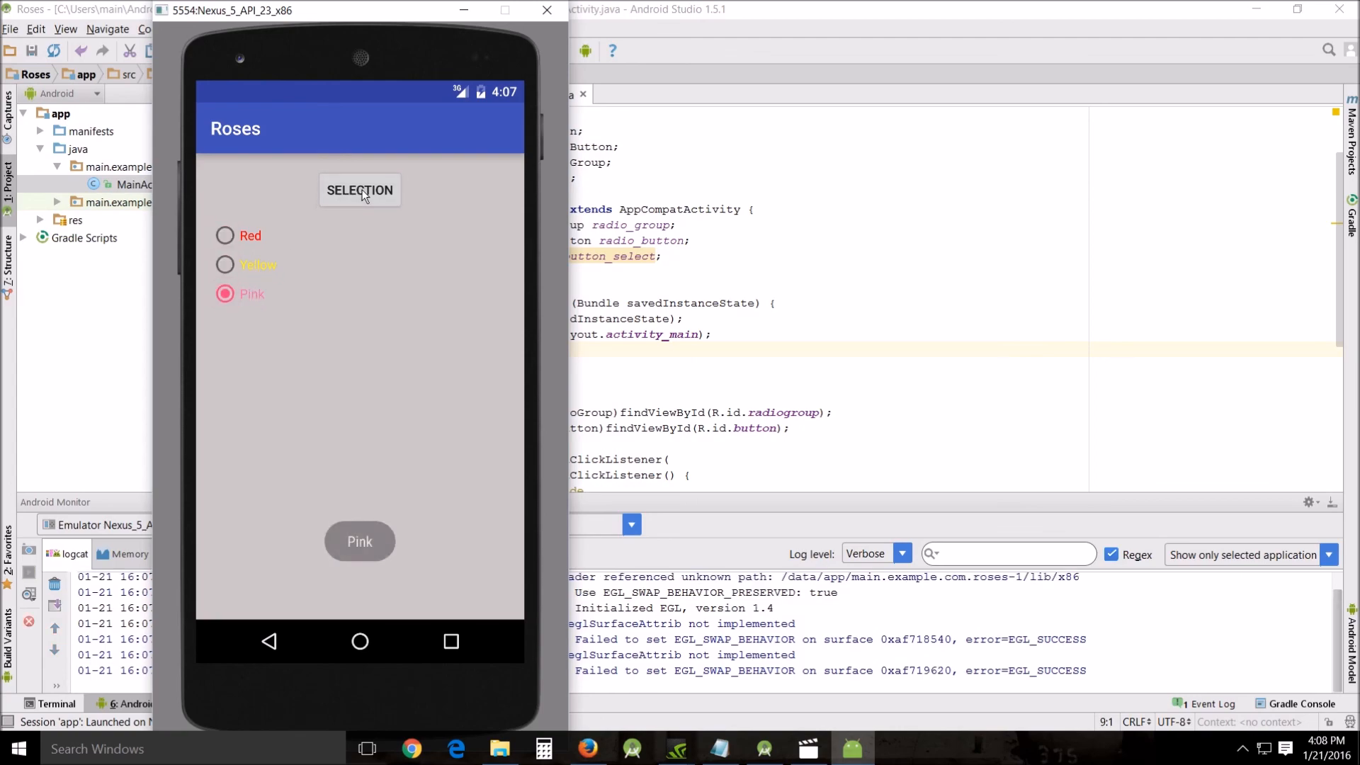
{"action": "left_click", "coordinate": [225, 265]}
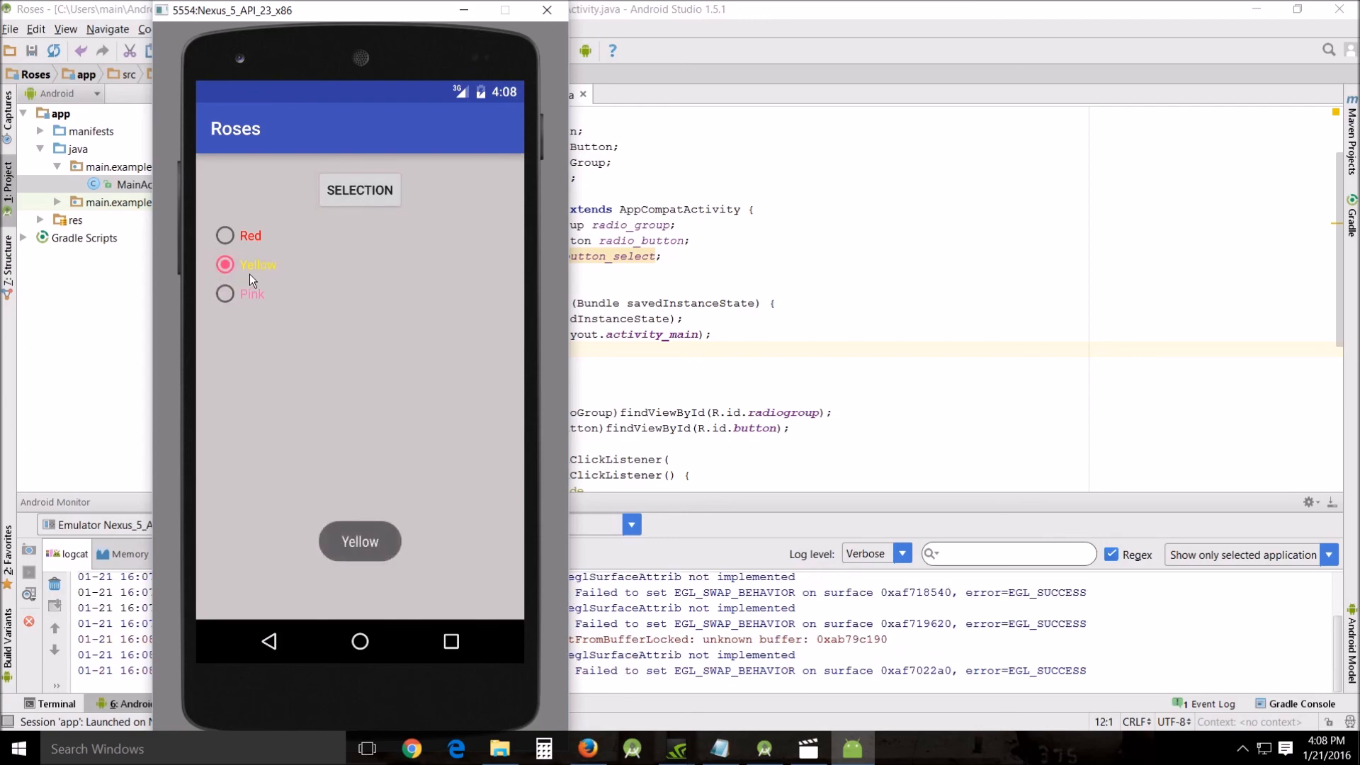
{"action": "left_click", "coordinate": [225, 235]}
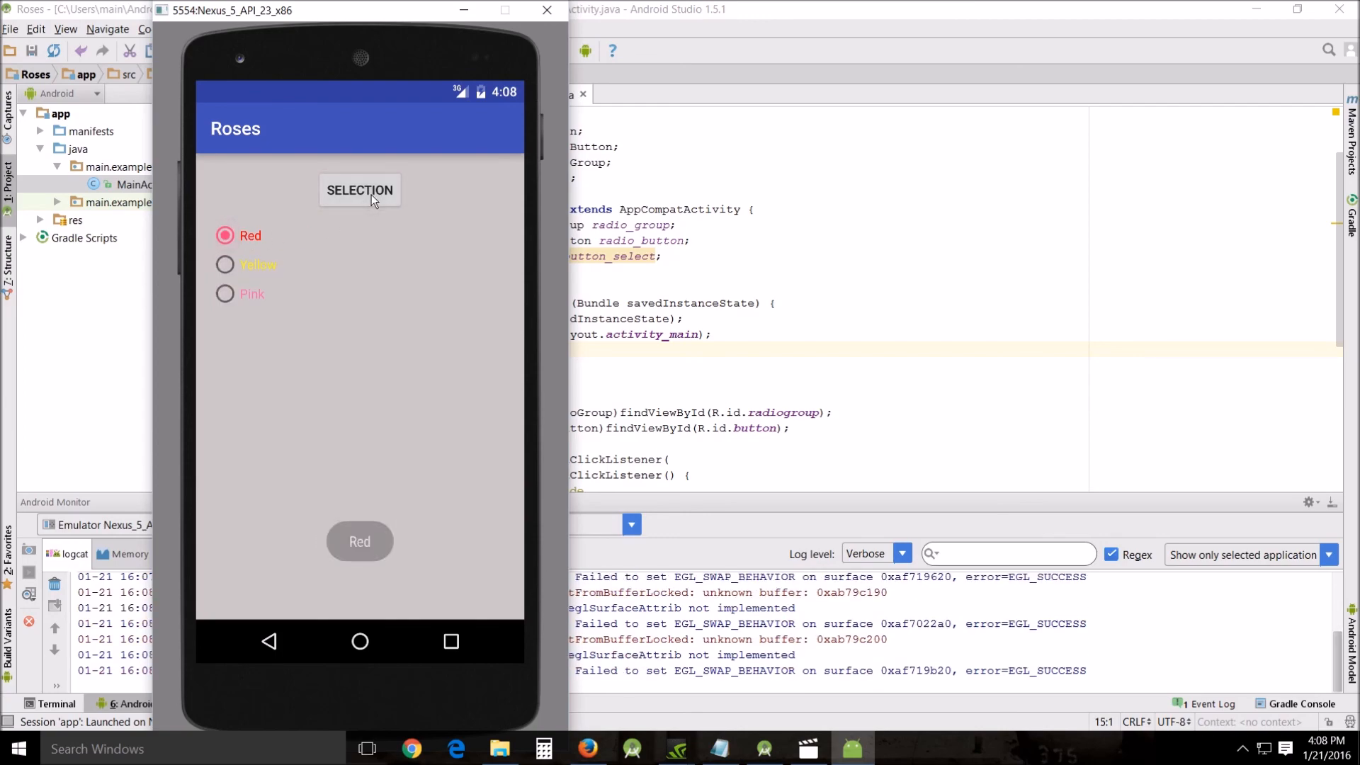
{"action": "left_click", "coordinate": [358, 190]}
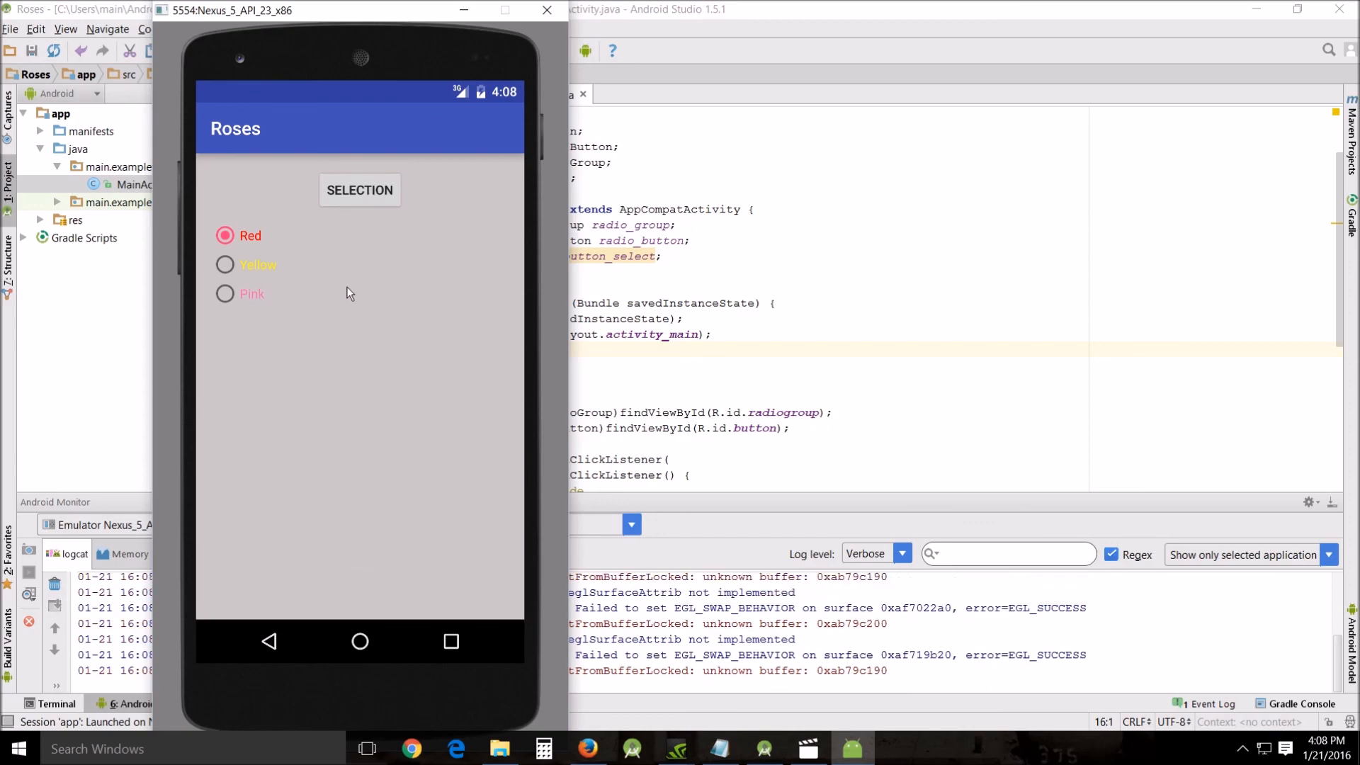
{"action": "mouse_move", "coordinate": [353, 365]}
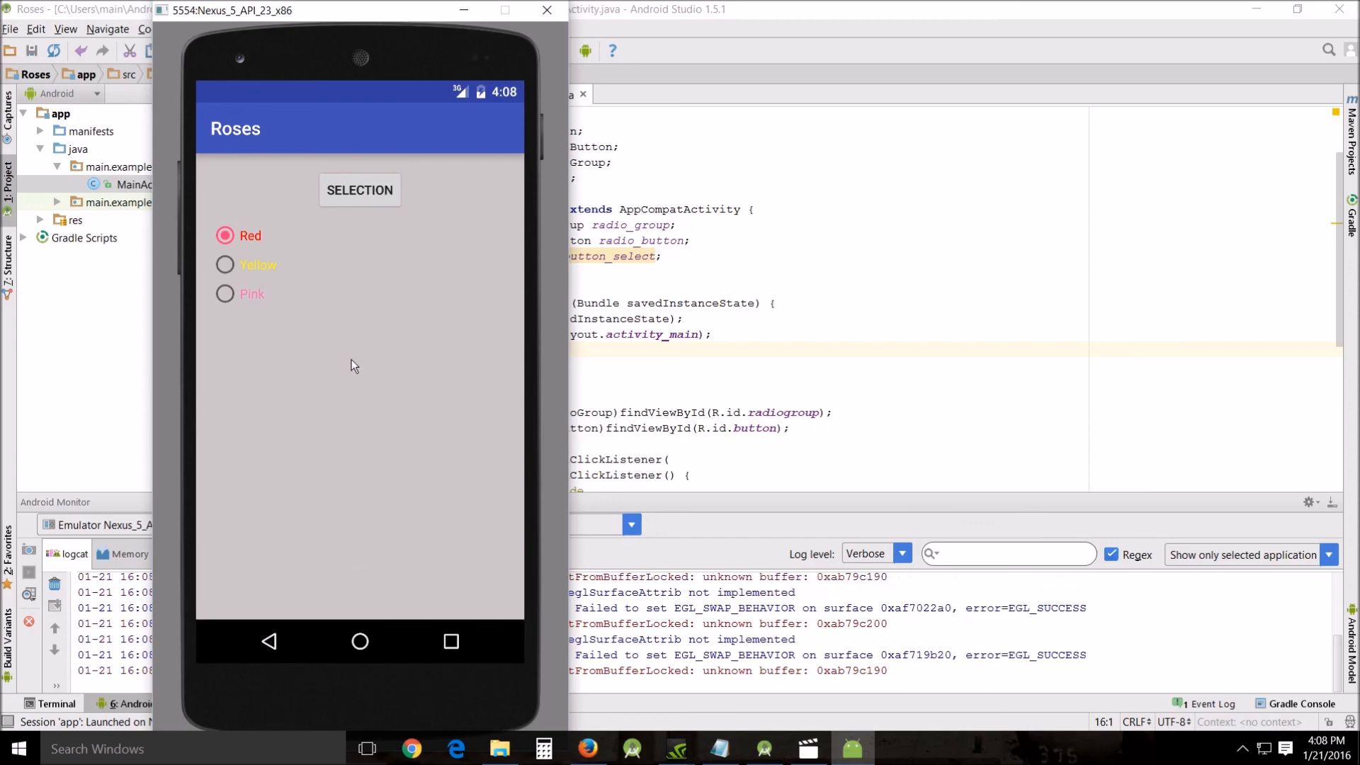
{"action": "mouse_move", "coordinate": [377, 443]}
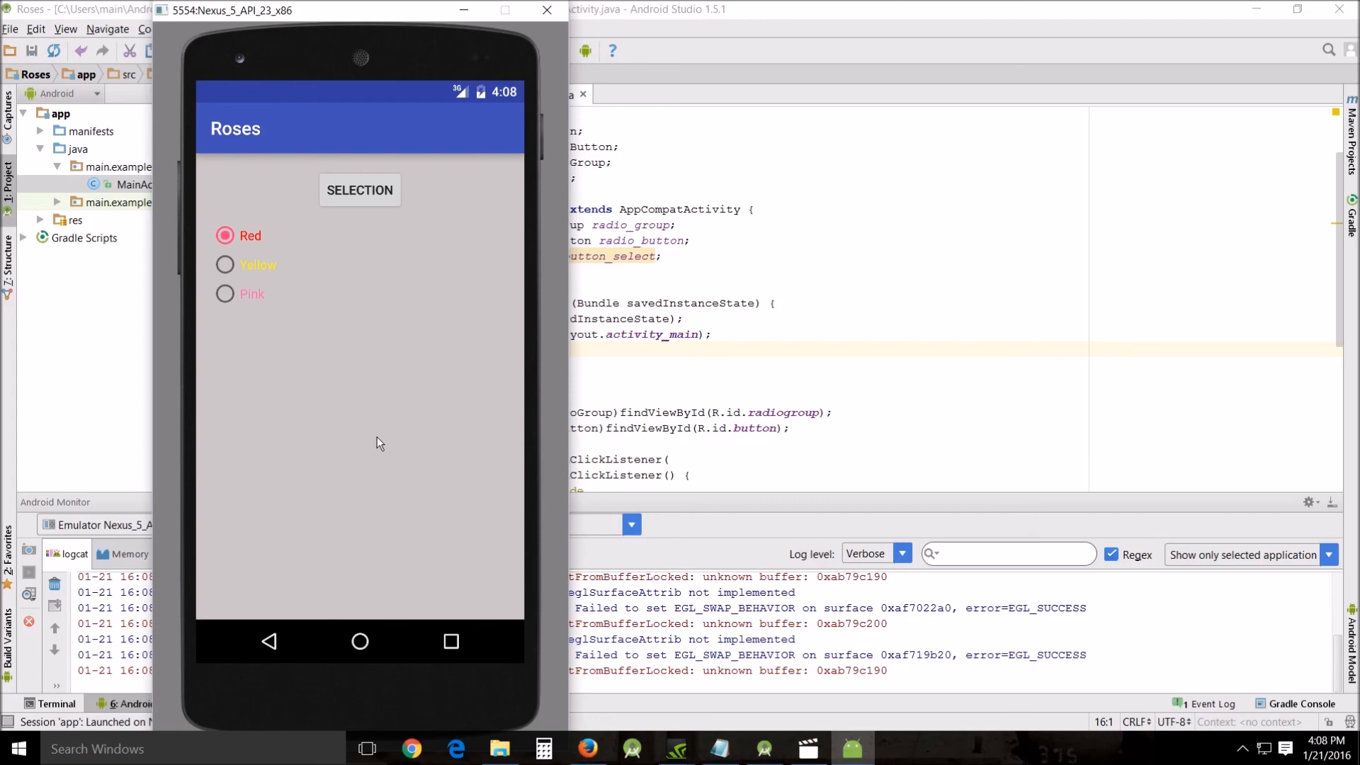
{"action": "mouse_move", "coordinate": [389, 439]}
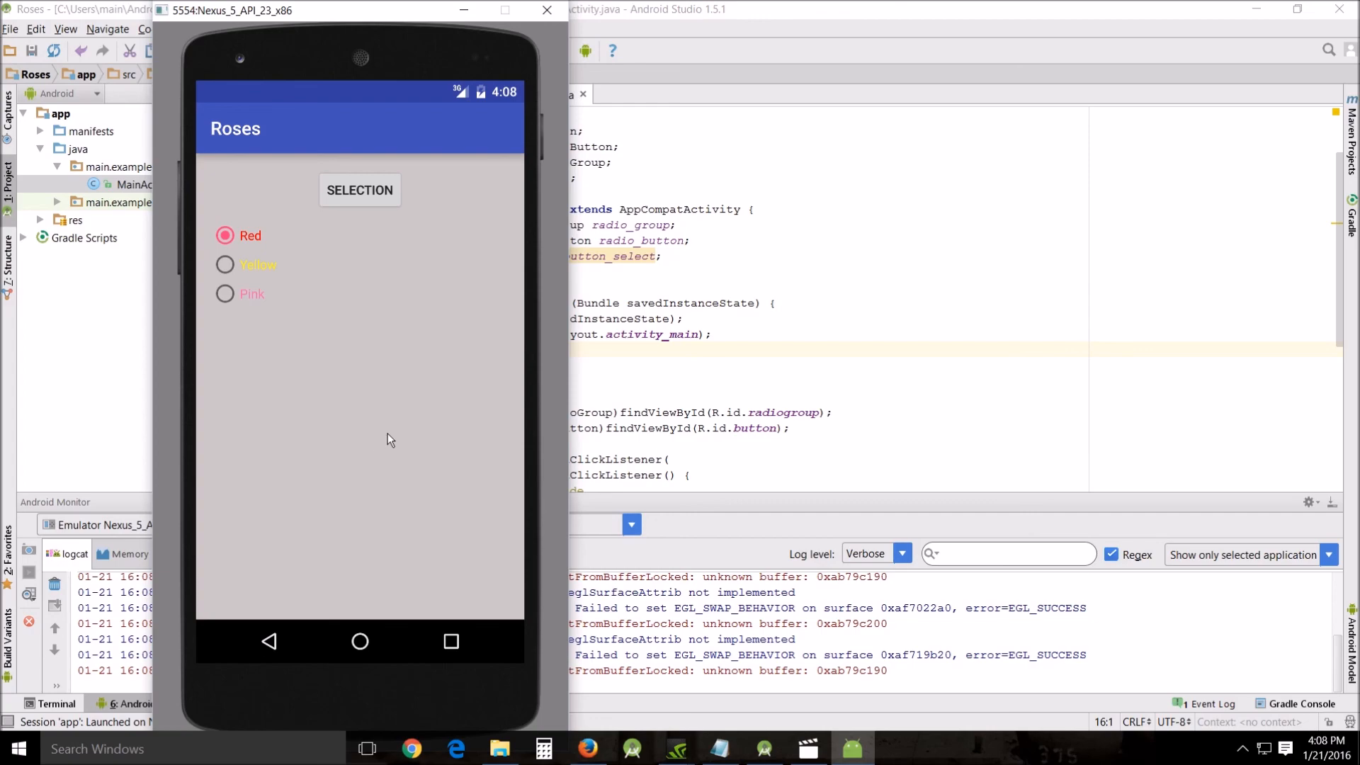
{"action": "mouse_move", "coordinate": [392, 444]}
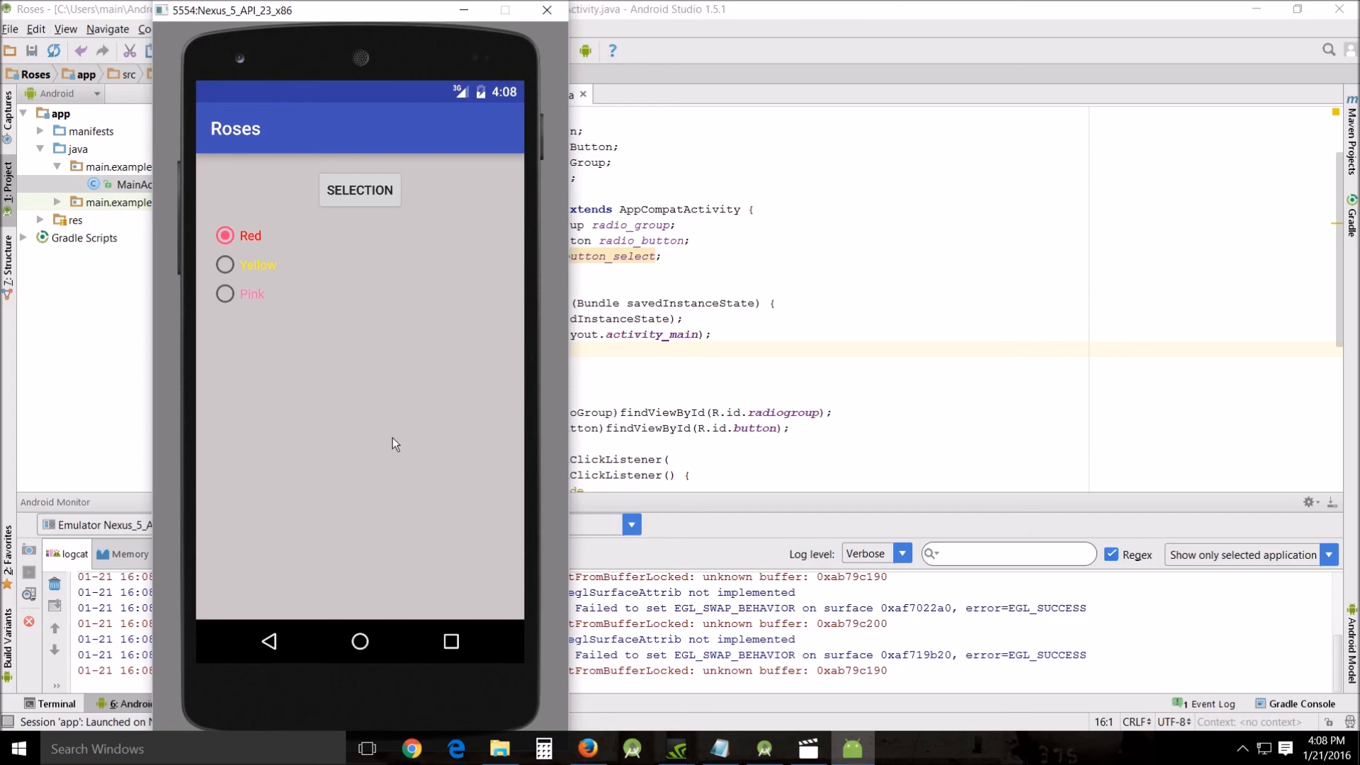